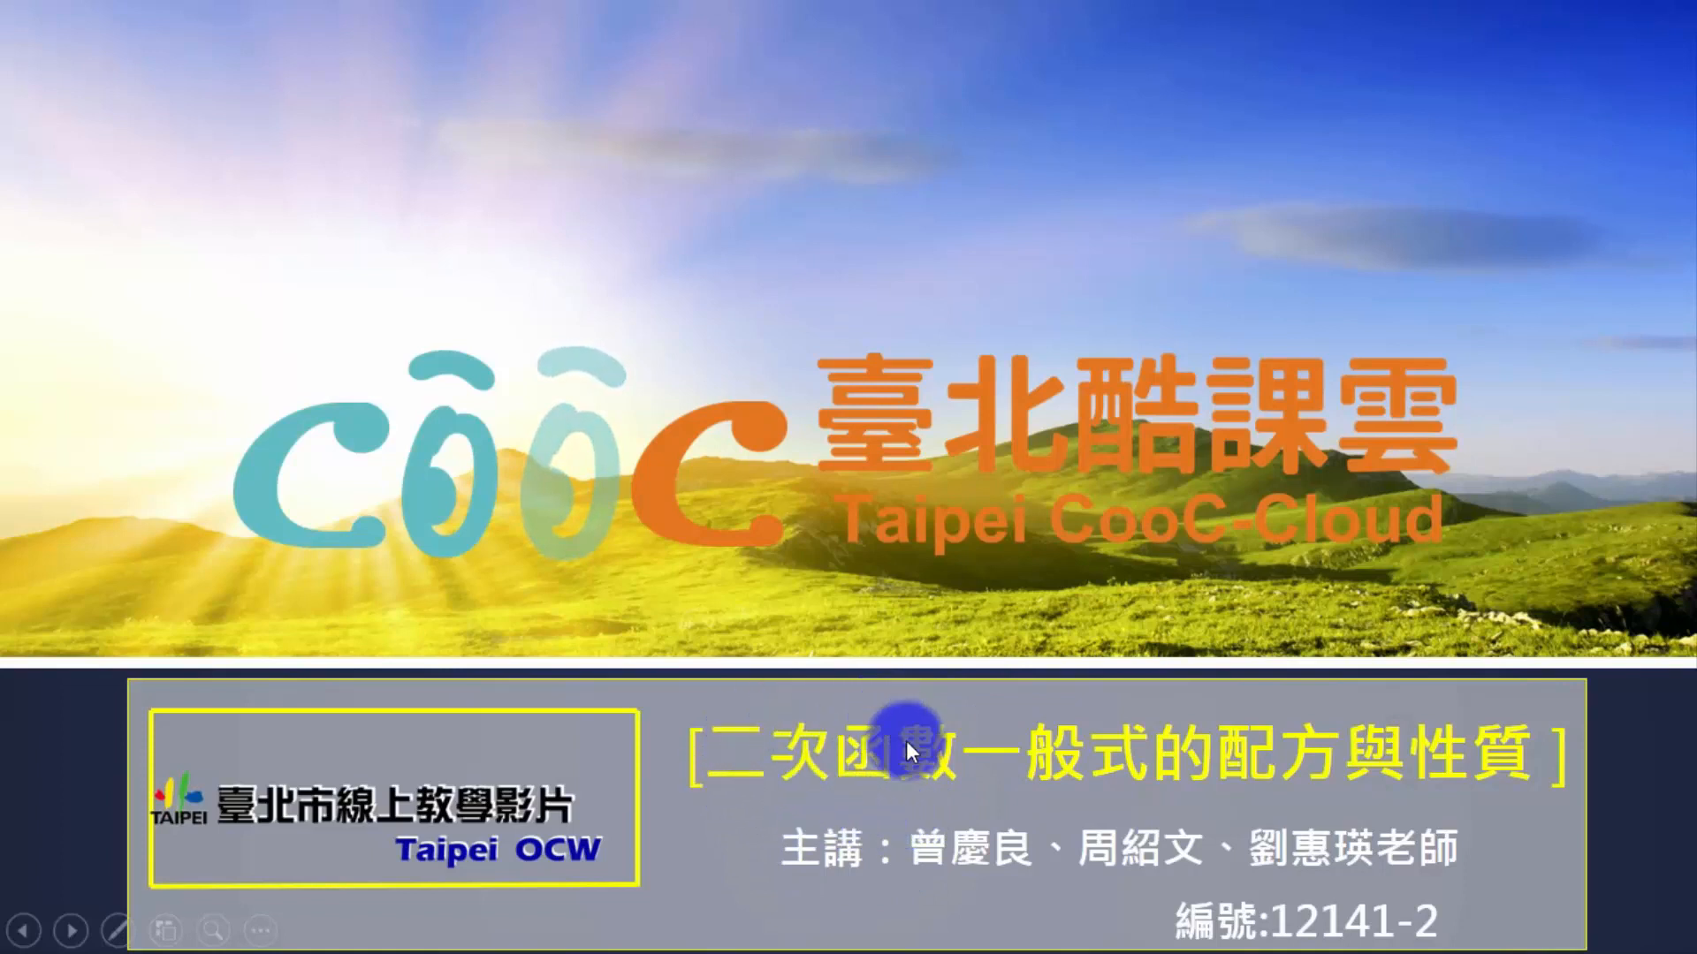
{"action": "mouse_move", "coordinate": [1272, 820]}
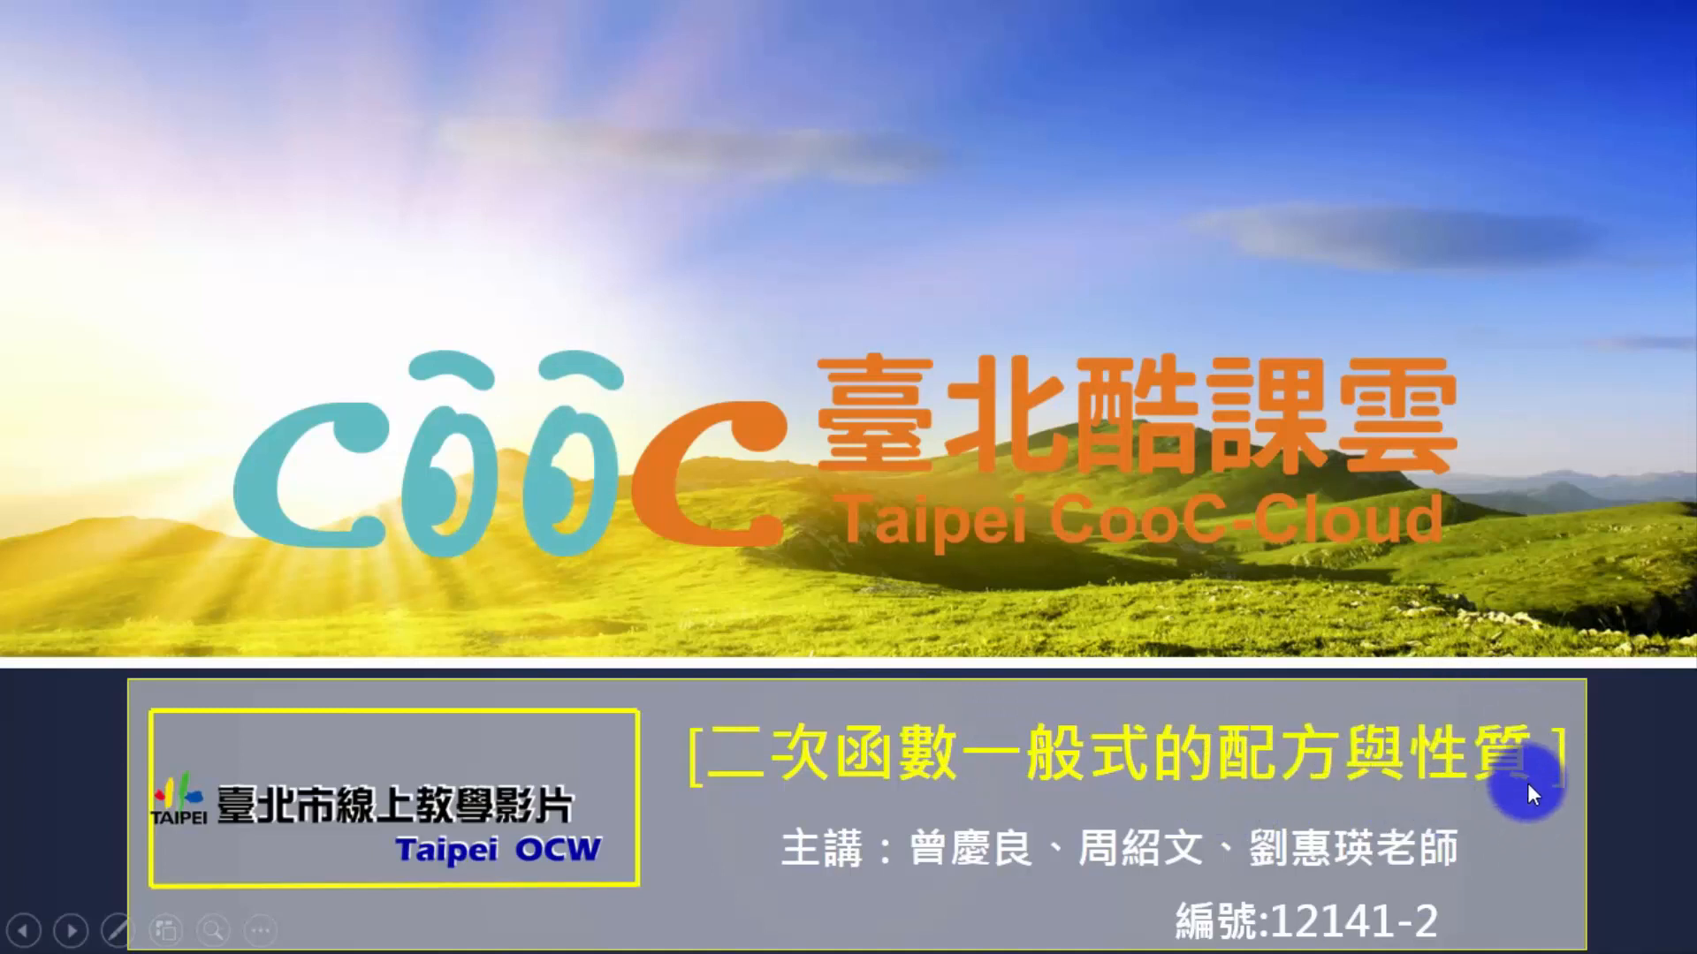
{"action": "mouse_move", "coordinate": [1335, 781]}
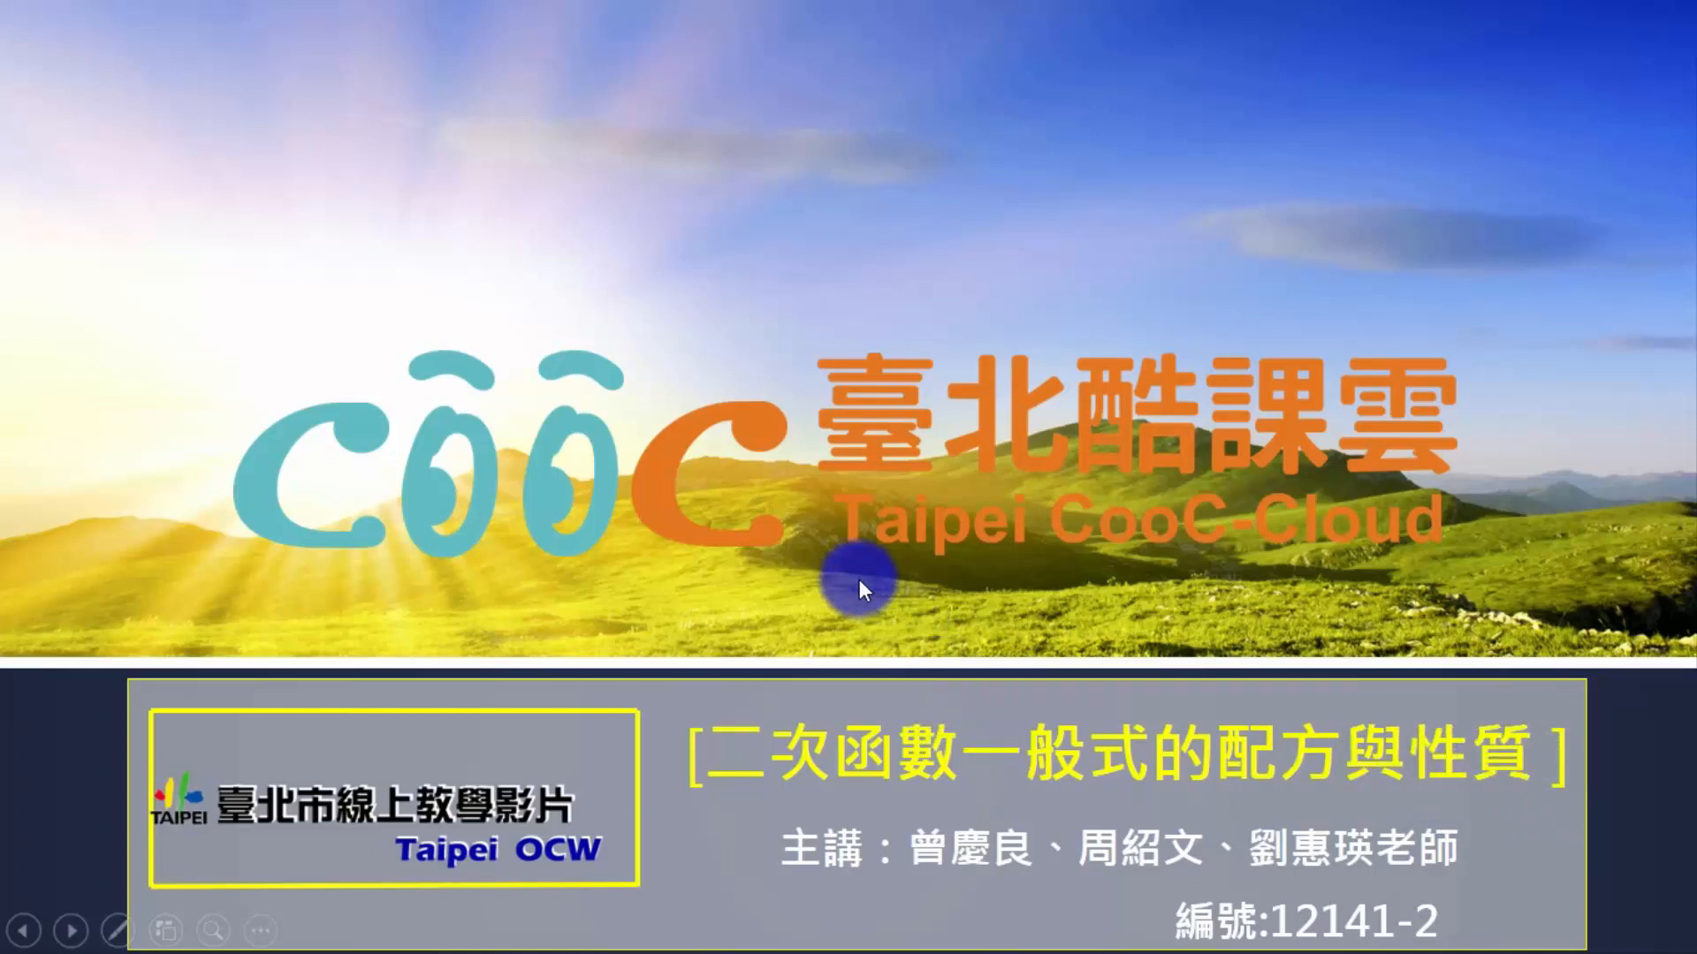
{"action": "mouse_move", "coordinate": [844, 599]}
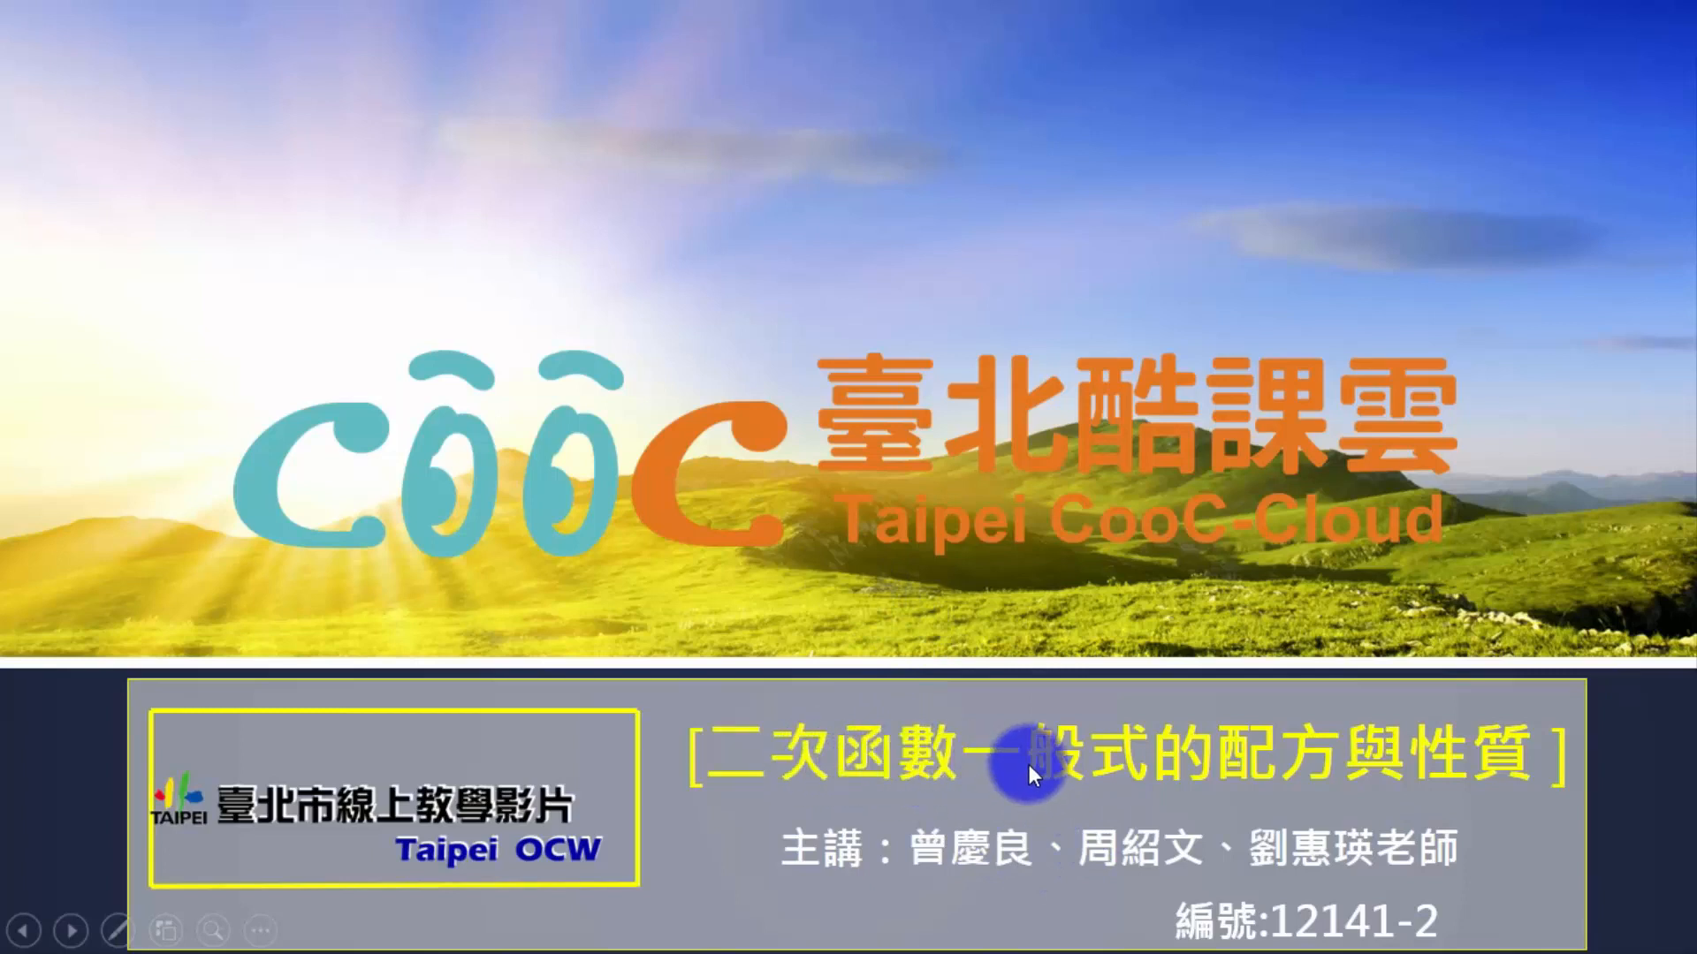
{"action": "mouse_move", "coordinate": [1424, 795]}
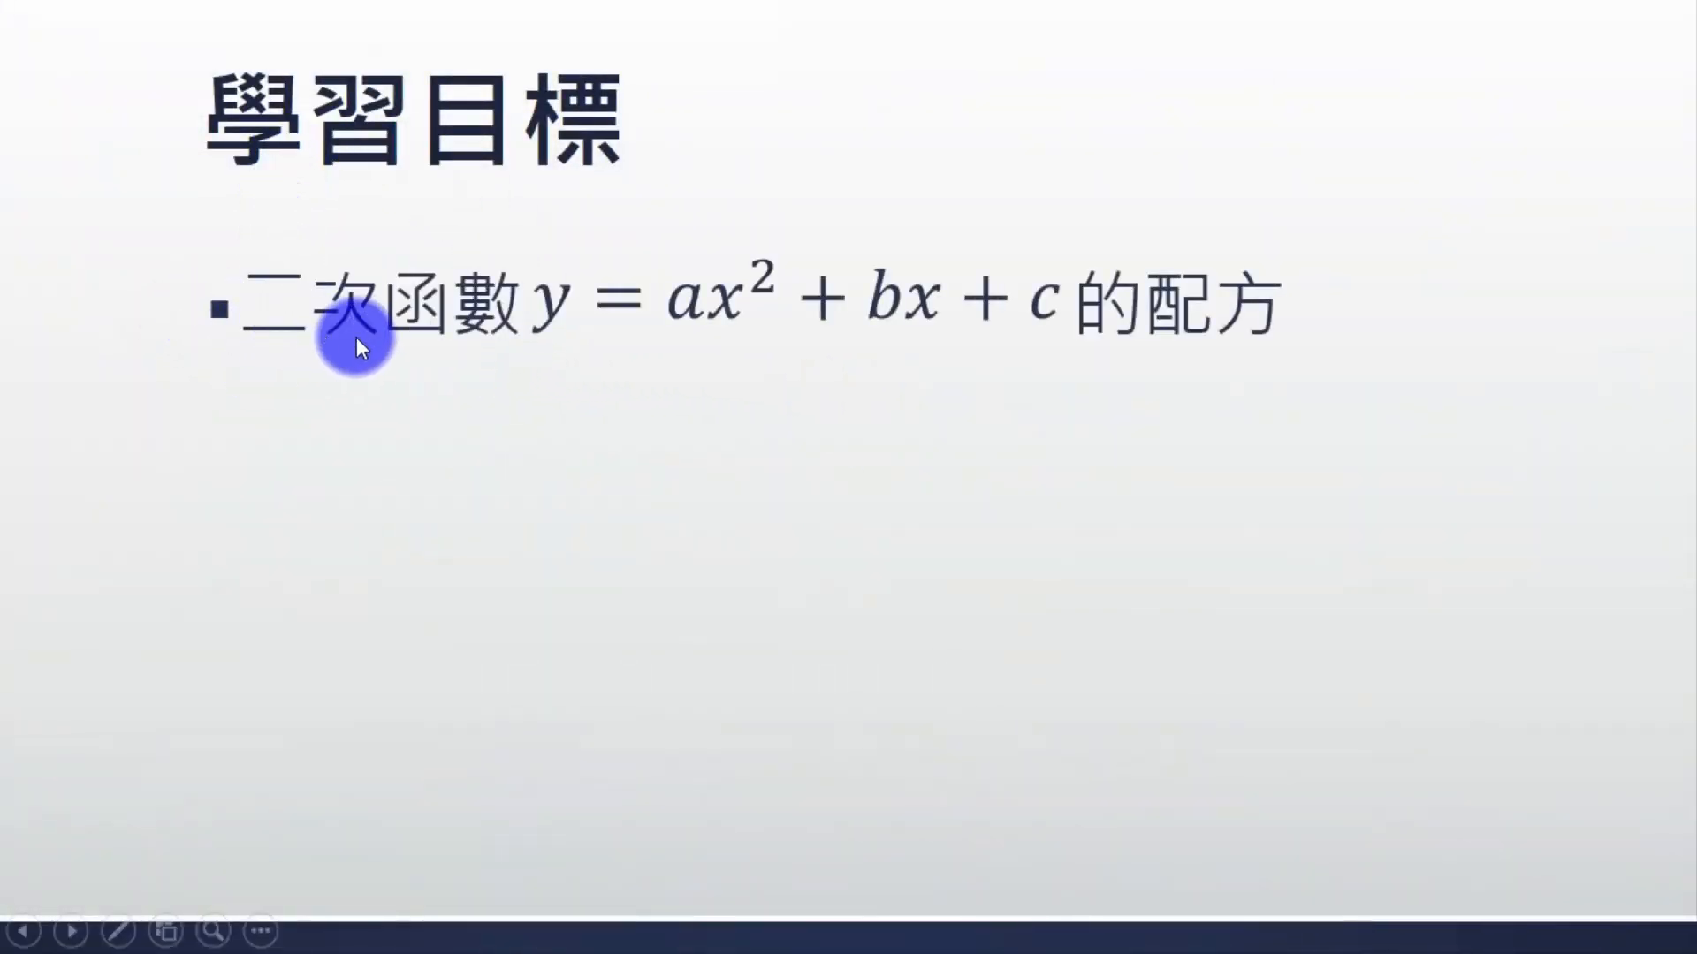
{"action": "mouse_move", "coordinate": [537, 319]}
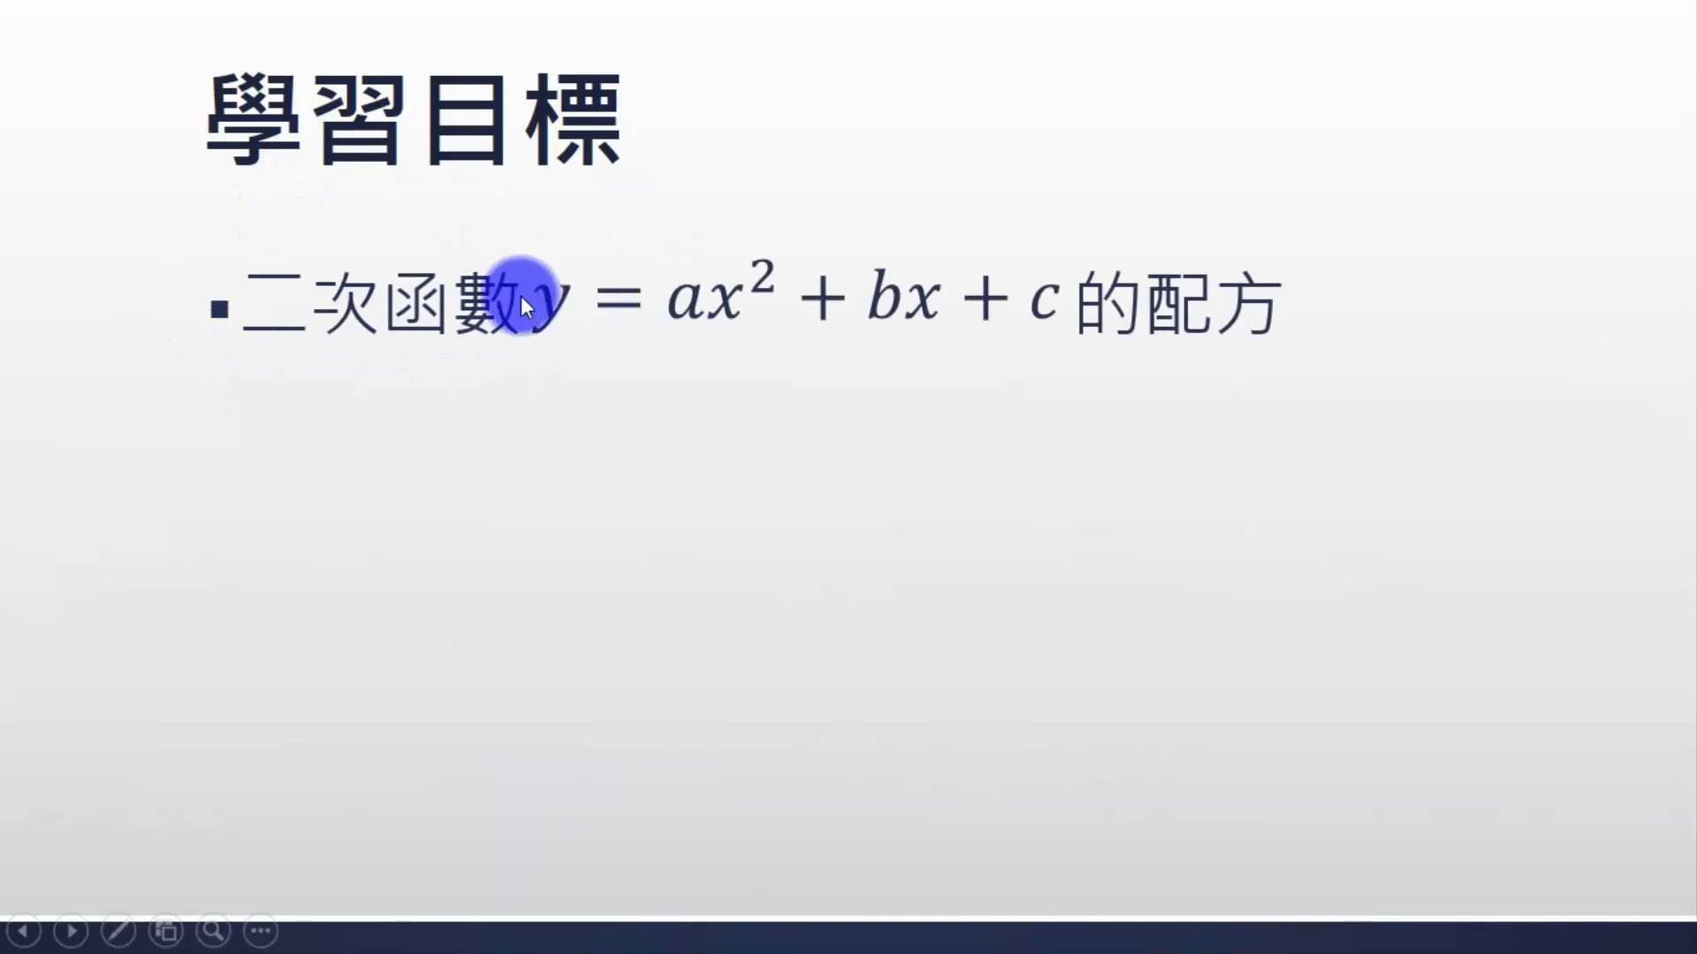
{"action": "mouse_move", "coordinate": [845, 315]}
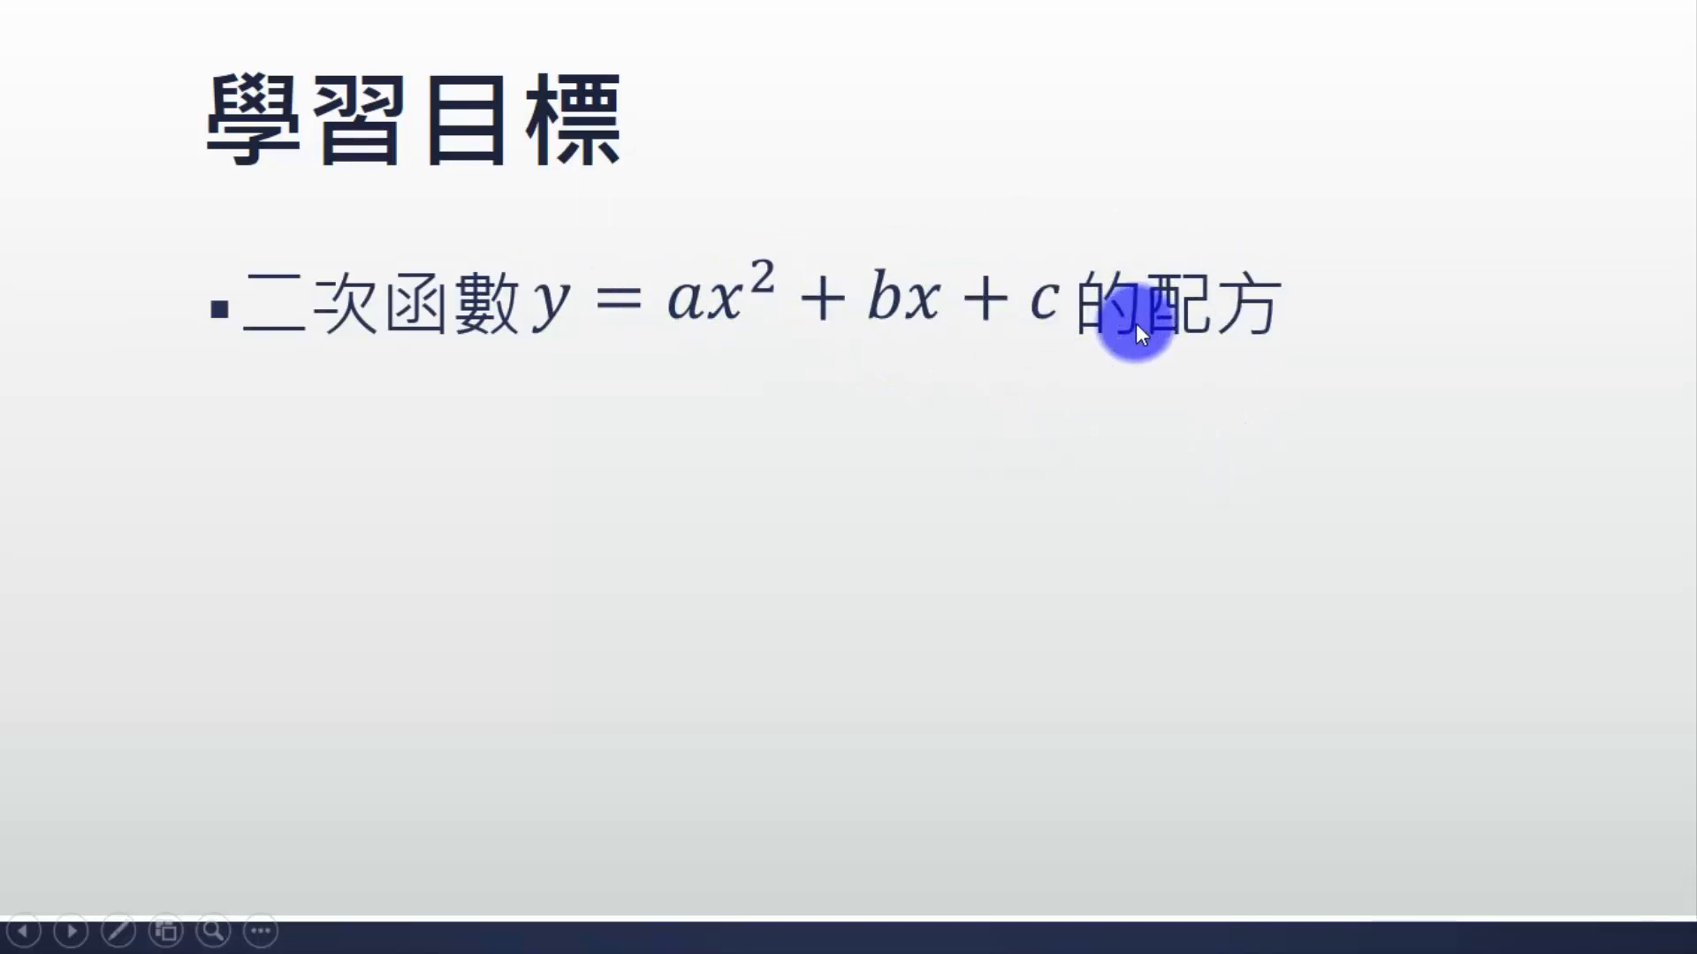
{"action": "mouse_move", "coordinate": [1064, 472]}
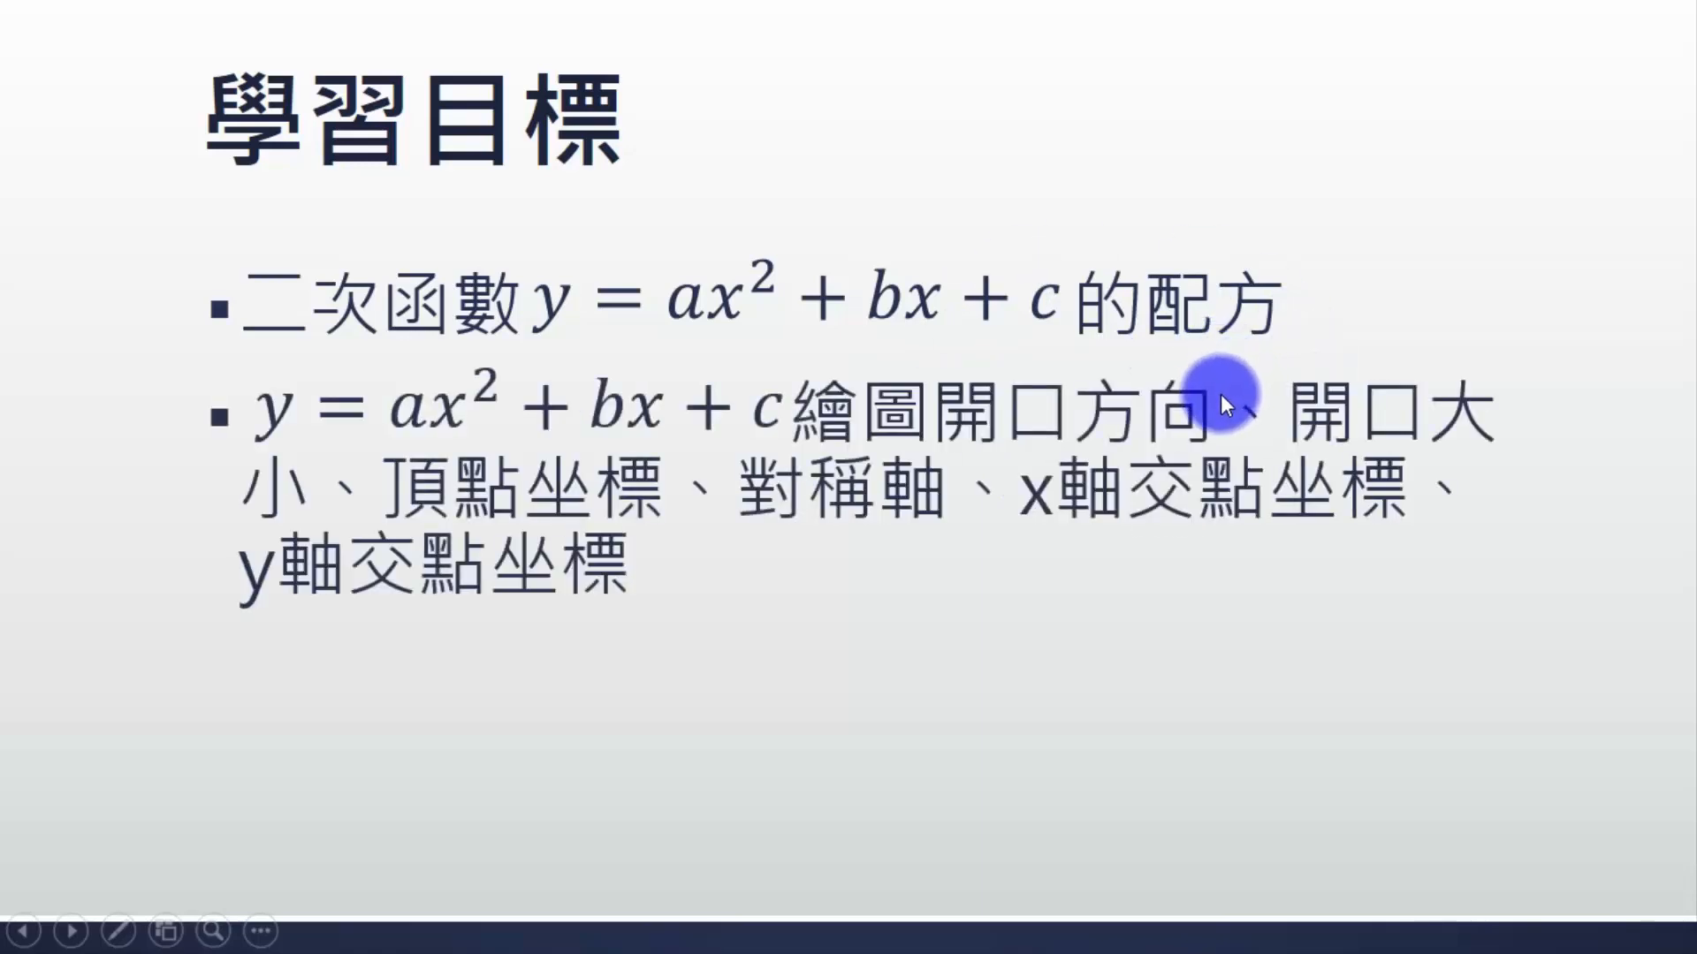
{"action": "mouse_move", "coordinate": [1091, 466]}
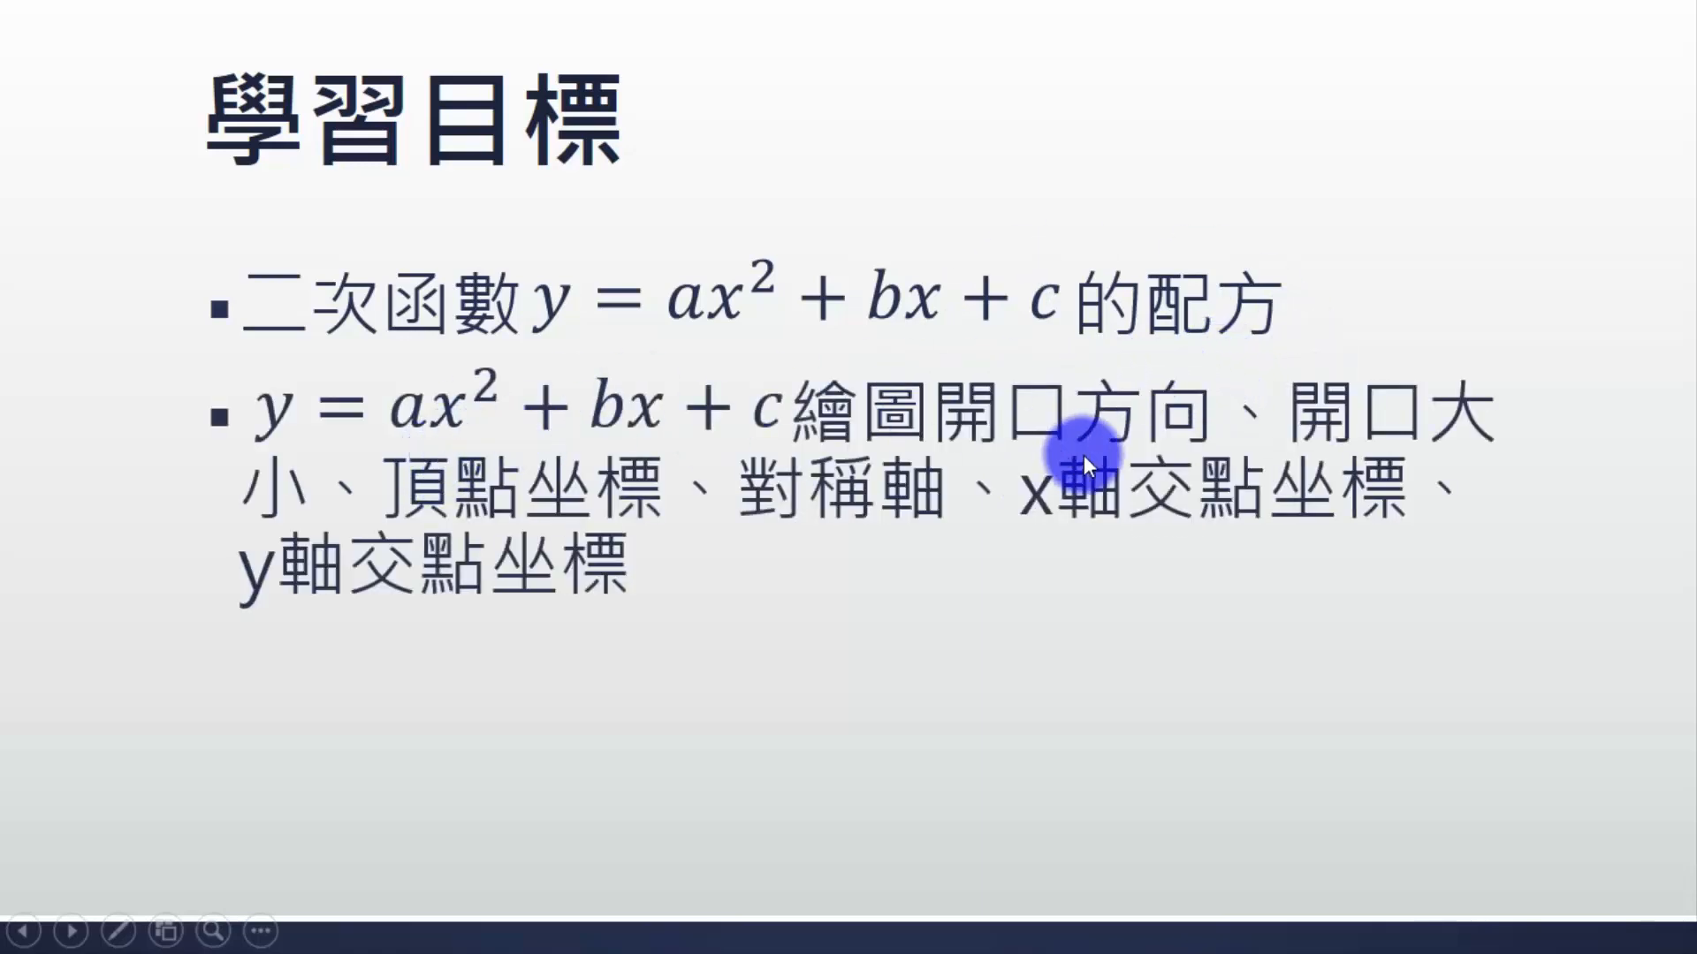
{"action": "mouse_move", "coordinate": [1198, 382]}
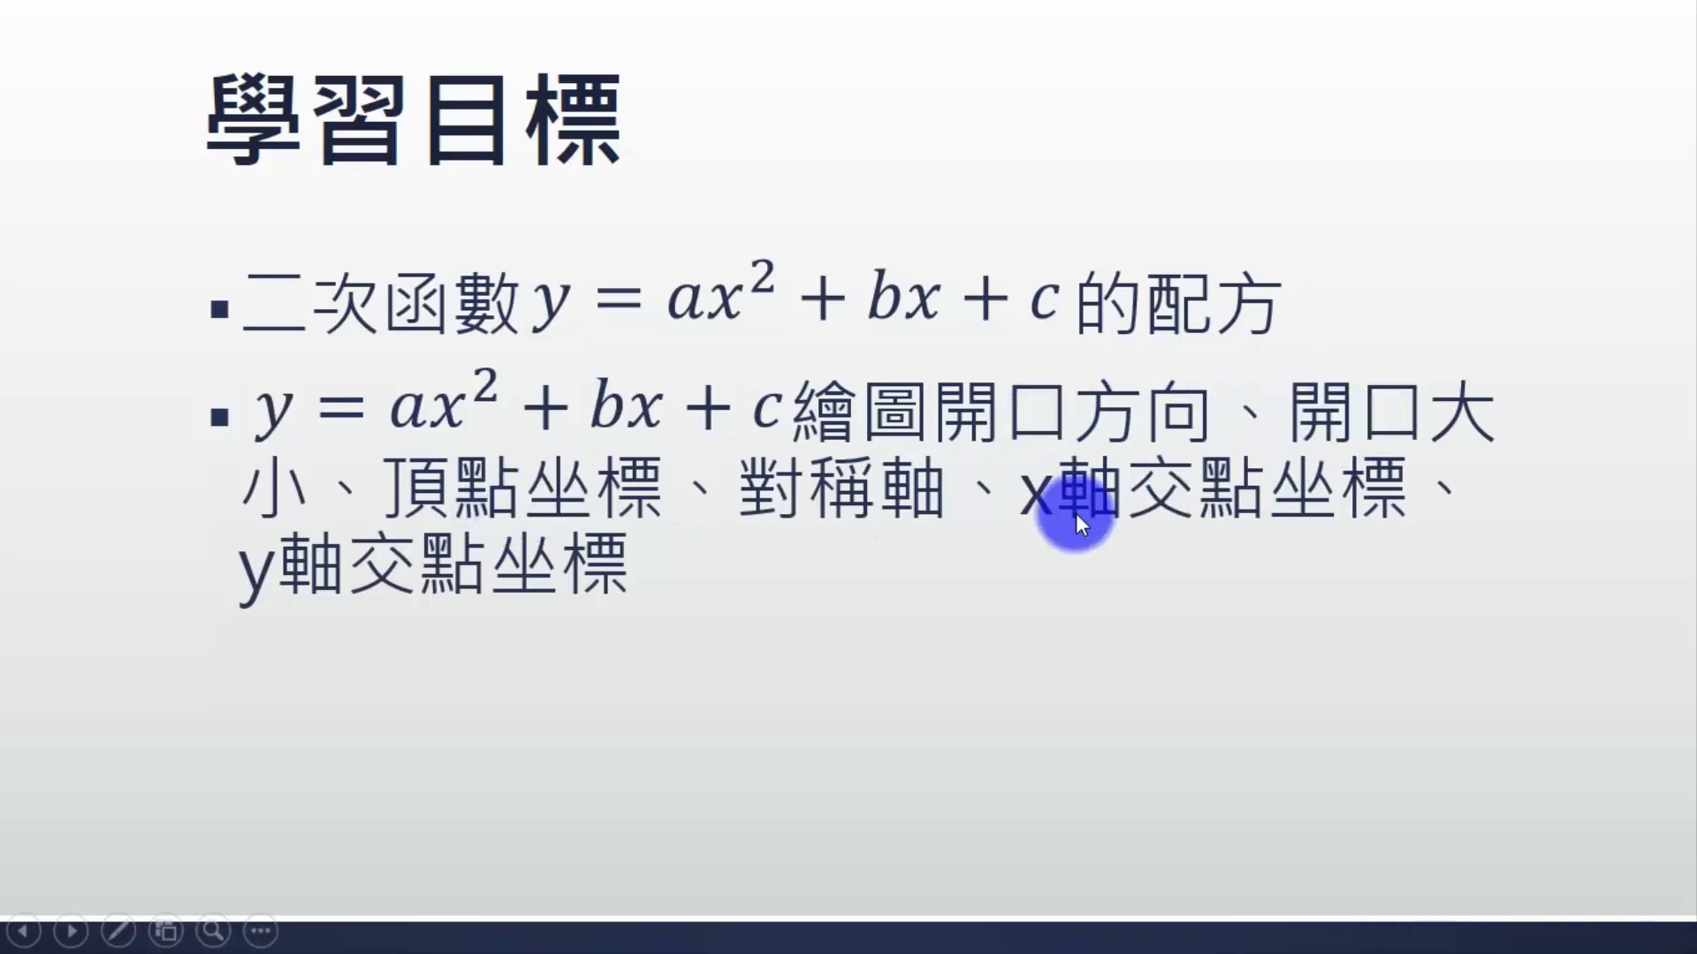
{"action": "mouse_move", "coordinate": [375, 620]}
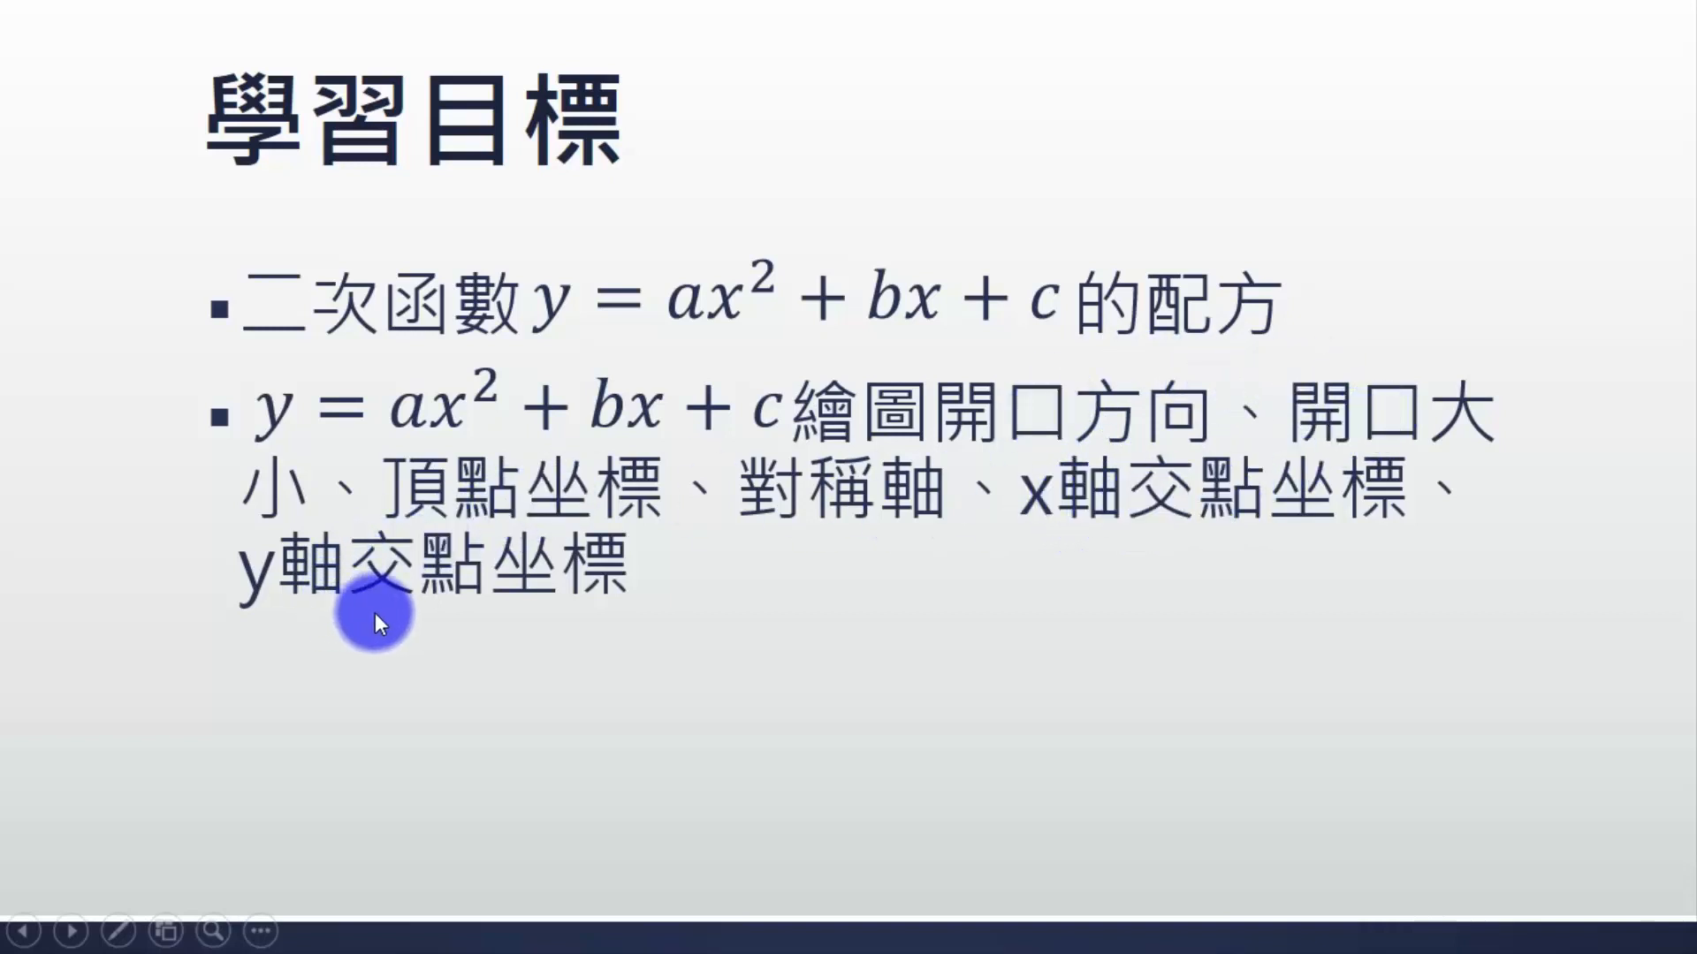
{"action": "mouse_move", "coordinate": [618, 539]}
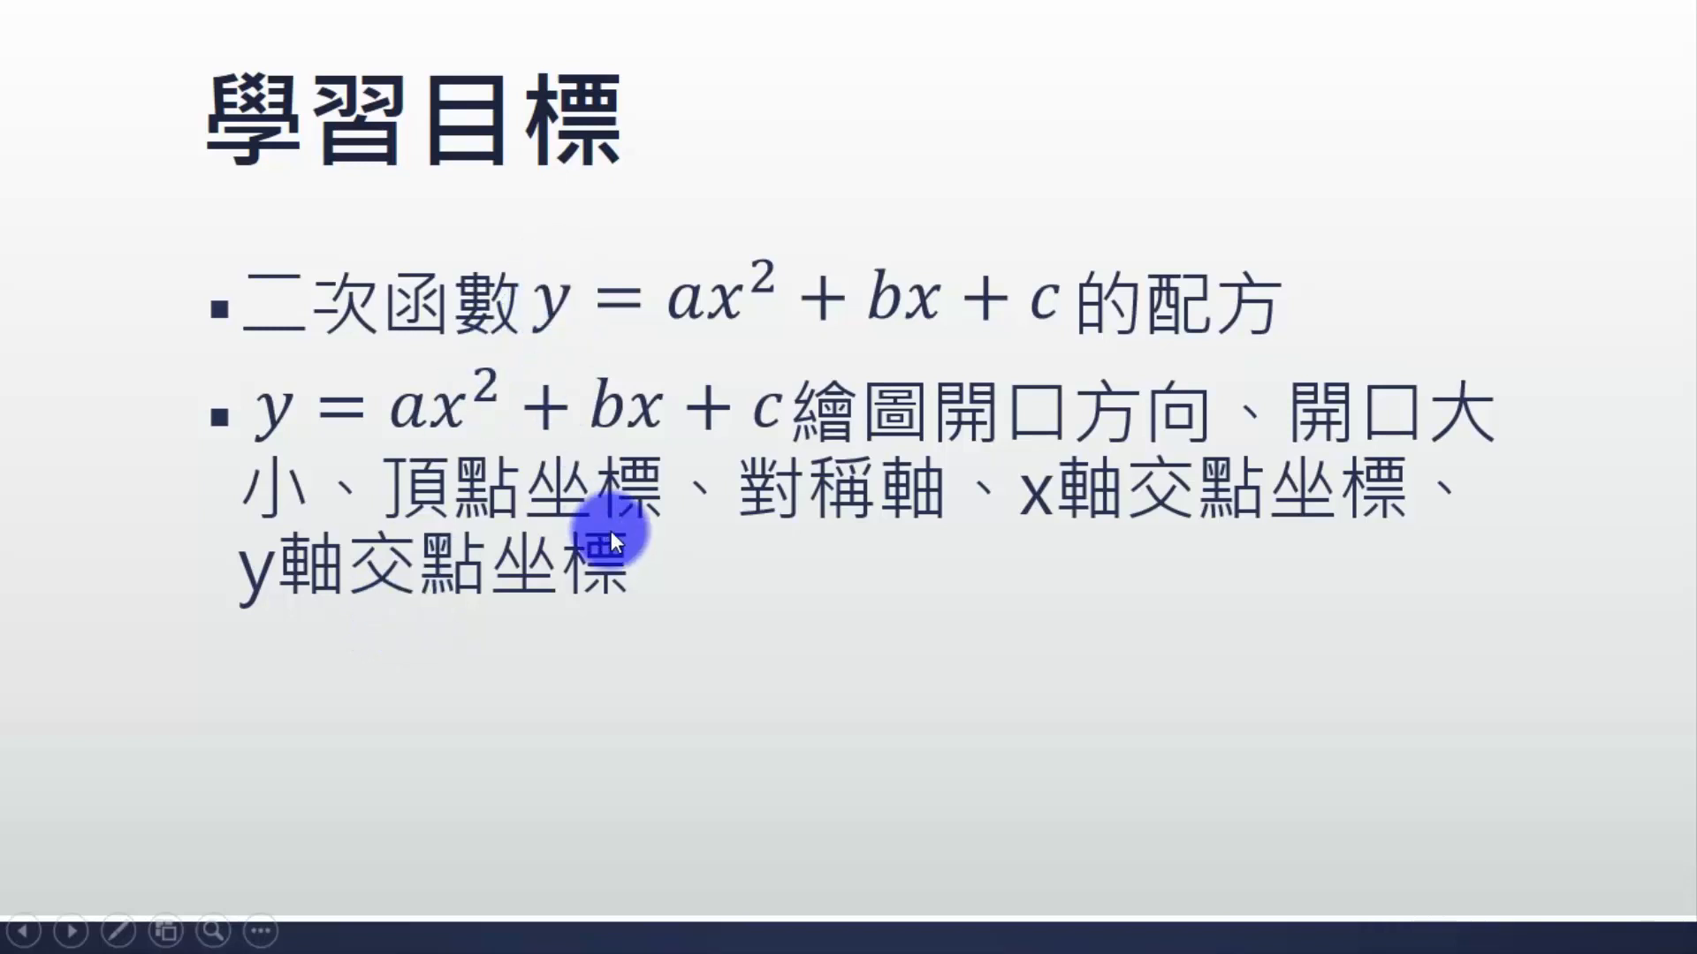
{"action": "mouse_move", "coordinate": [627, 297]}
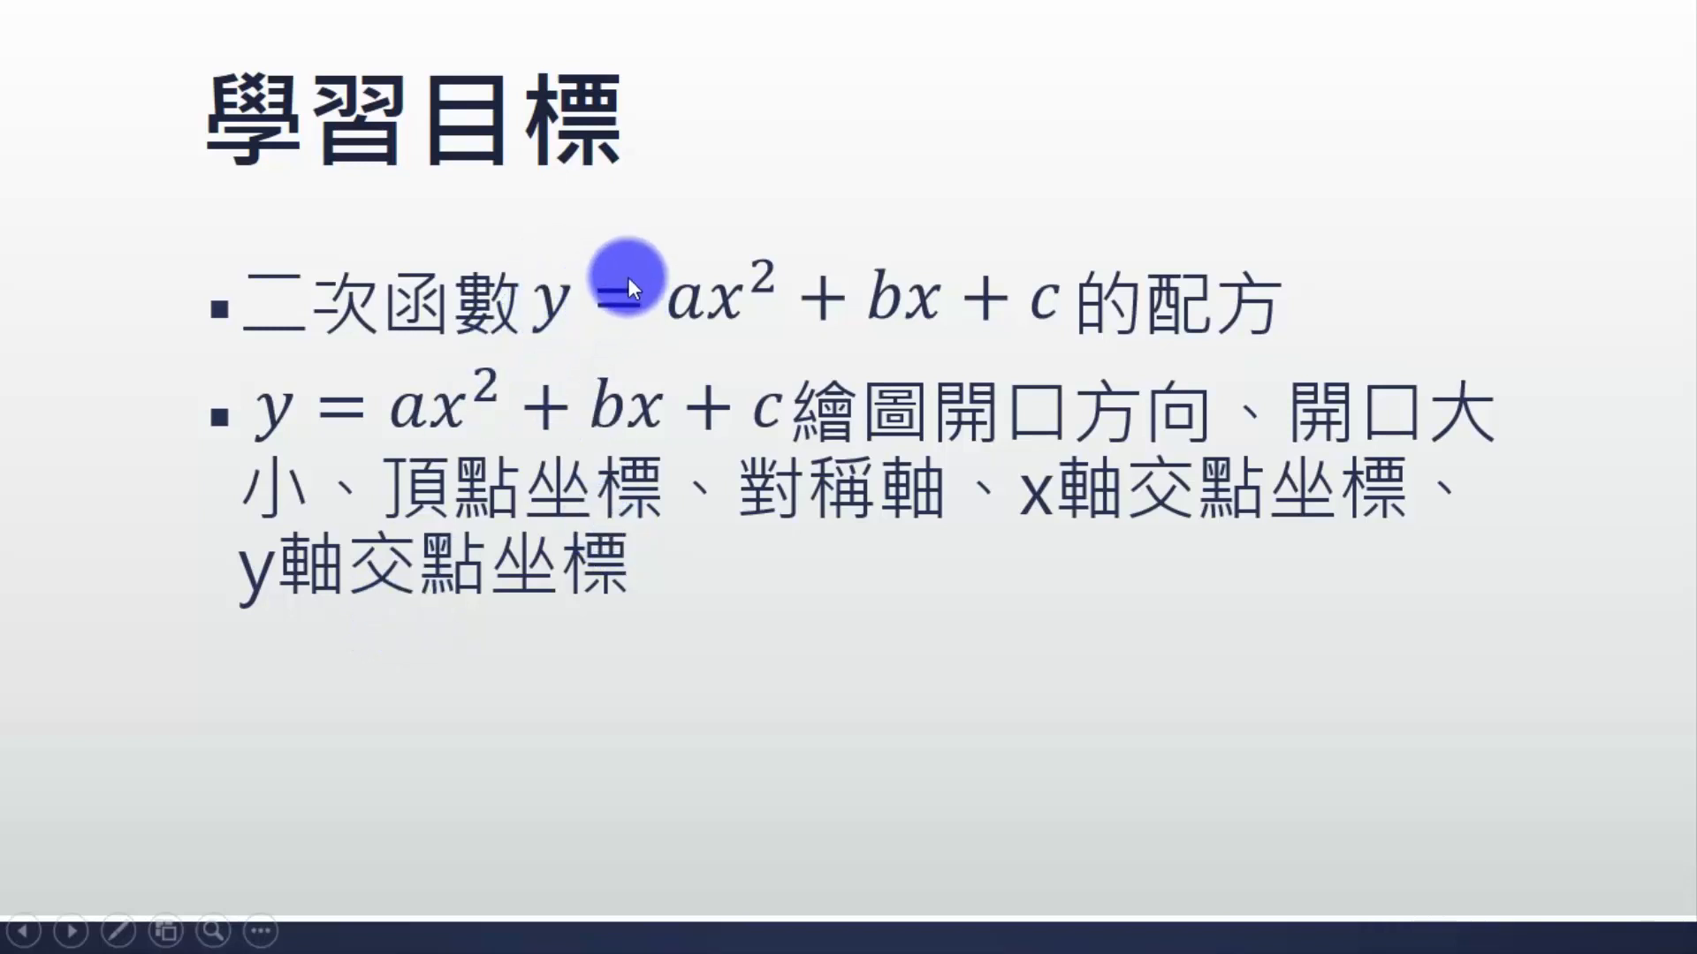
{"action": "mouse_move", "coordinate": [611, 286]}
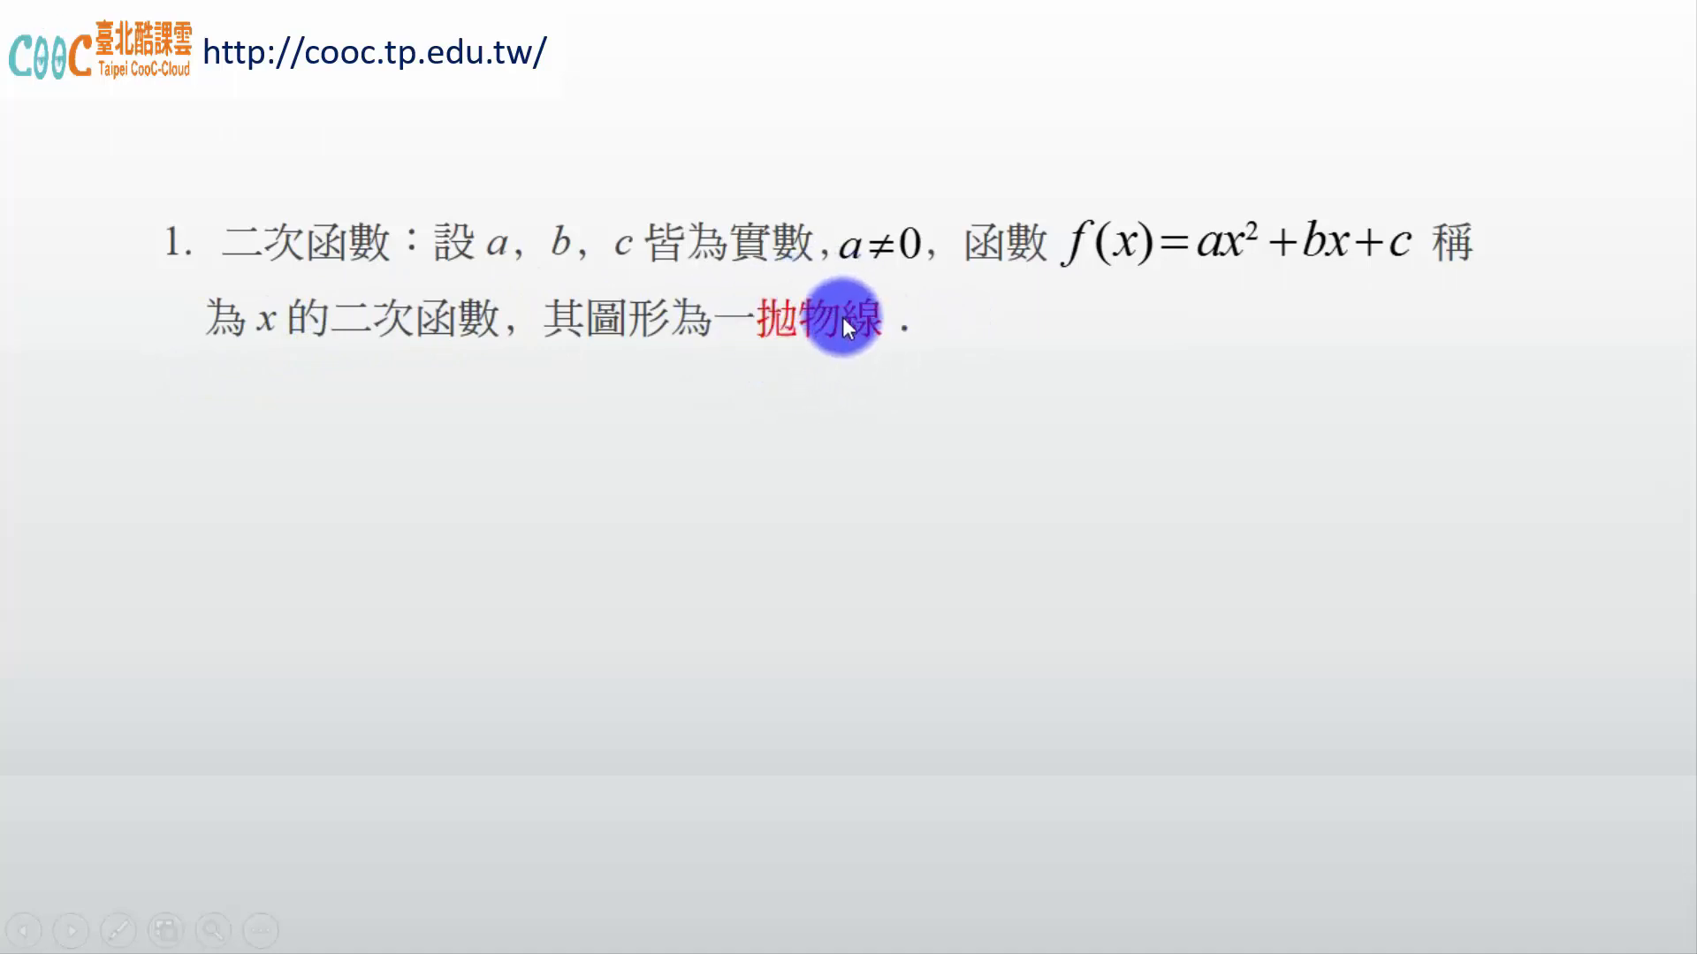
{"action": "mouse_move", "coordinate": [820, 309]}
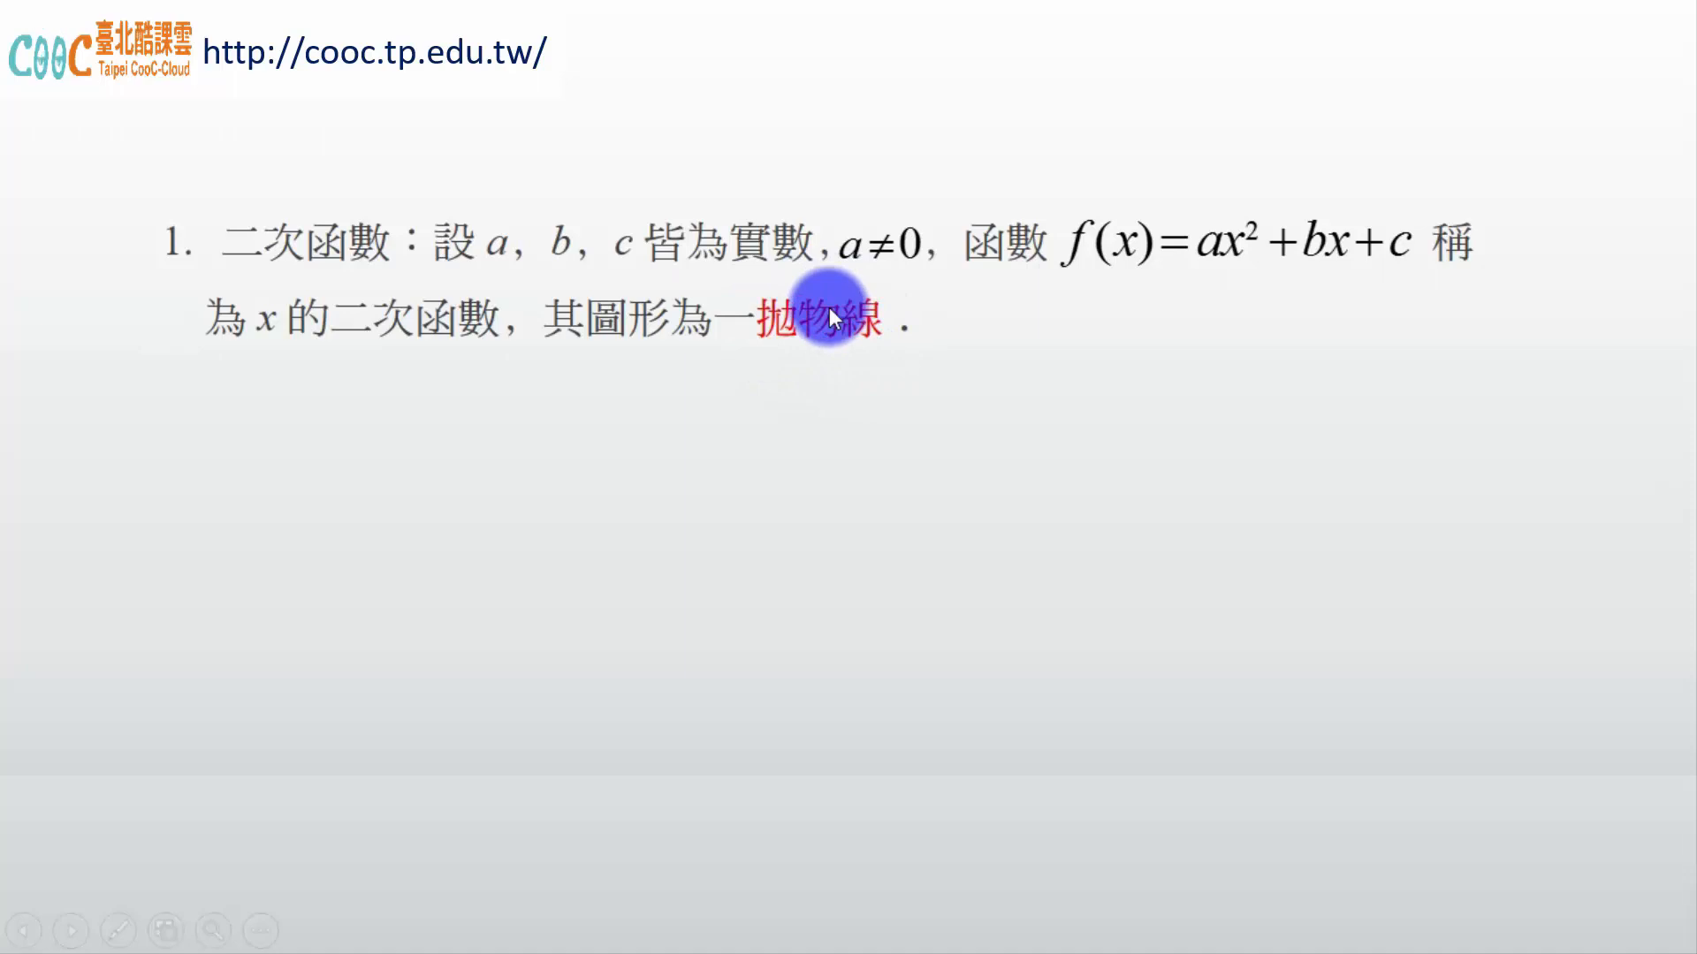
{"action": "mouse_move", "coordinate": [1195, 279]}
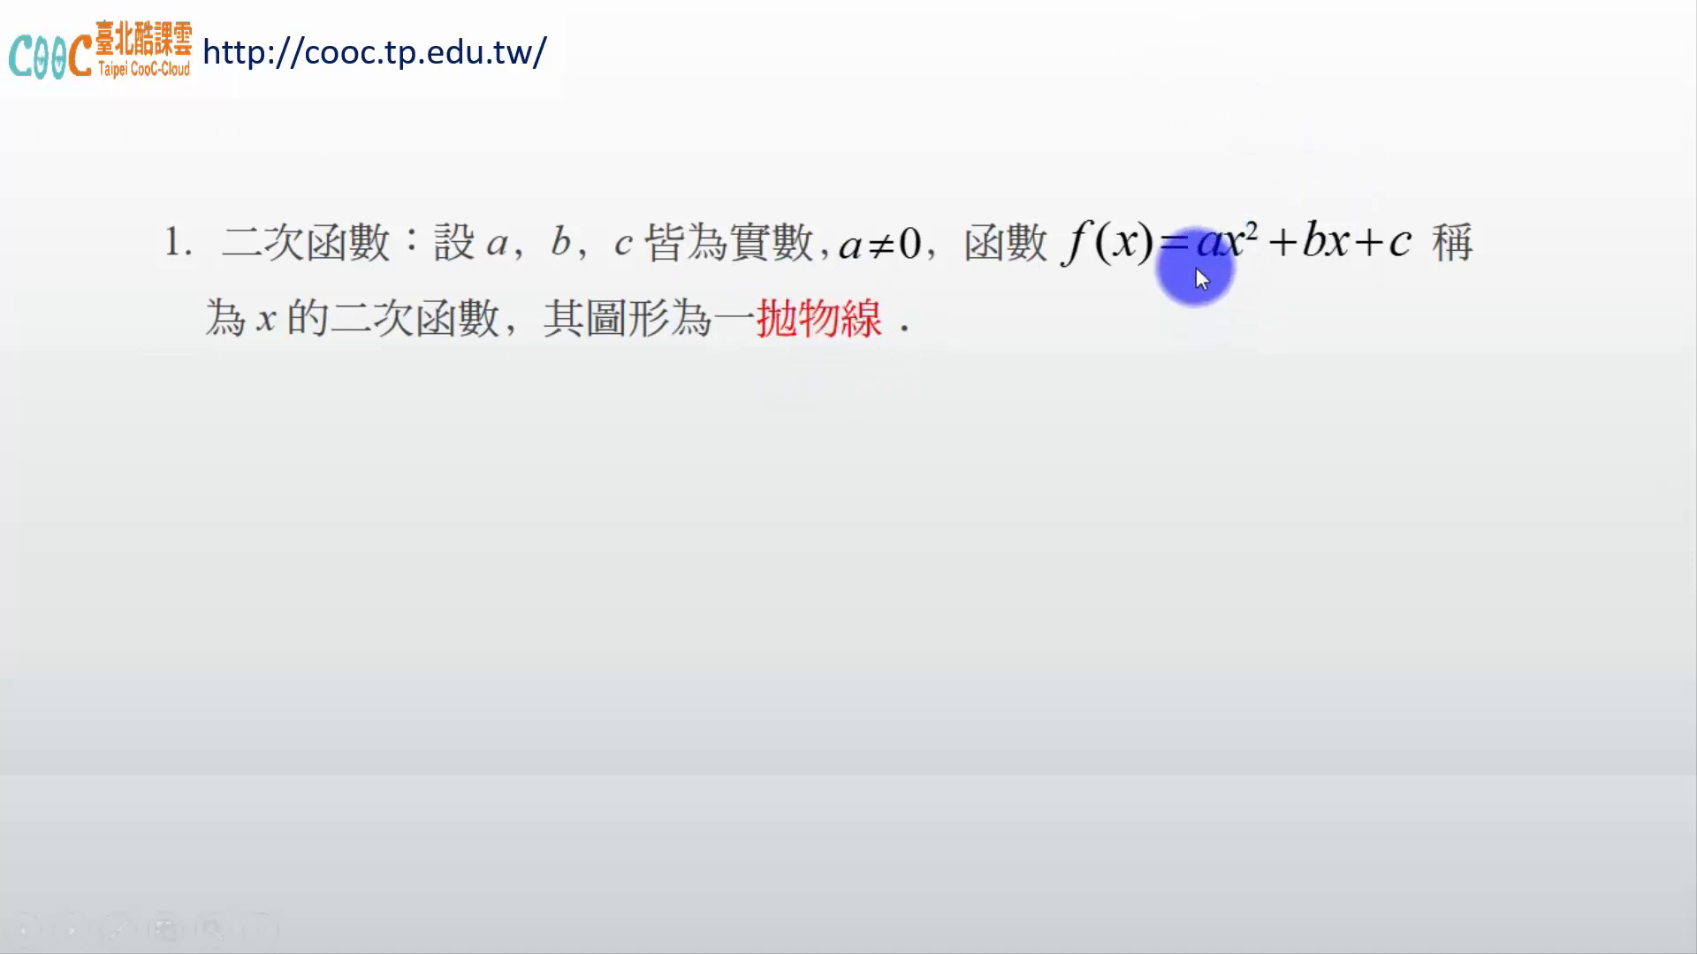
{"action": "mouse_move", "coordinate": [944, 360]}
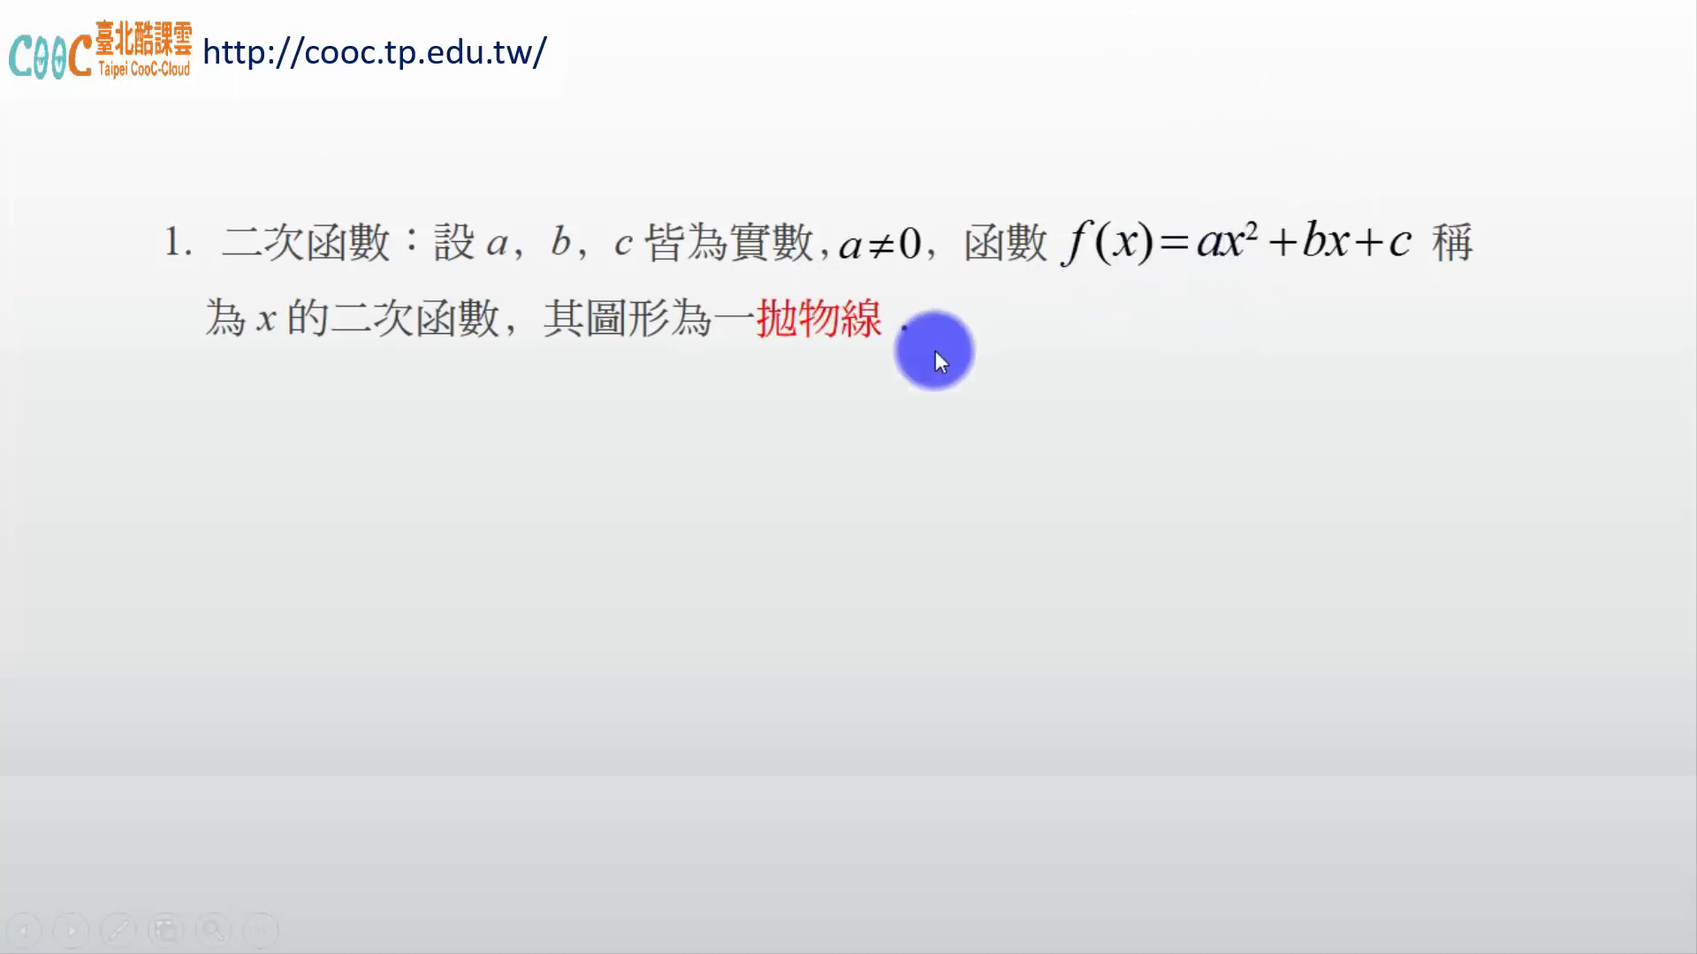
{"action": "mouse_move", "coordinate": [1208, 488]}
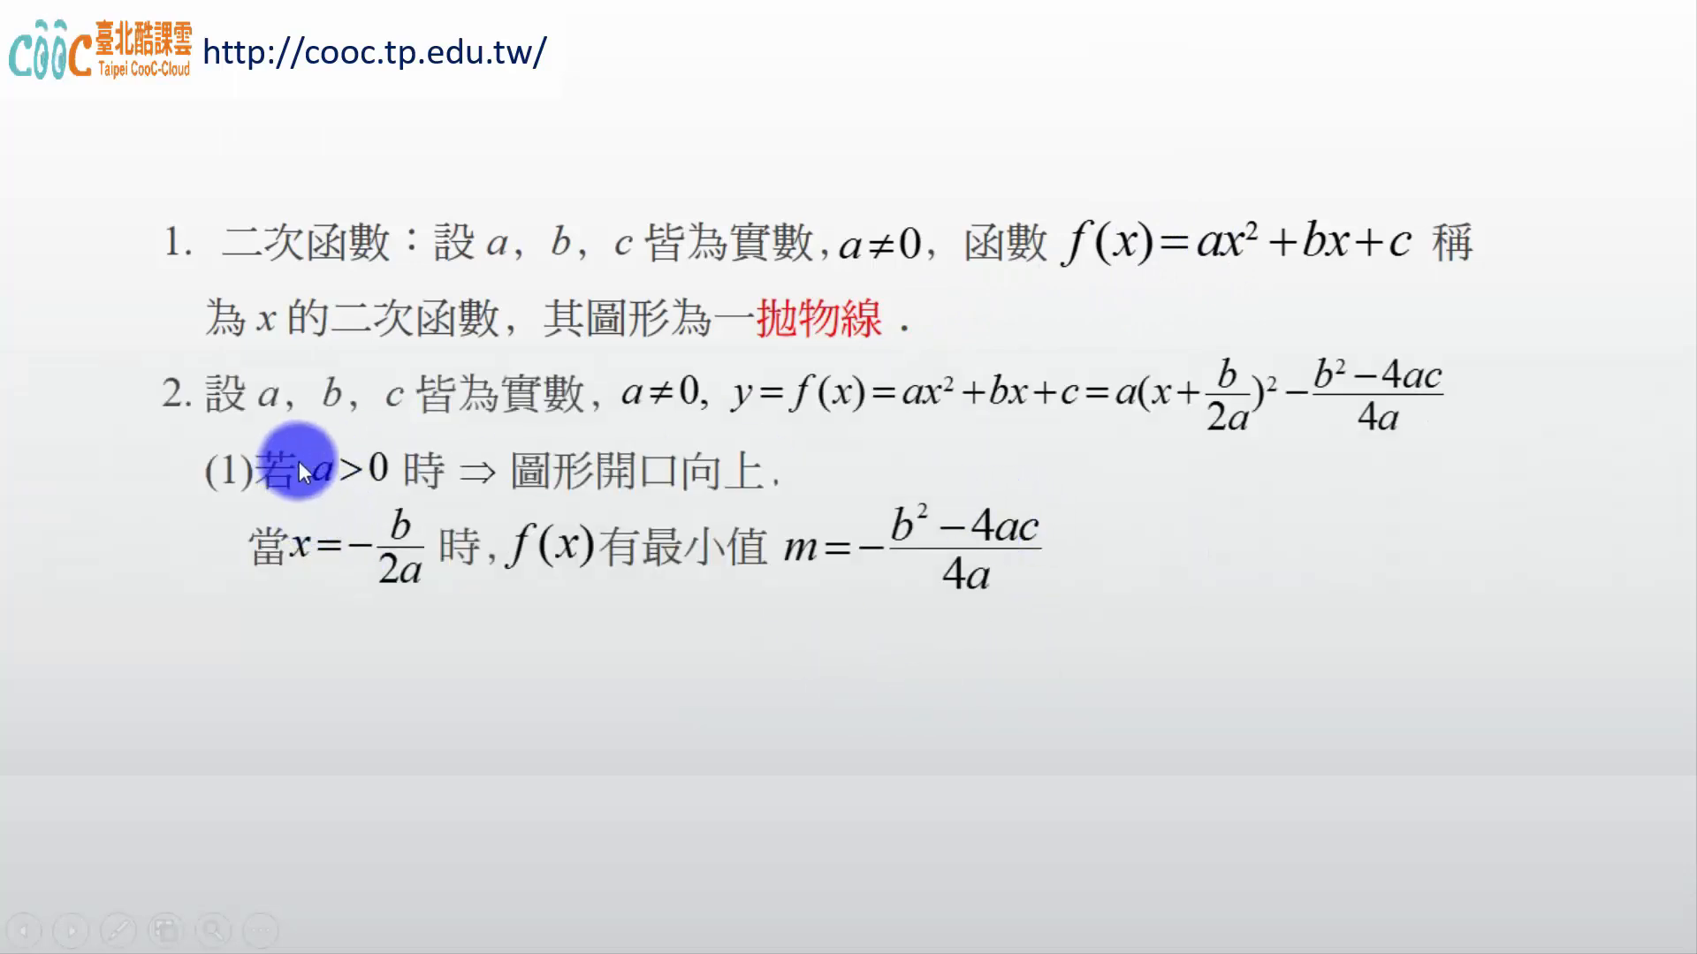
{"action": "mouse_move", "coordinate": [268, 426]}
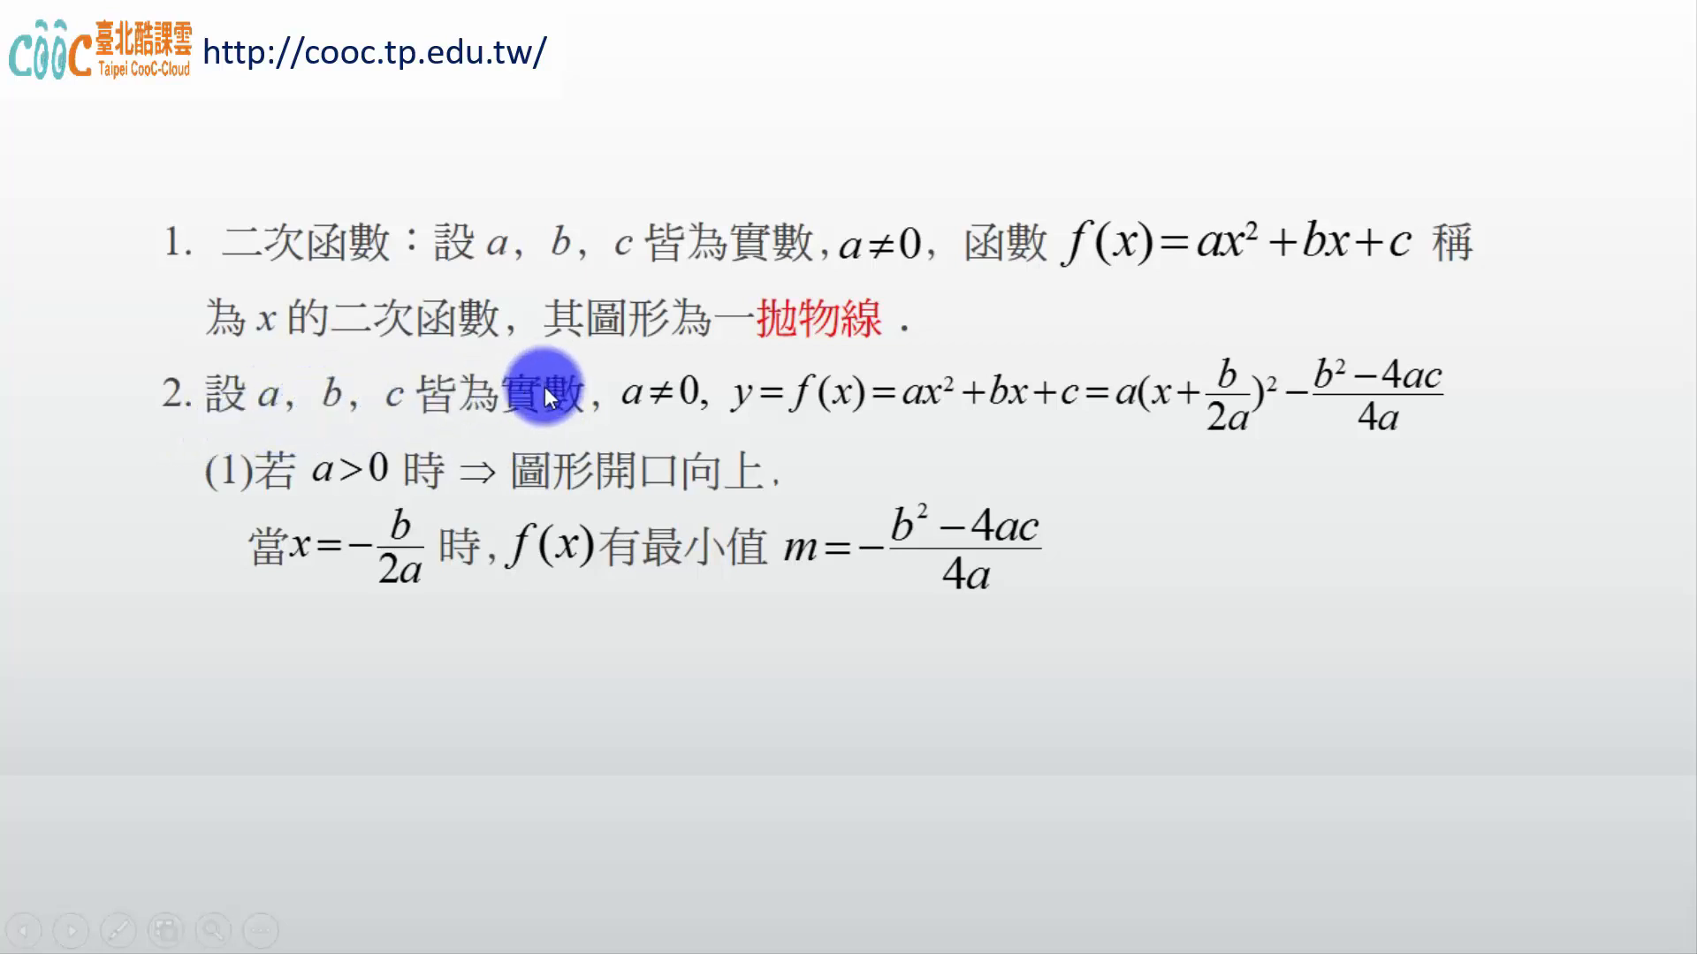
{"action": "mouse_move", "coordinate": [228, 426]}
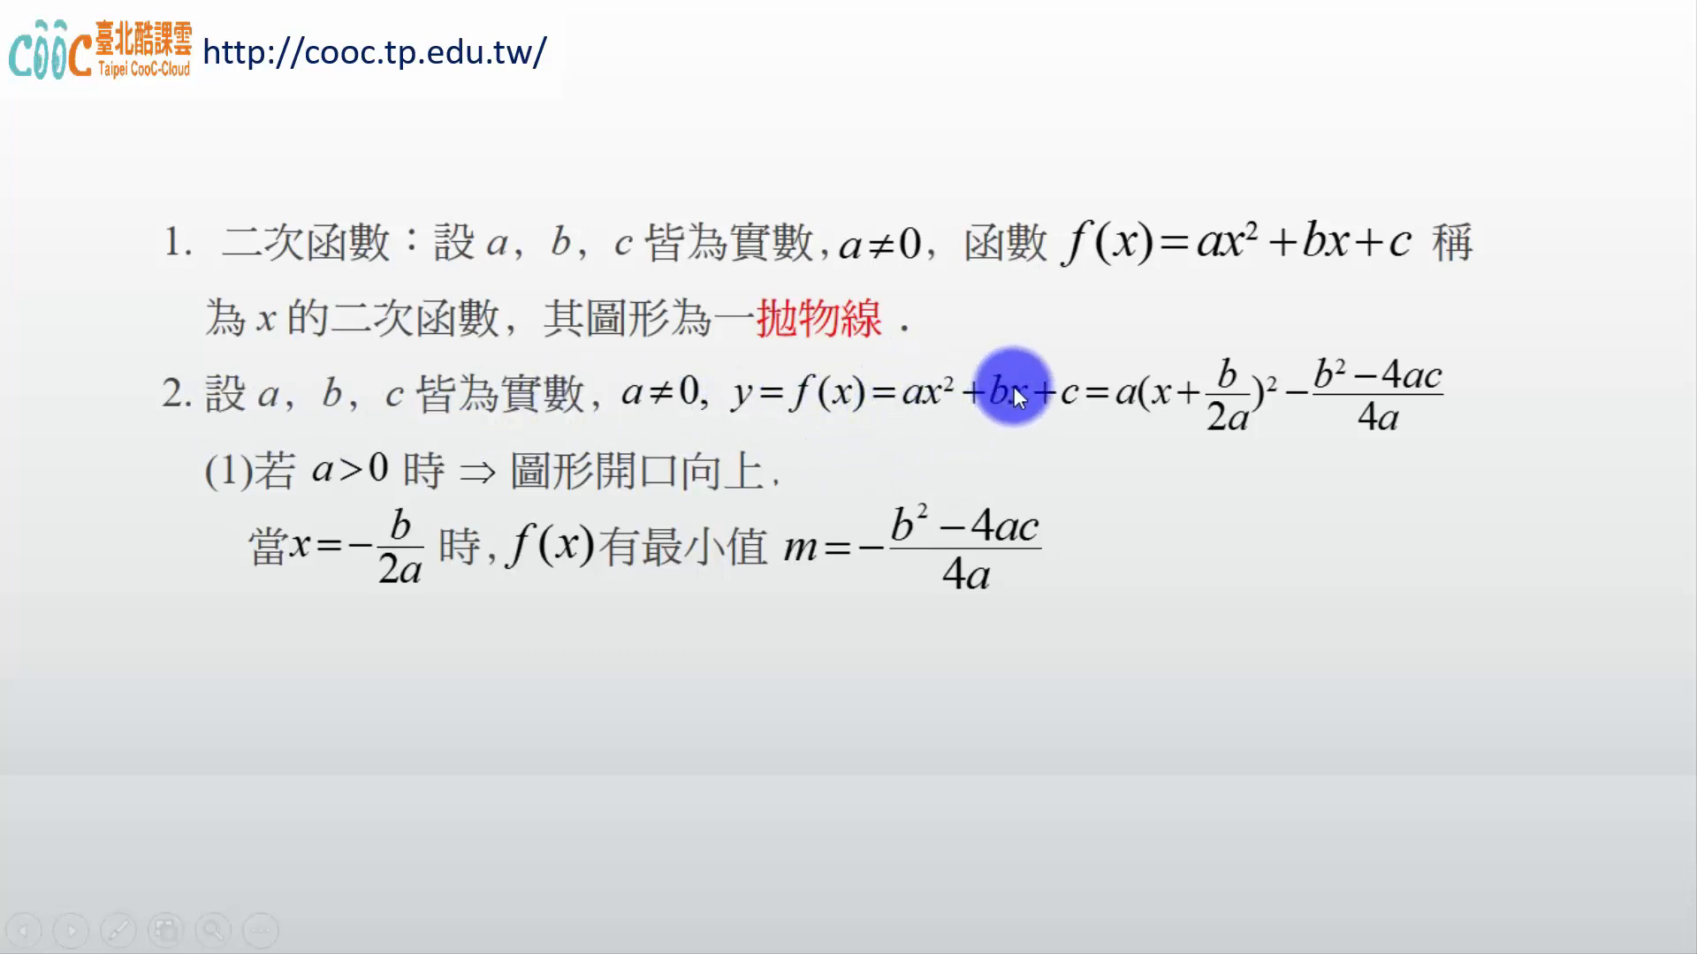
{"action": "mouse_move", "coordinate": [1050, 356]}
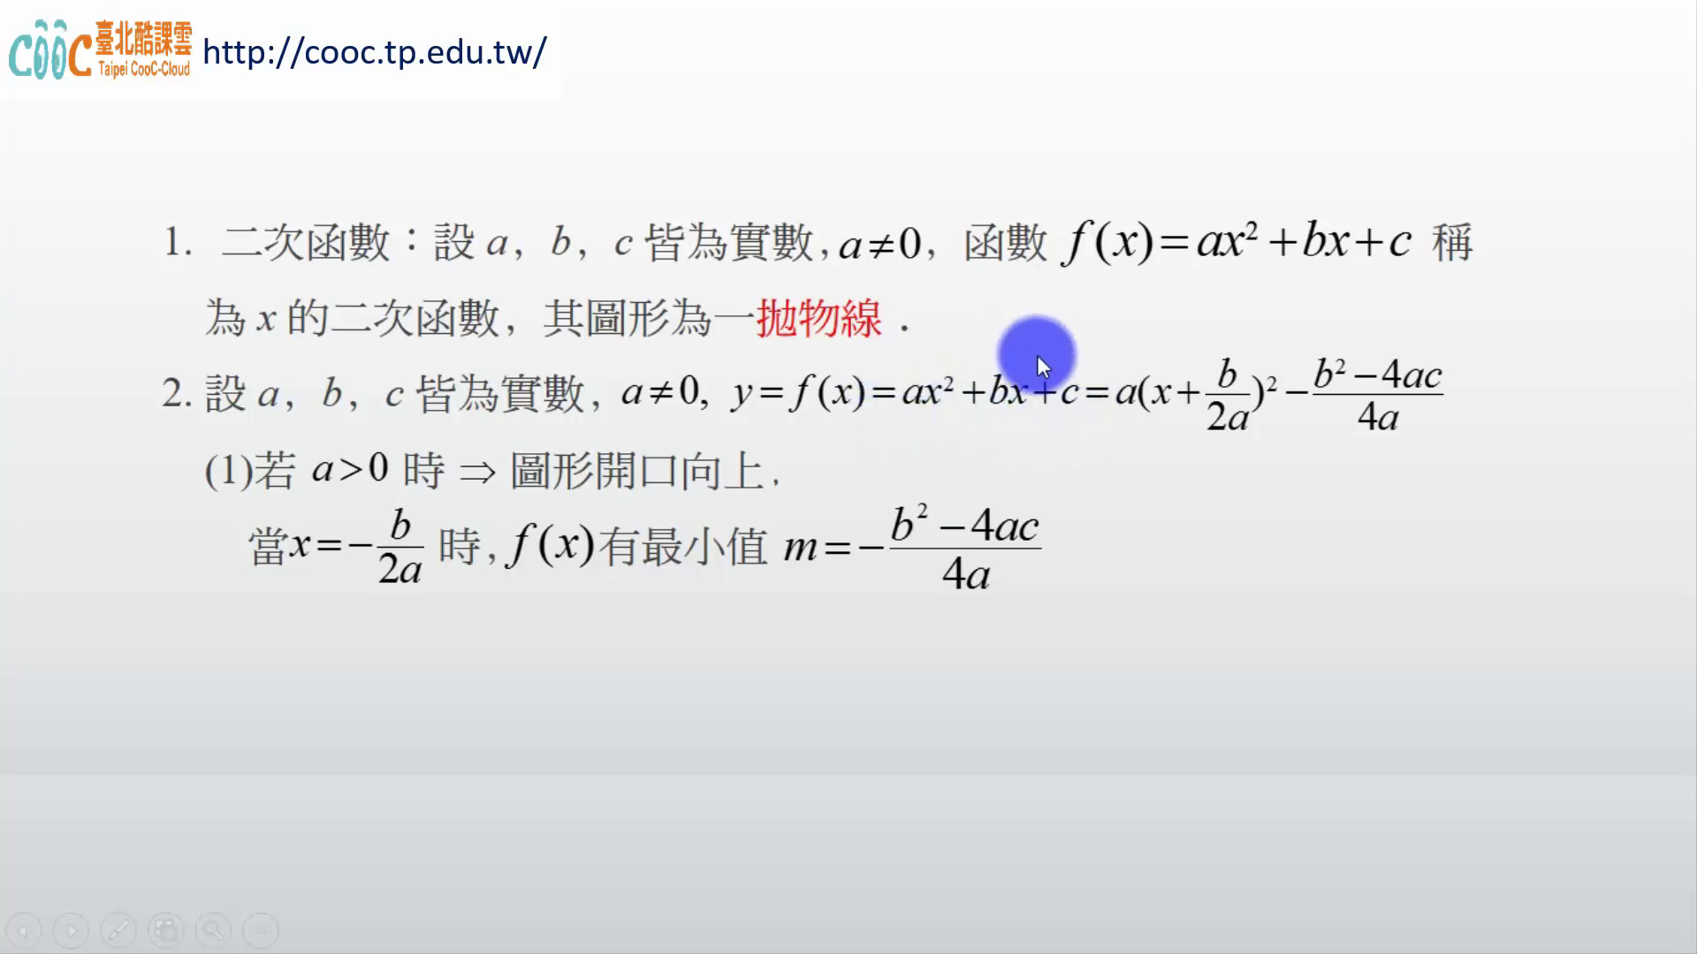
{"action": "mouse_move", "coordinate": [923, 419]}
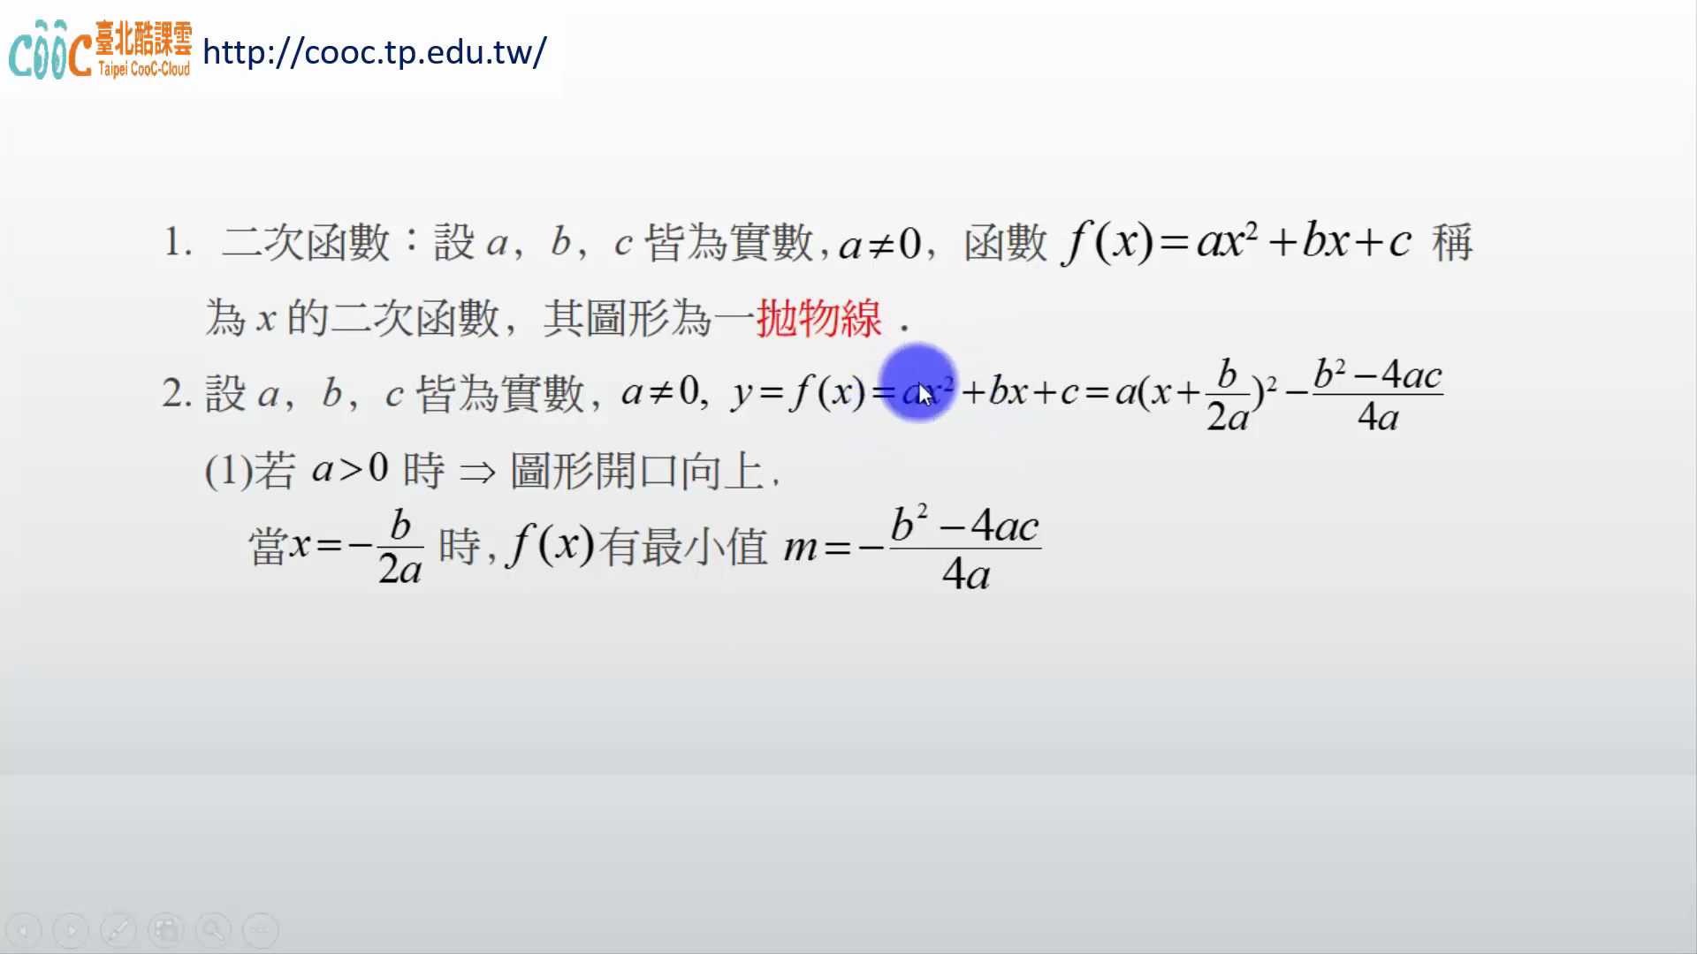
{"action": "mouse_move", "coordinate": [1002, 408]}
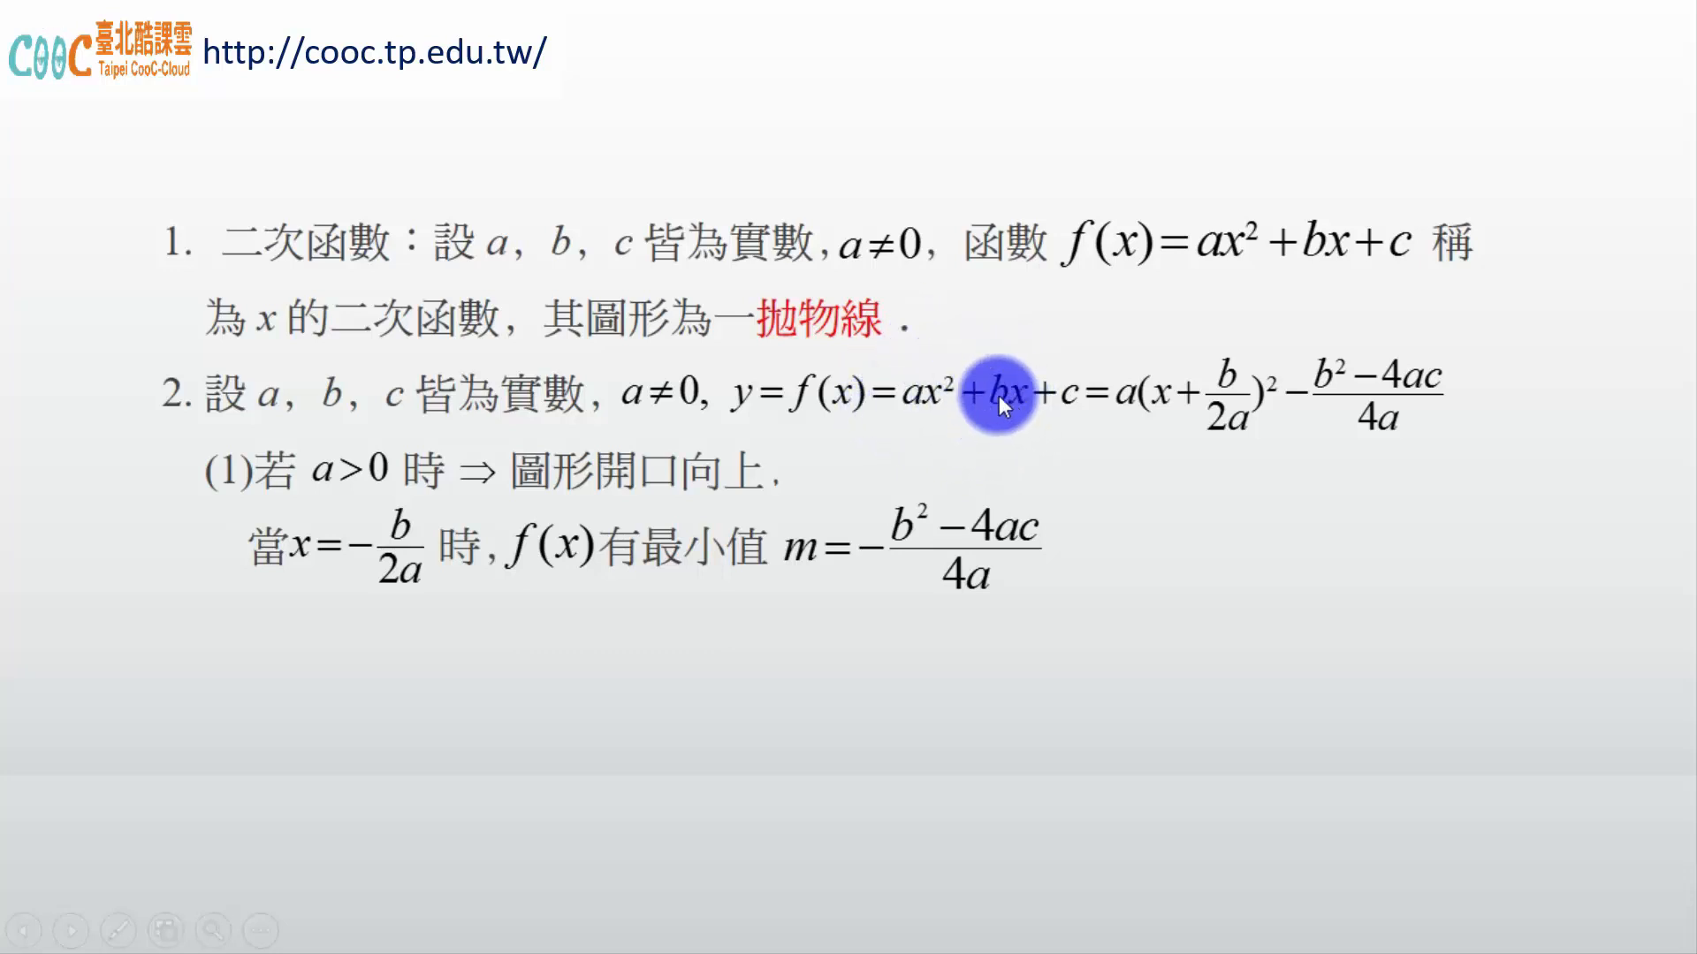
{"action": "mouse_move", "coordinate": [1005, 452]}
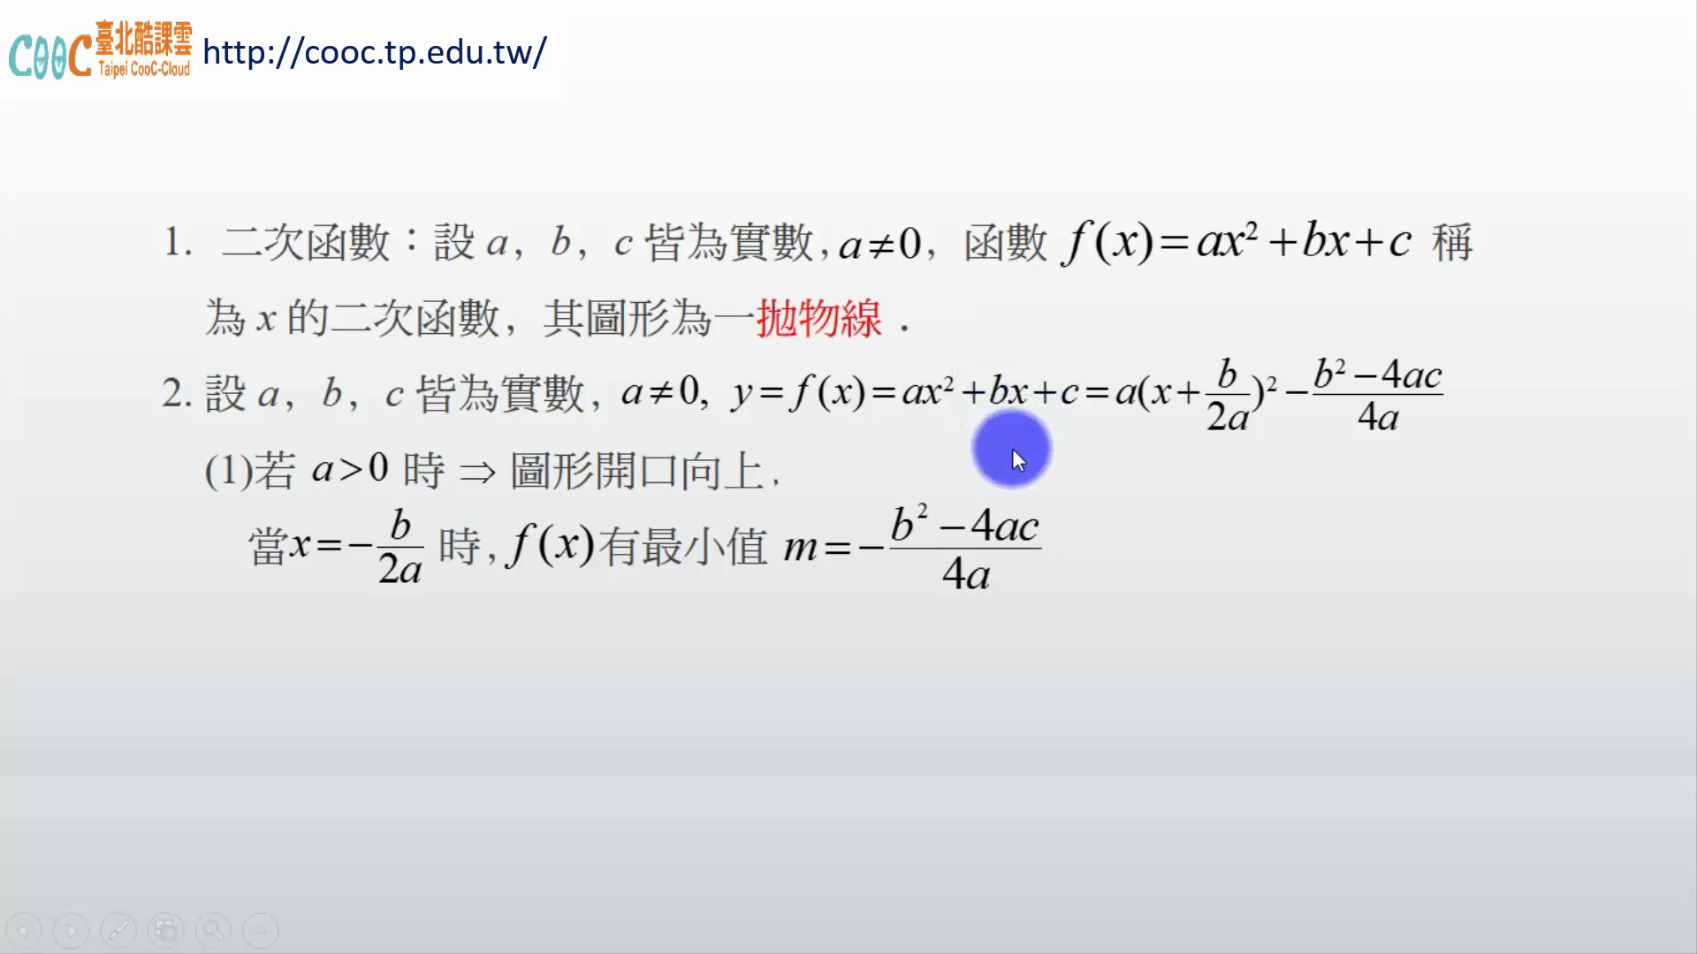
{"action": "mouse_move", "coordinate": [1025, 451]}
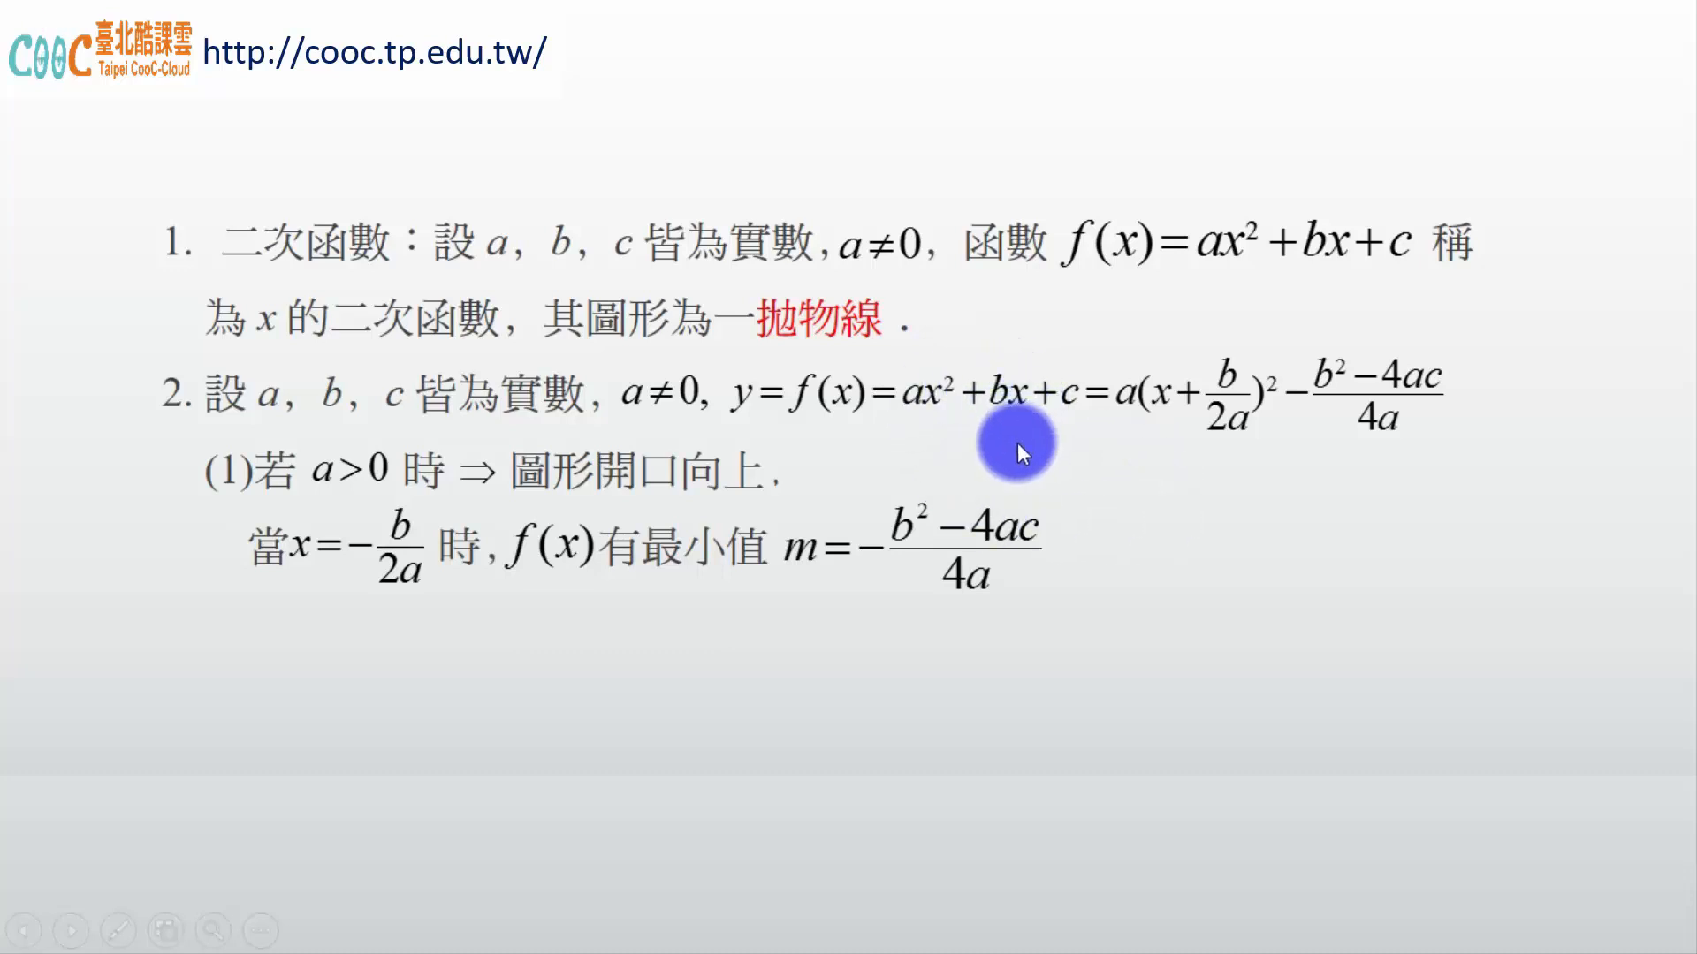
{"action": "mouse_move", "coordinate": [1152, 396]}
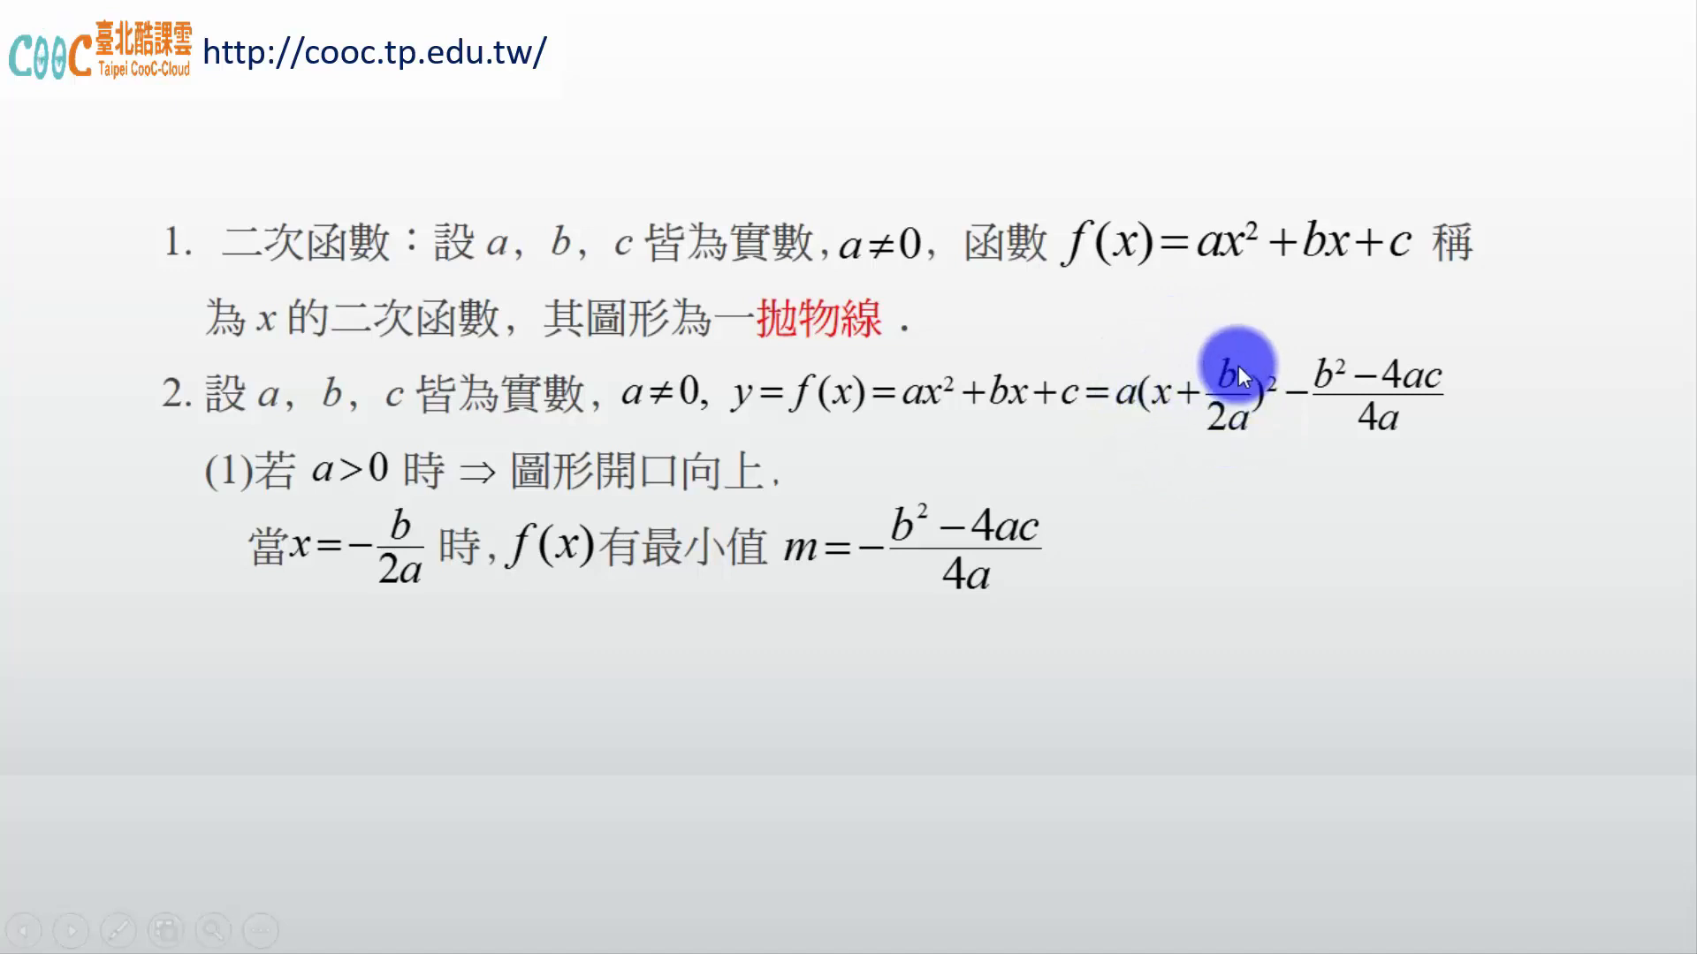
{"action": "mouse_move", "coordinate": [1513, 465]}
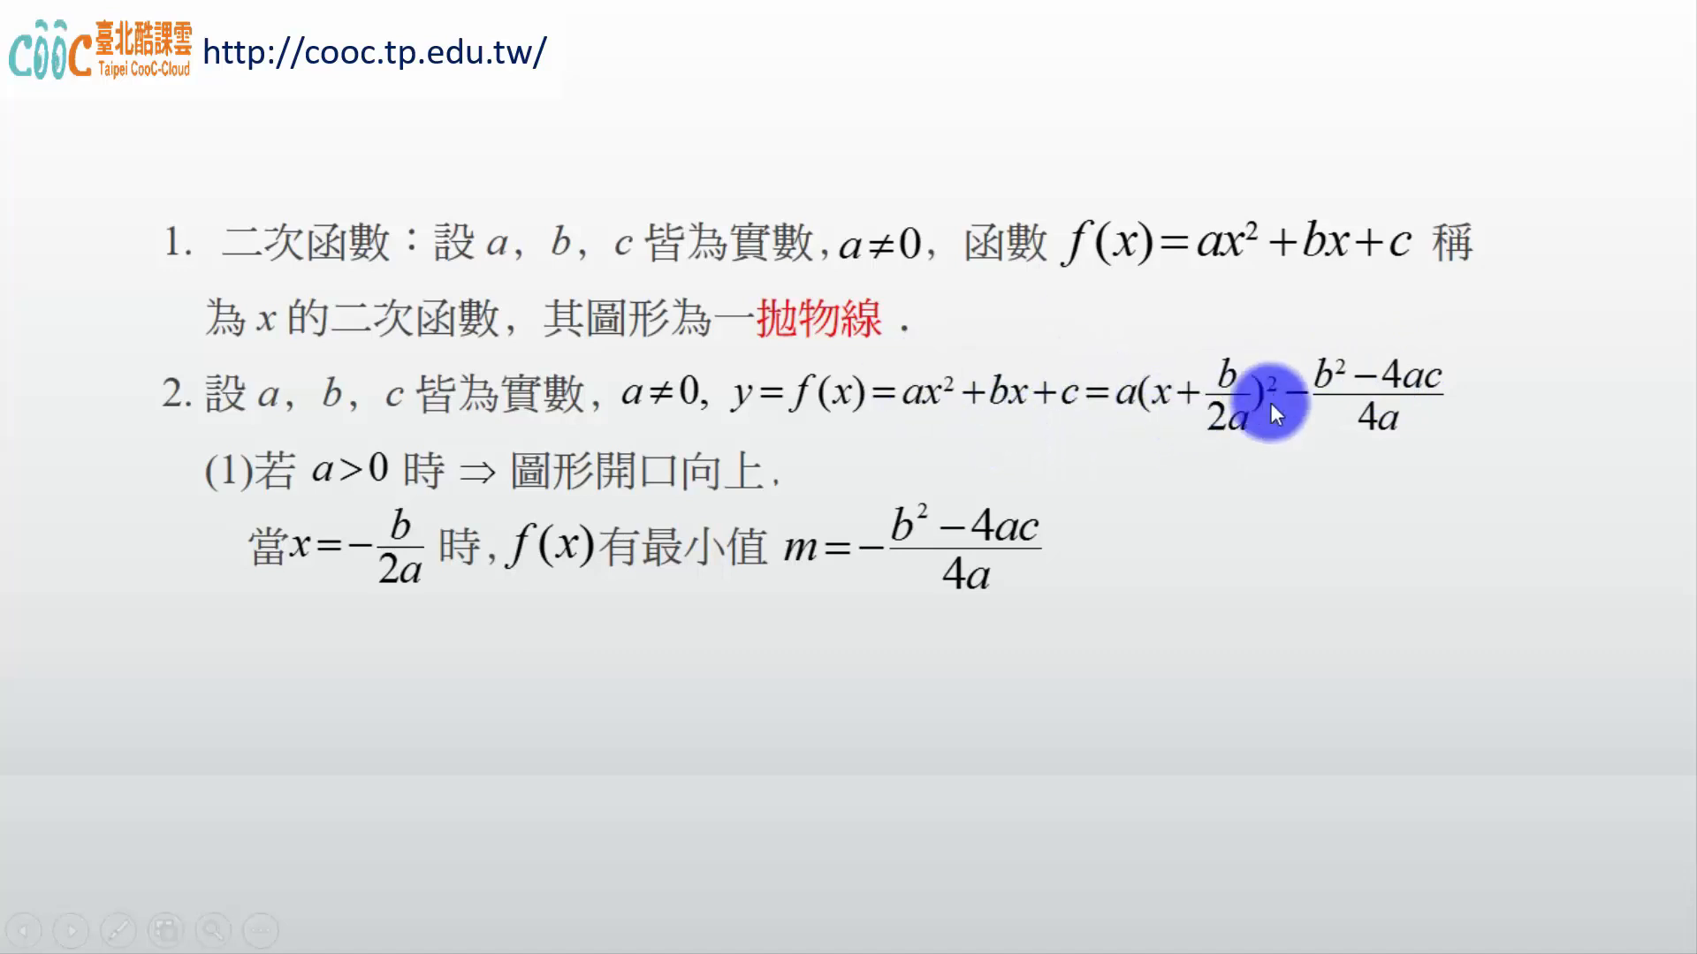
{"action": "mouse_move", "coordinate": [1403, 401]}
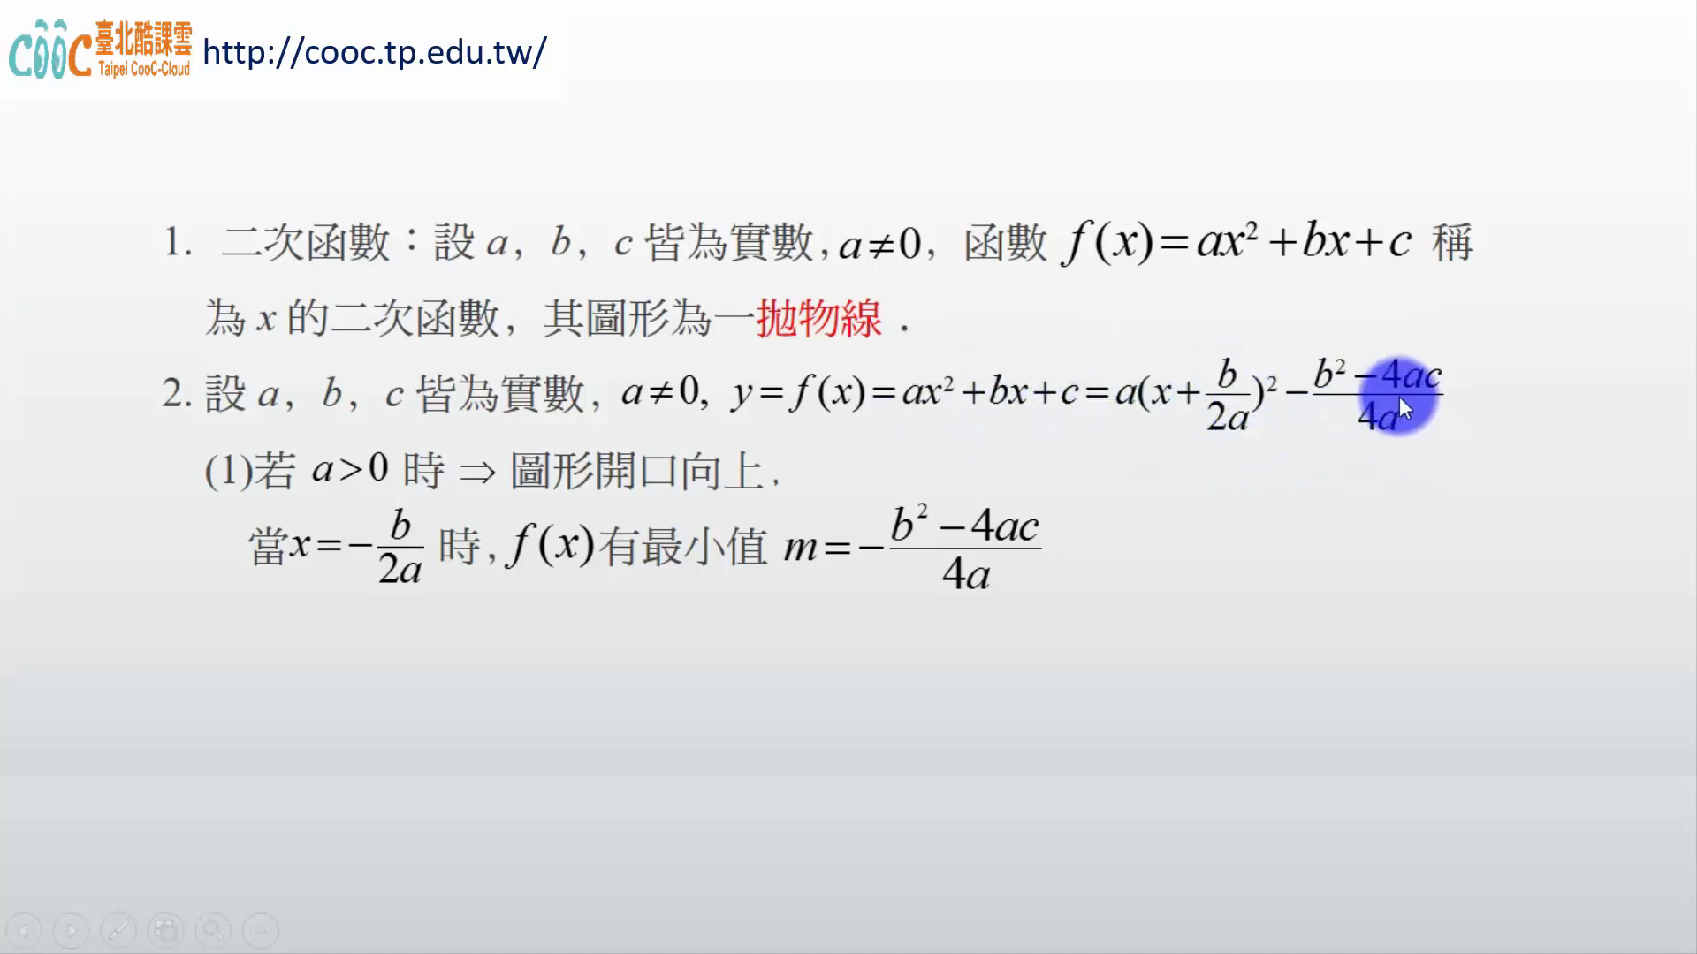
{"action": "mouse_move", "coordinate": [325, 453]}
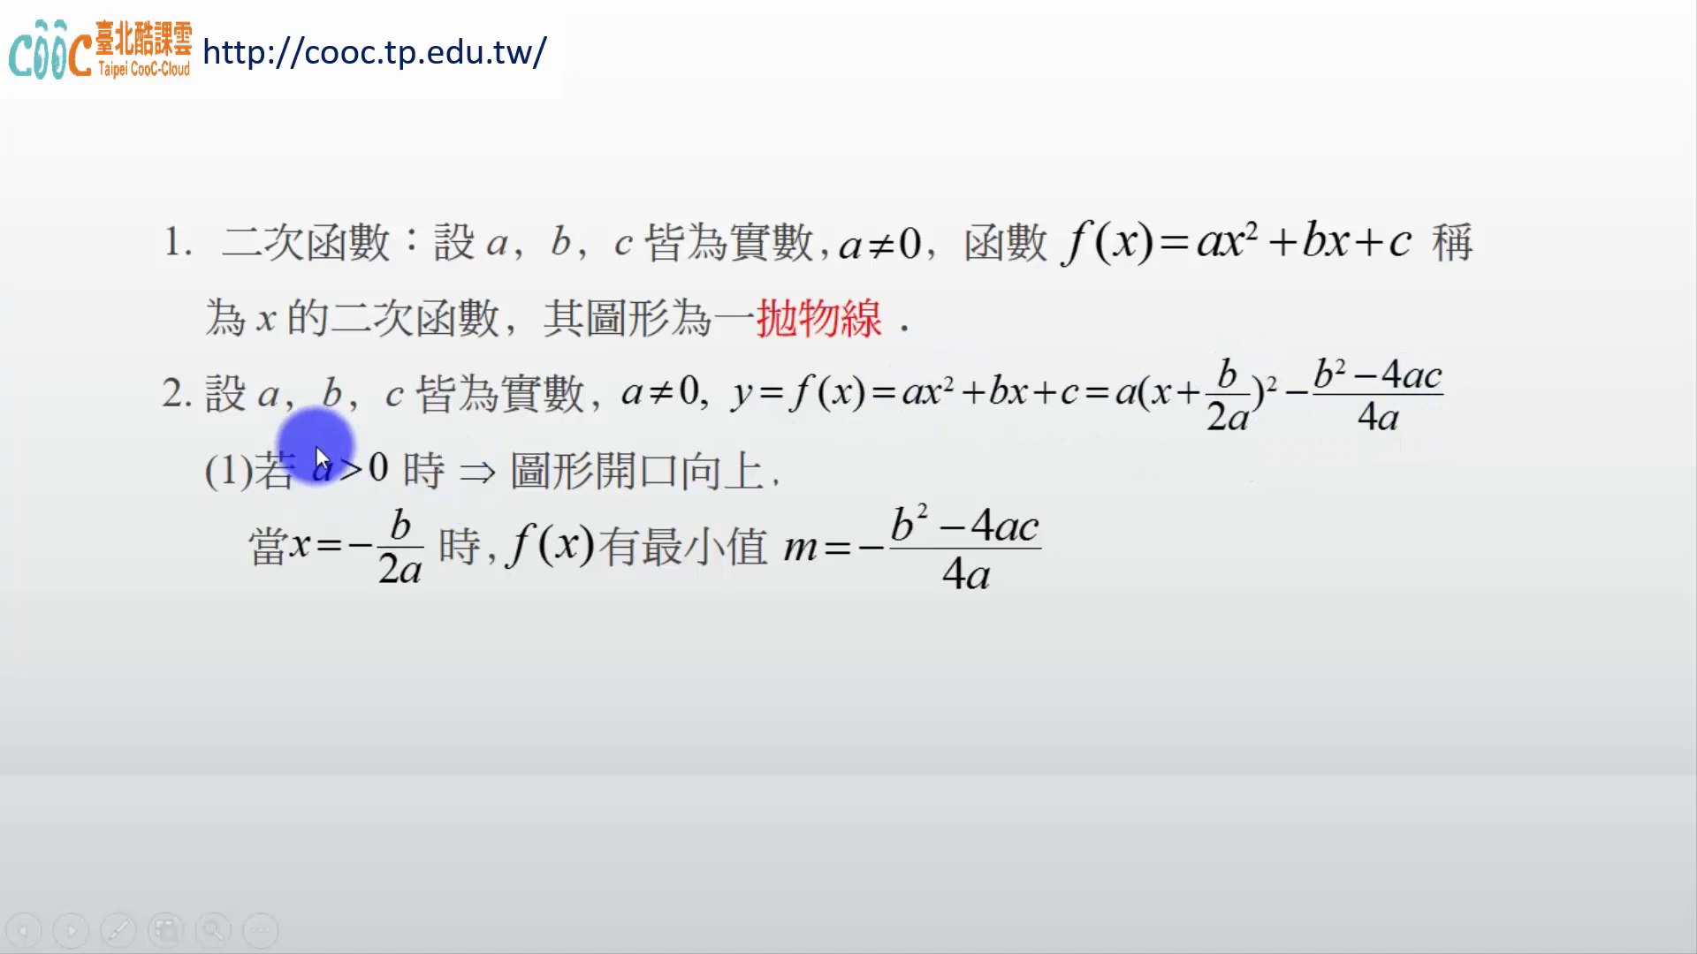
{"action": "mouse_move", "coordinate": [1057, 659]}
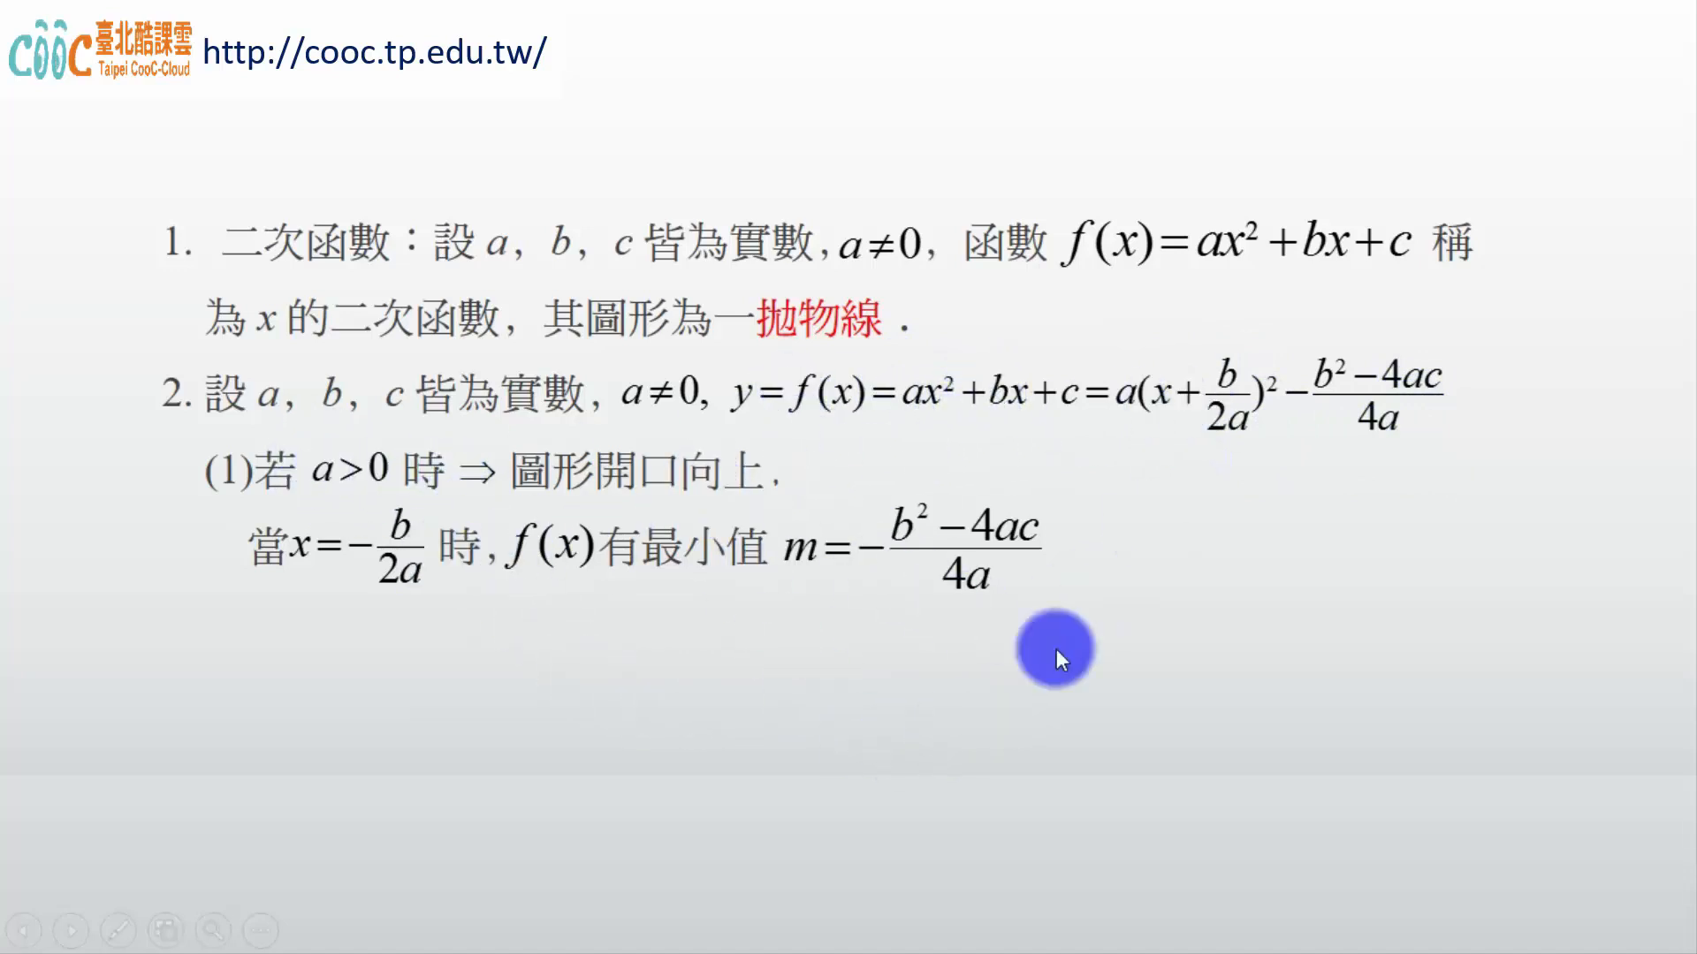
{"action": "mouse_move", "coordinate": [1039, 442]}
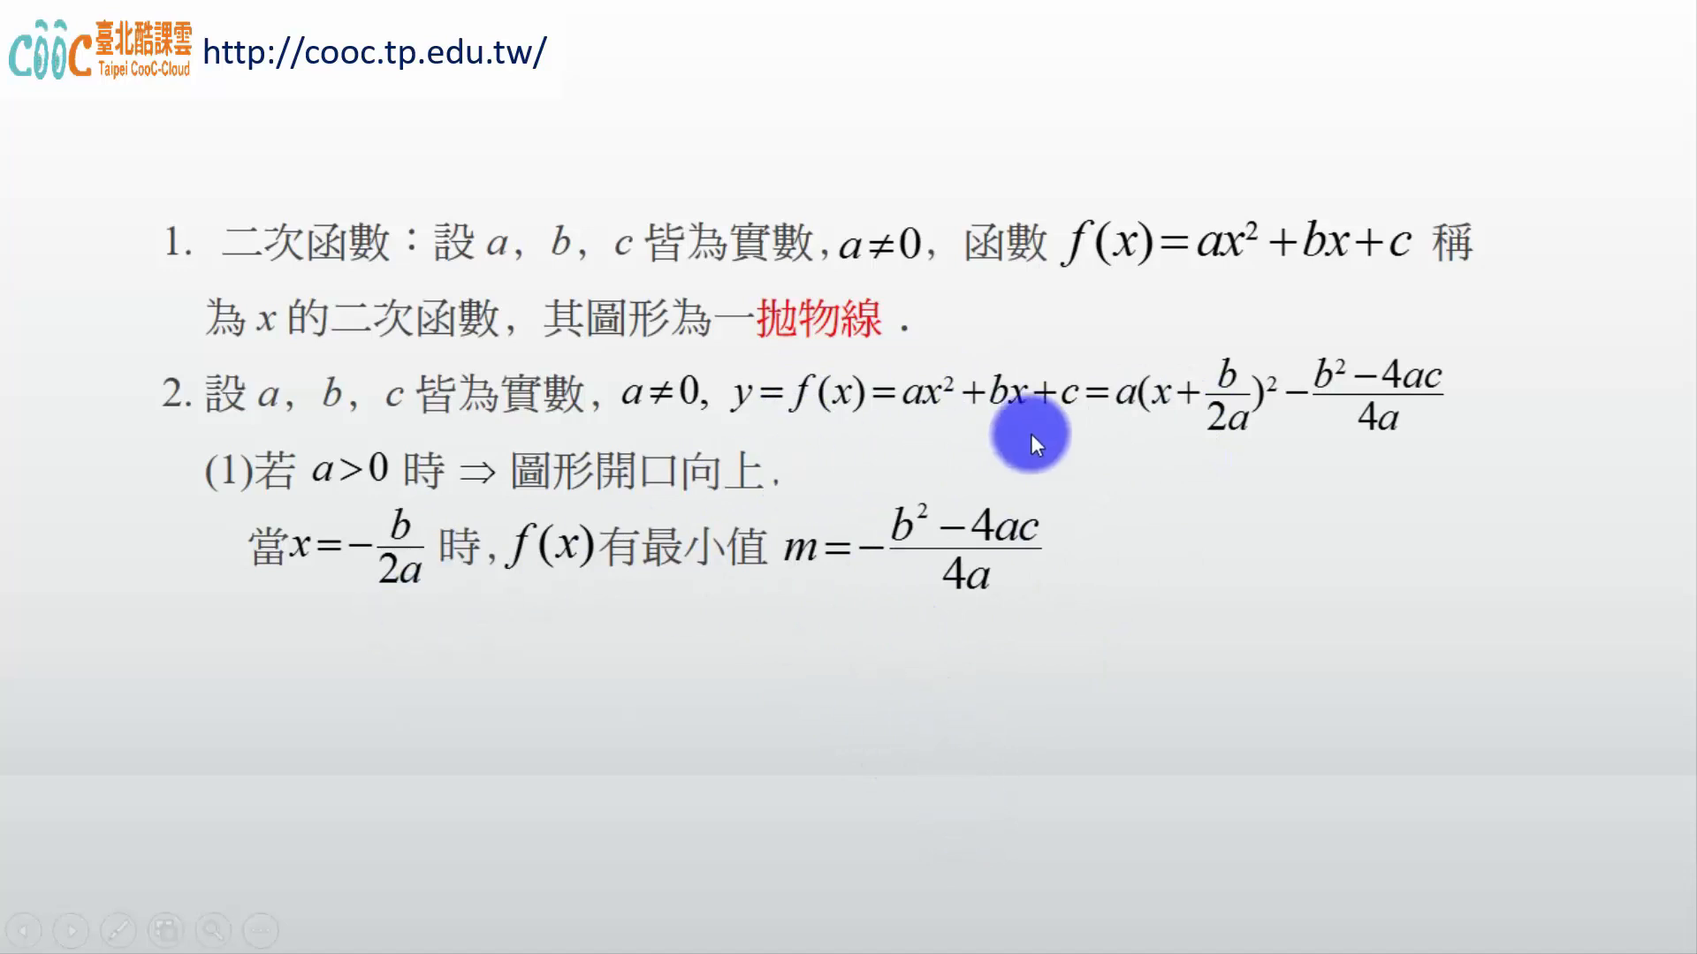
{"action": "mouse_move", "coordinate": [361, 608]}
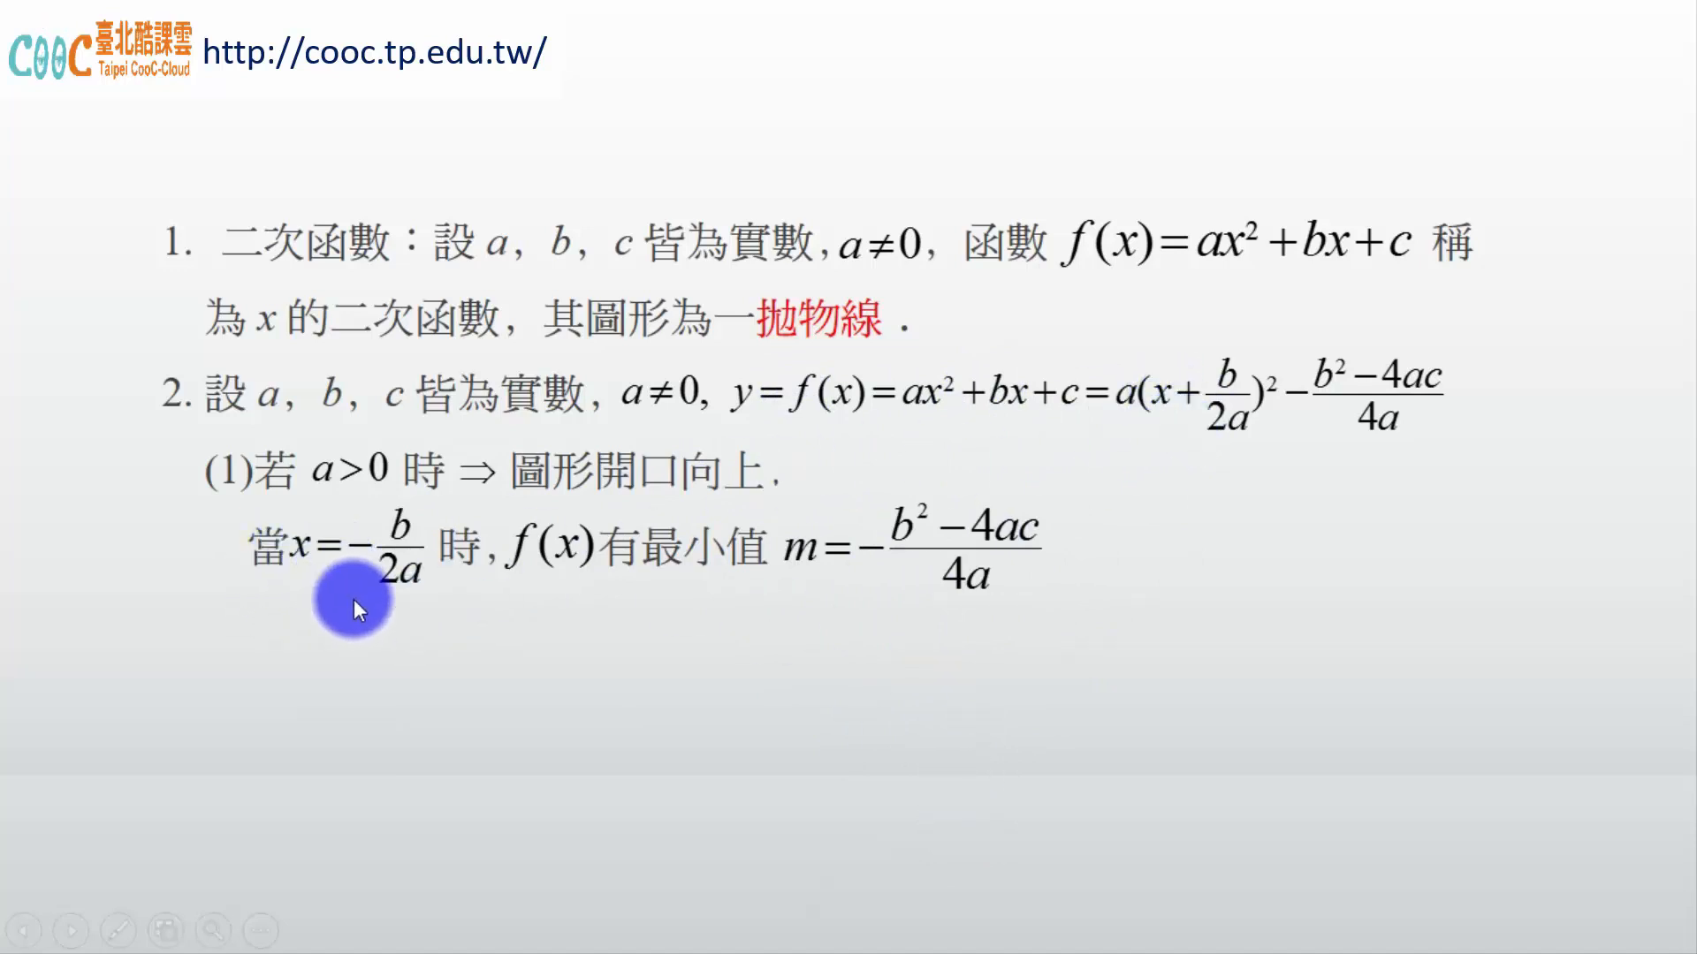
{"action": "mouse_move", "coordinate": [859, 518]}
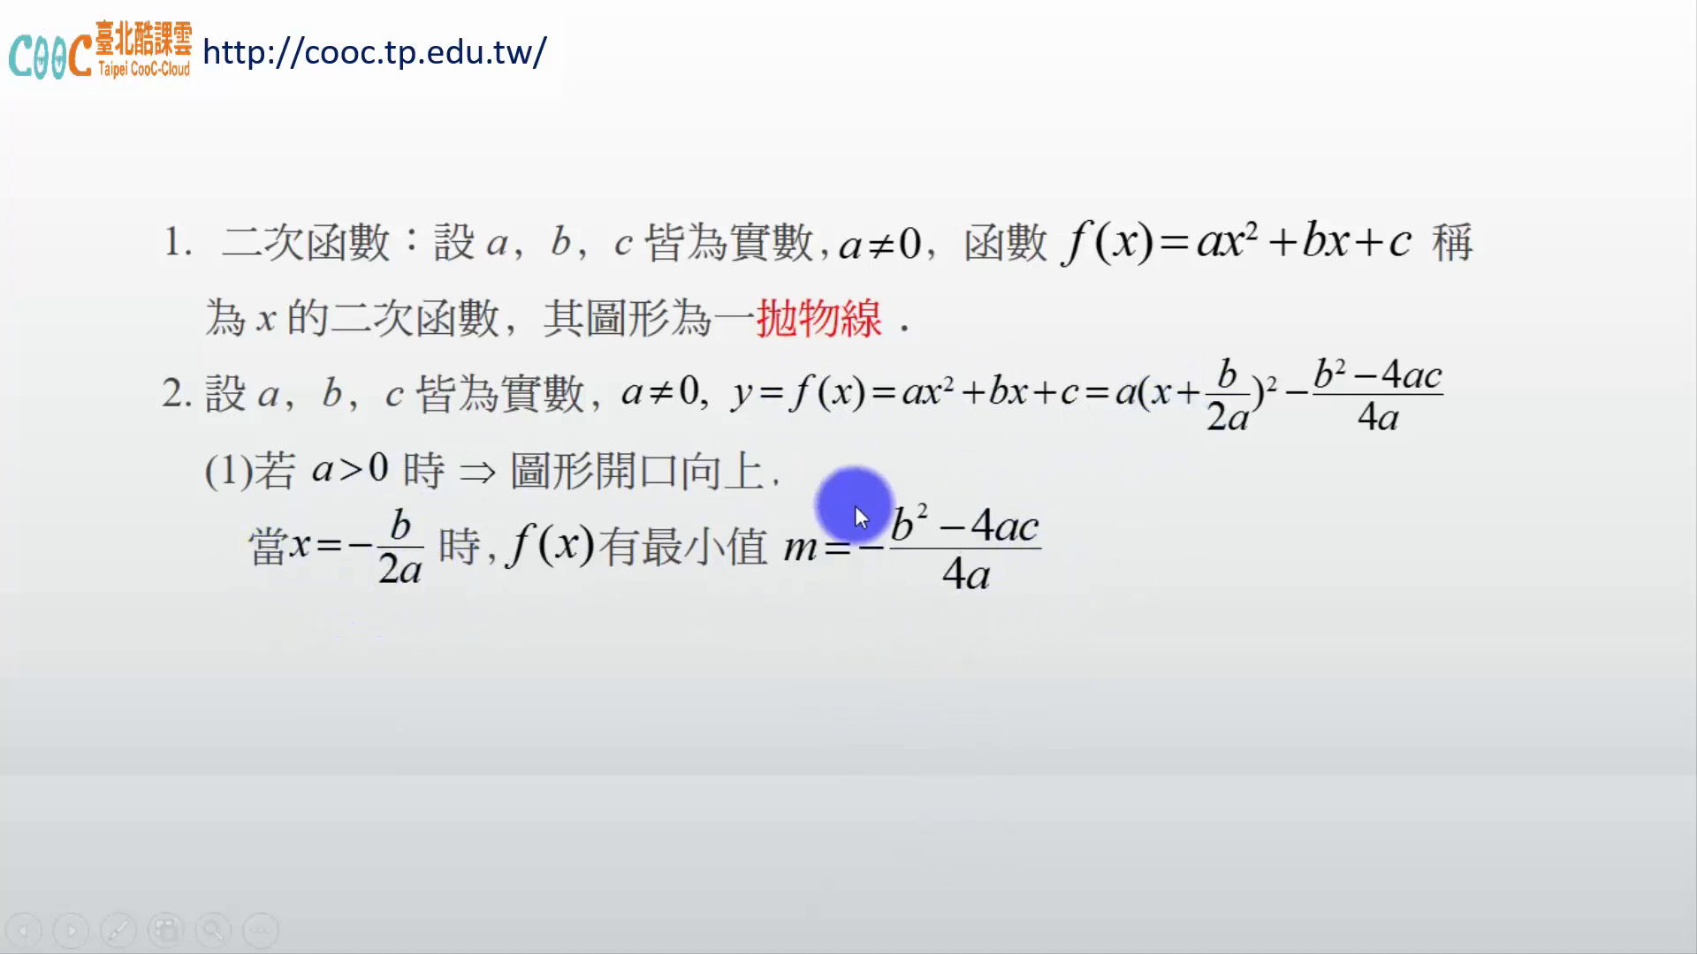
{"action": "mouse_move", "coordinate": [1145, 445]}
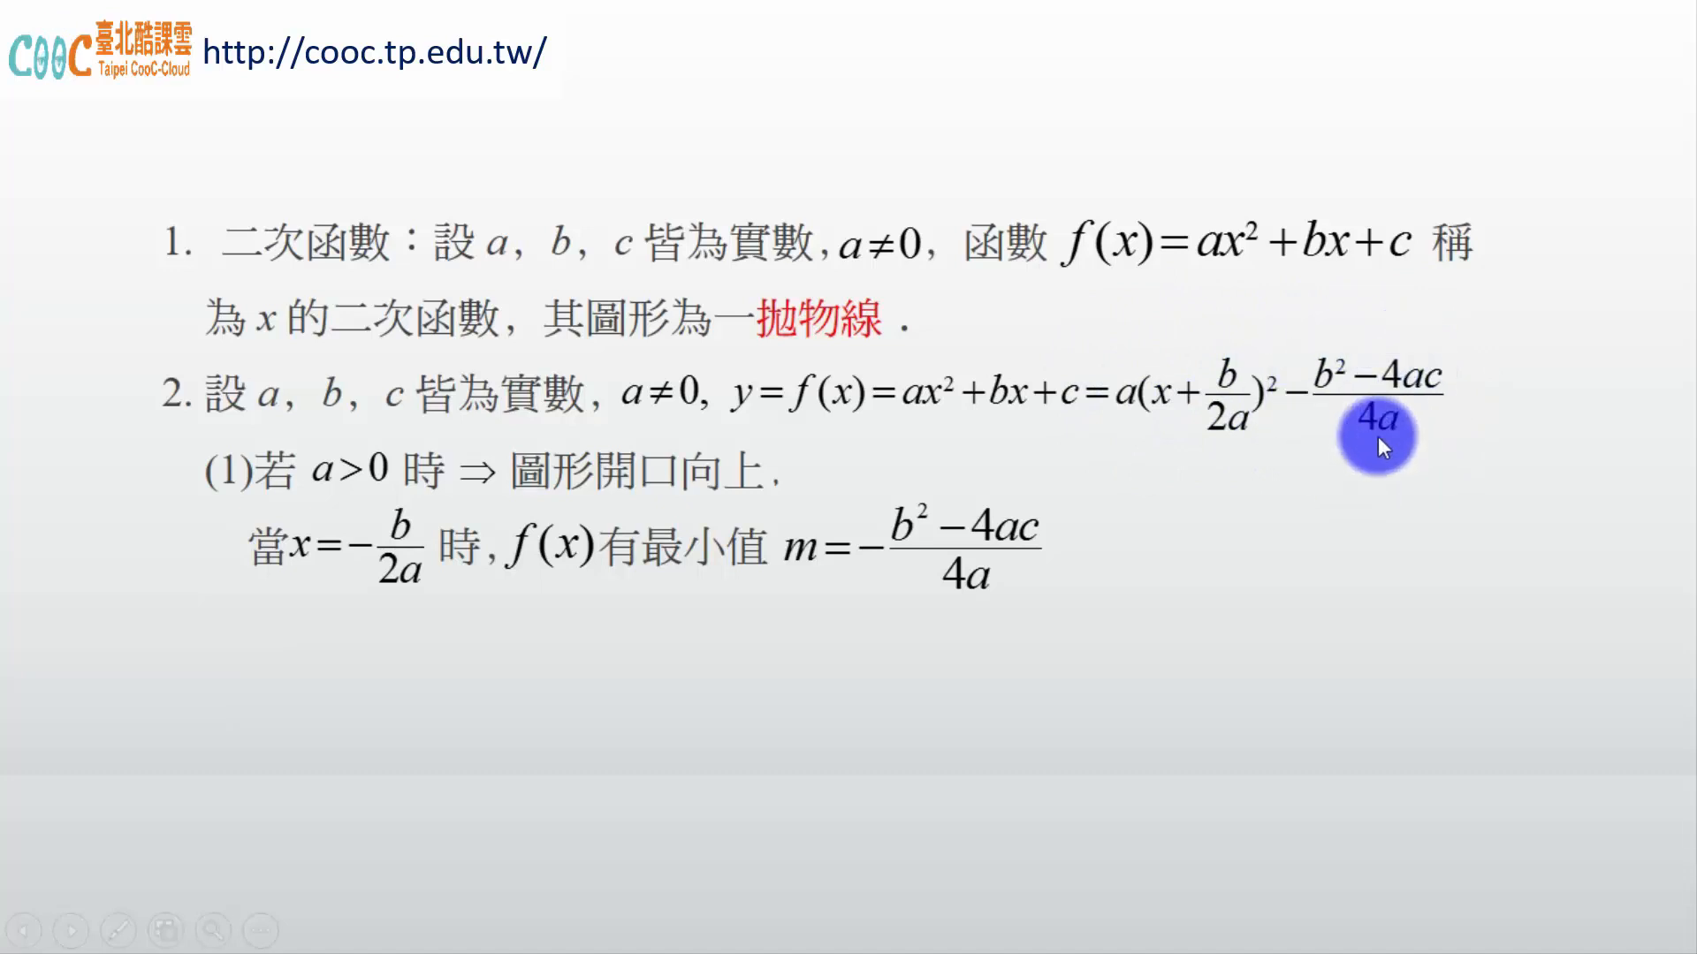
{"action": "mouse_move", "coordinate": [410, 636]}
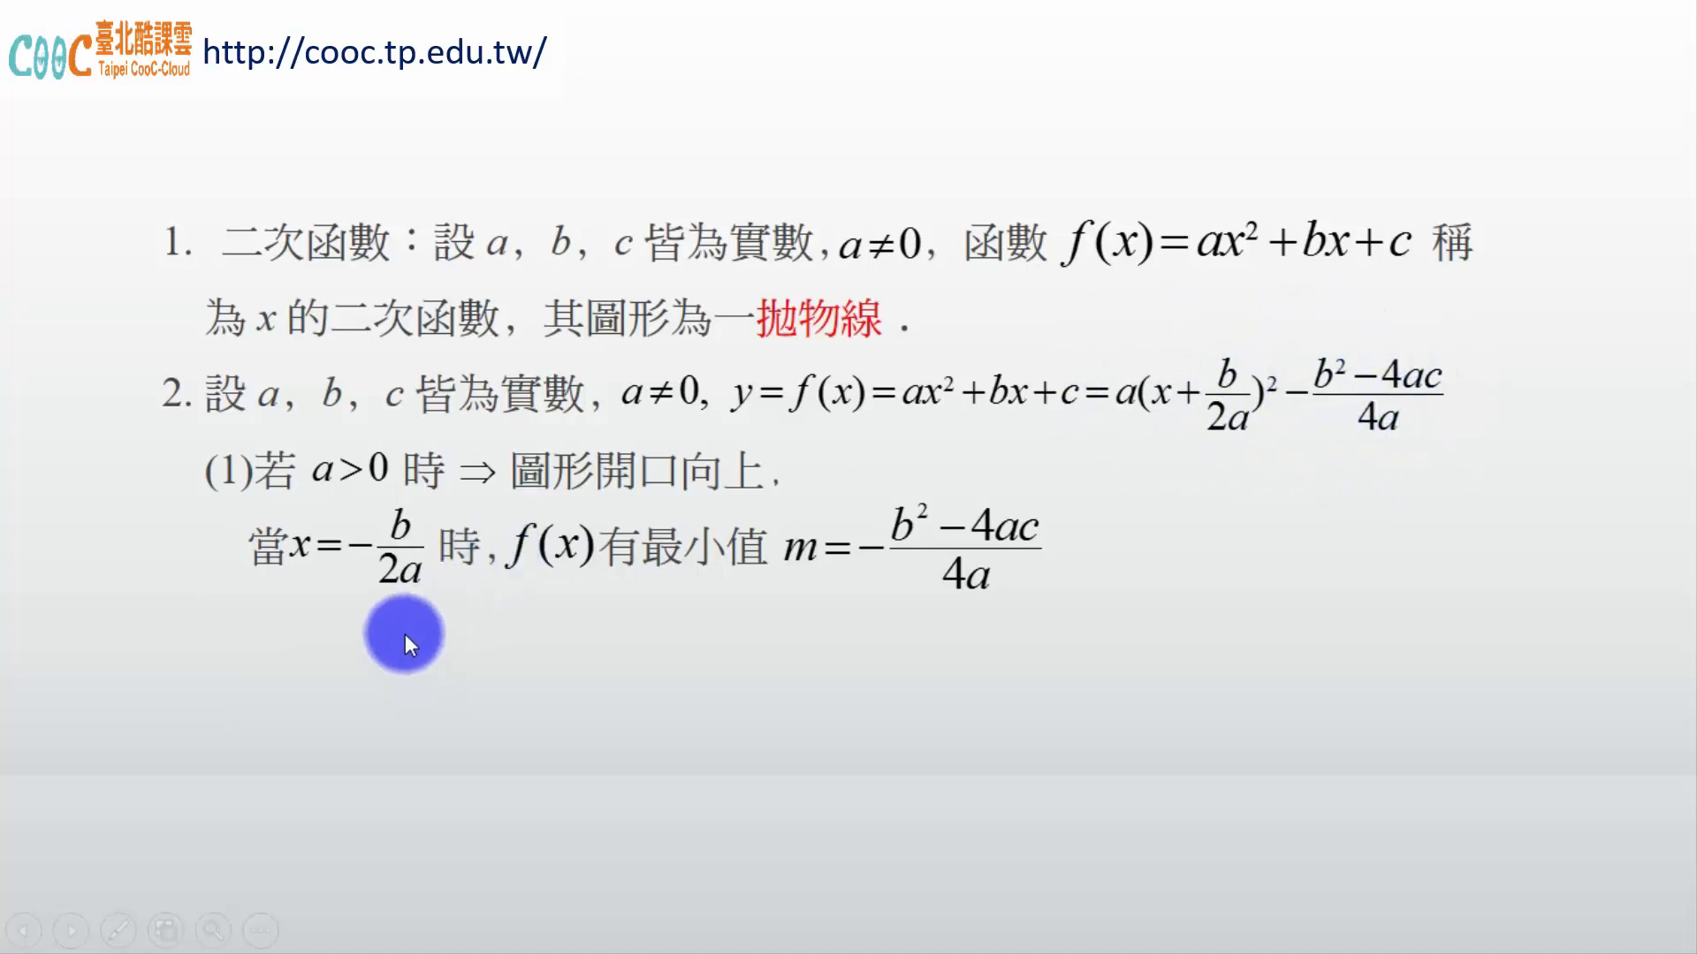
{"action": "mouse_move", "coordinate": [1124, 564]}
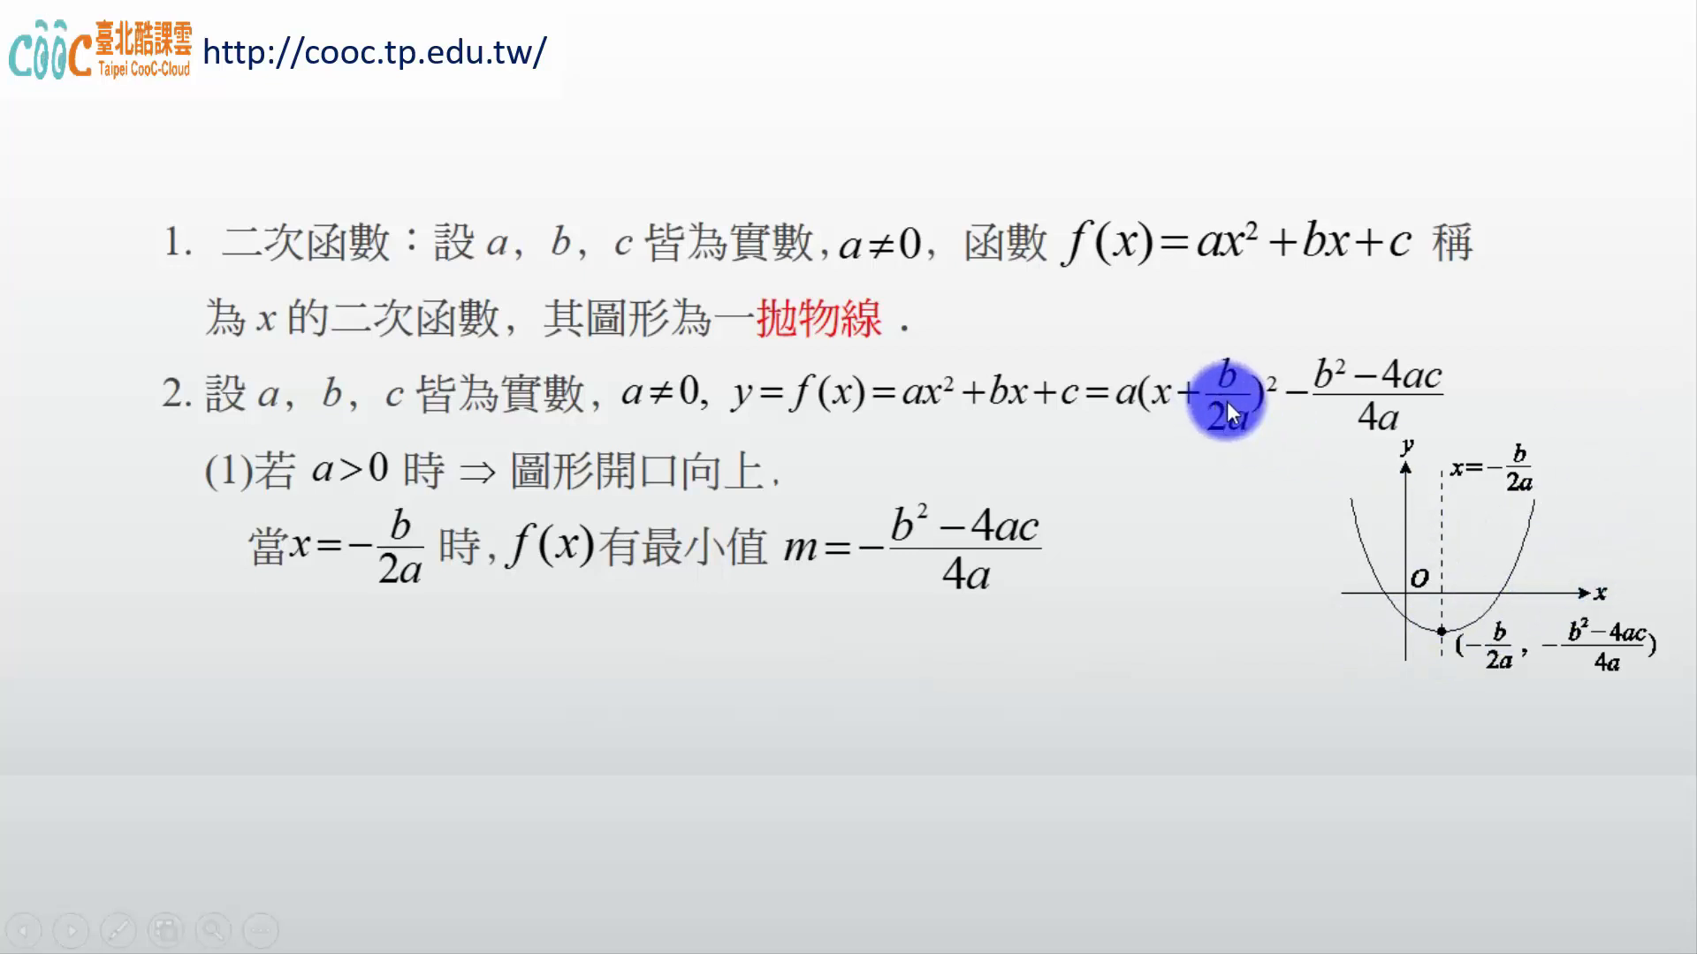
{"action": "mouse_move", "coordinate": [1248, 361]}
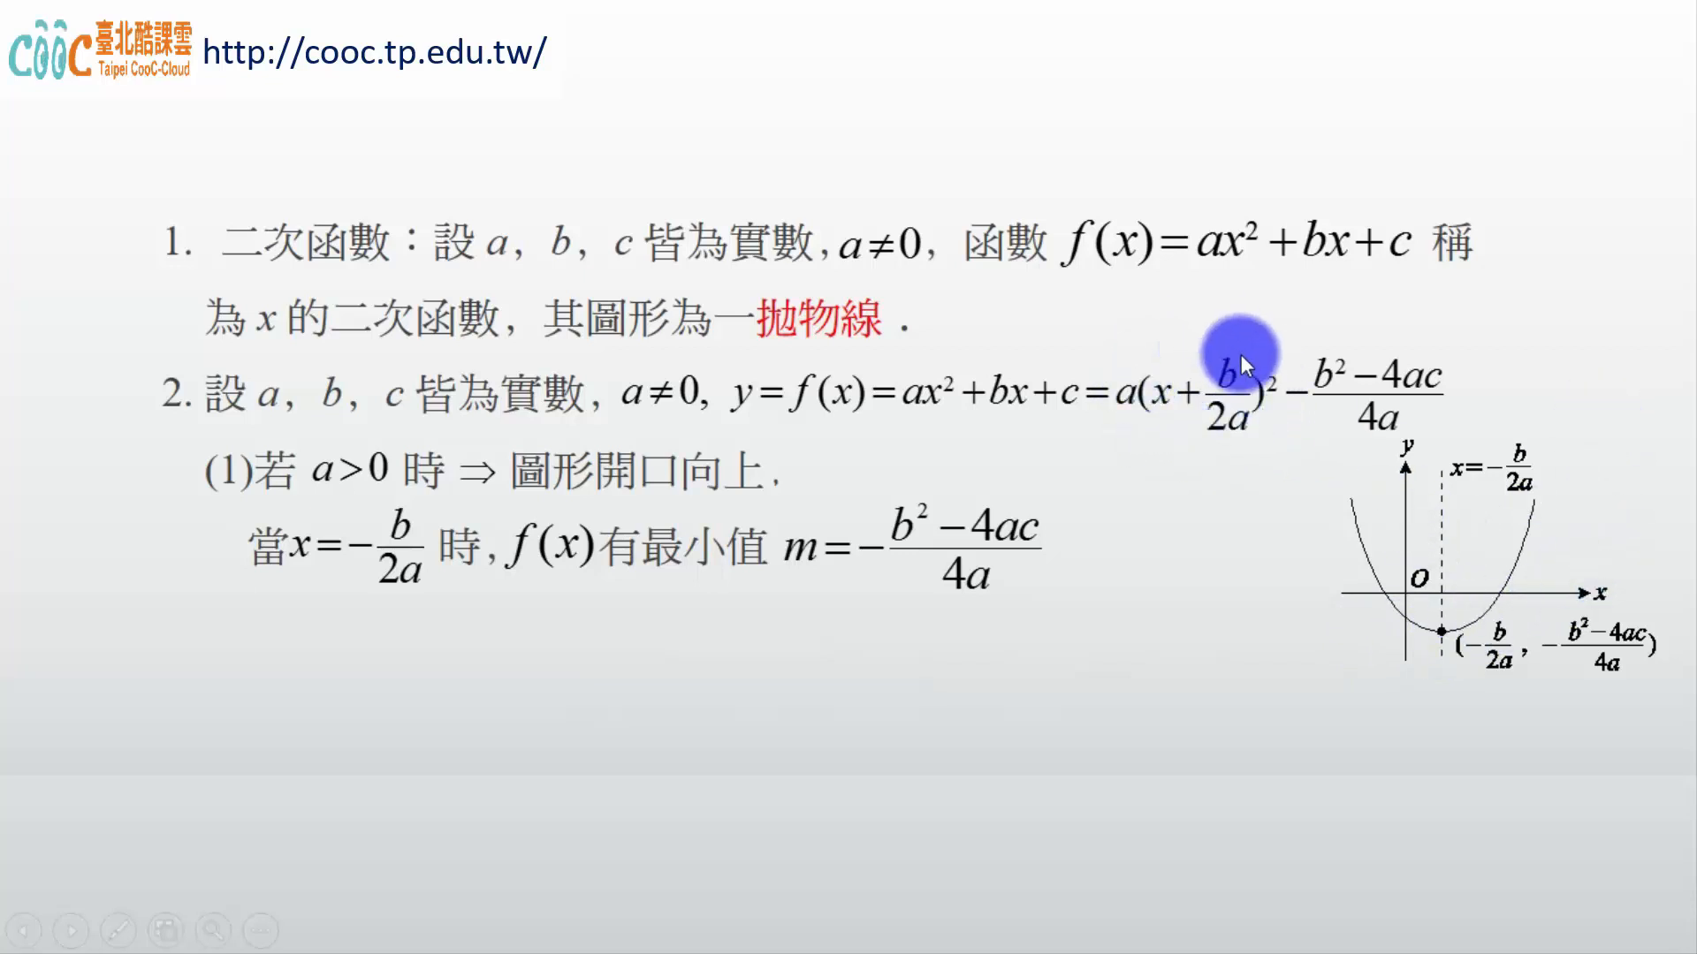
{"action": "mouse_move", "coordinate": [1219, 379]}
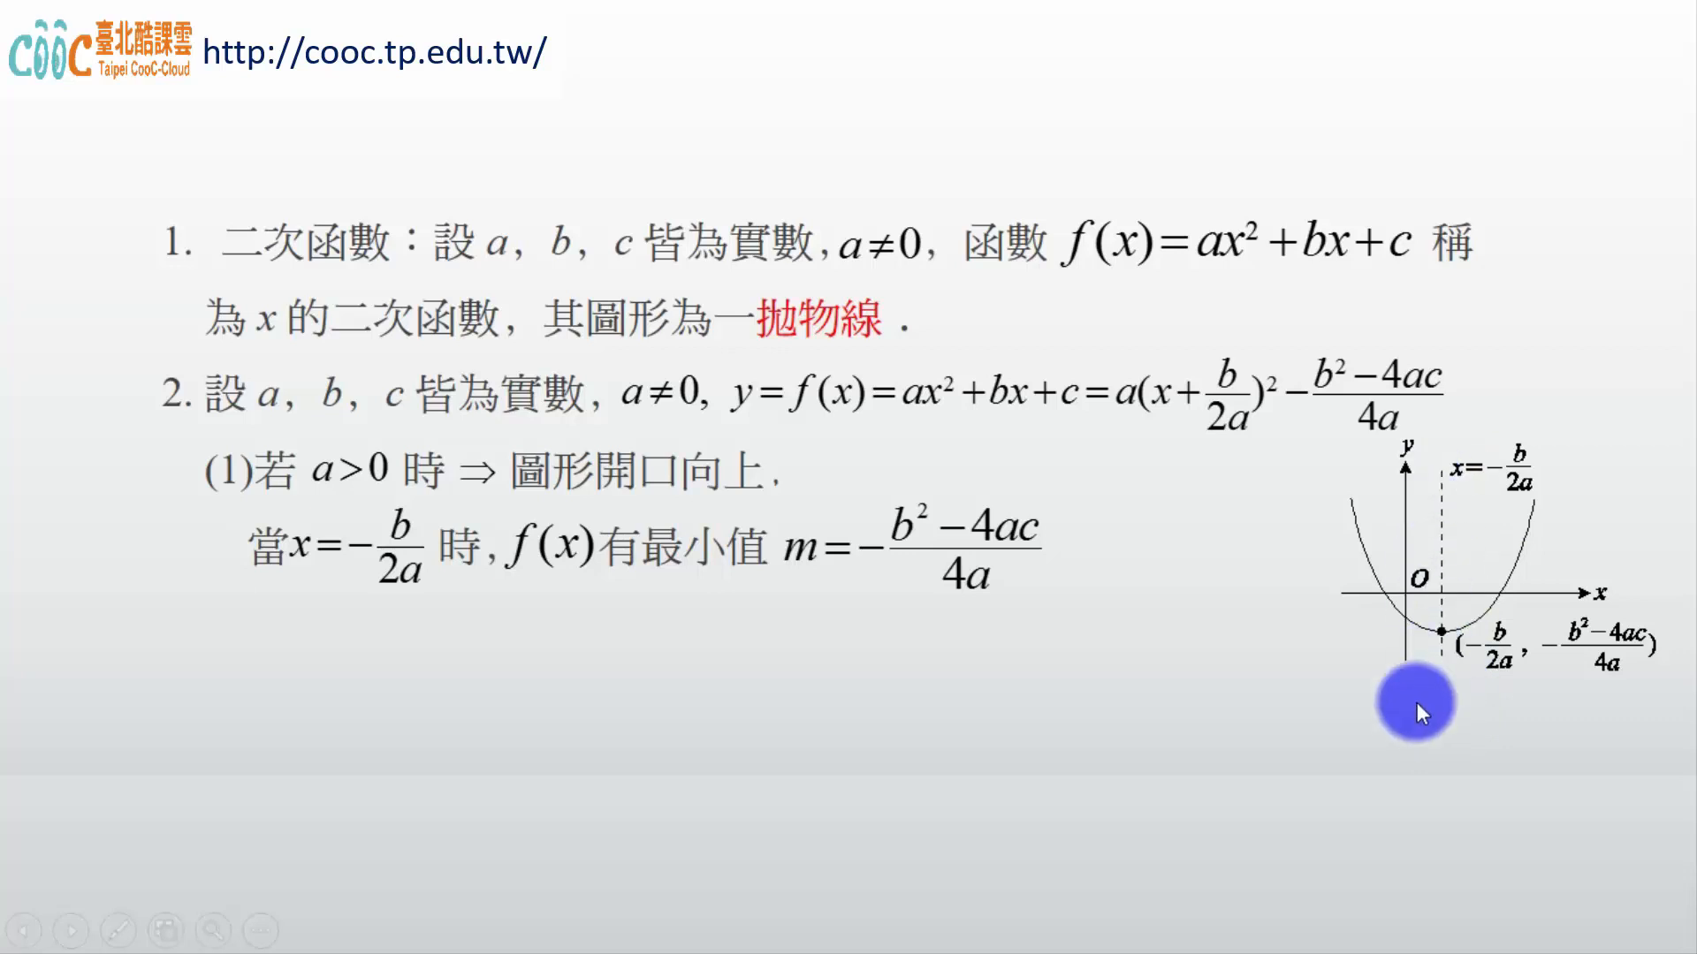
{"action": "mouse_move", "coordinate": [1488, 487]}
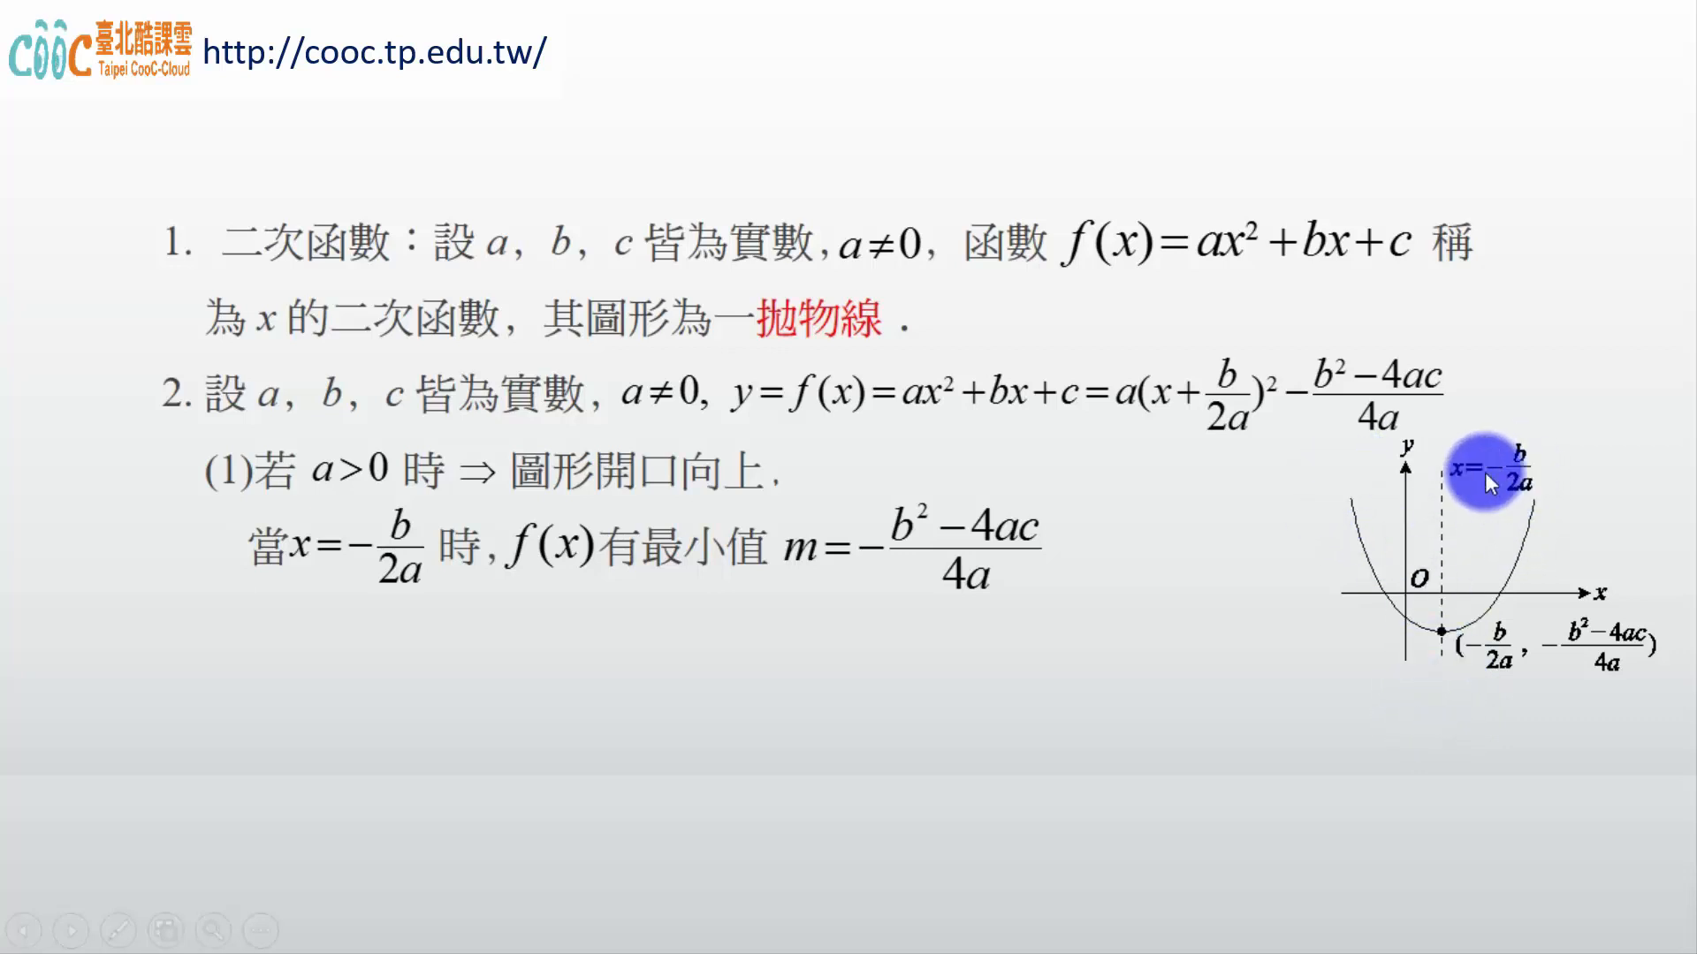
{"action": "mouse_move", "coordinate": [1452, 647]}
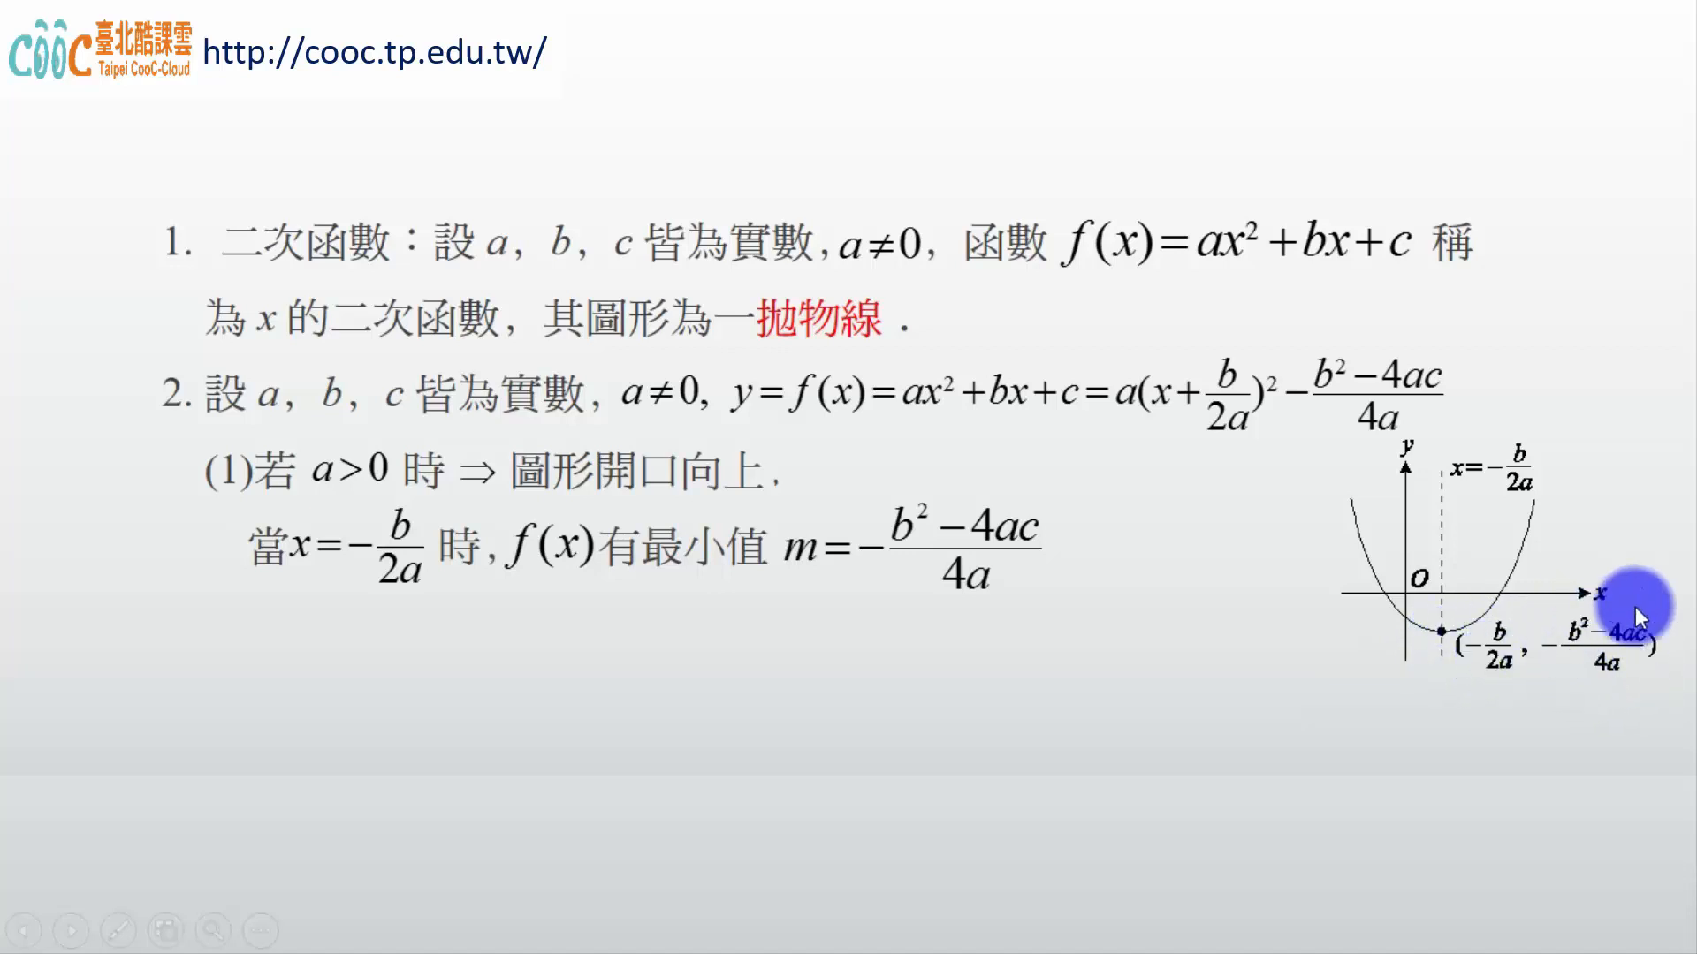
{"action": "mouse_move", "coordinate": [1432, 653]}
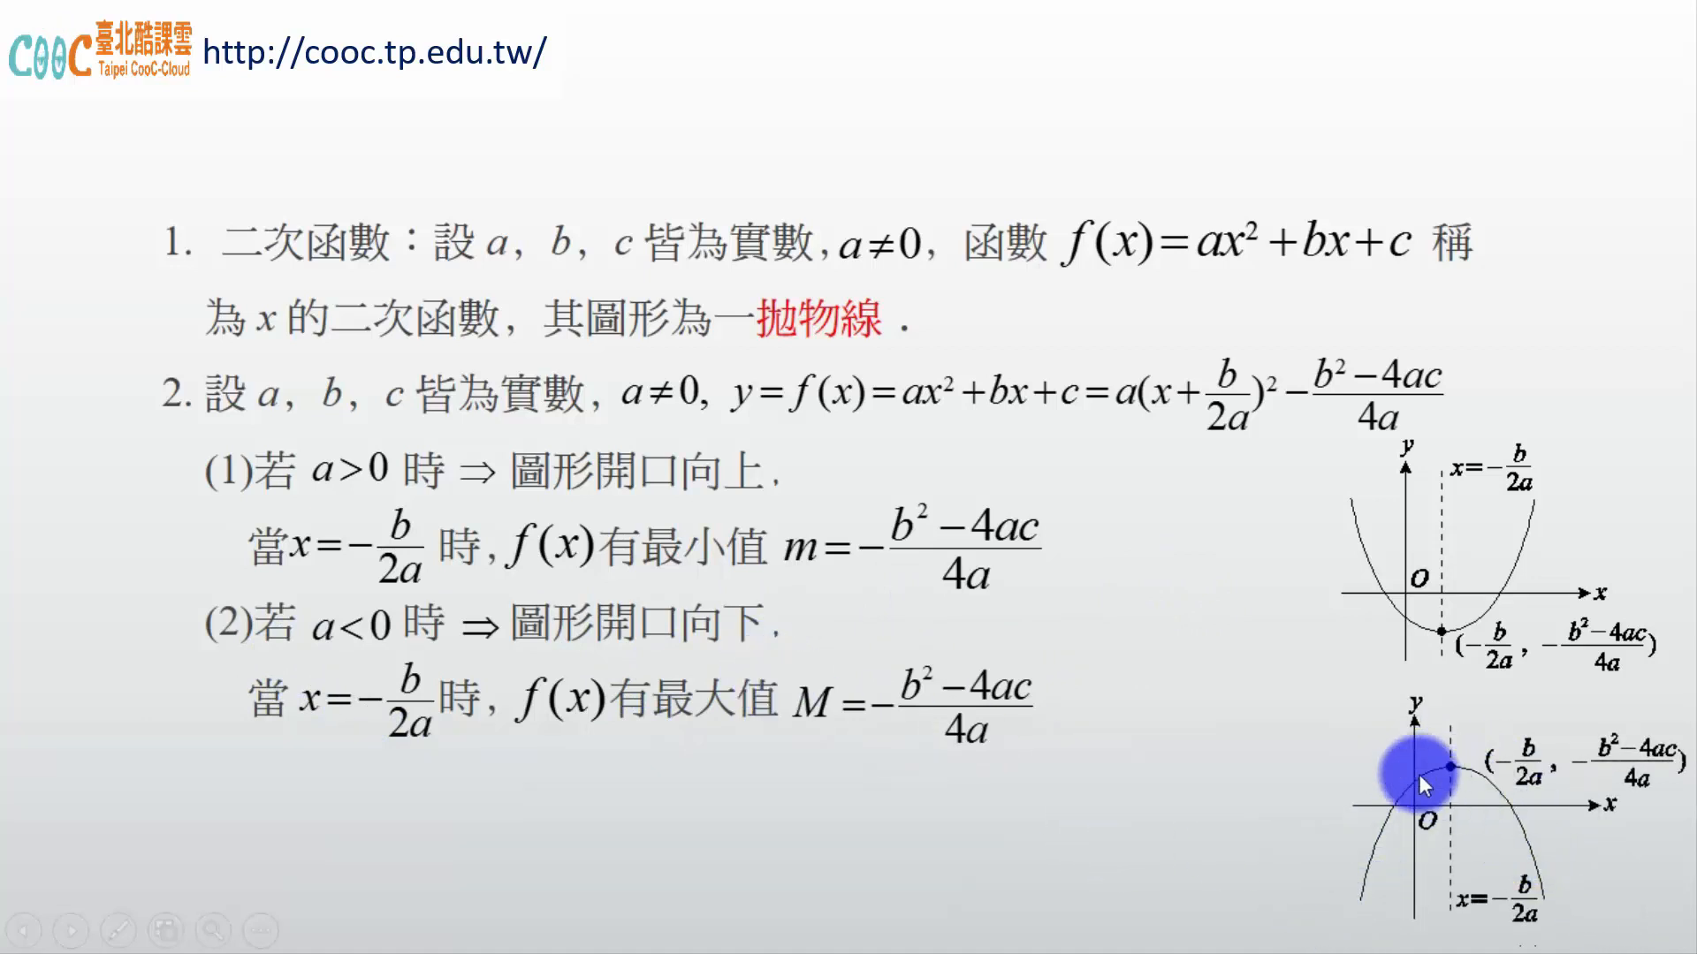
{"action": "mouse_move", "coordinate": [1453, 739]}
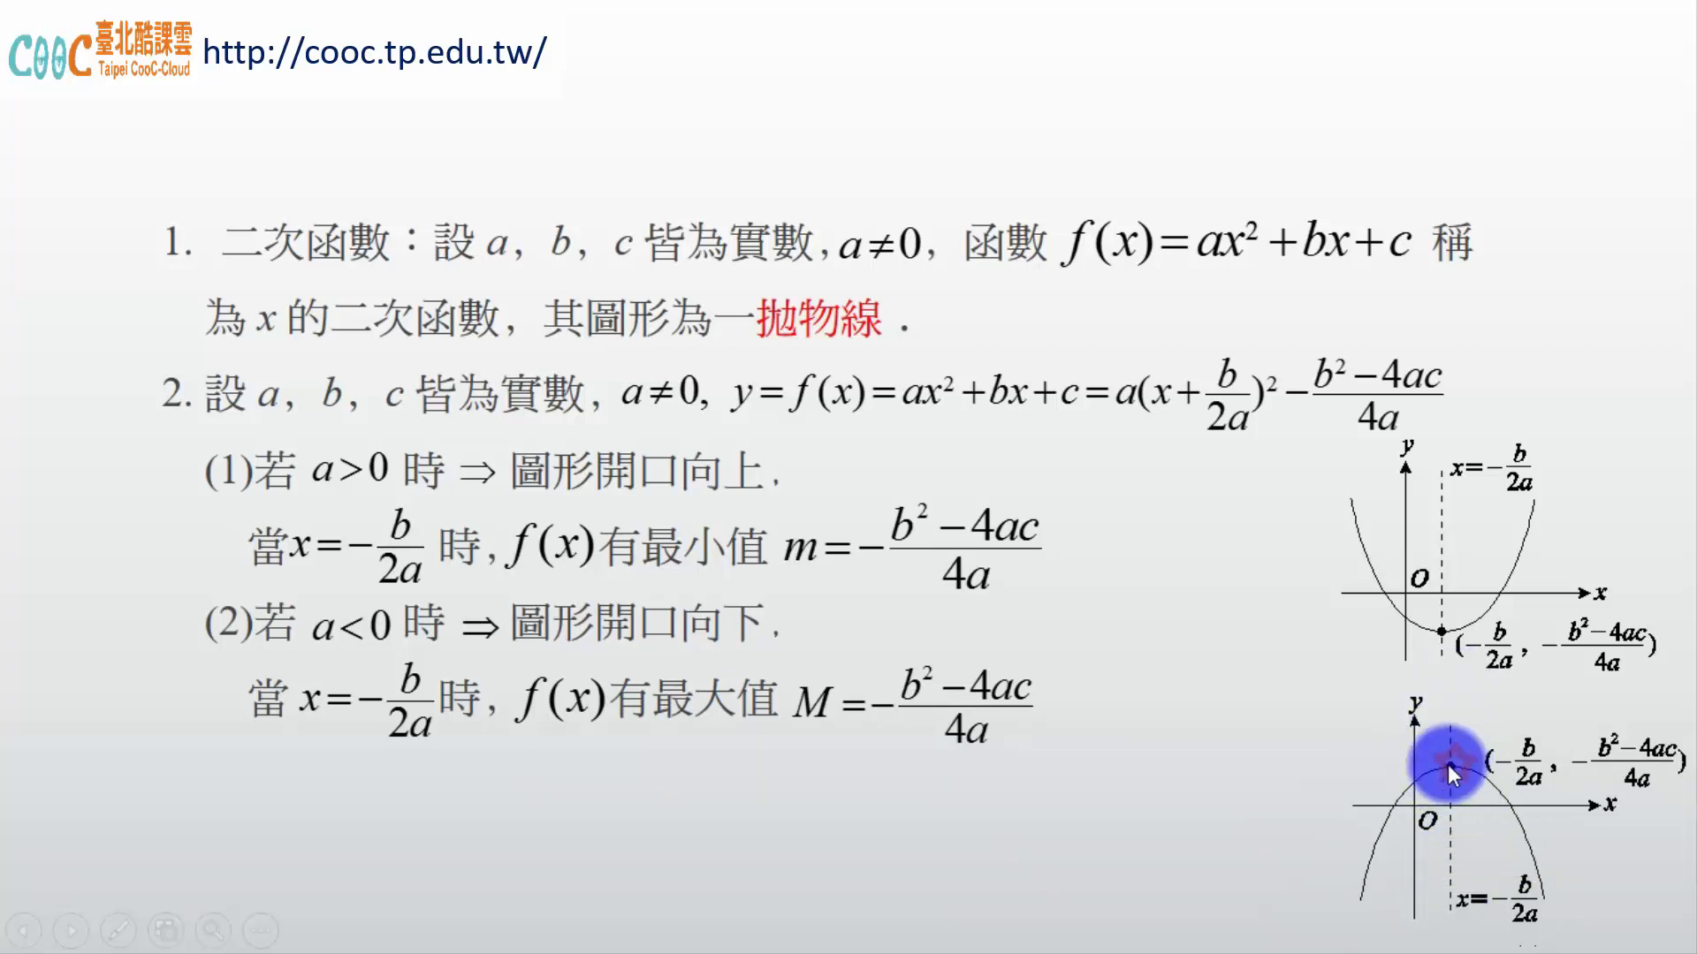
{"action": "mouse_move", "coordinate": [1162, 743]}
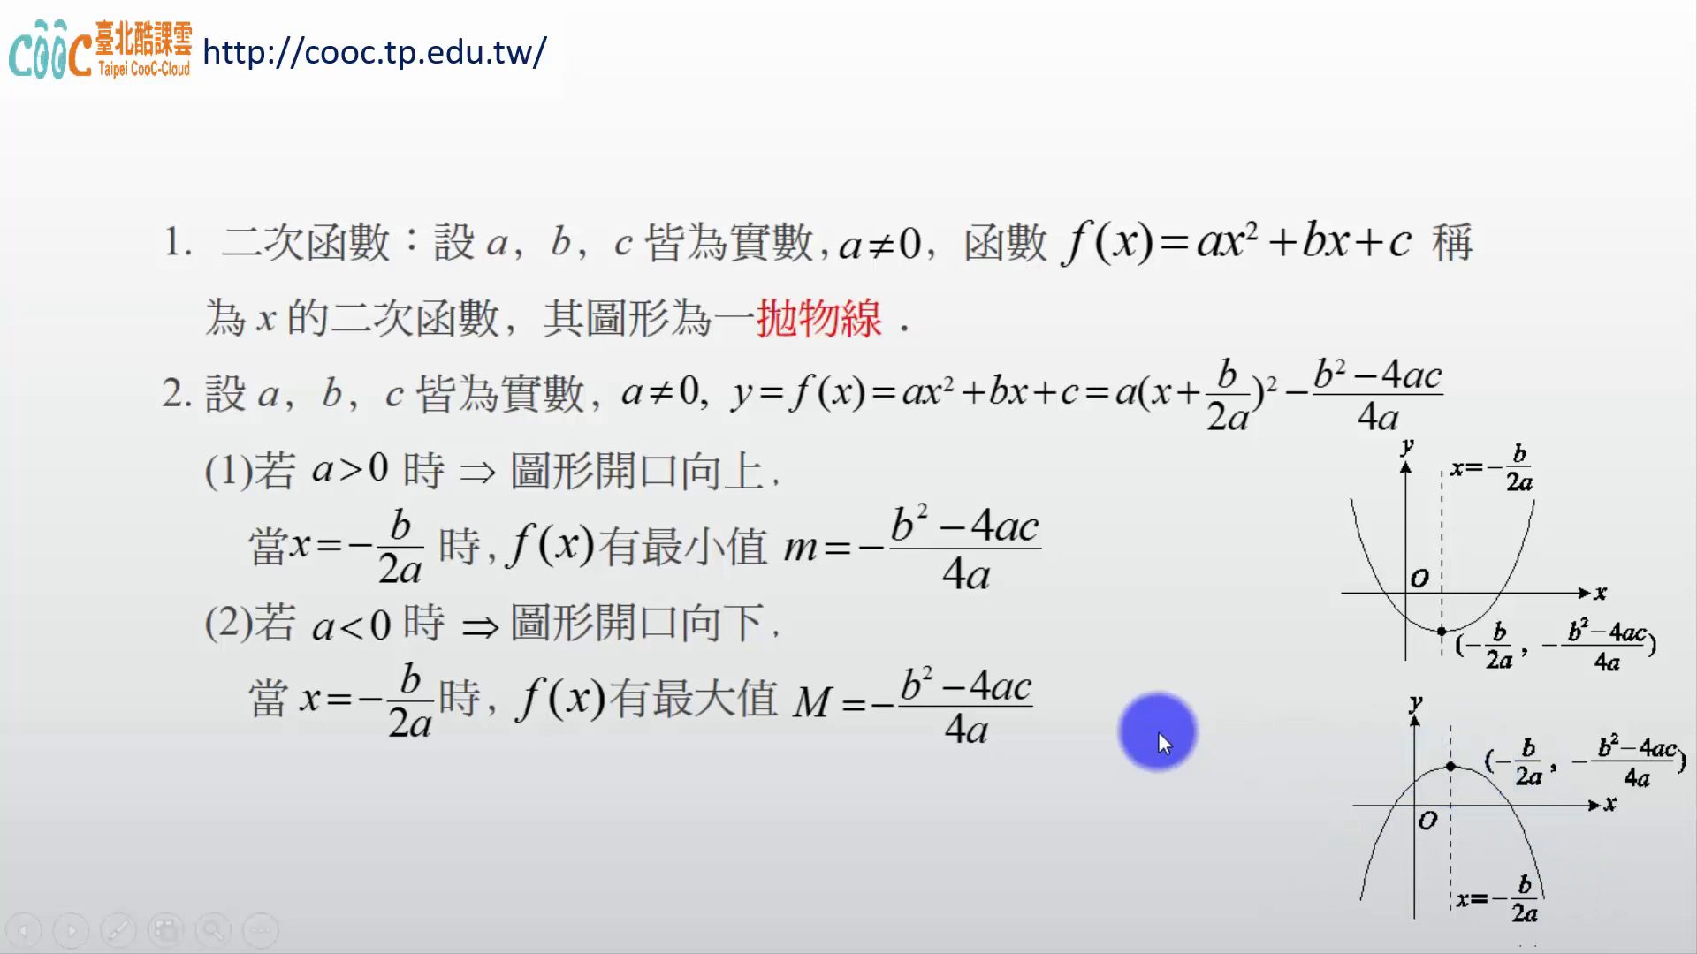
{"action": "mouse_move", "coordinate": [885, 621]}
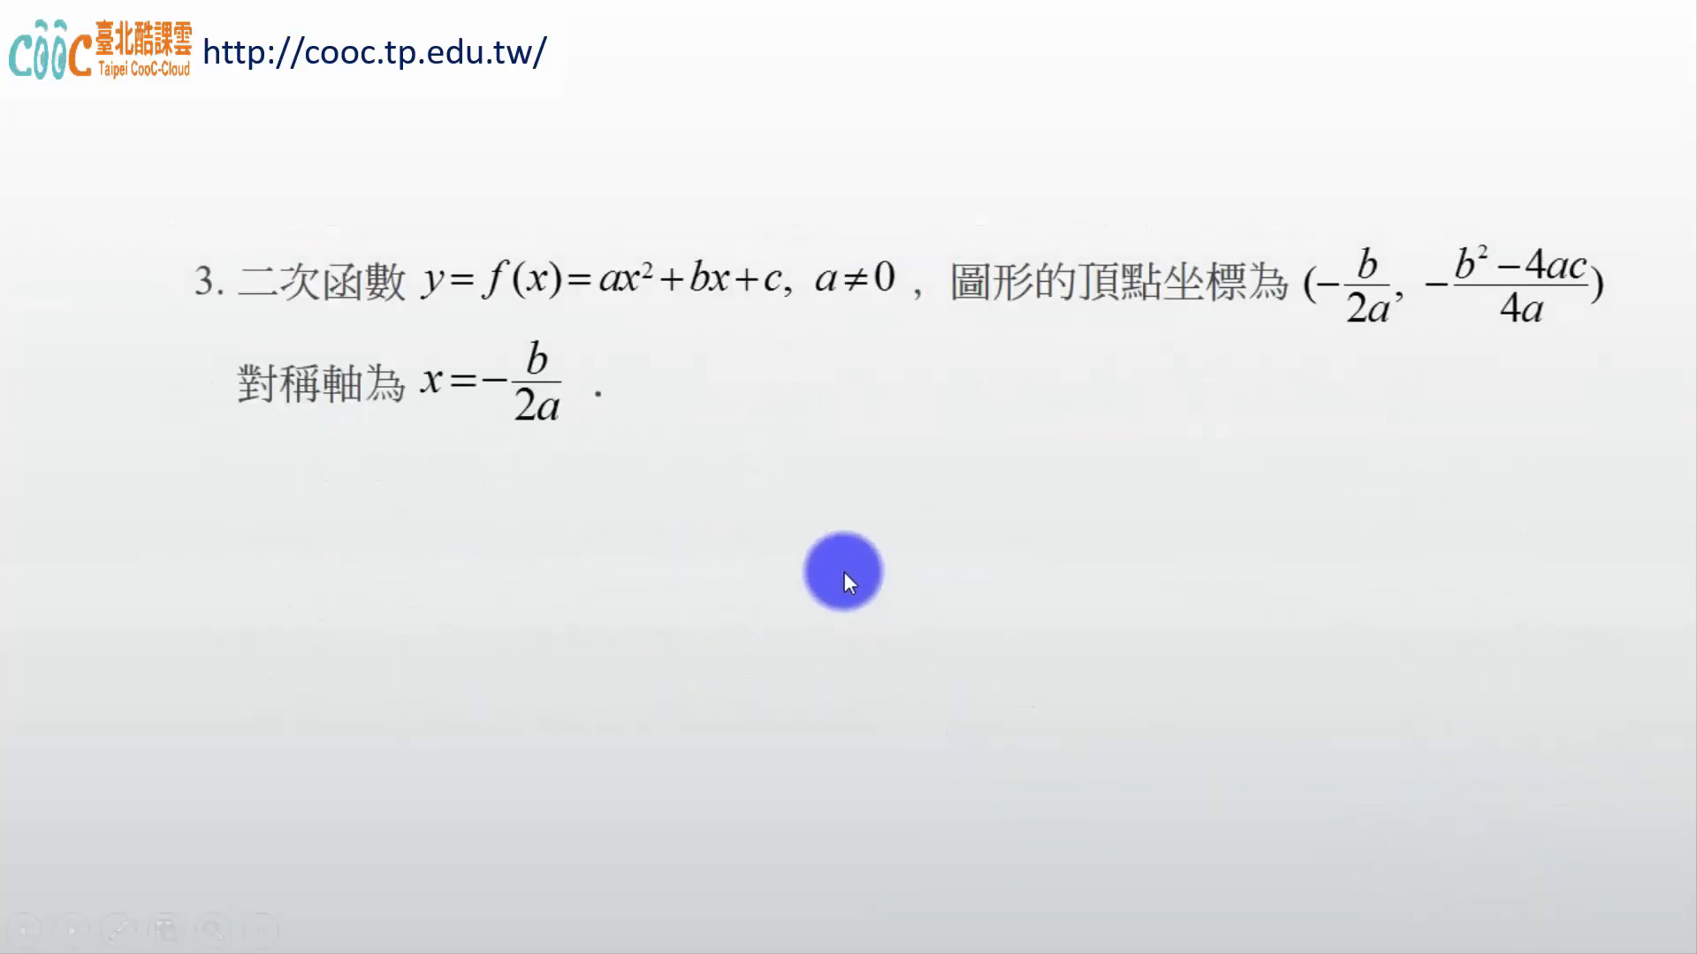
{"action": "mouse_move", "coordinate": [534, 481]}
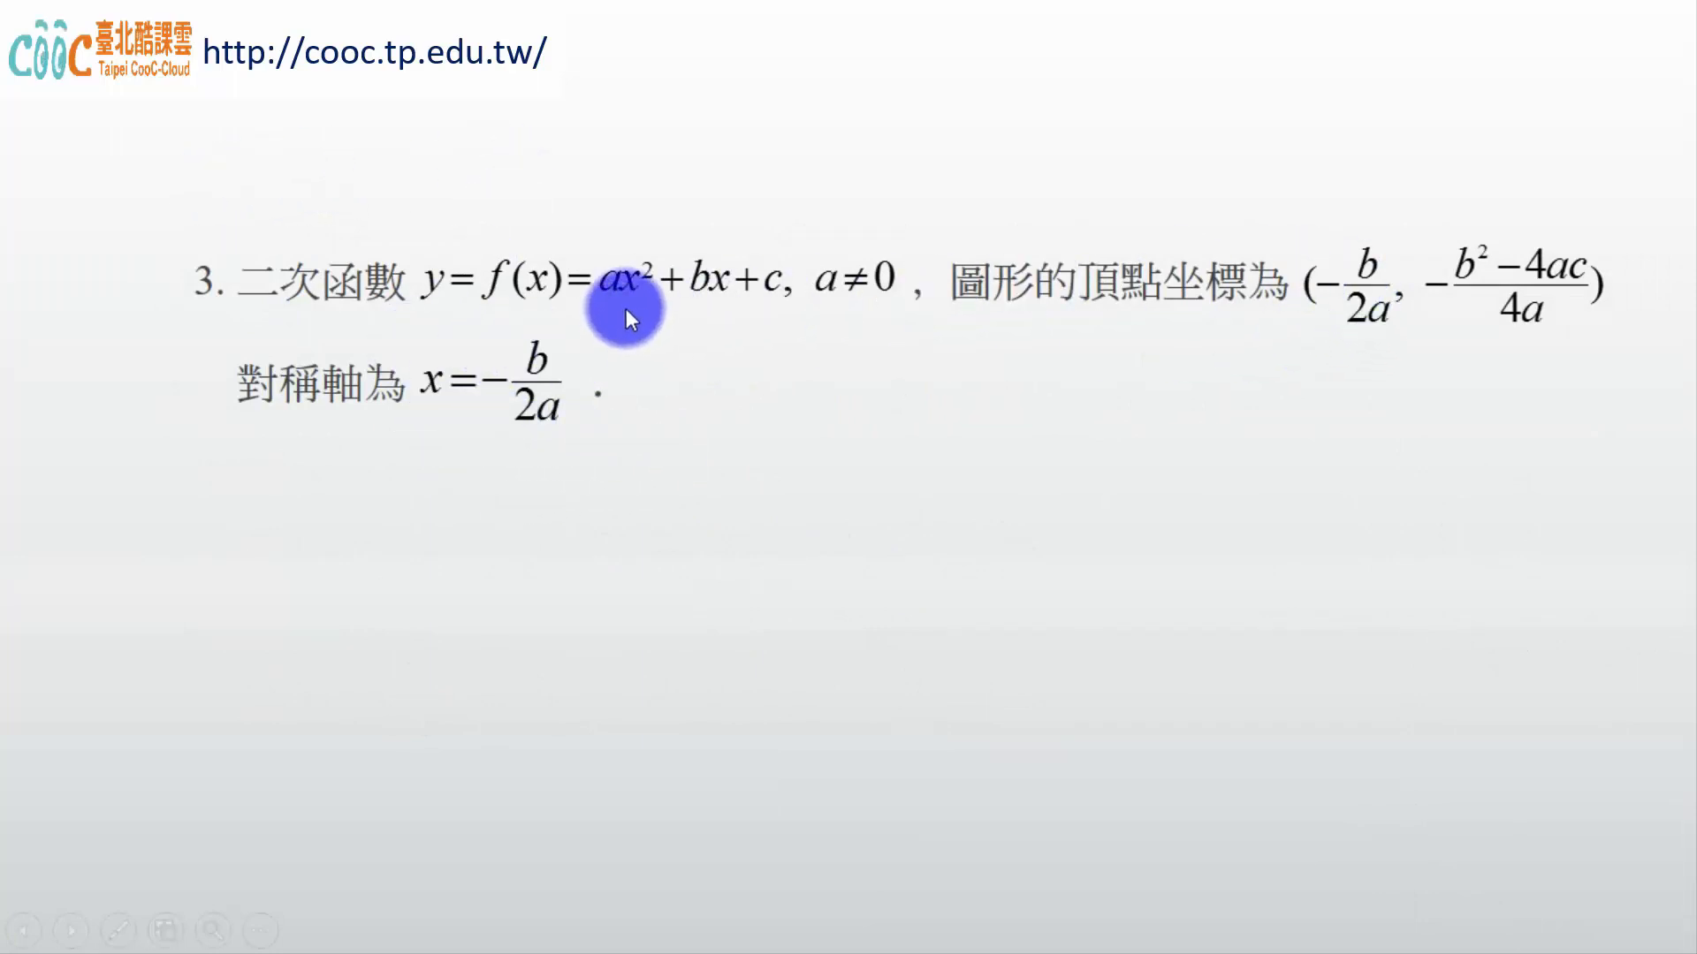
{"action": "mouse_move", "coordinate": [572, 463]}
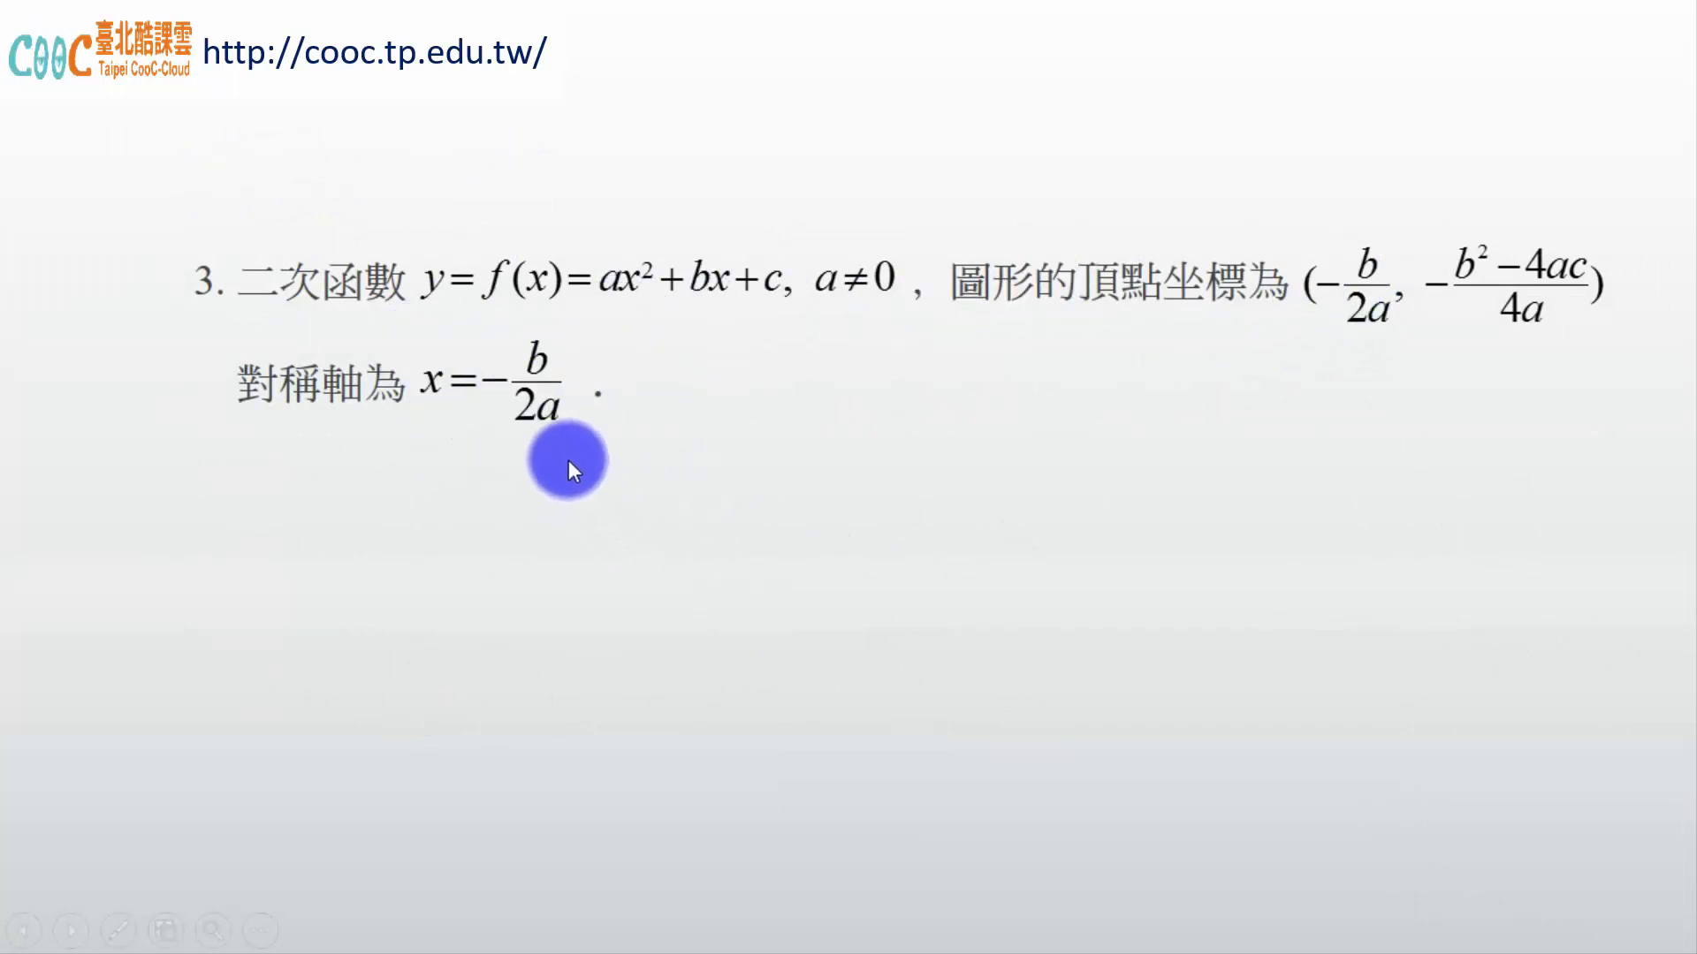
{"action": "mouse_move", "coordinate": [1590, 315]}
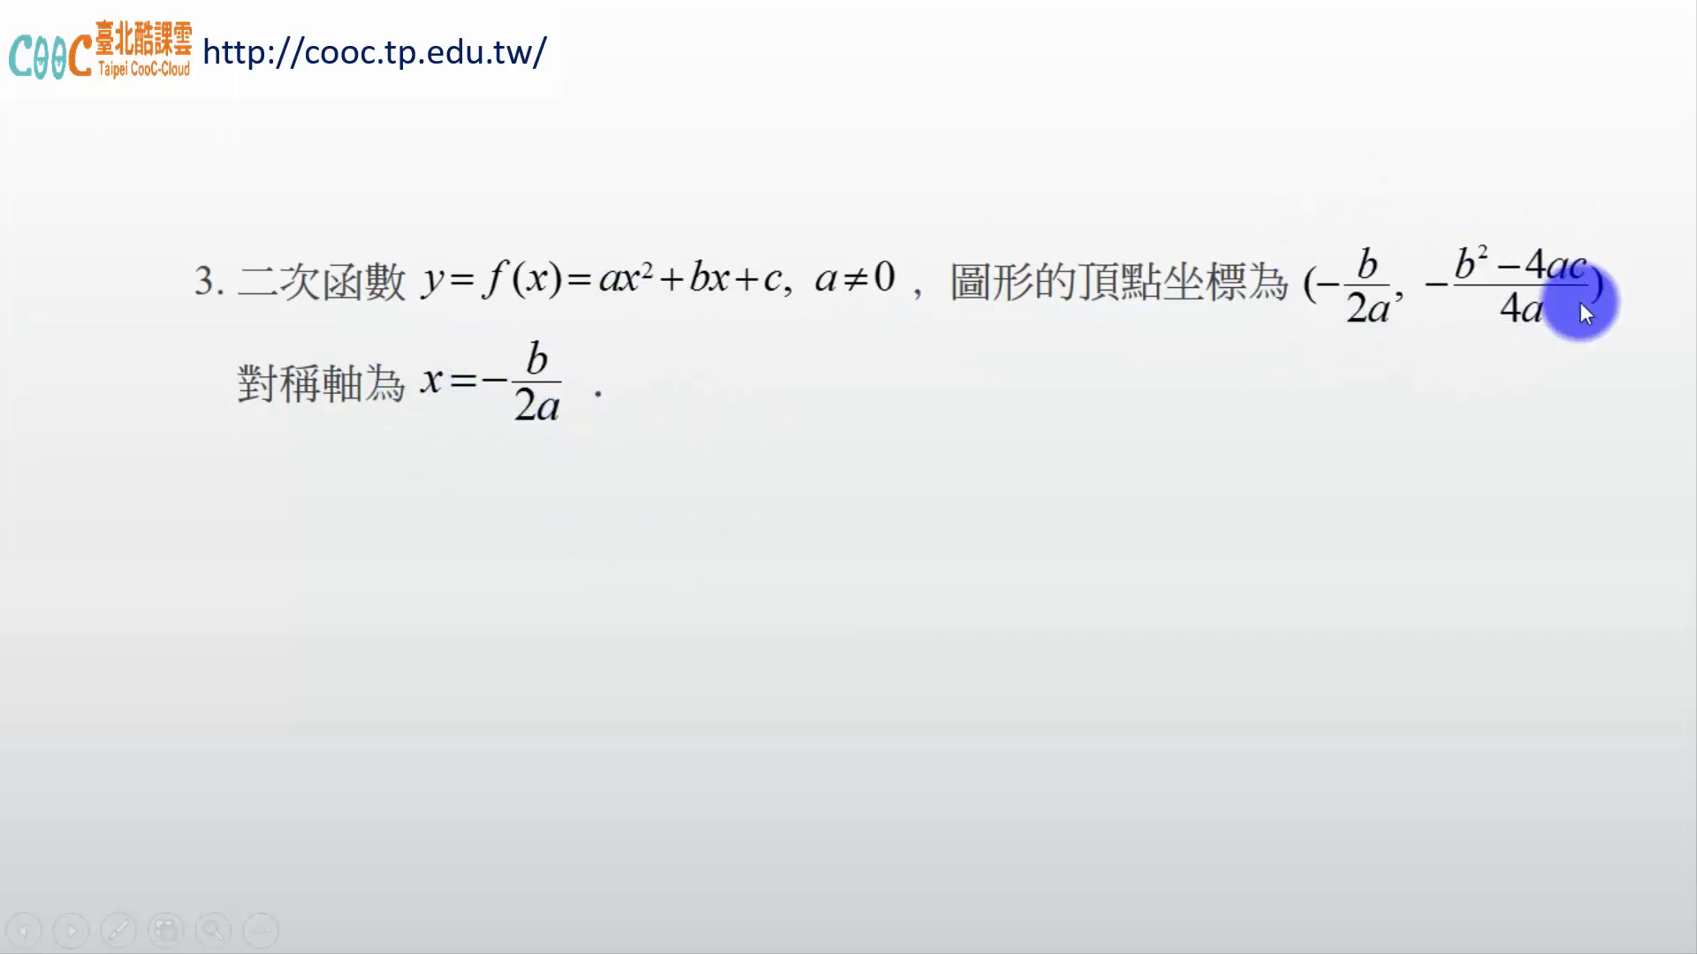
{"action": "mouse_move", "coordinate": [1297, 304]}
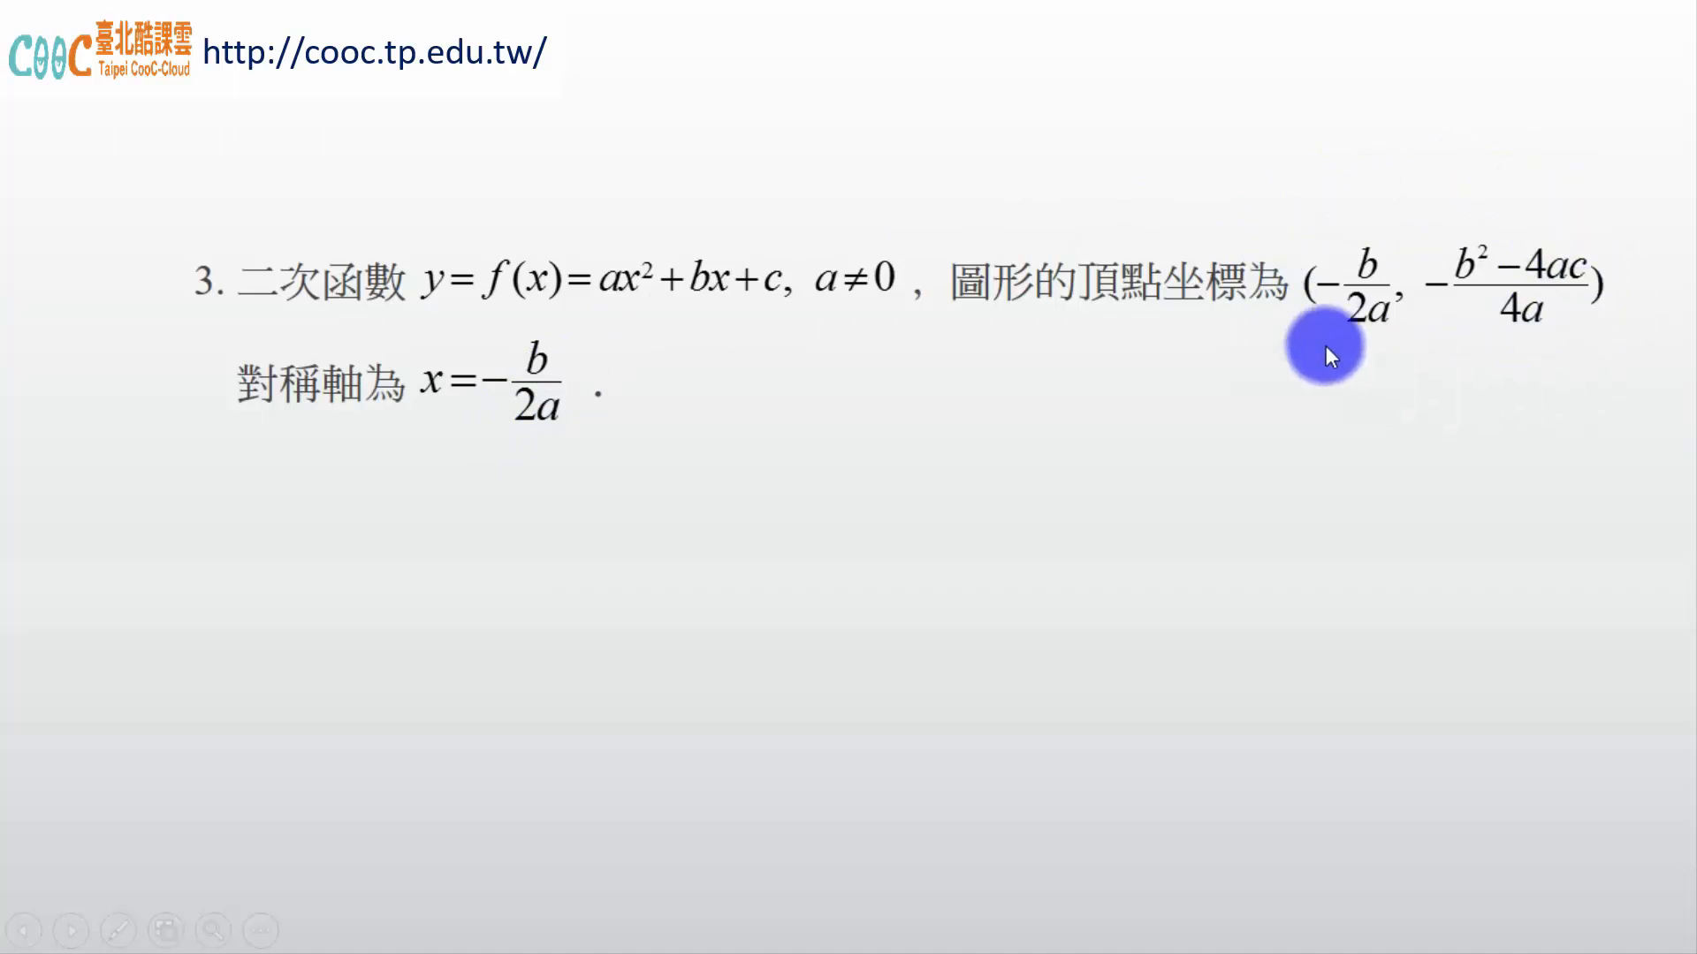
{"action": "mouse_move", "coordinate": [1506, 421]}
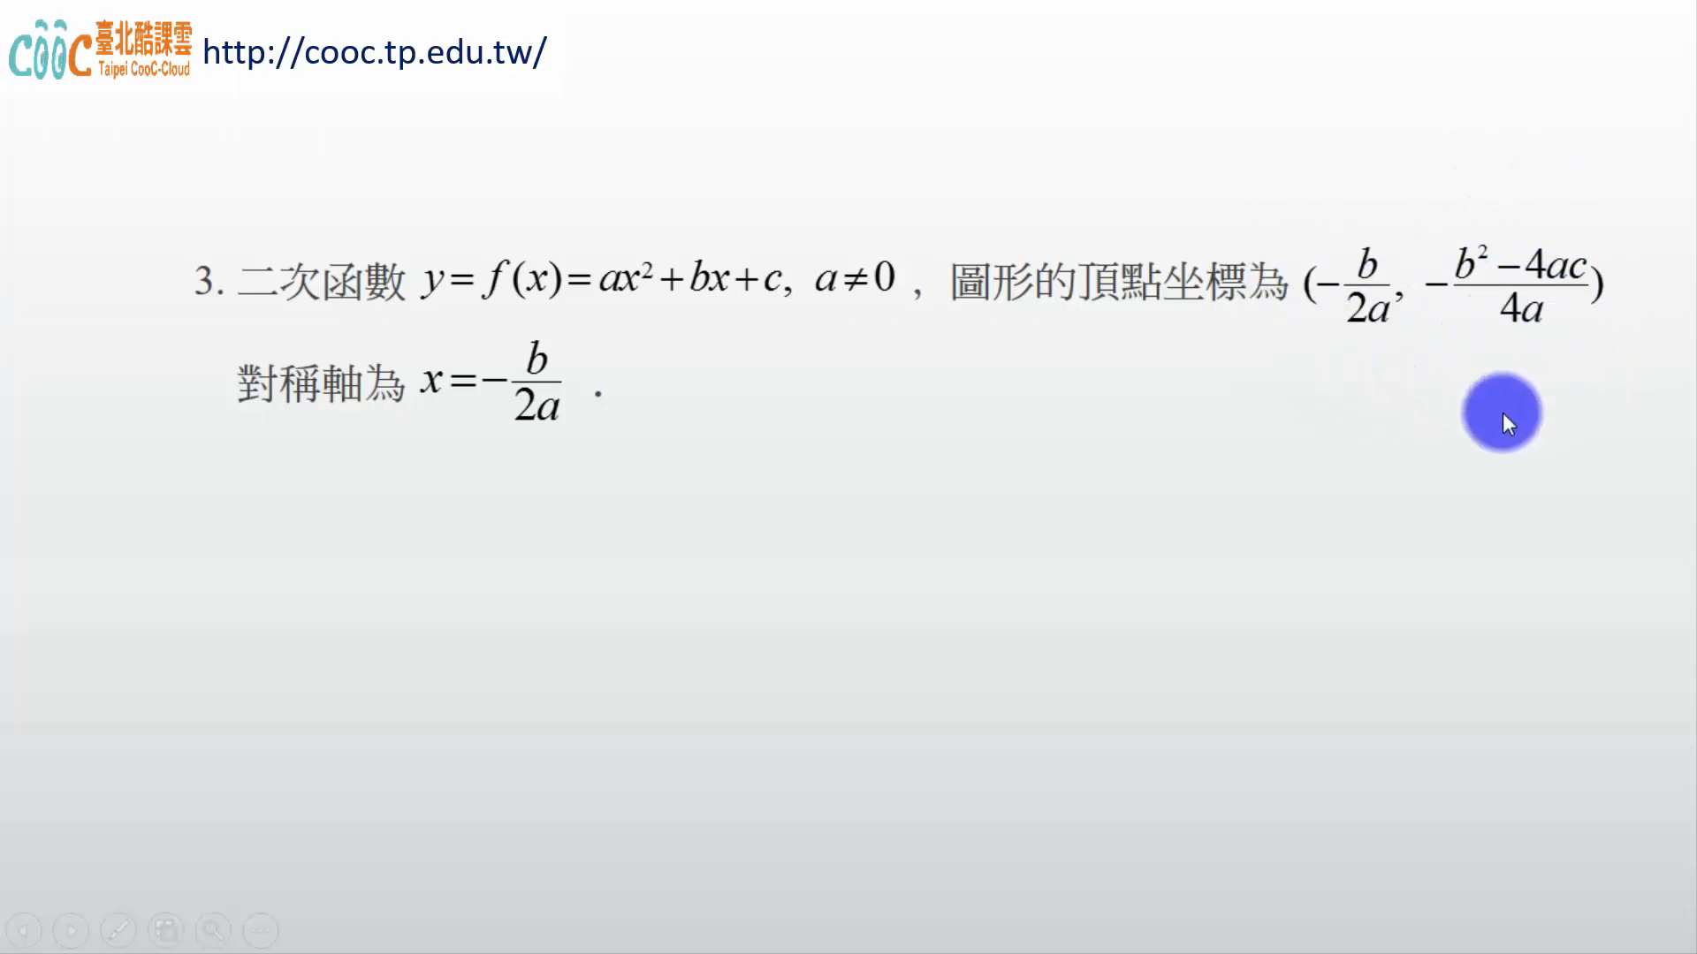
{"action": "mouse_move", "coordinate": [846, 600]}
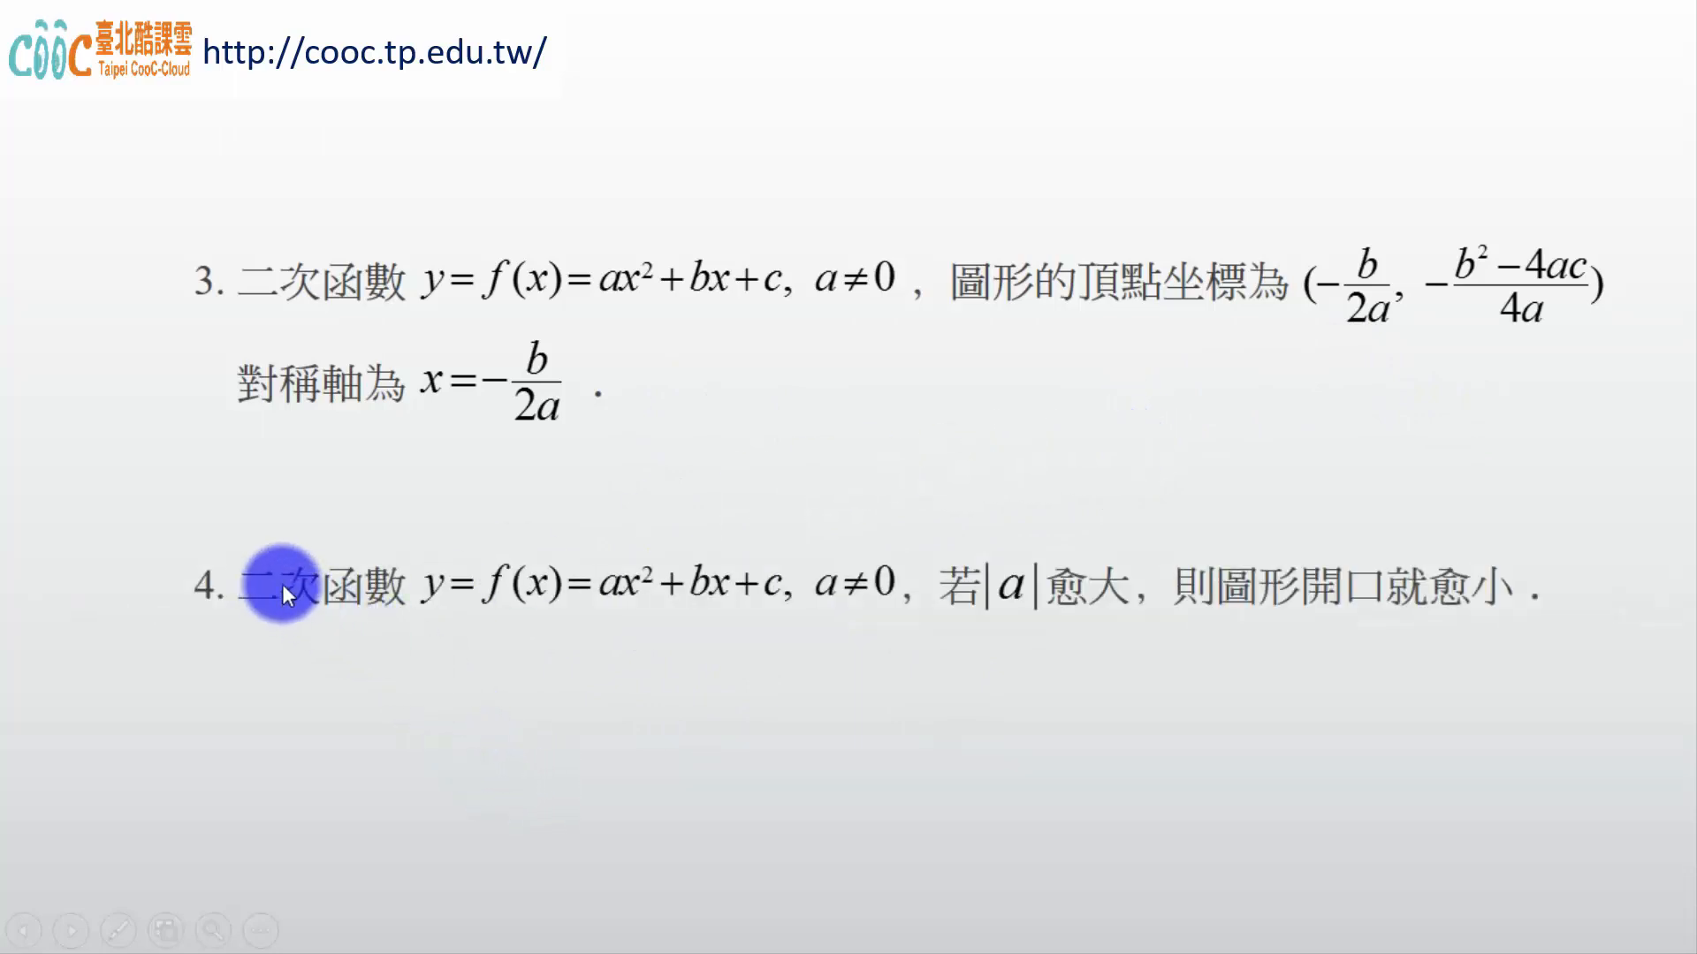
{"action": "mouse_move", "coordinate": [572, 619]}
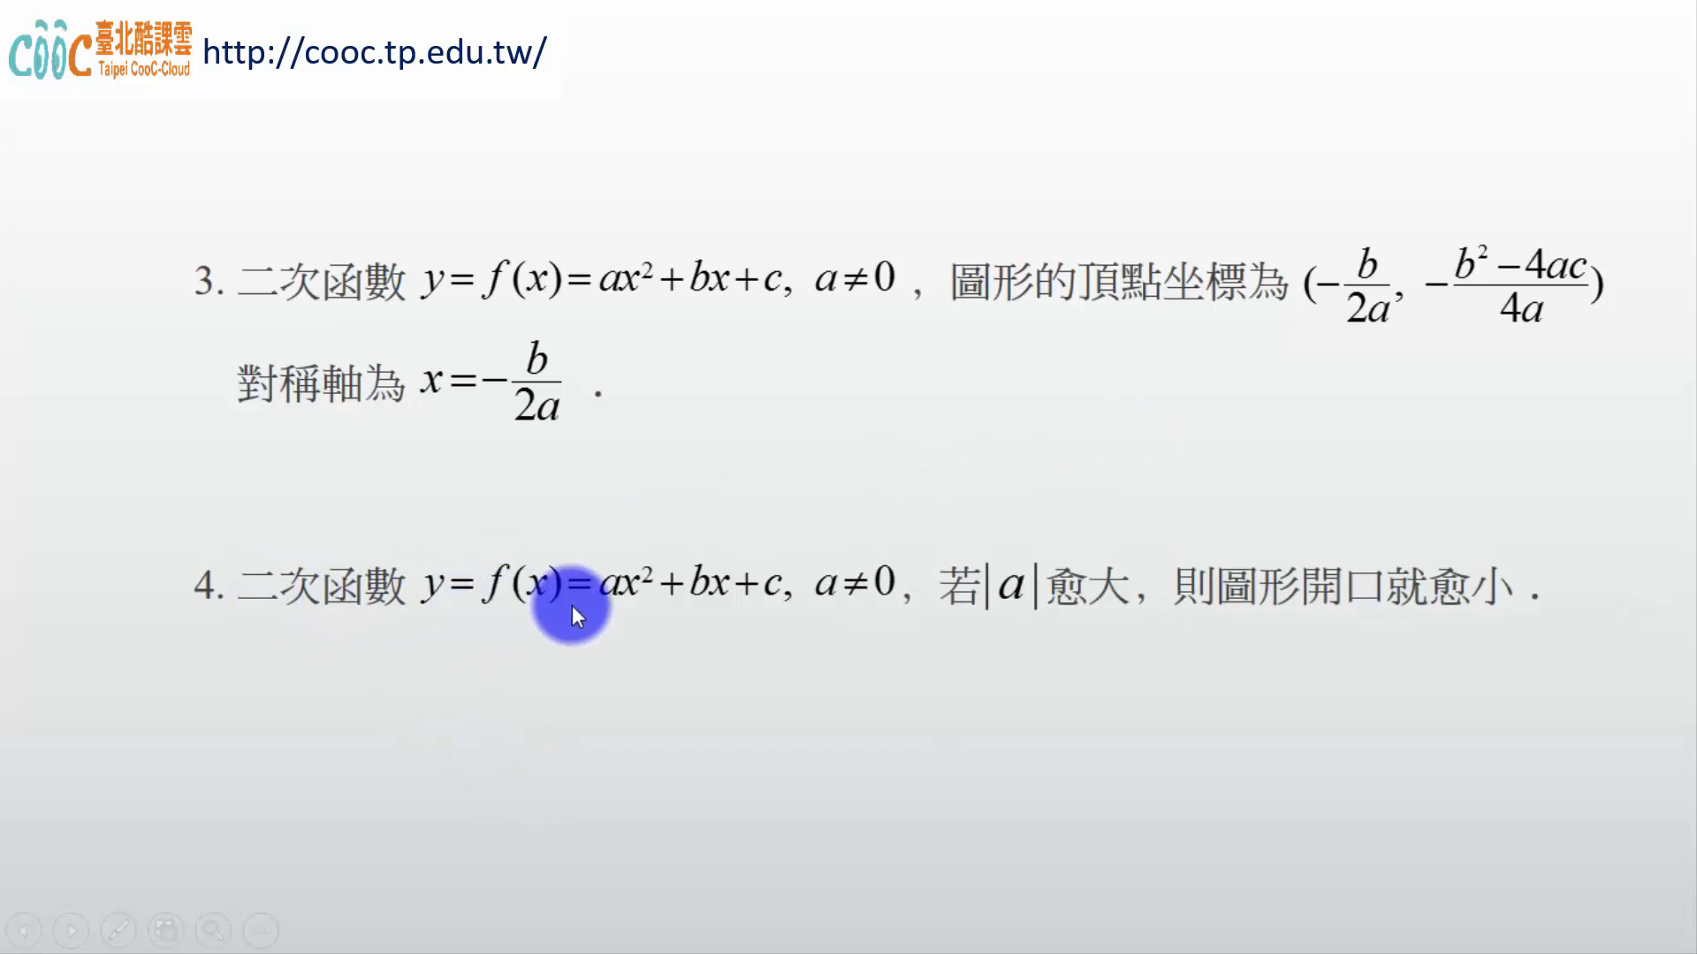
{"action": "mouse_move", "coordinate": [1056, 594]}
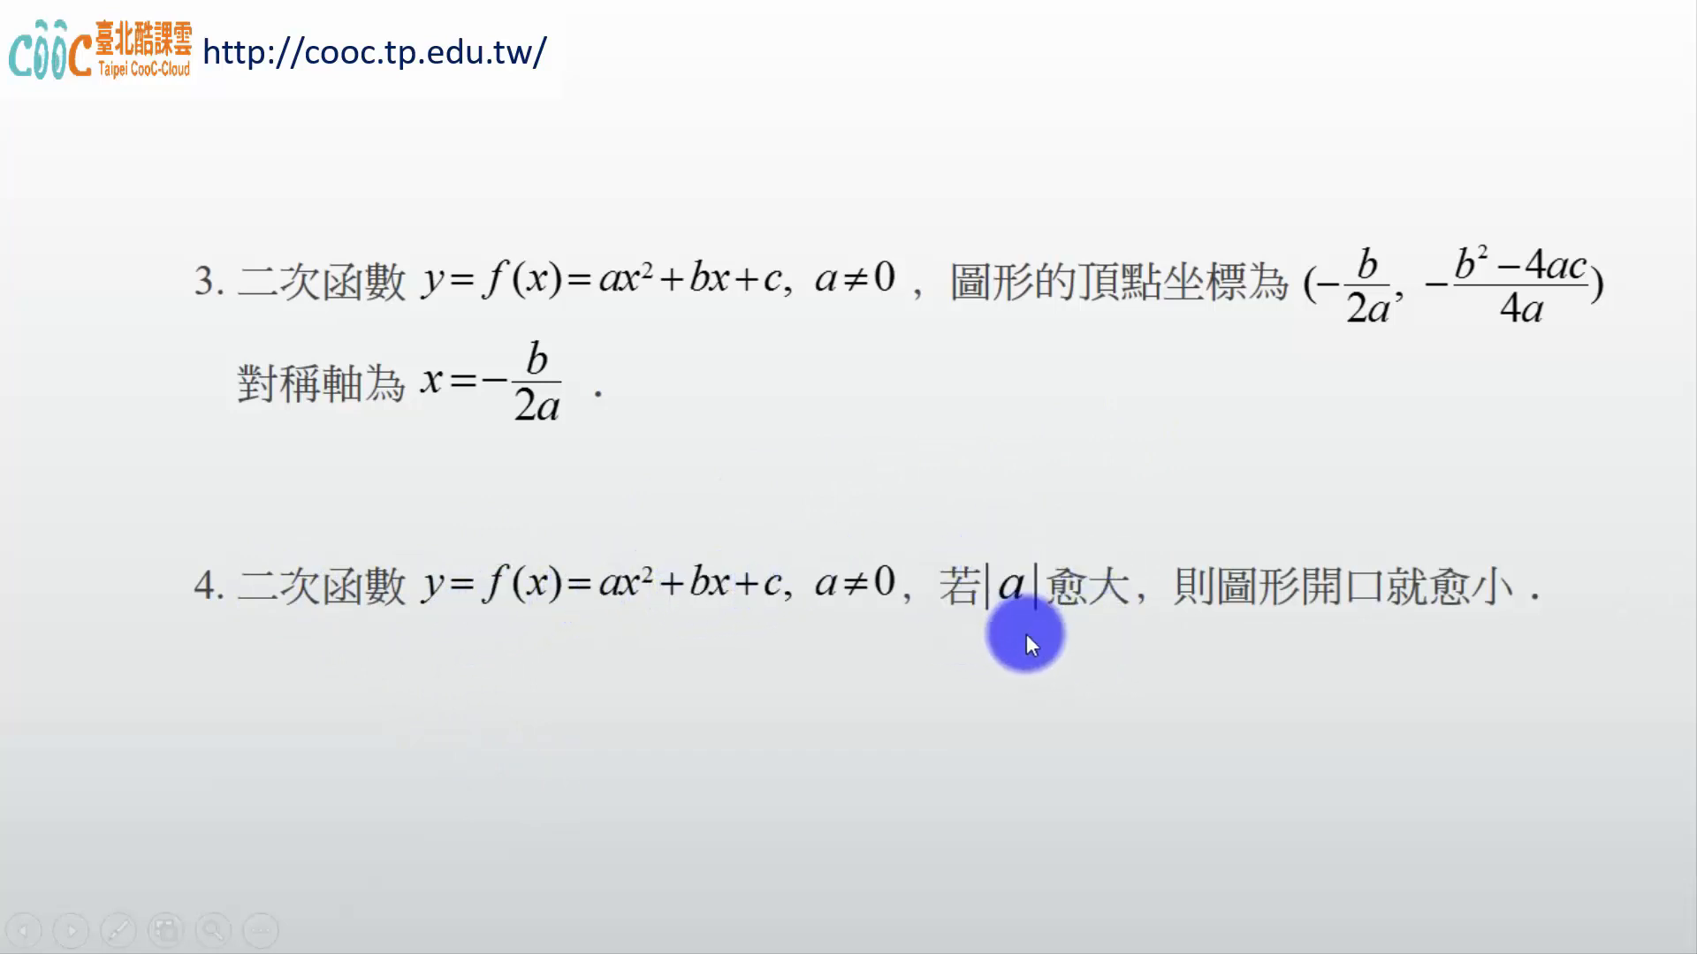
{"action": "mouse_move", "coordinate": [1052, 588]}
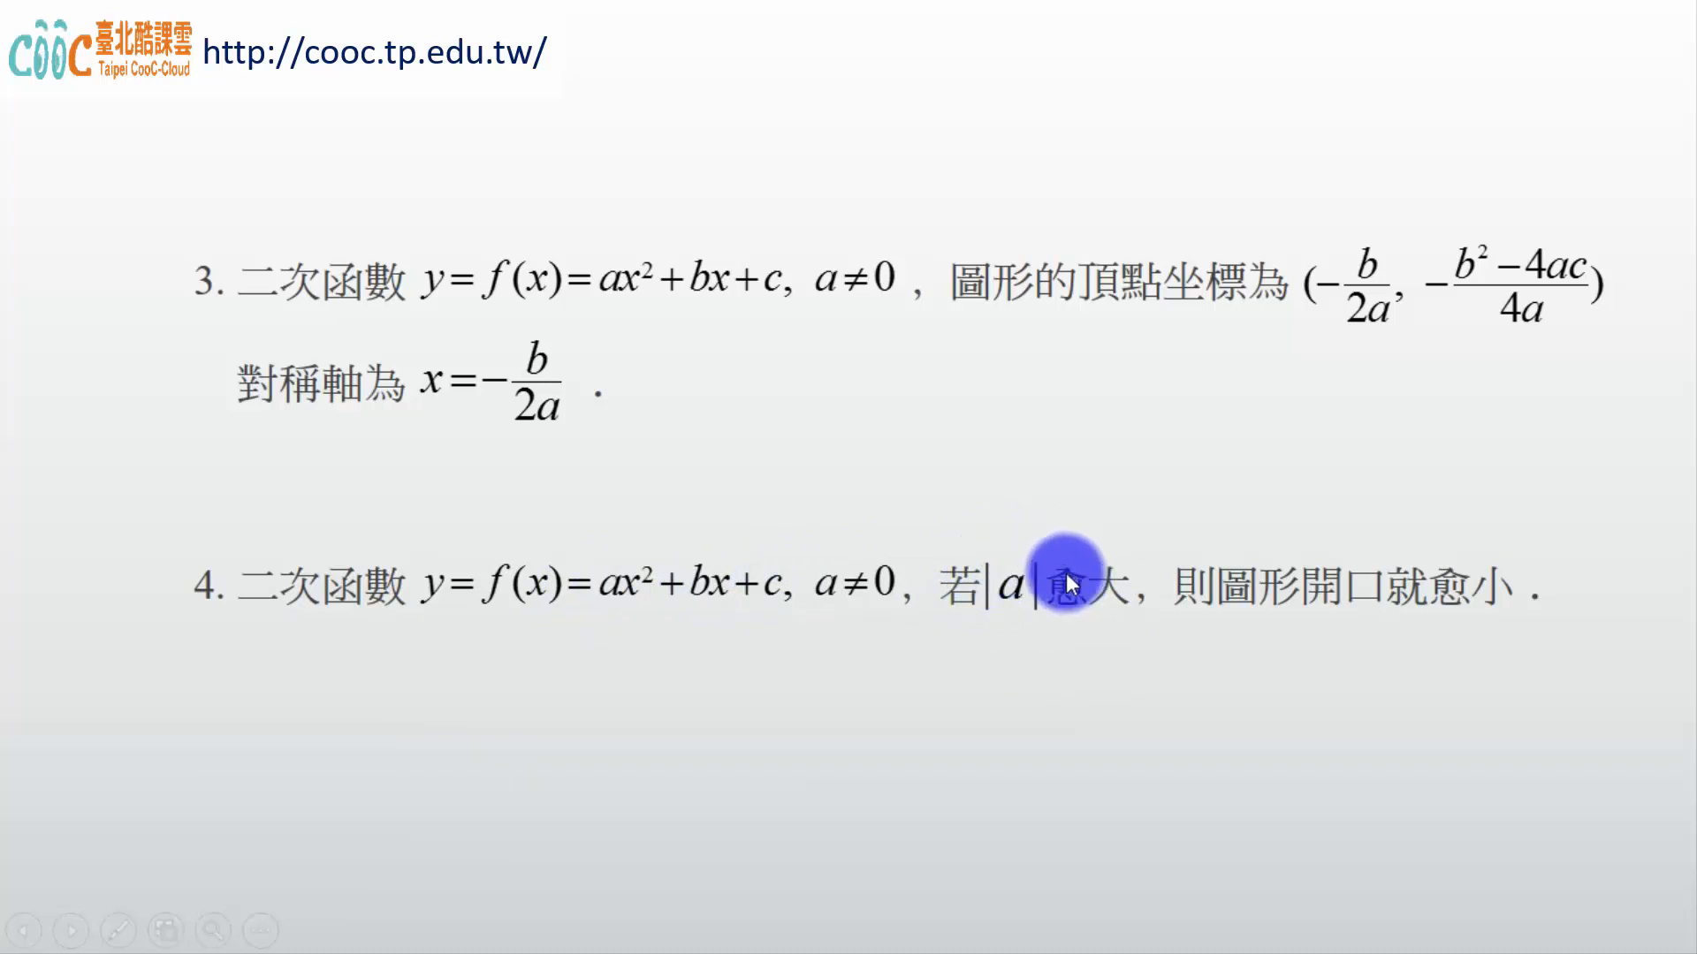
{"action": "mouse_move", "coordinate": [1050, 620]}
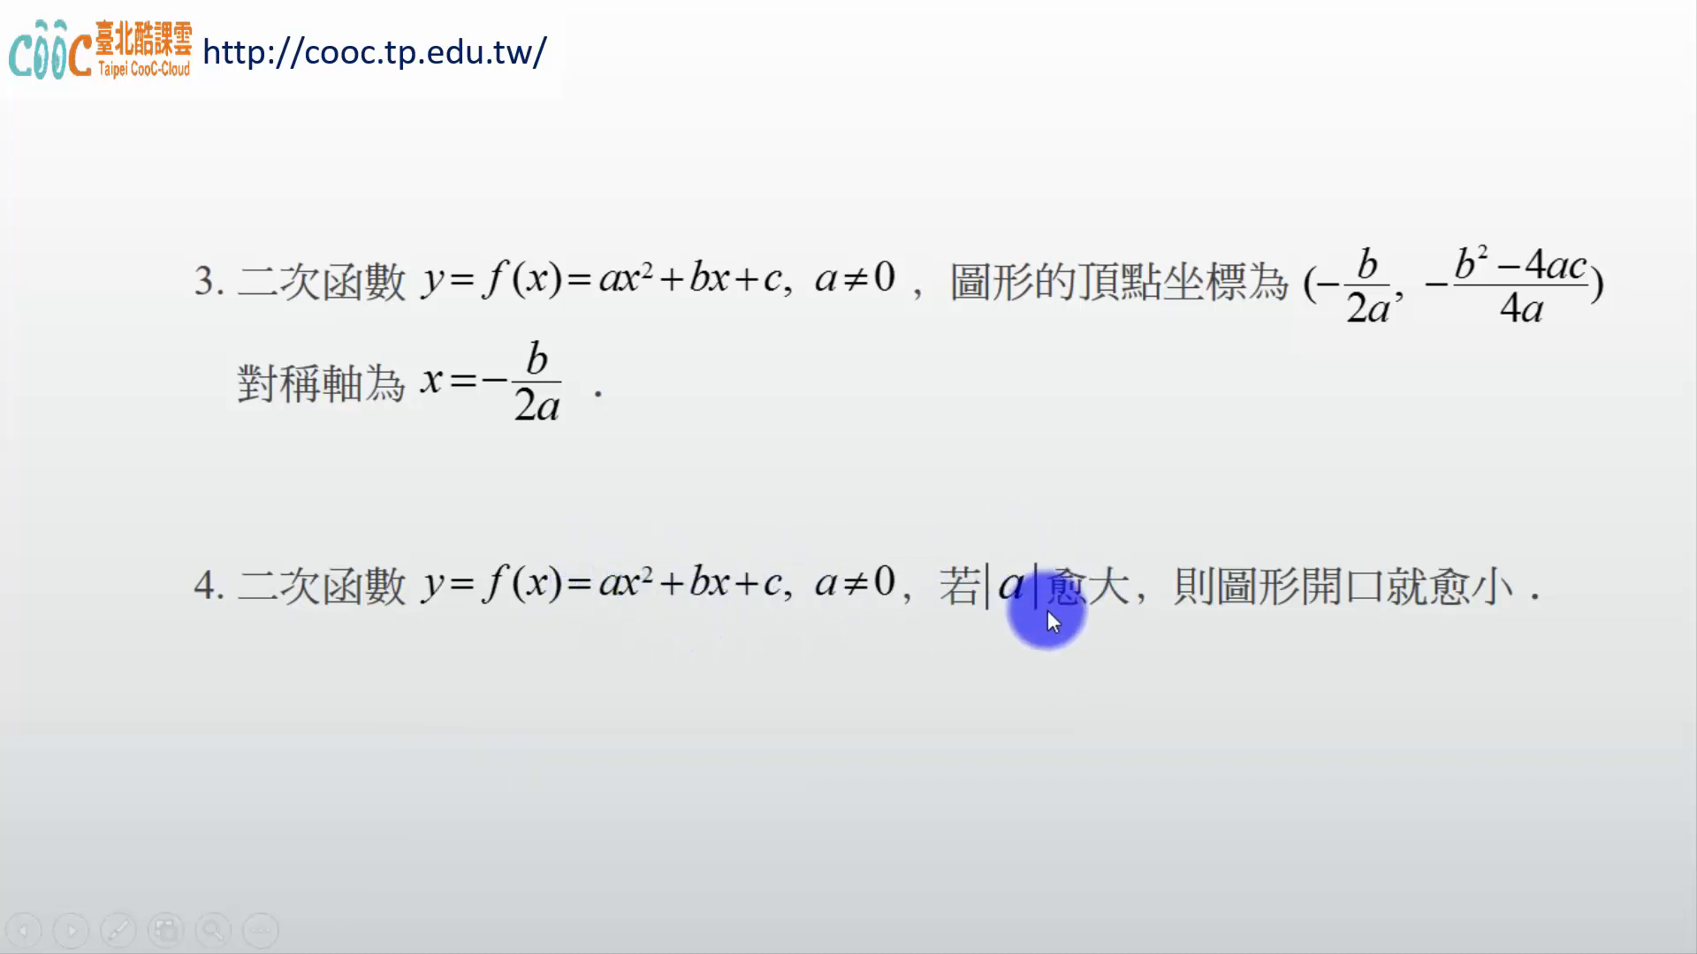
{"action": "mouse_move", "coordinate": [777, 492]}
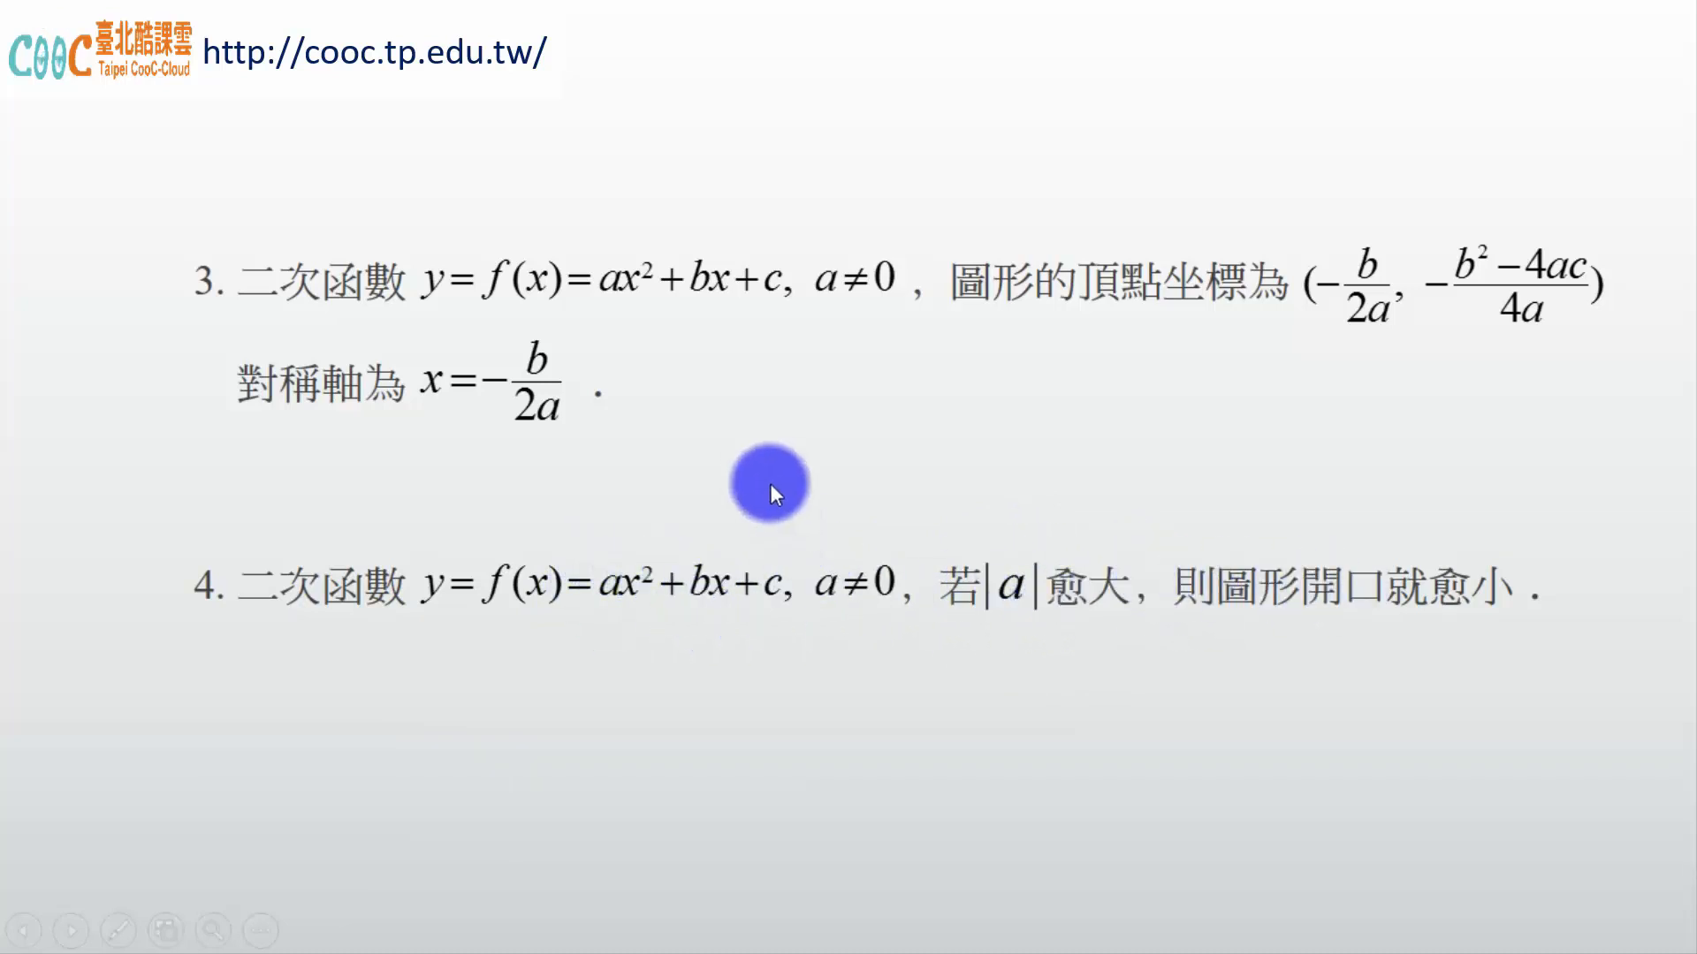
{"action": "mouse_move", "coordinate": [683, 533]}
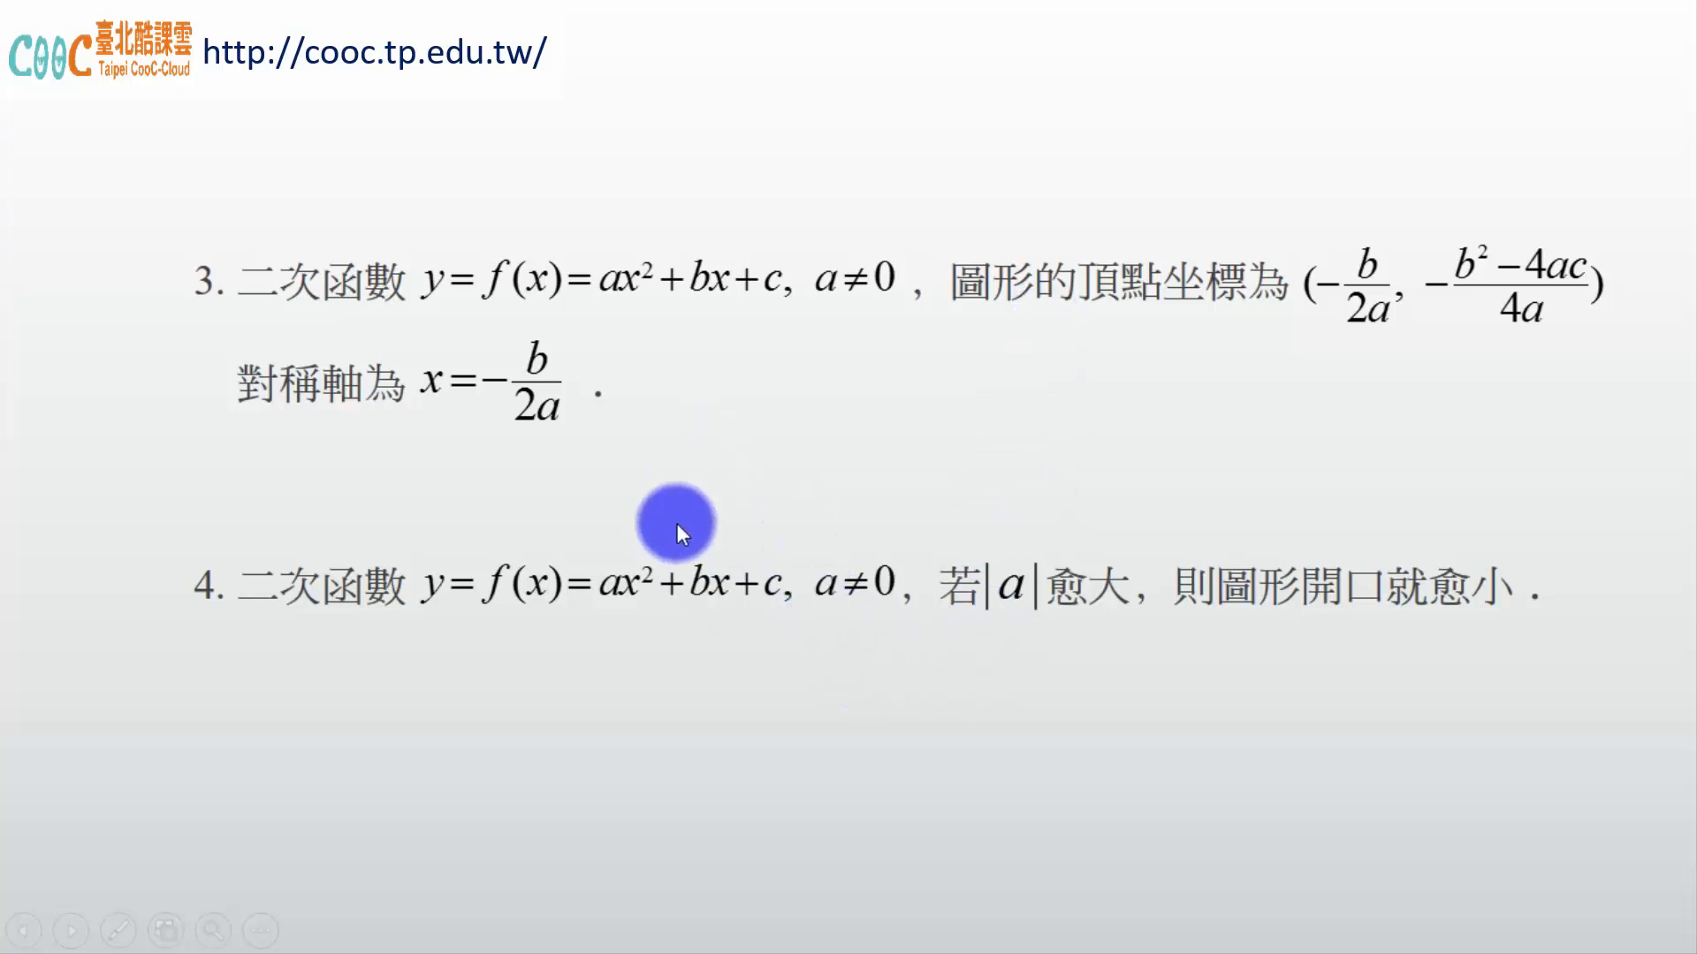
{"action": "mouse_move", "coordinate": [993, 580]}
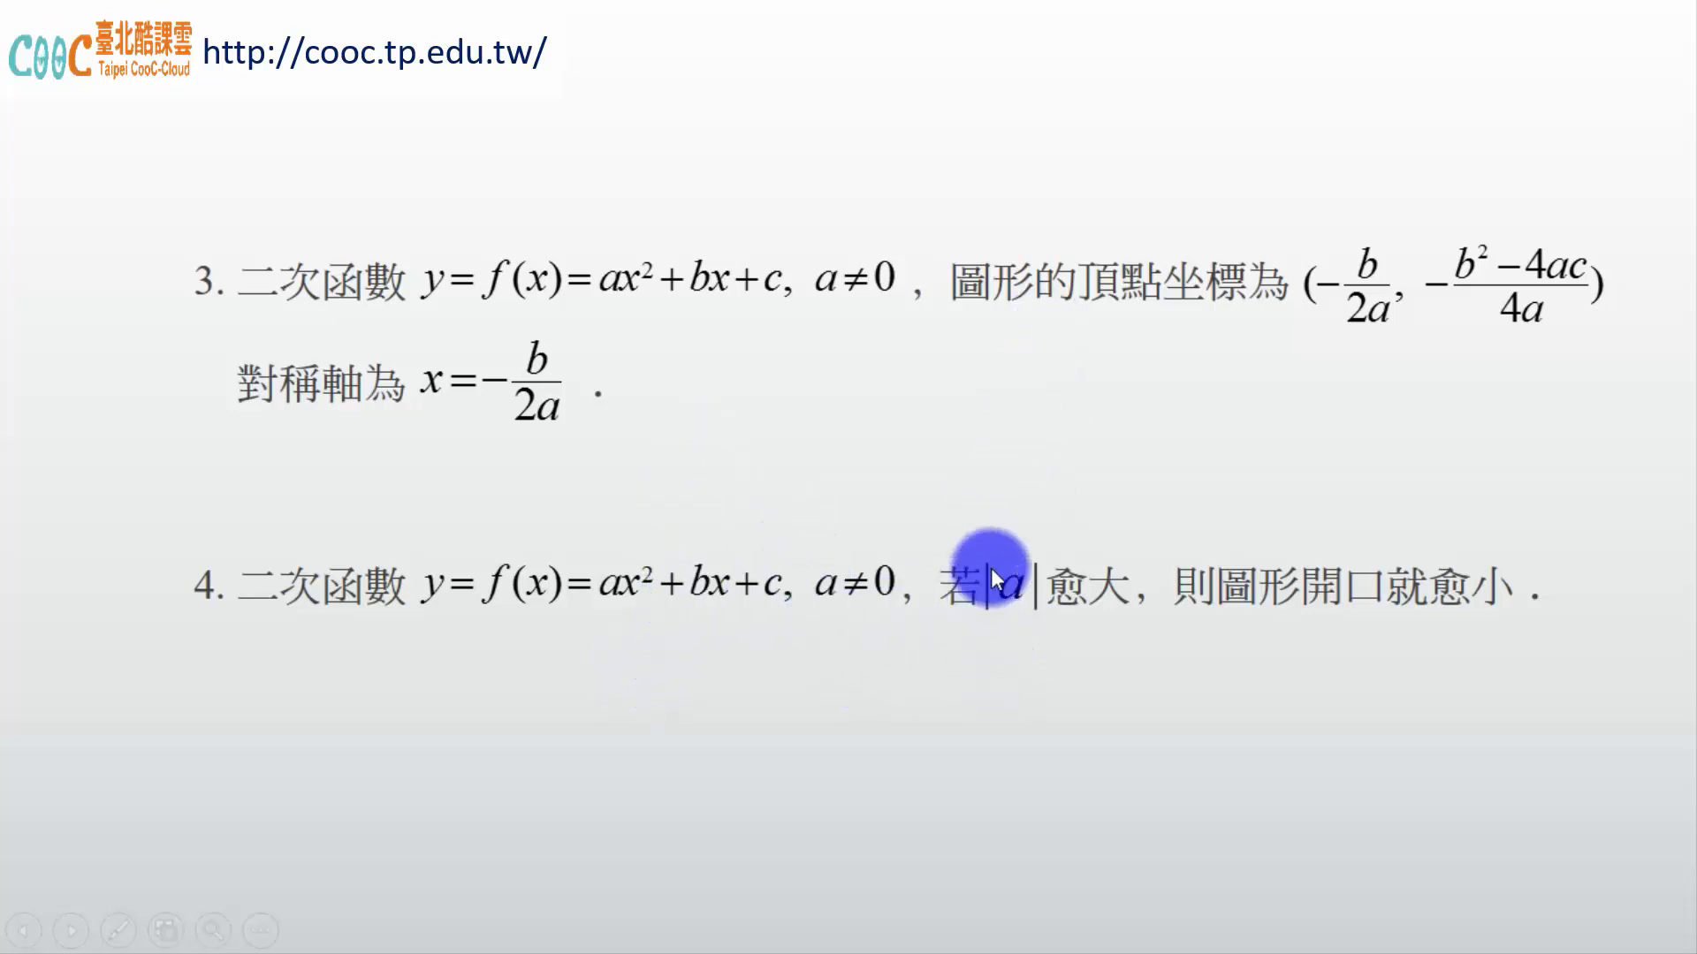
{"action": "mouse_move", "coordinate": [785, 640]}
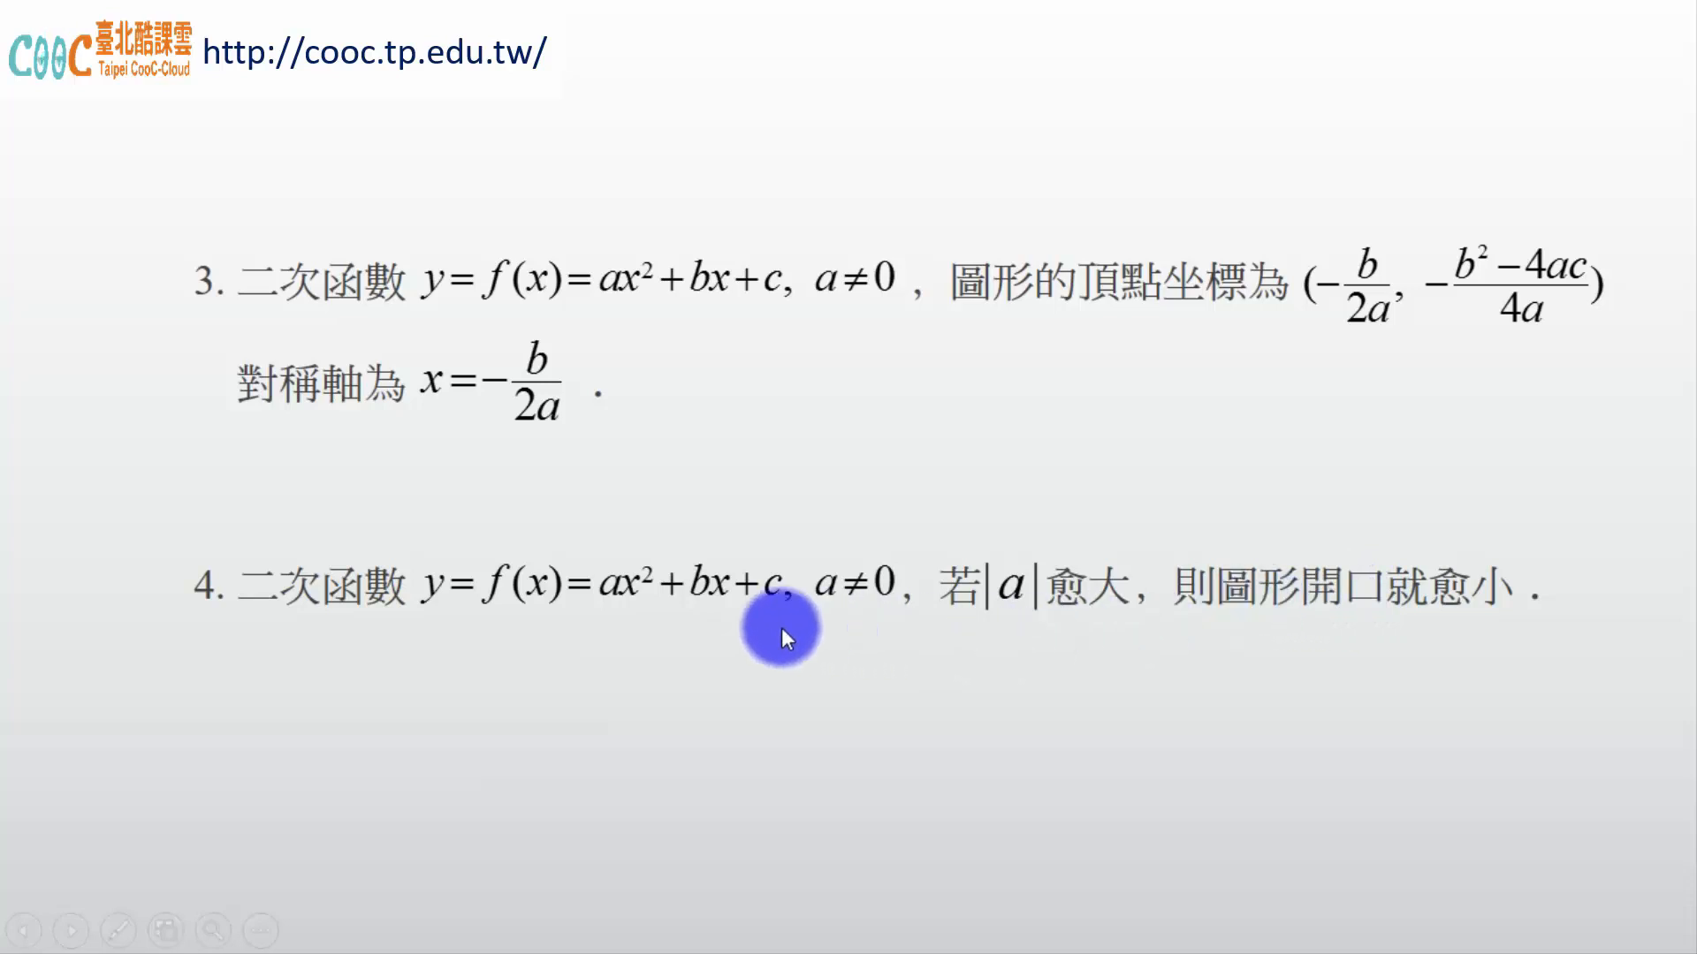
{"action": "mouse_move", "coordinate": [496, 588]}
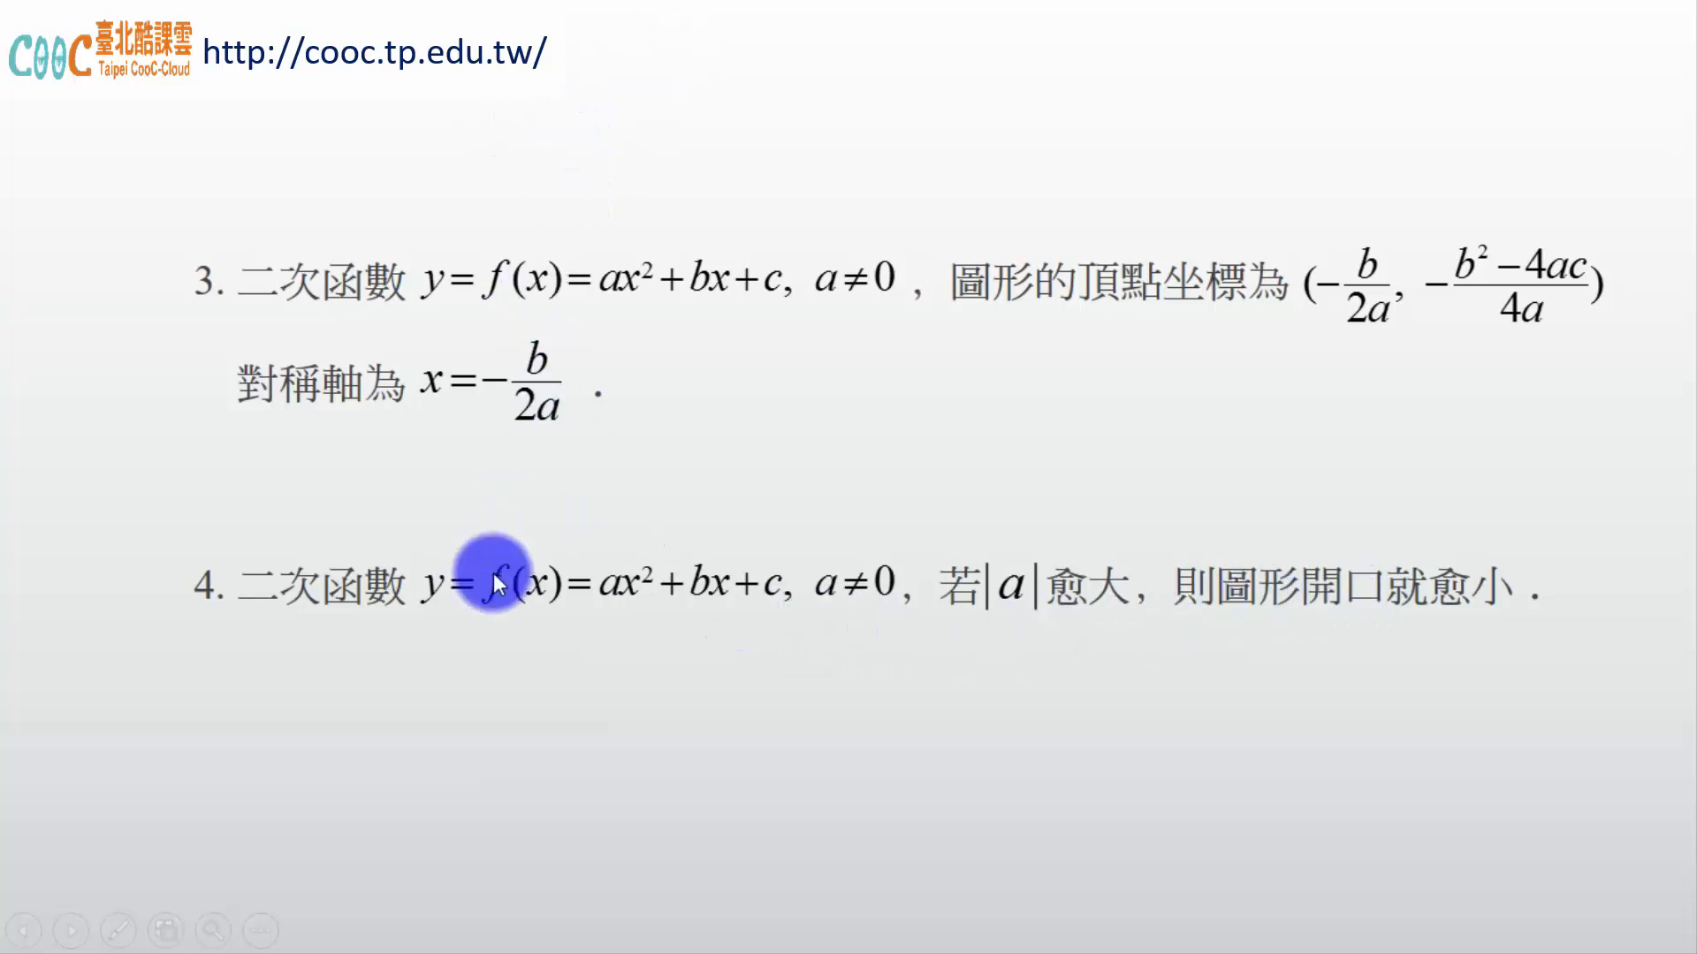
{"action": "mouse_move", "coordinate": [671, 403]}
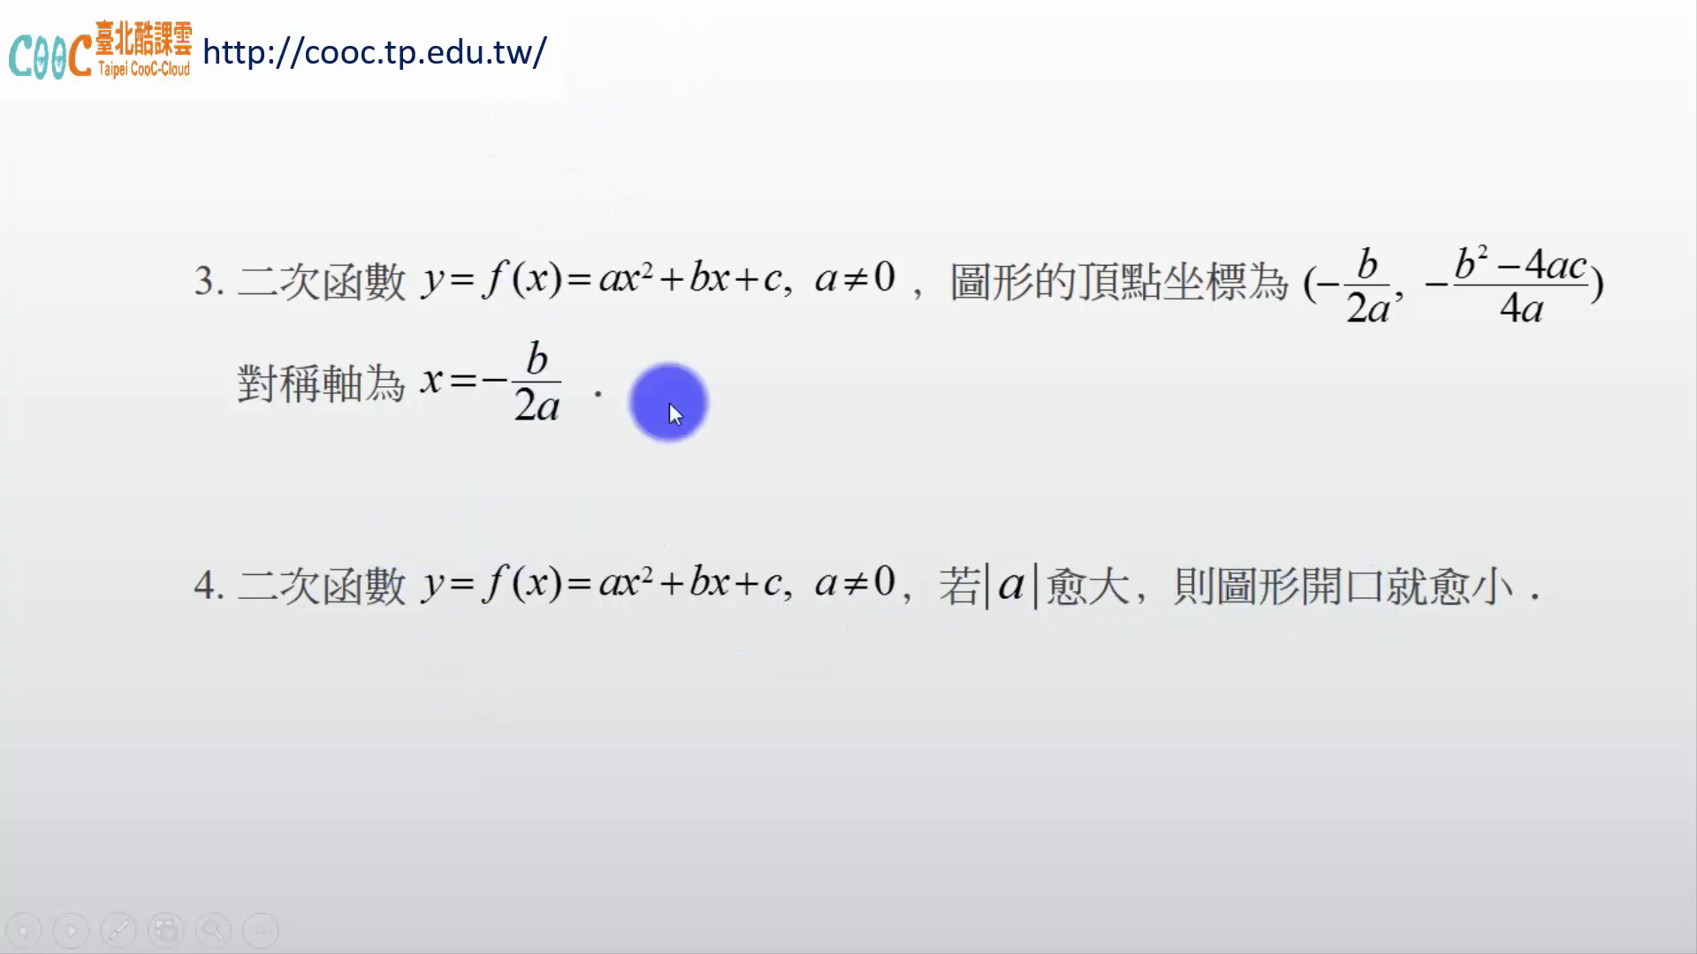
{"action": "mouse_move", "coordinate": [551, 382]}
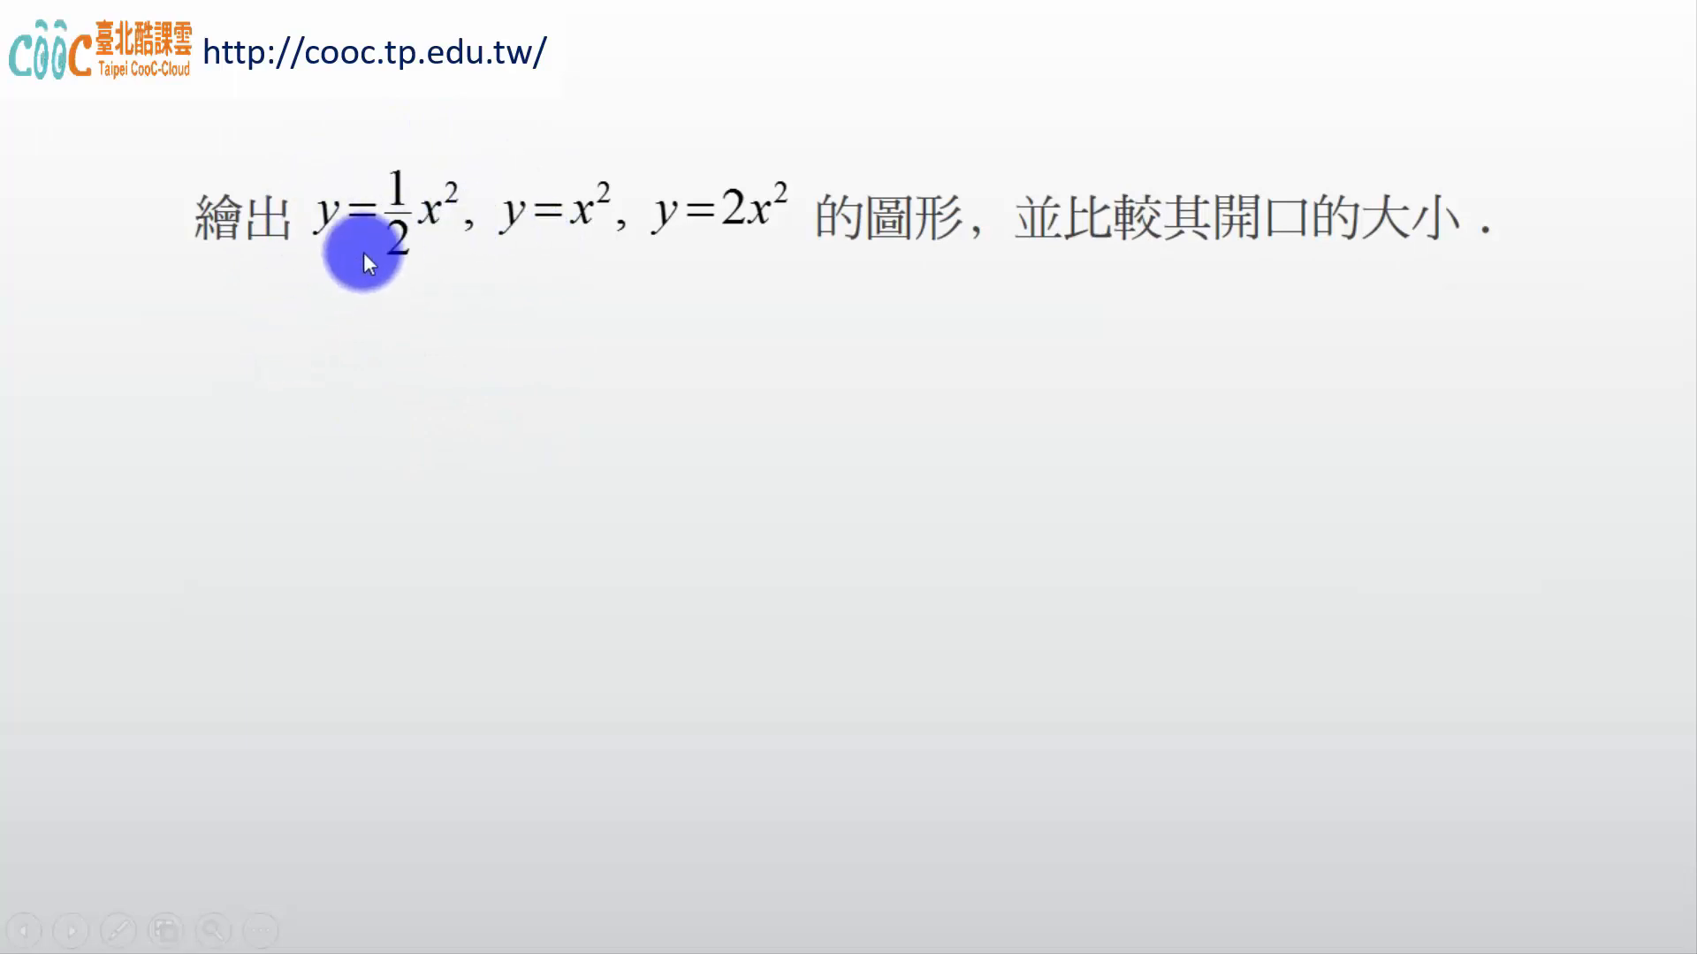
{"action": "mouse_move", "coordinate": [801, 269]}
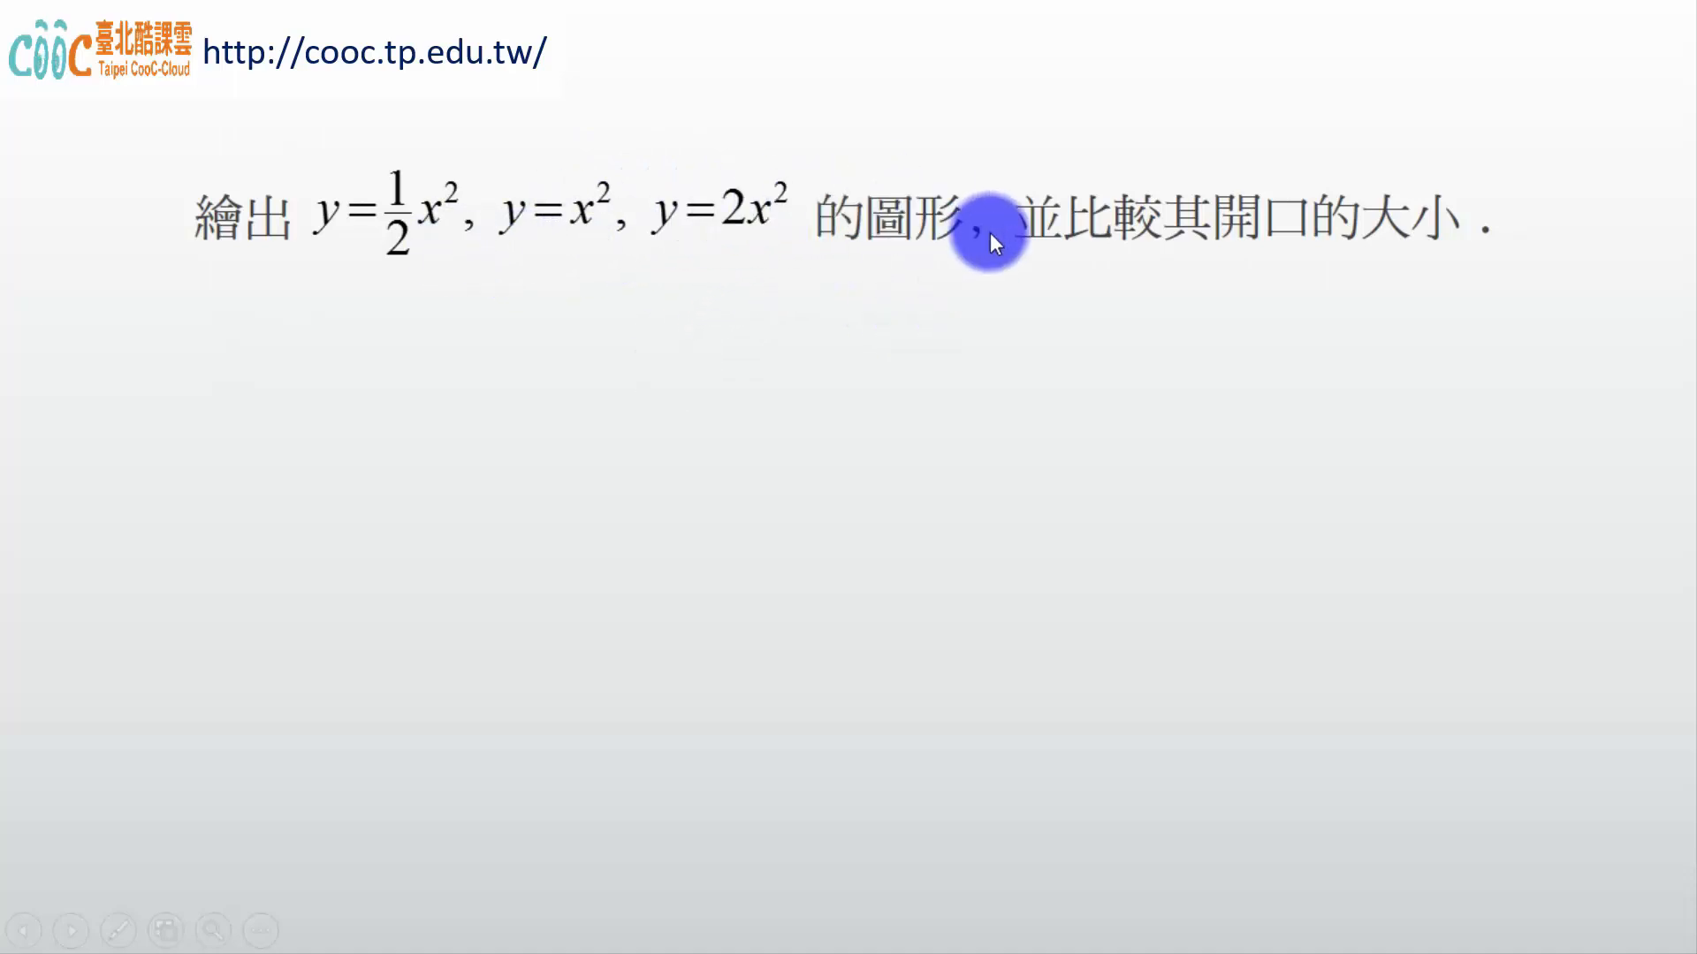
{"action": "mouse_move", "coordinate": [1475, 321]}
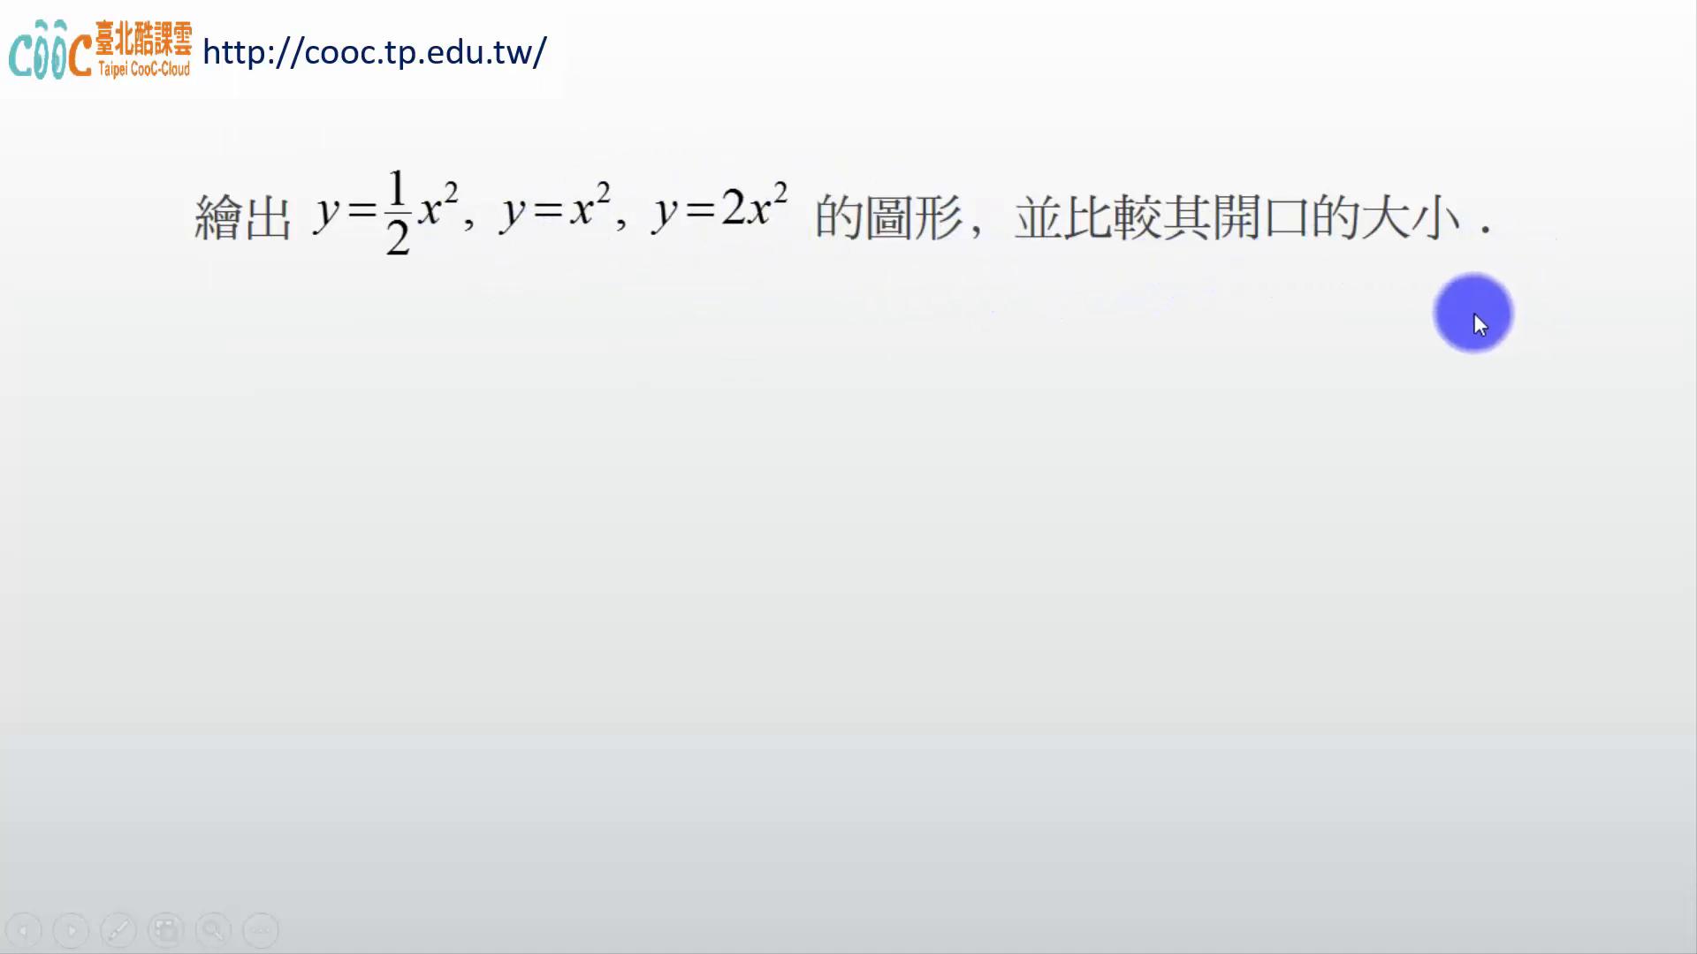
{"action": "mouse_move", "coordinate": [429, 265]}
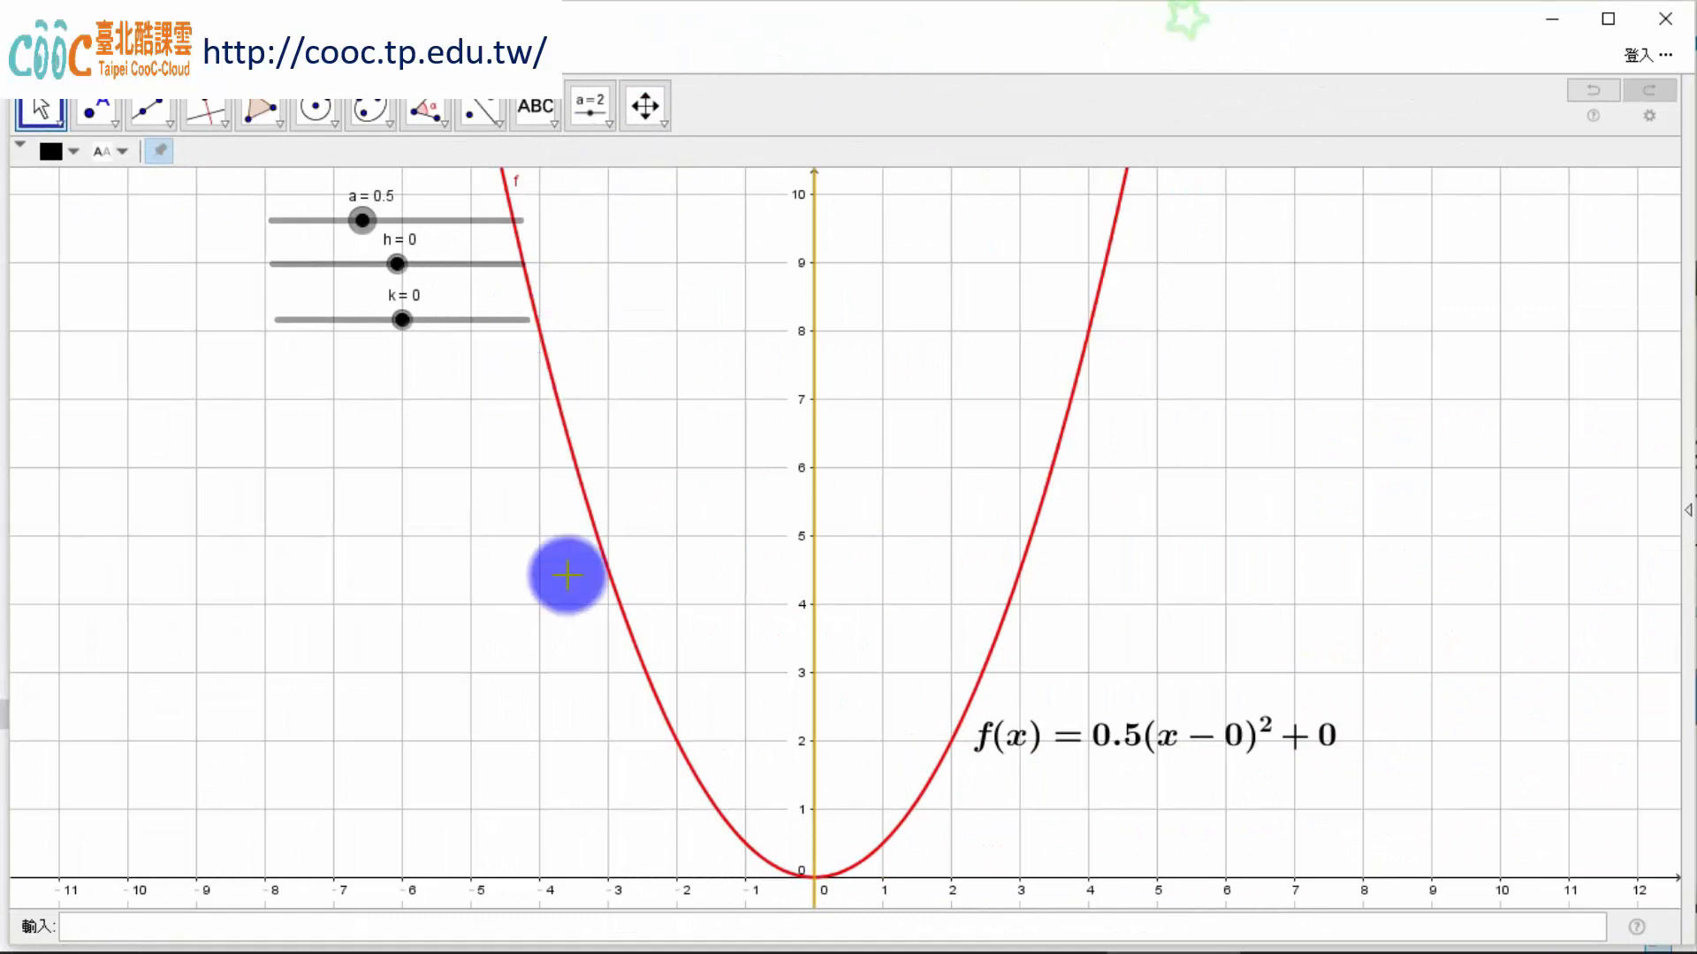
{"action": "mouse_move", "coordinate": [1180, 451]}
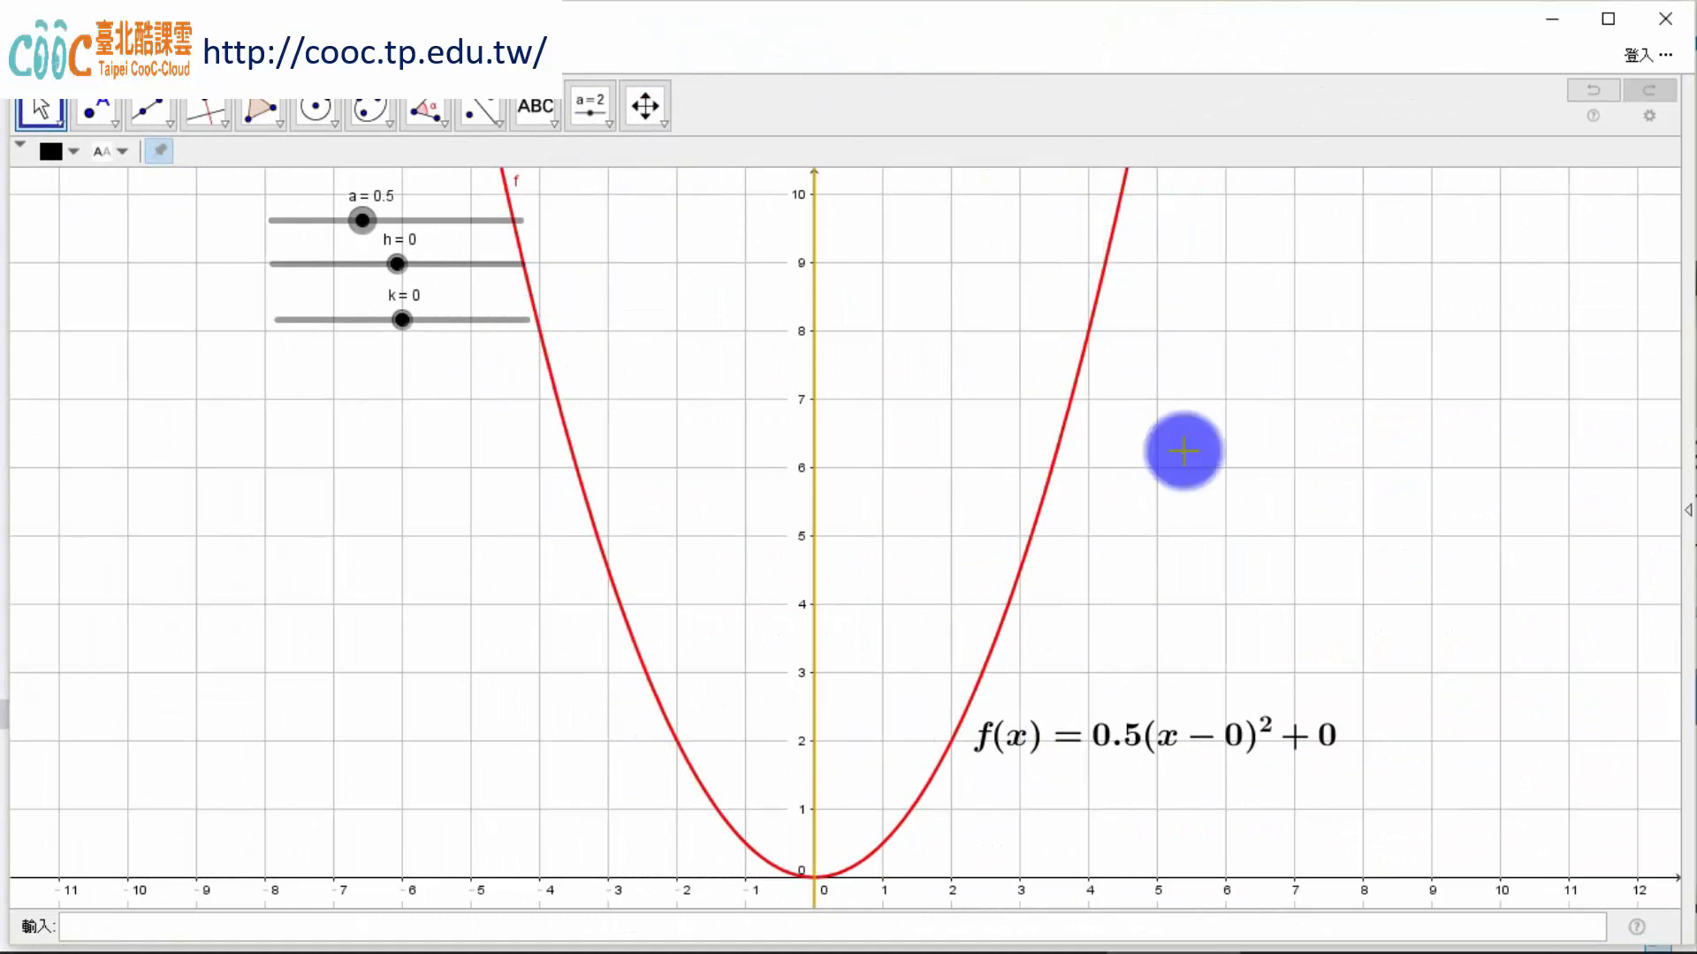
{"action": "mouse_move", "coordinate": [424, 689]}
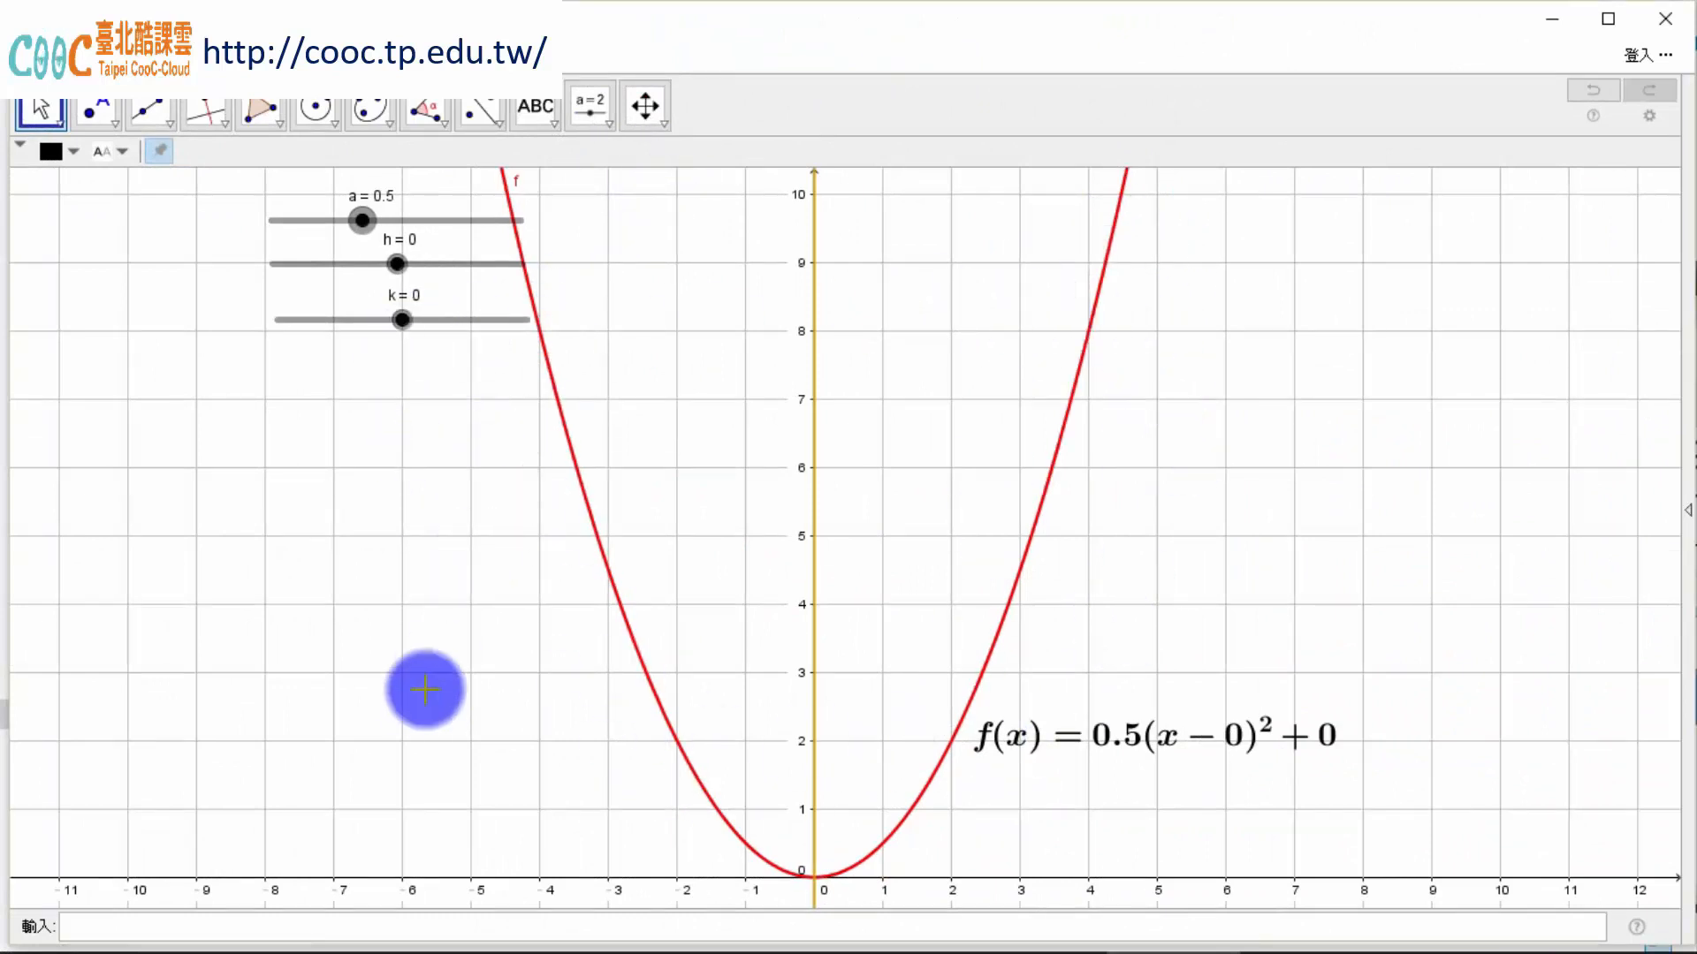
{"action": "mouse_move", "coordinate": [1149, 813]}
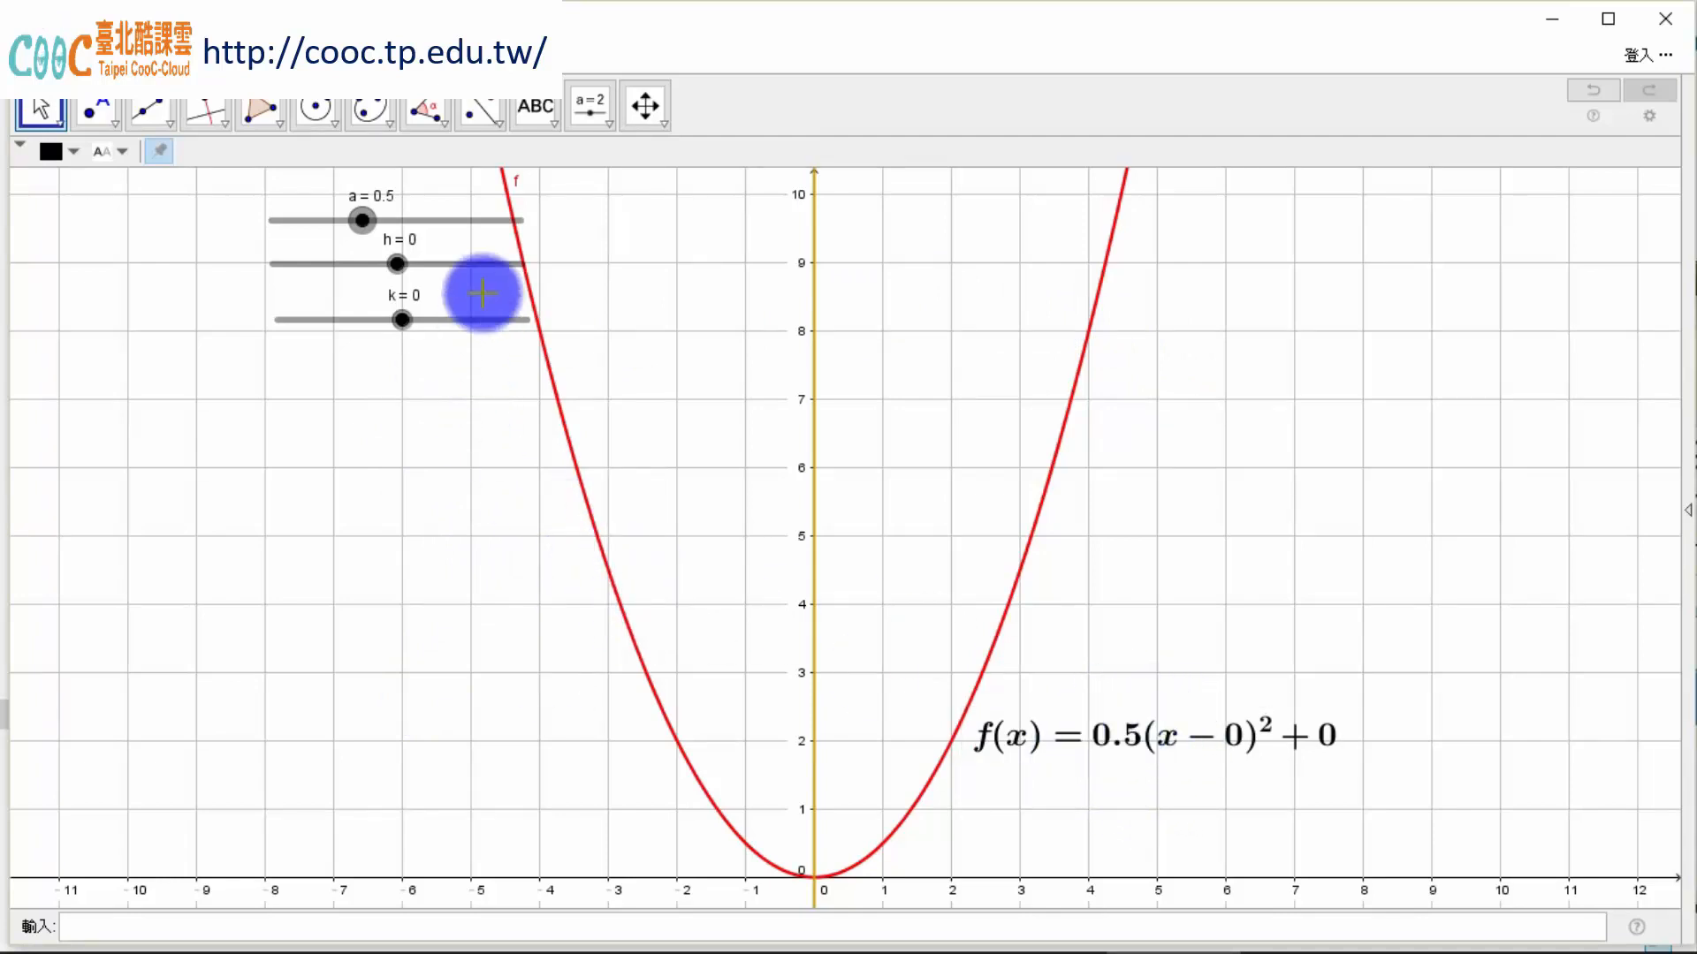
{"action": "mouse_move", "coordinate": [426, 209]}
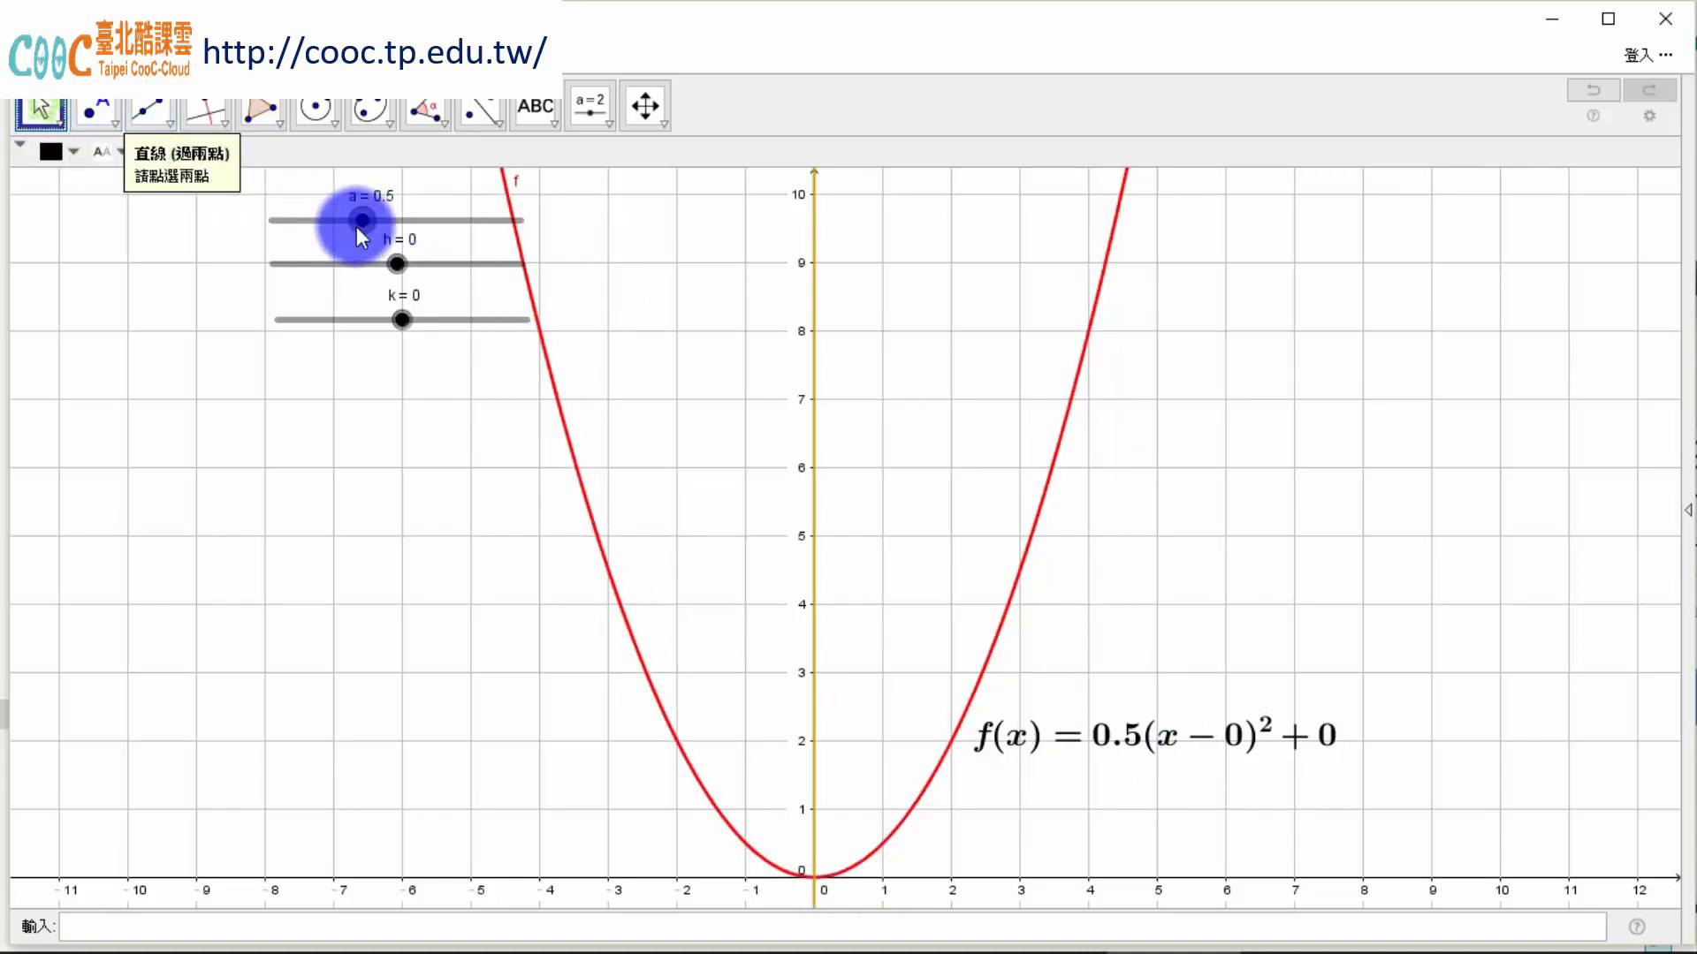
- Raise the a slider stepwise from 0.5 through 0.8 and 1 to 2, narrowing the parabola
{"action": "left_click_drag", "start_coordinate": [359, 221], "coordinate": [373, 221]}
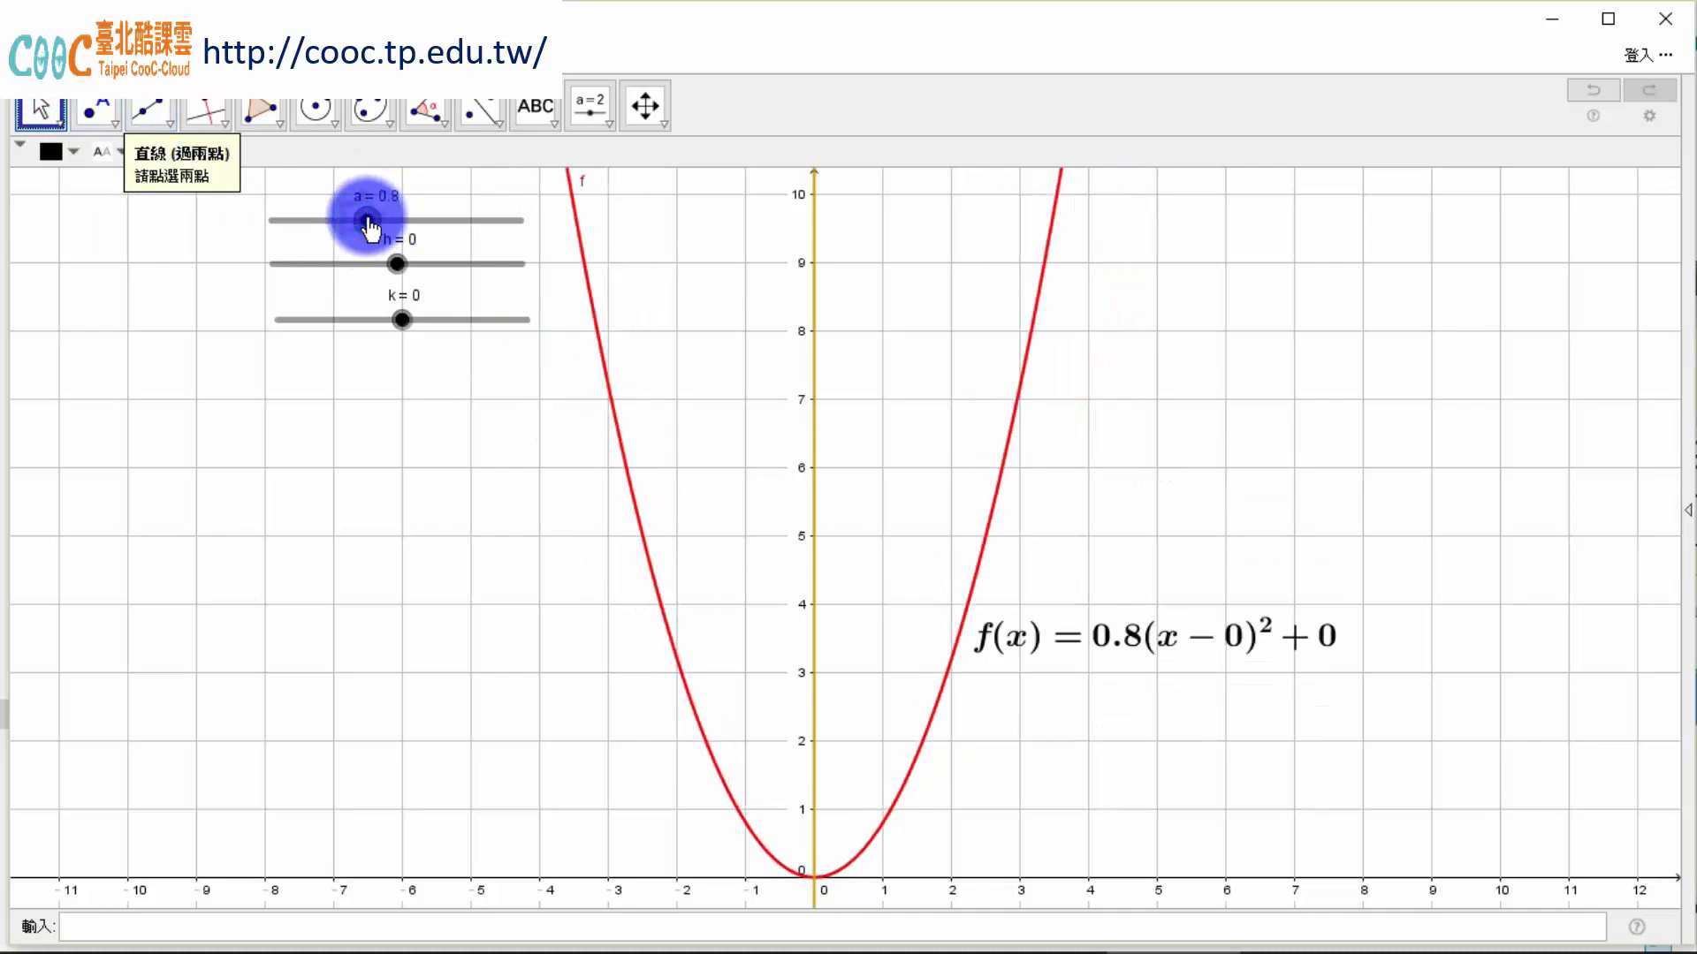
{"action": "left_click_drag", "start_coordinate": [397, 219], "coordinate": [369, 219]}
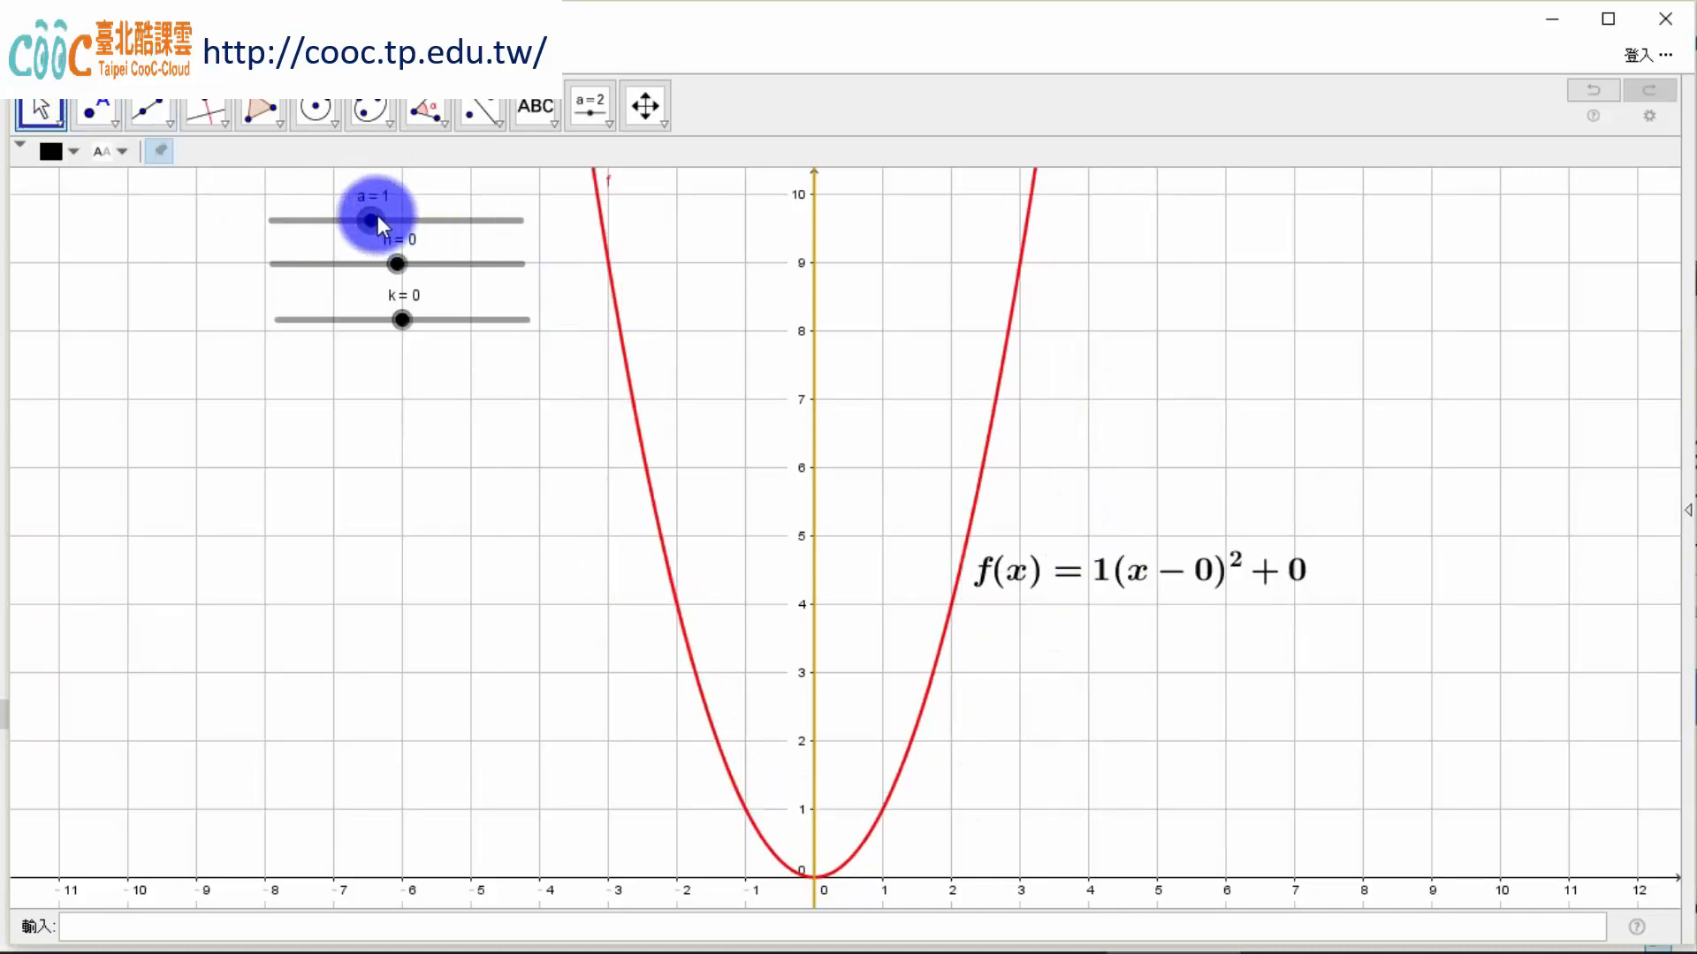
{"action": "left_click_drag", "start_coordinate": [373, 221], "coordinate": [394, 220]}
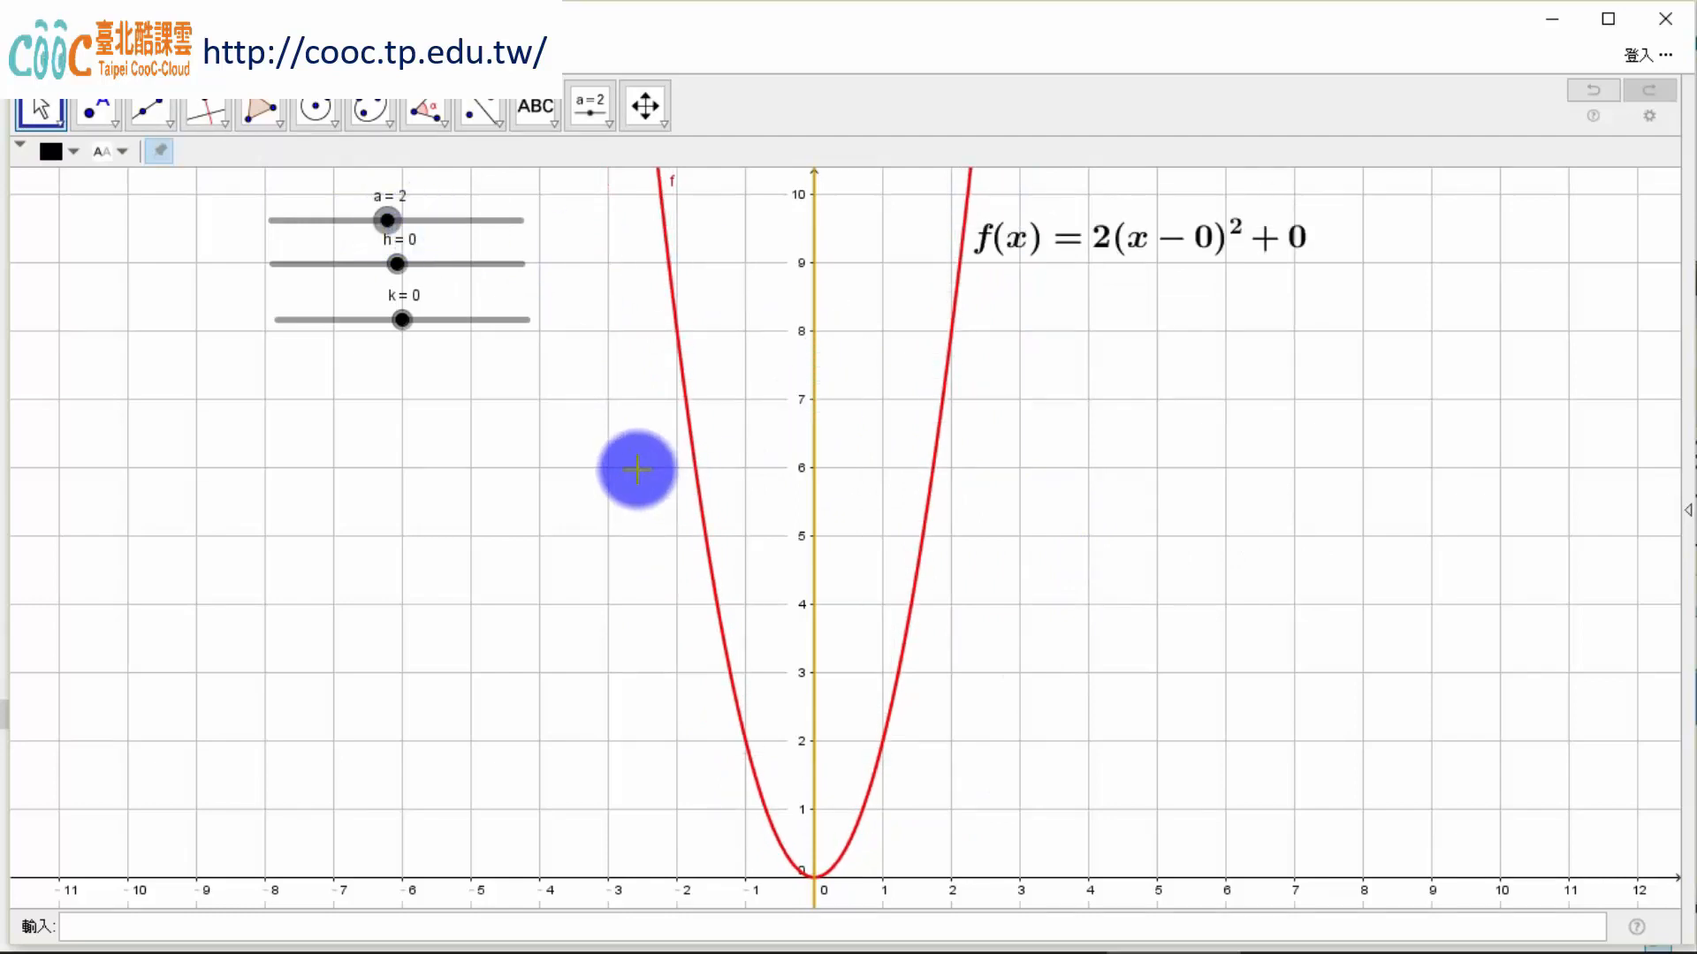
{"action": "mouse_move", "coordinate": [1015, 491]}
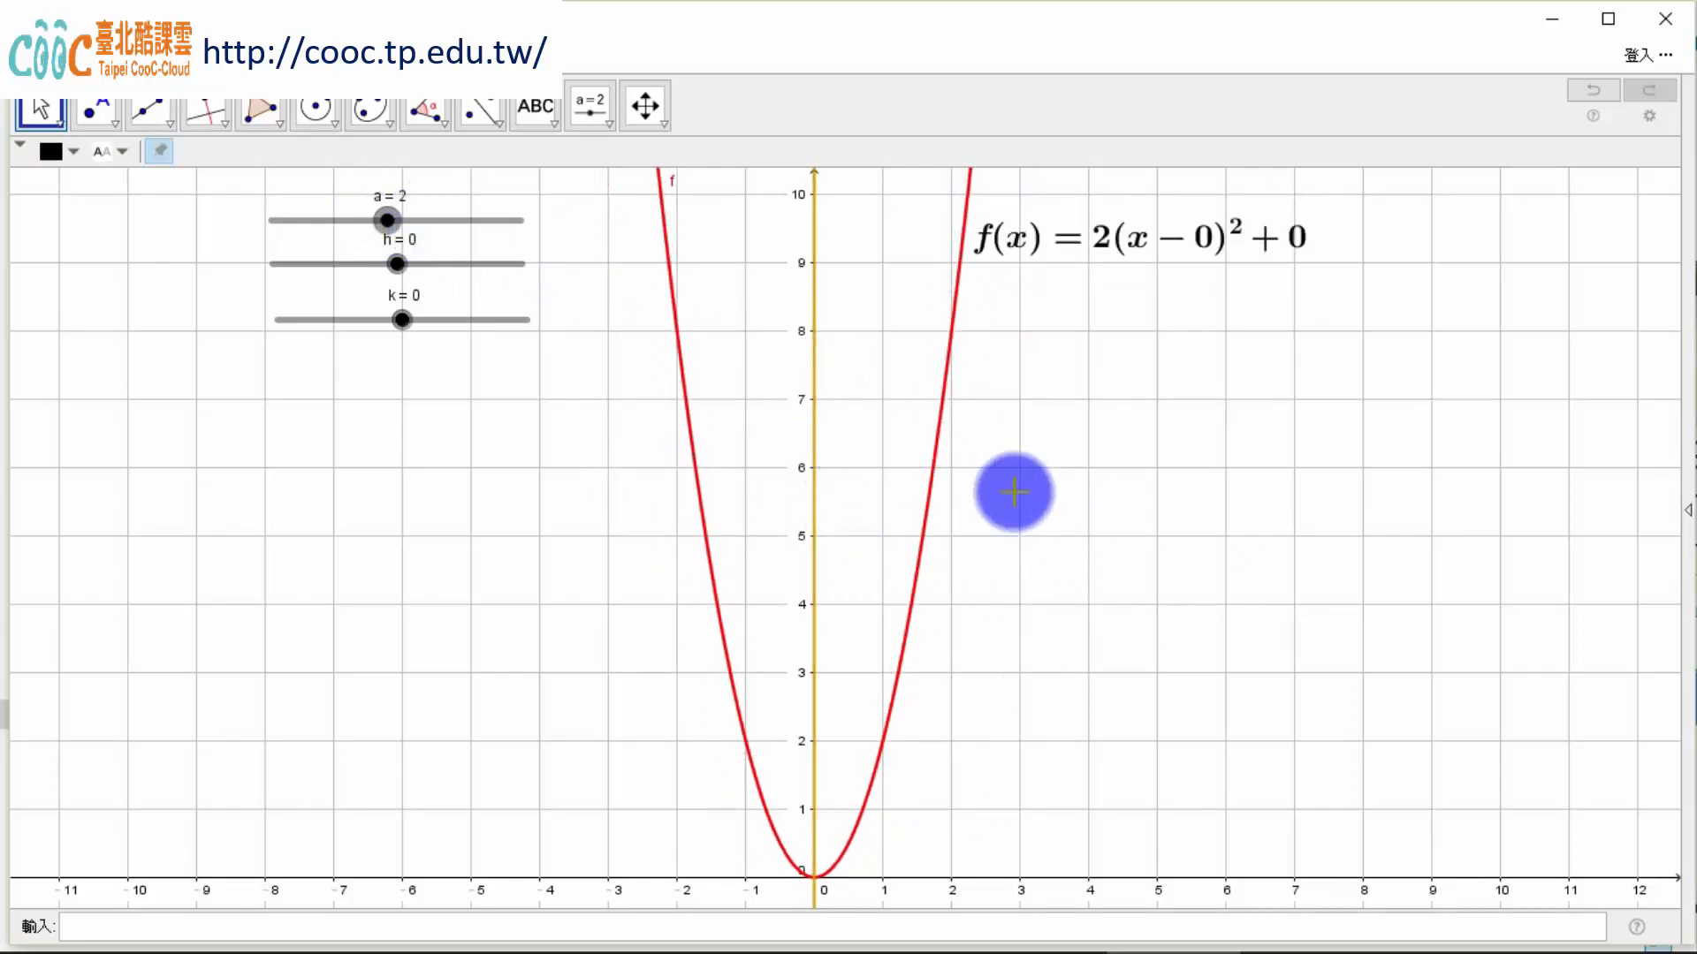
{"action": "mouse_move", "coordinate": [1209, 561]}
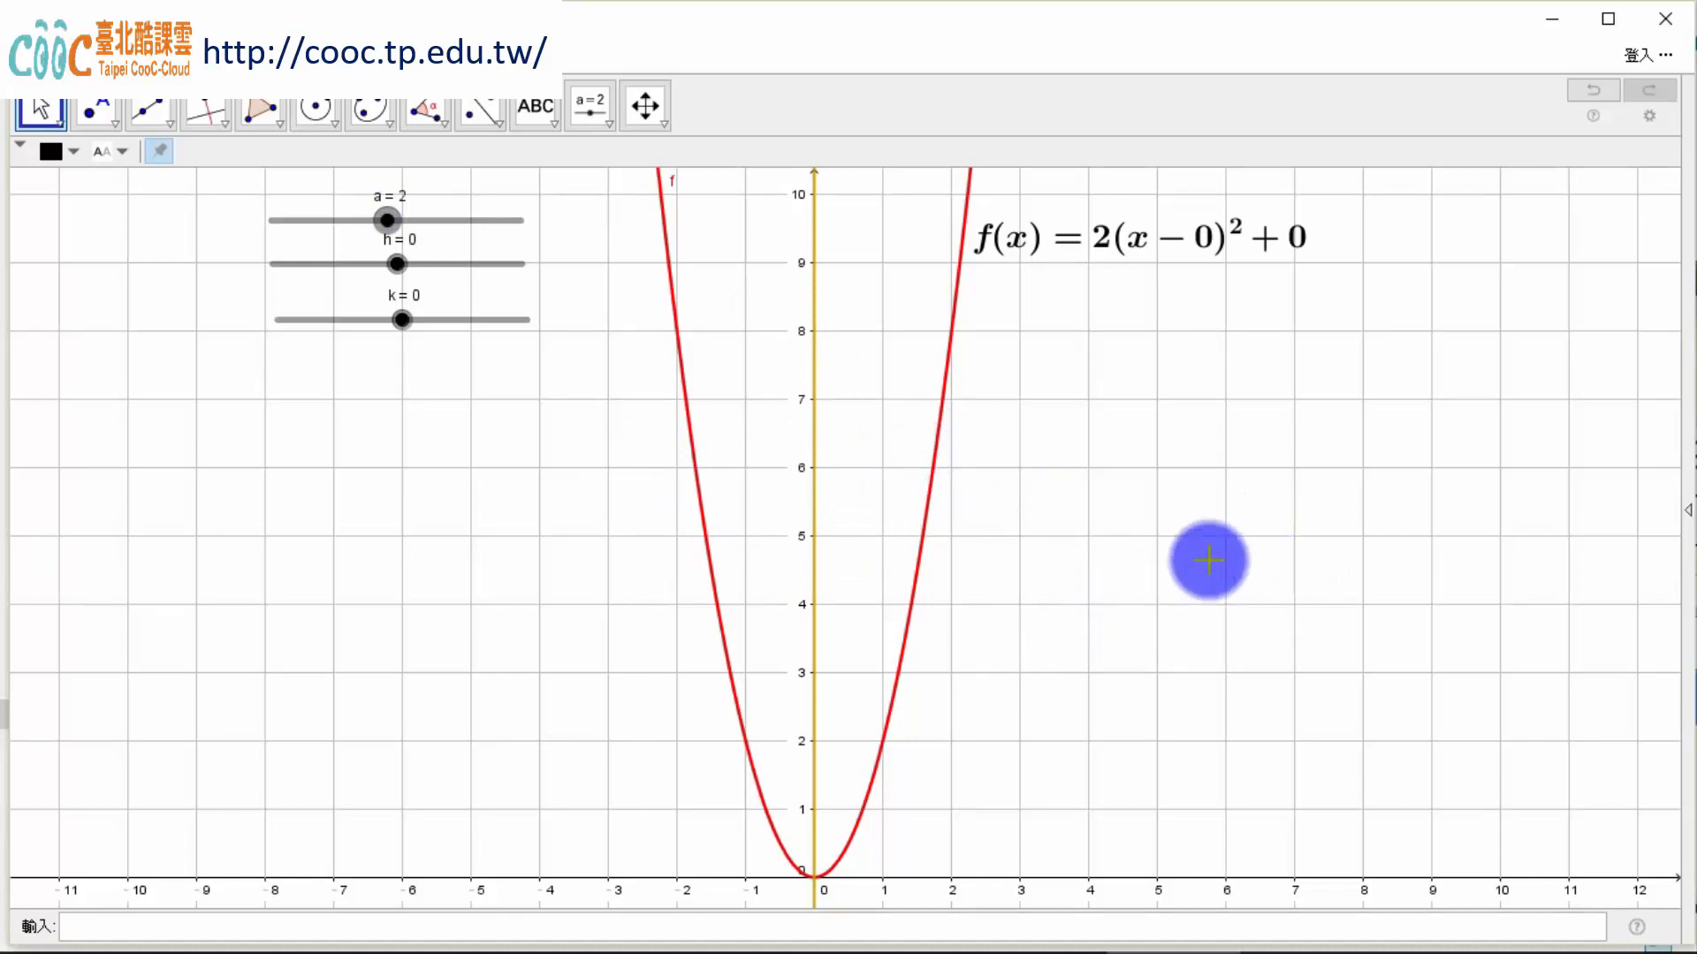
{"action": "mouse_move", "coordinate": [686, 360]}
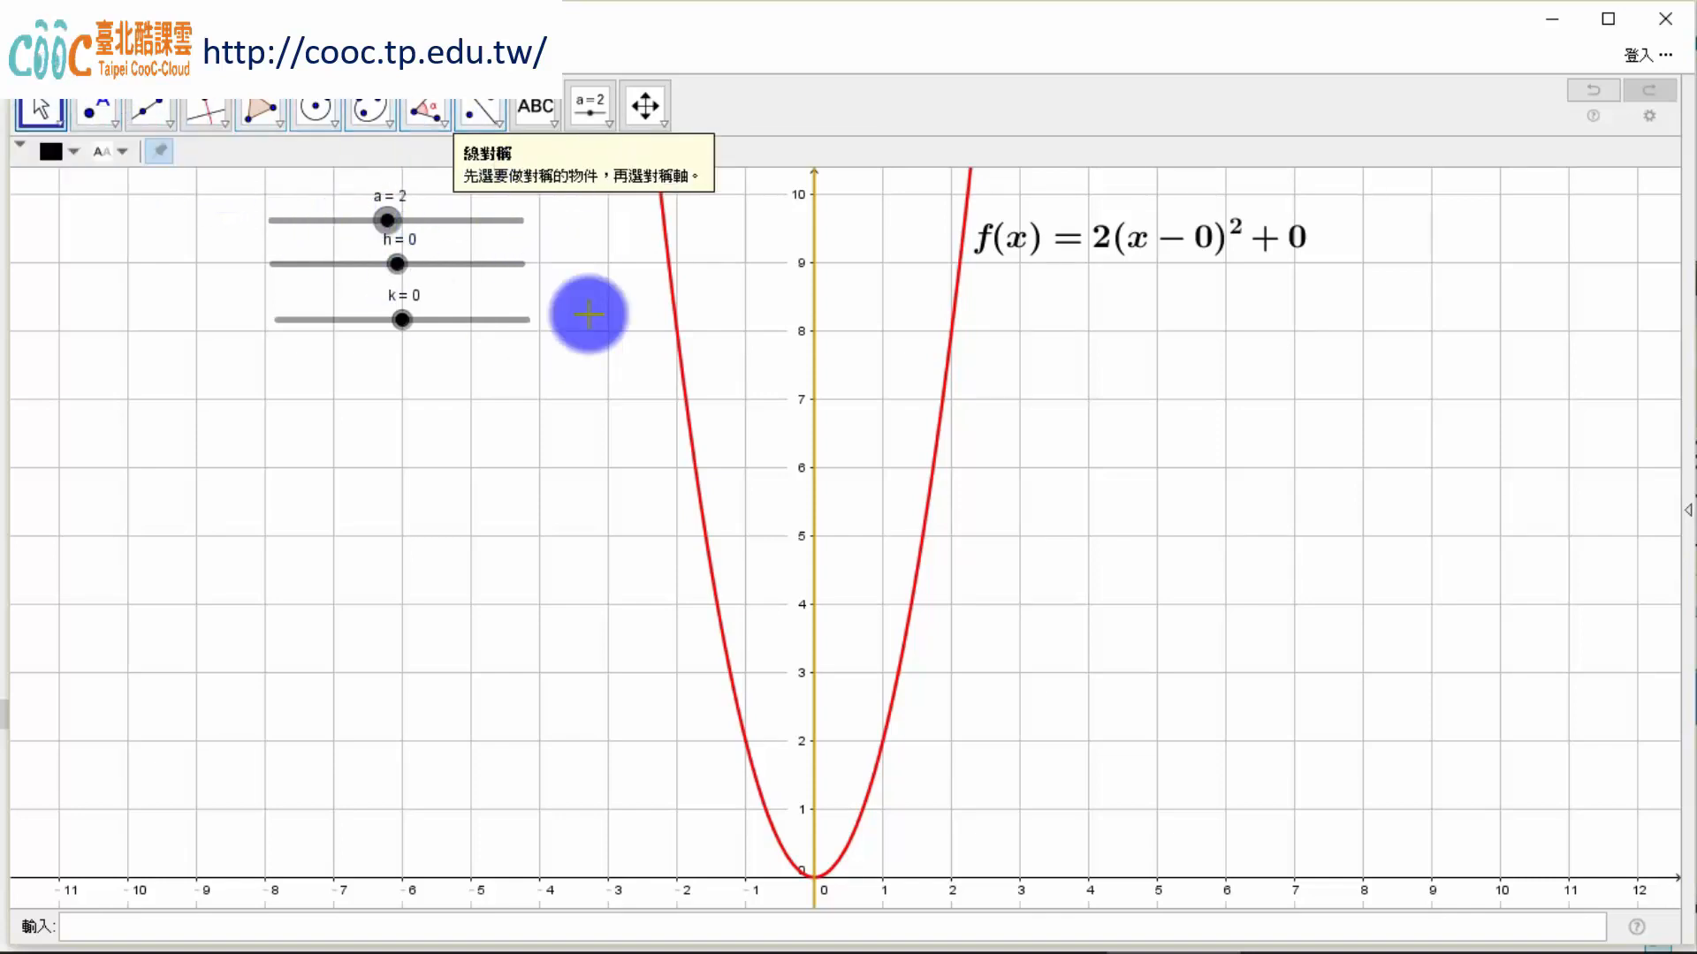
{"action": "mouse_move", "coordinate": [451, 677]}
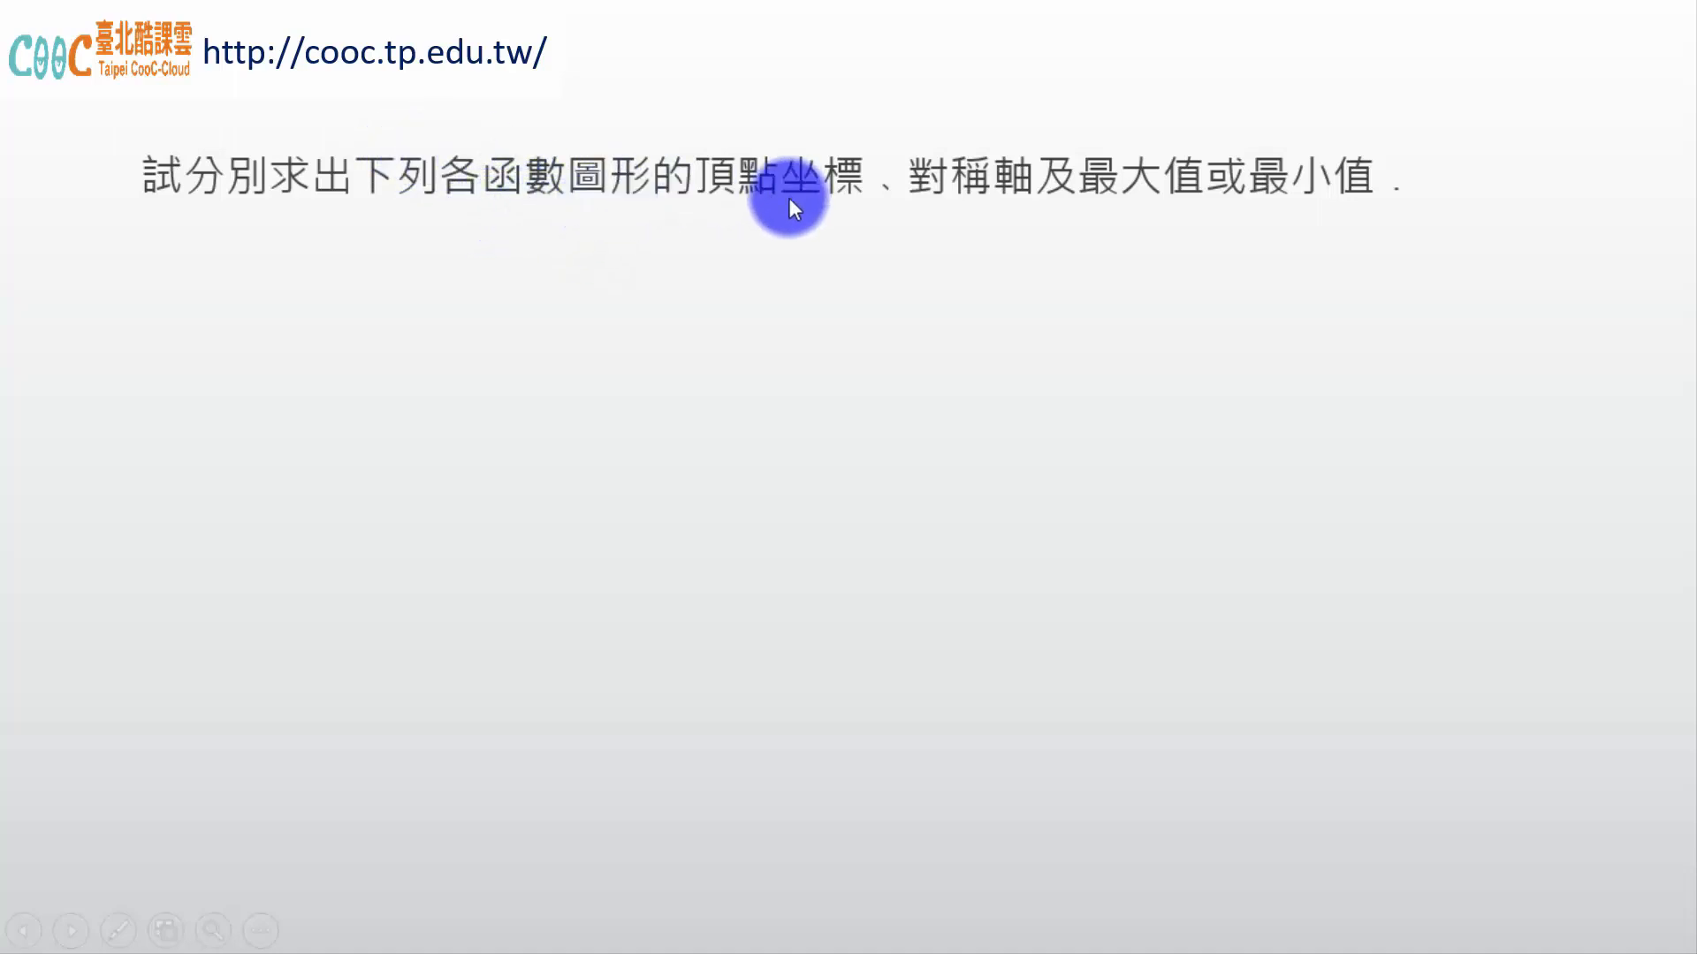
{"action": "mouse_move", "coordinate": [1117, 227]}
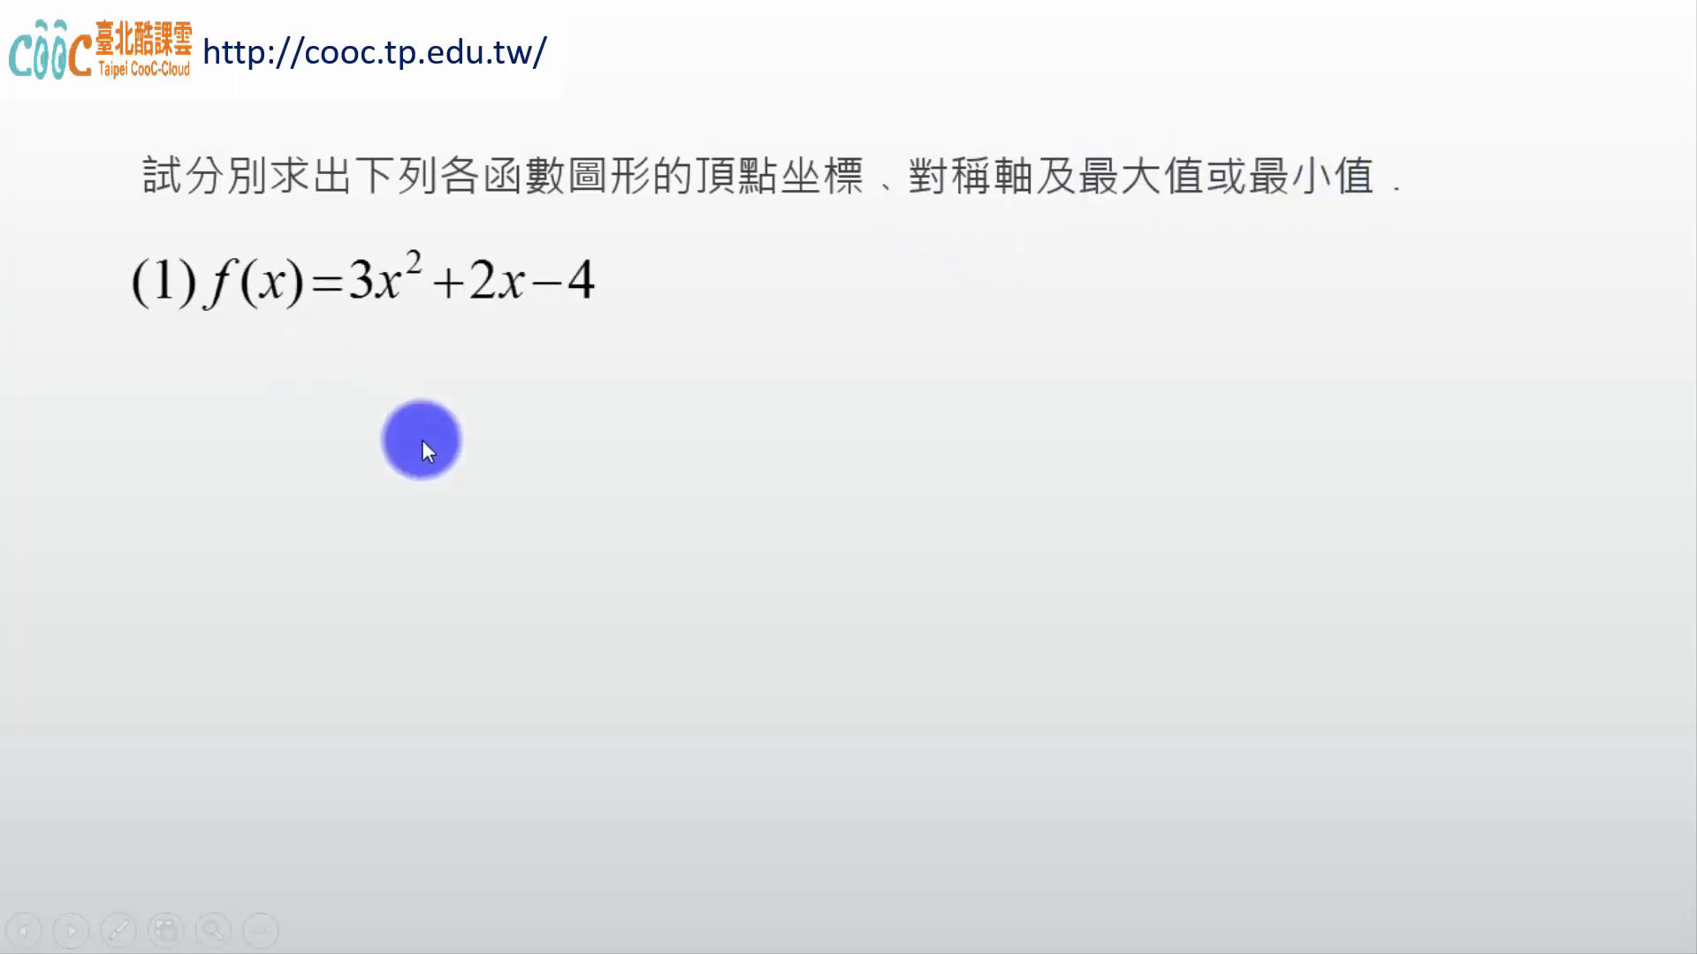
{"action": "mouse_move", "coordinate": [291, 301]}
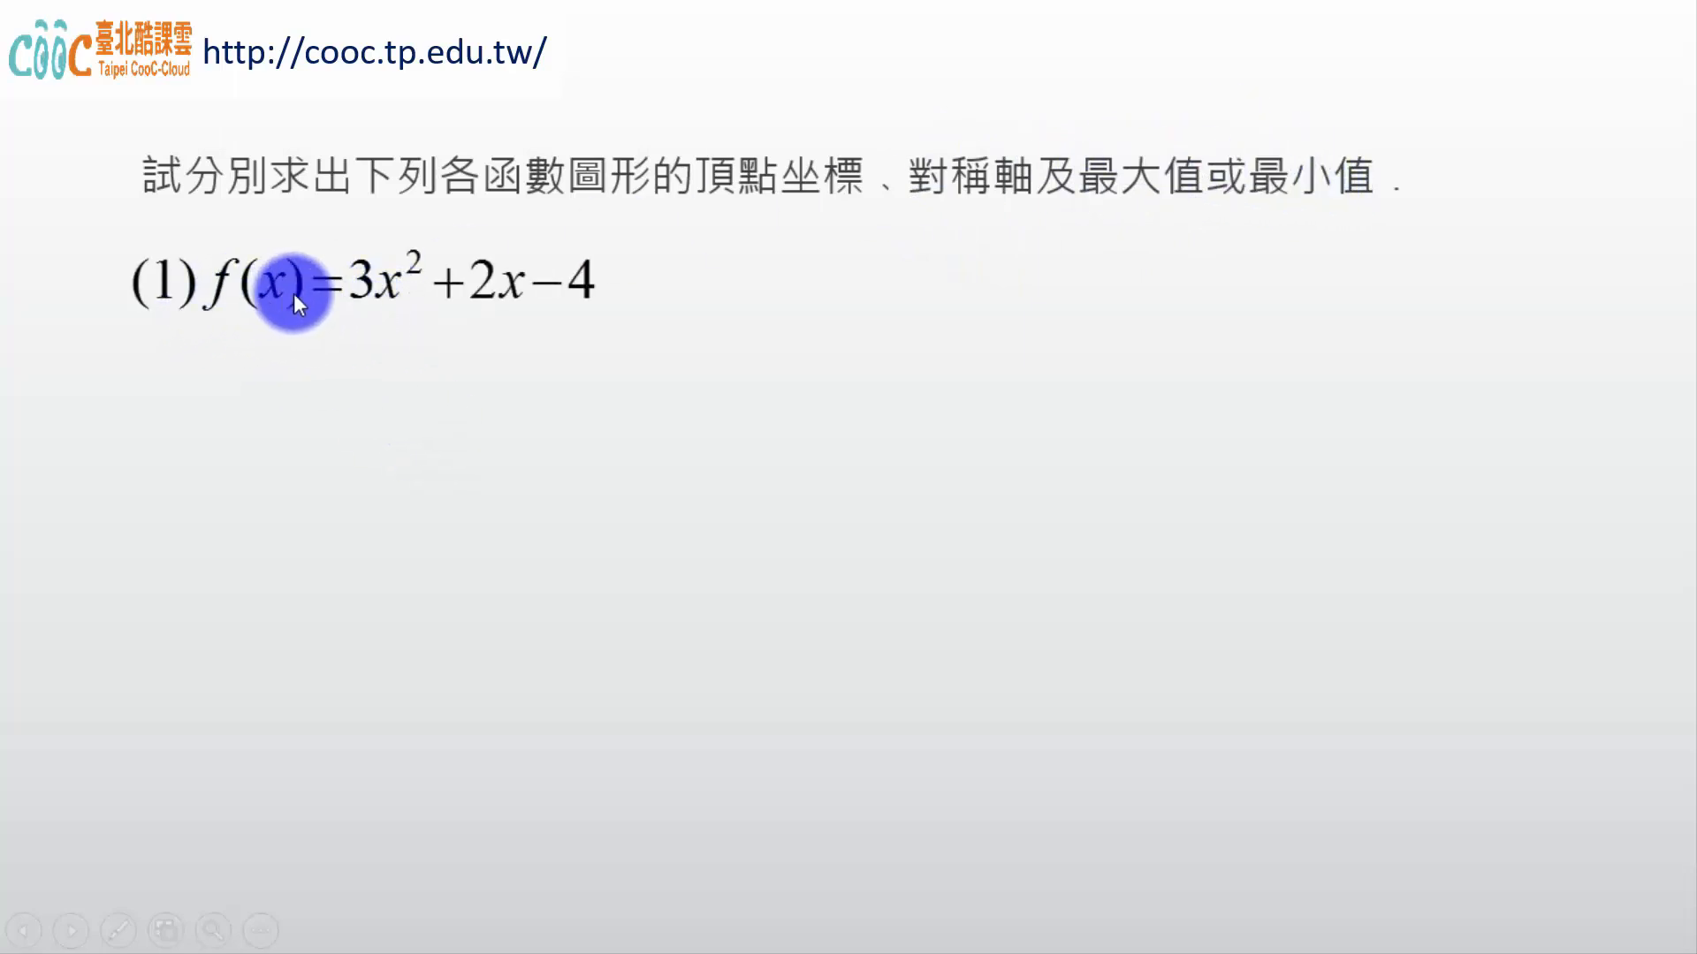
{"action": "mouse_move", "coordinate": [373, 301]}
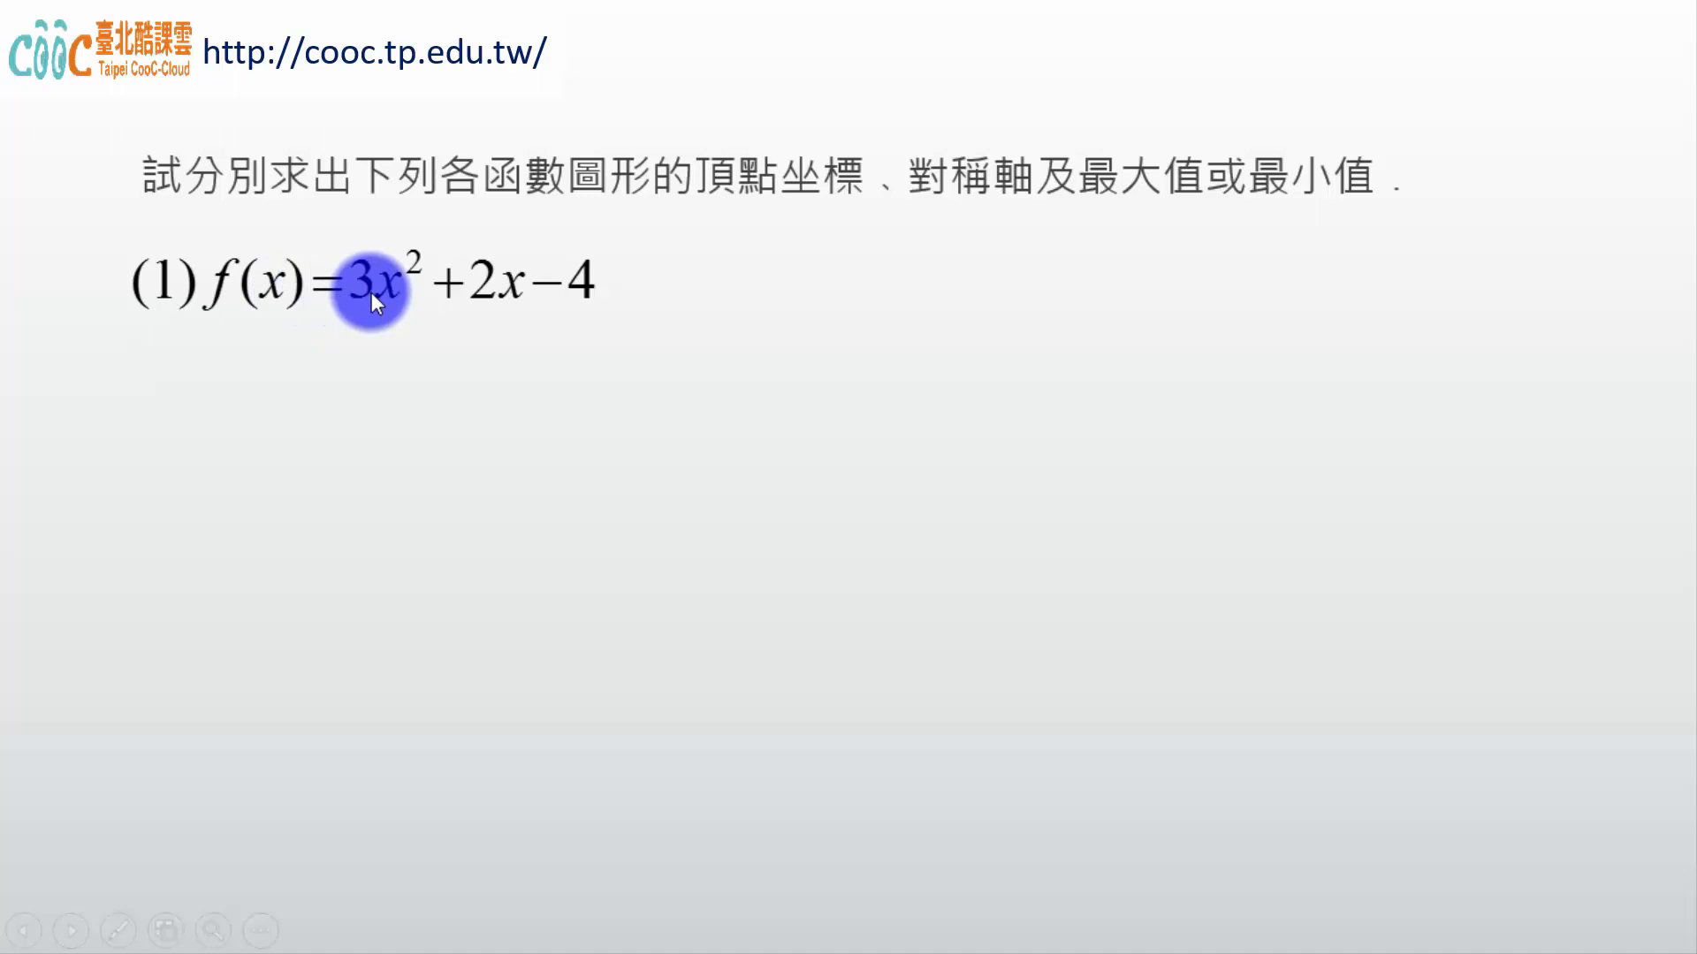
{"action": "mouse_move", "coordinate": [832, 228]}
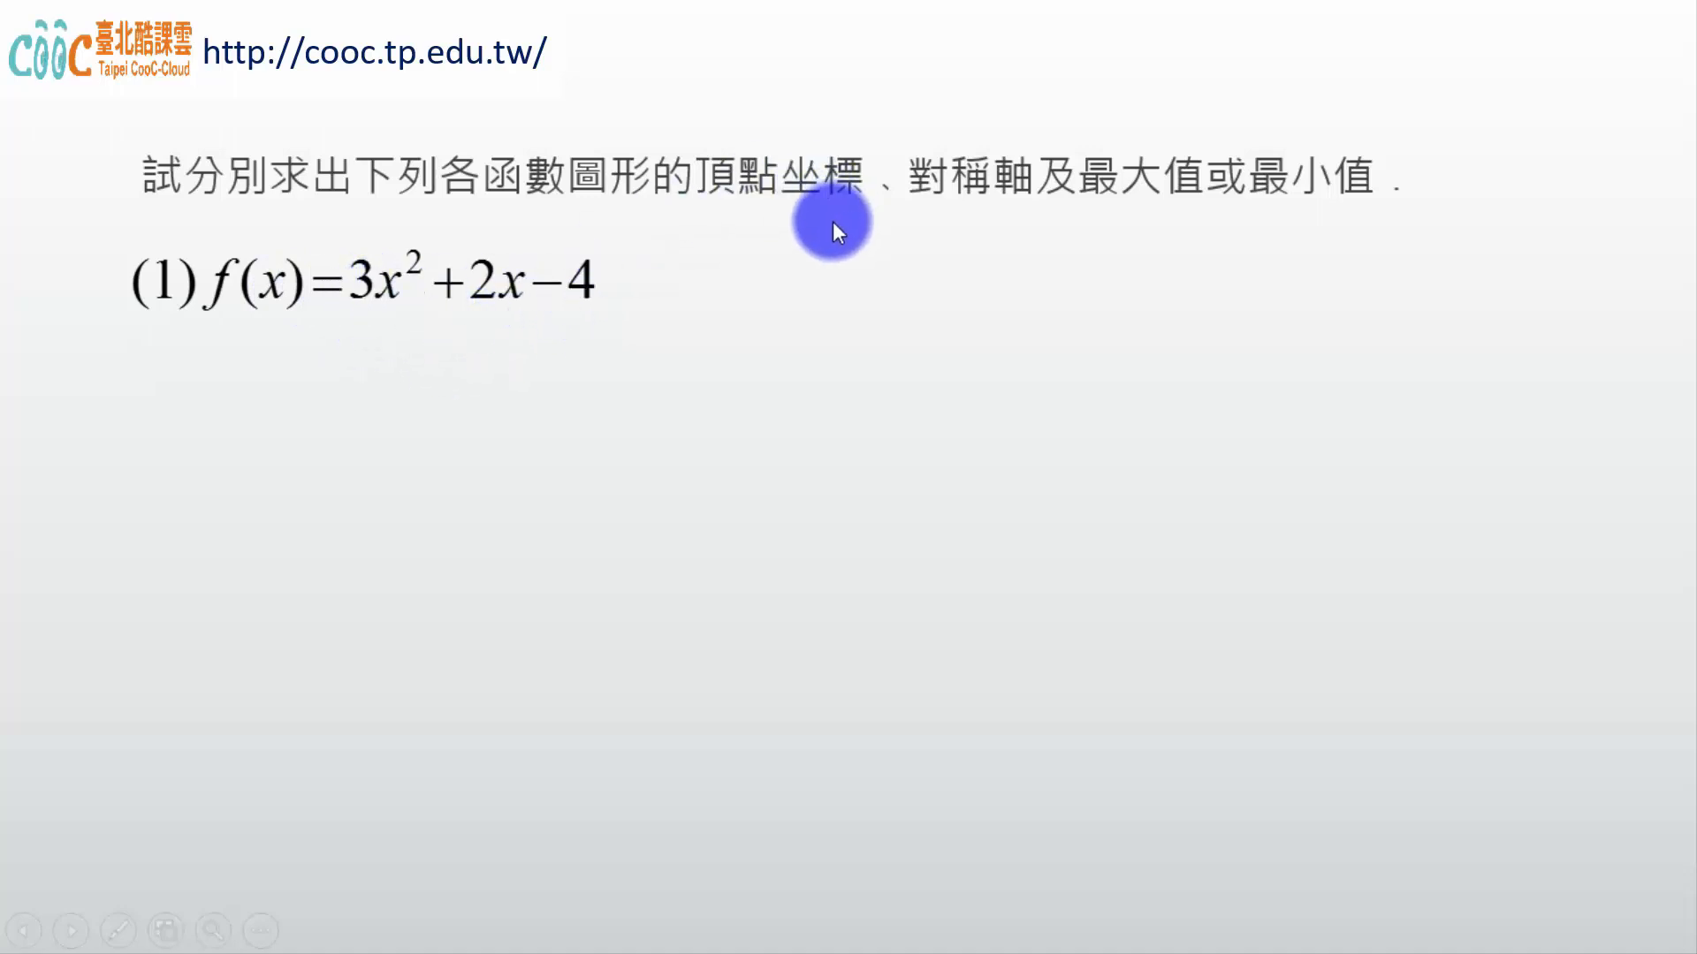
{"action": "mouse_move", "coordinate": [551, 329]}
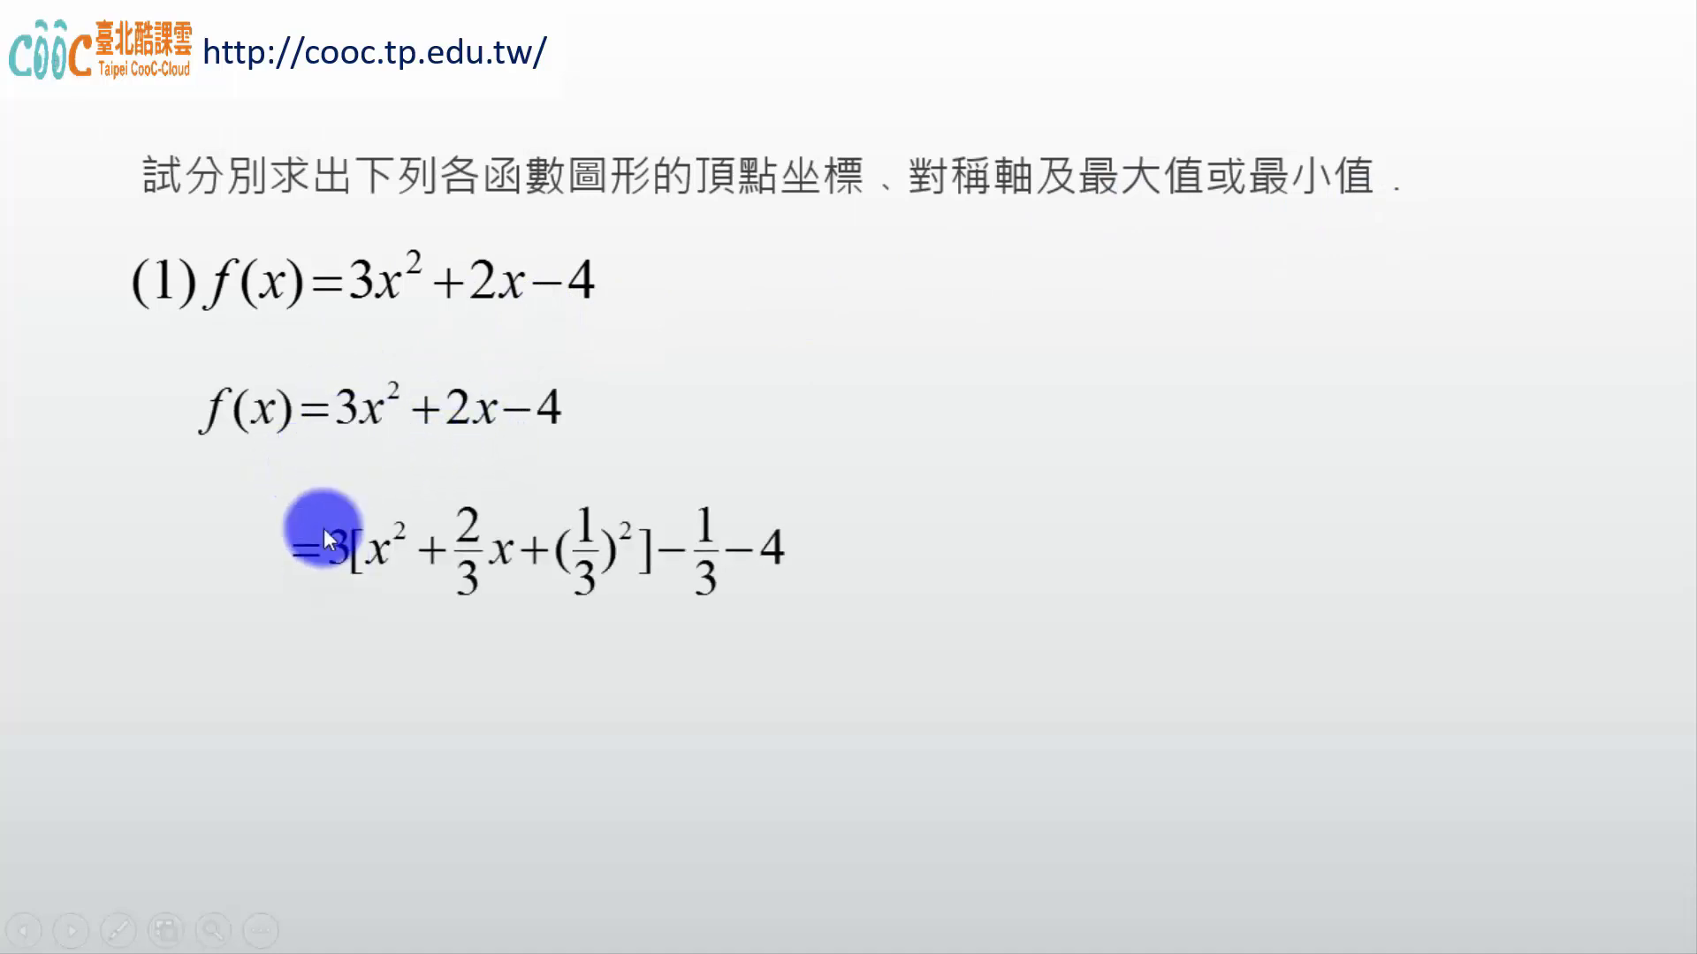
{"action": "mouse_move", "coordinate": [406, 579]}
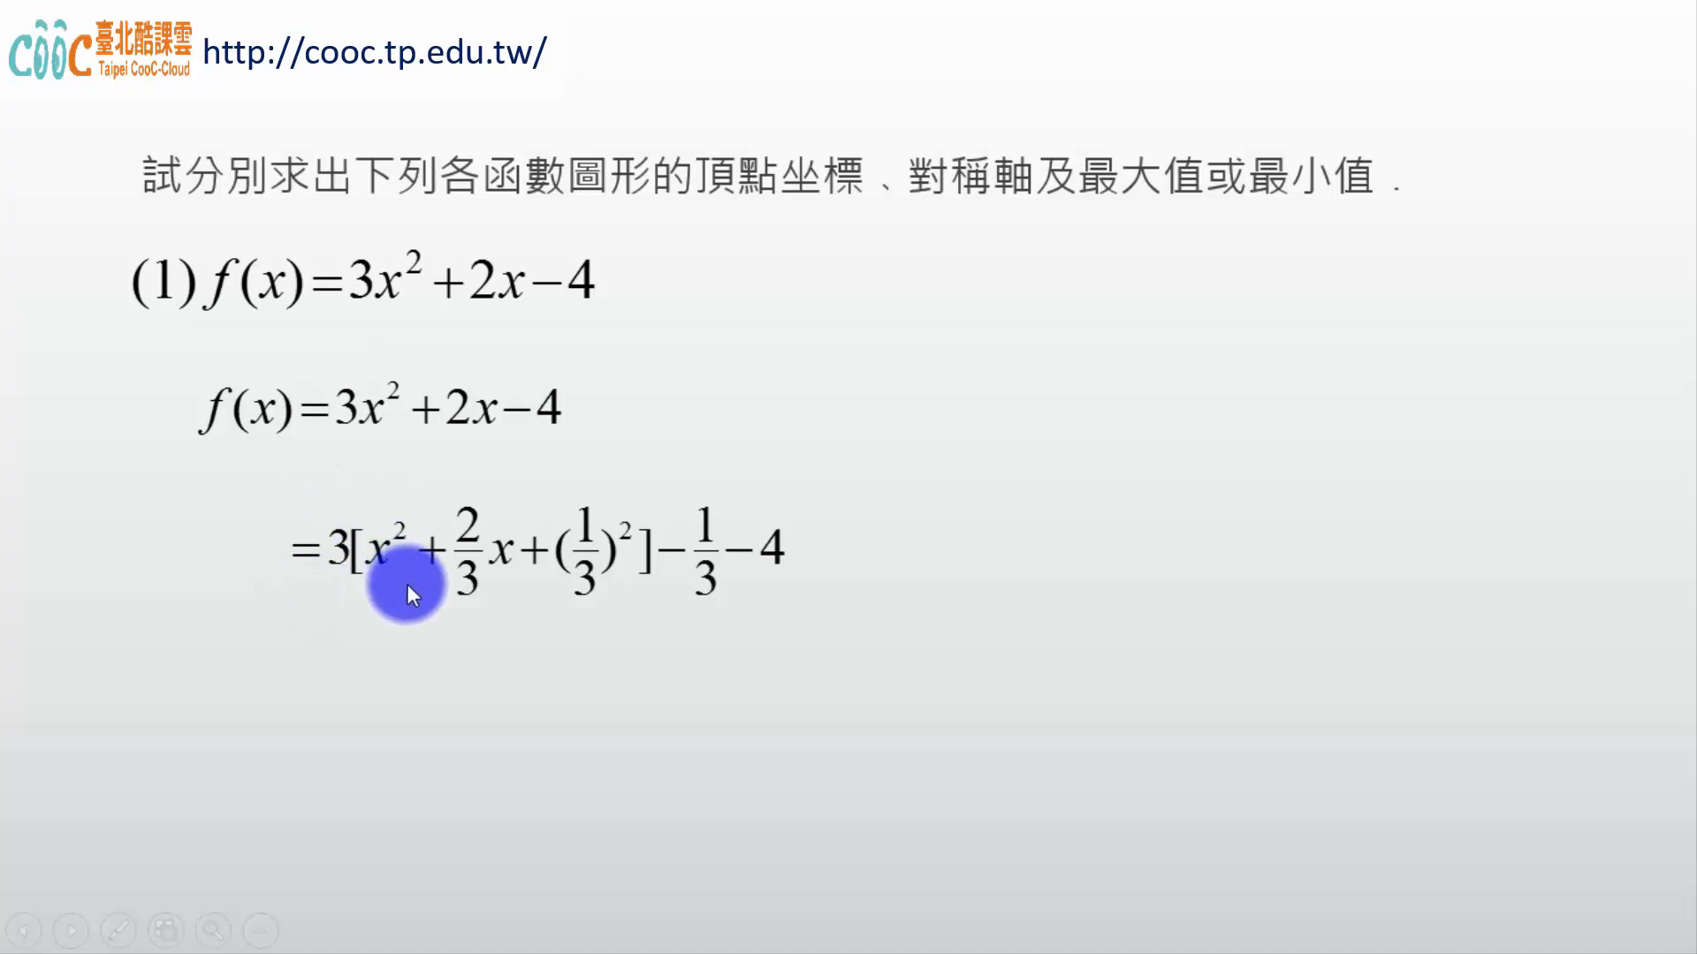
{"action": "mouse_move", "coordinate": [474, 548]}
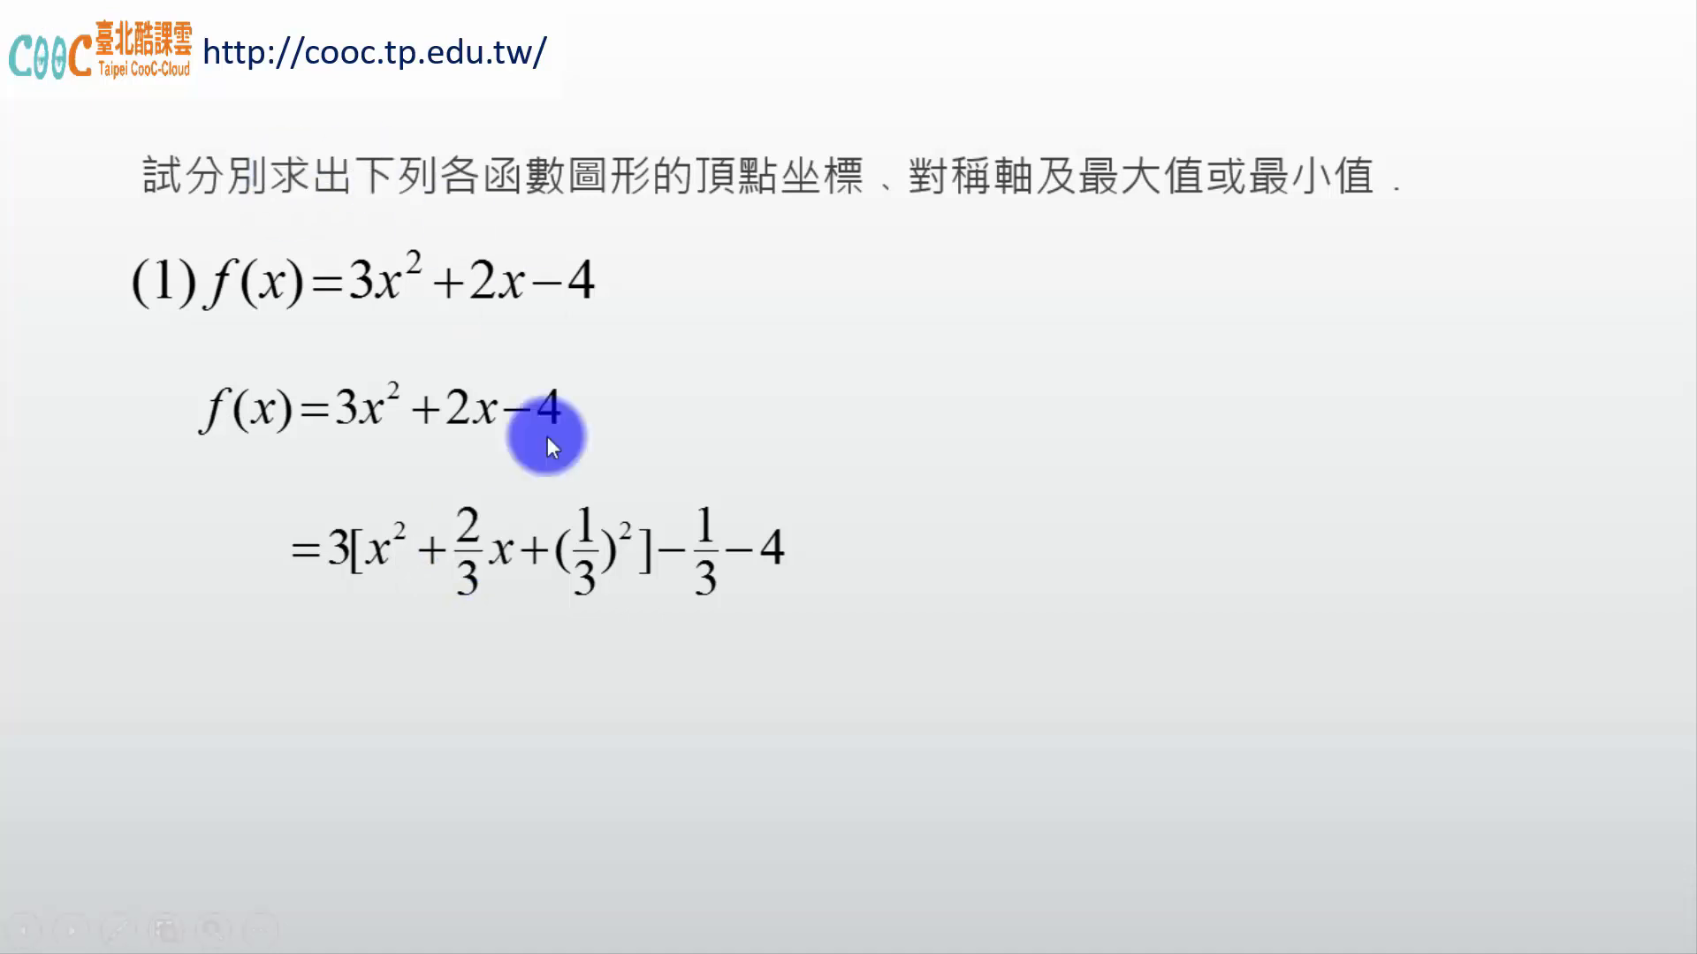
{"action": "mouse_move", "coordinate": [336, 576]}
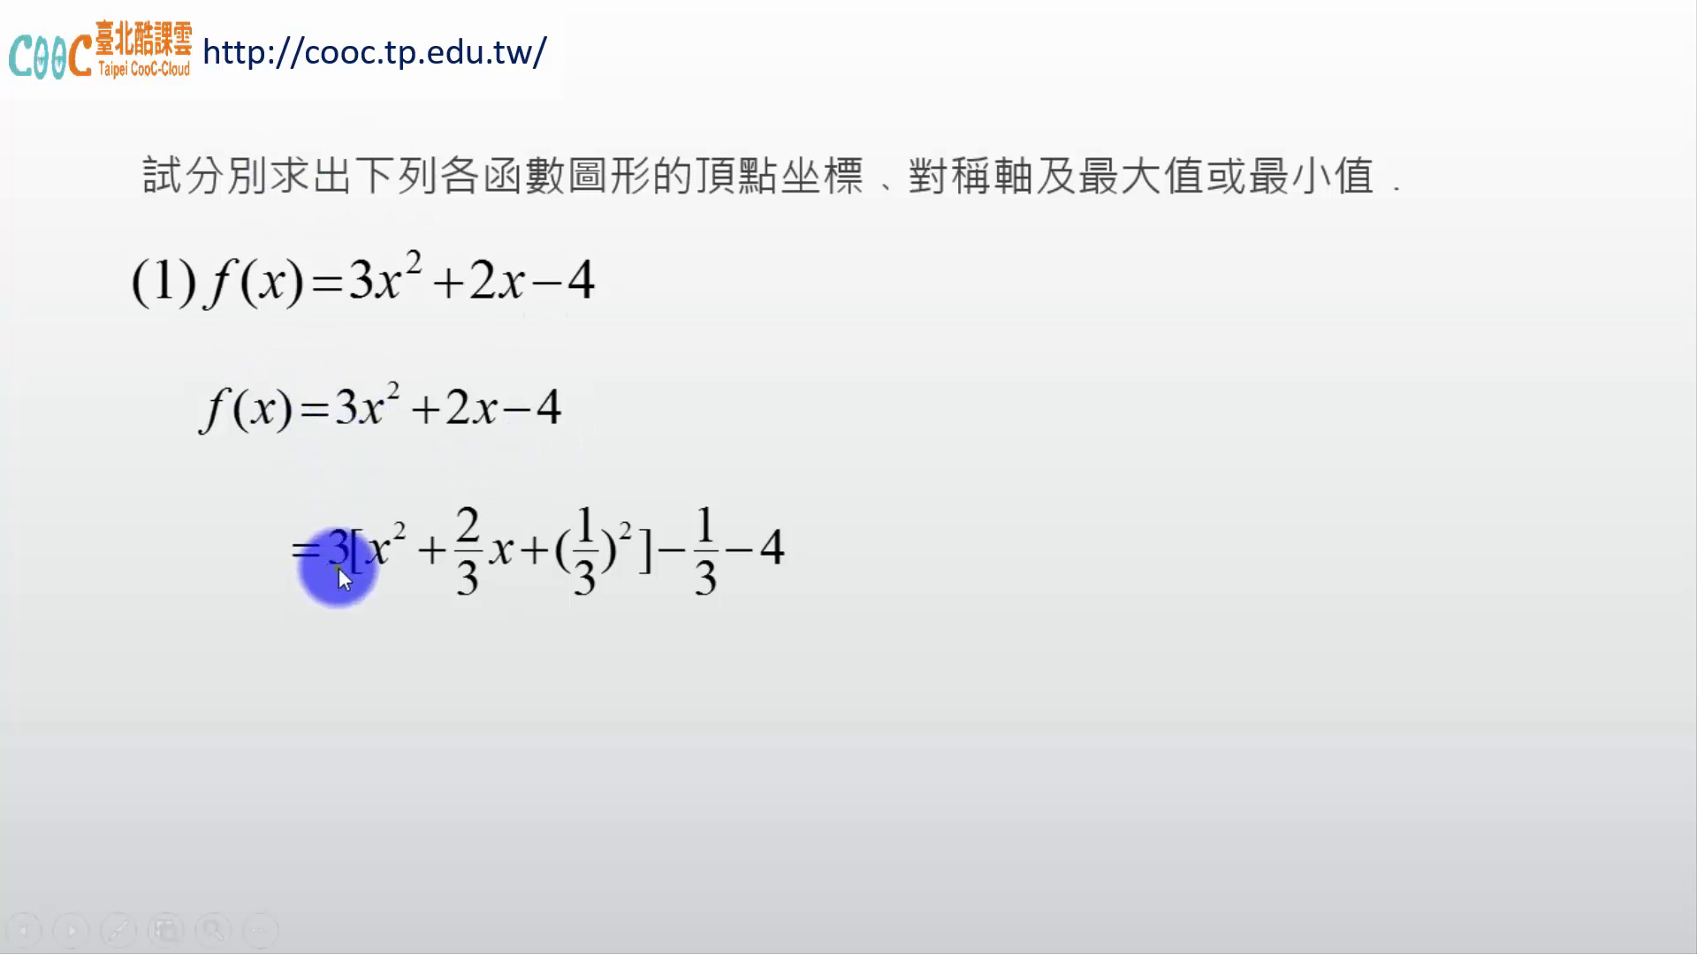
{"action": "mouse_move", "coordinate": [244, 565]}
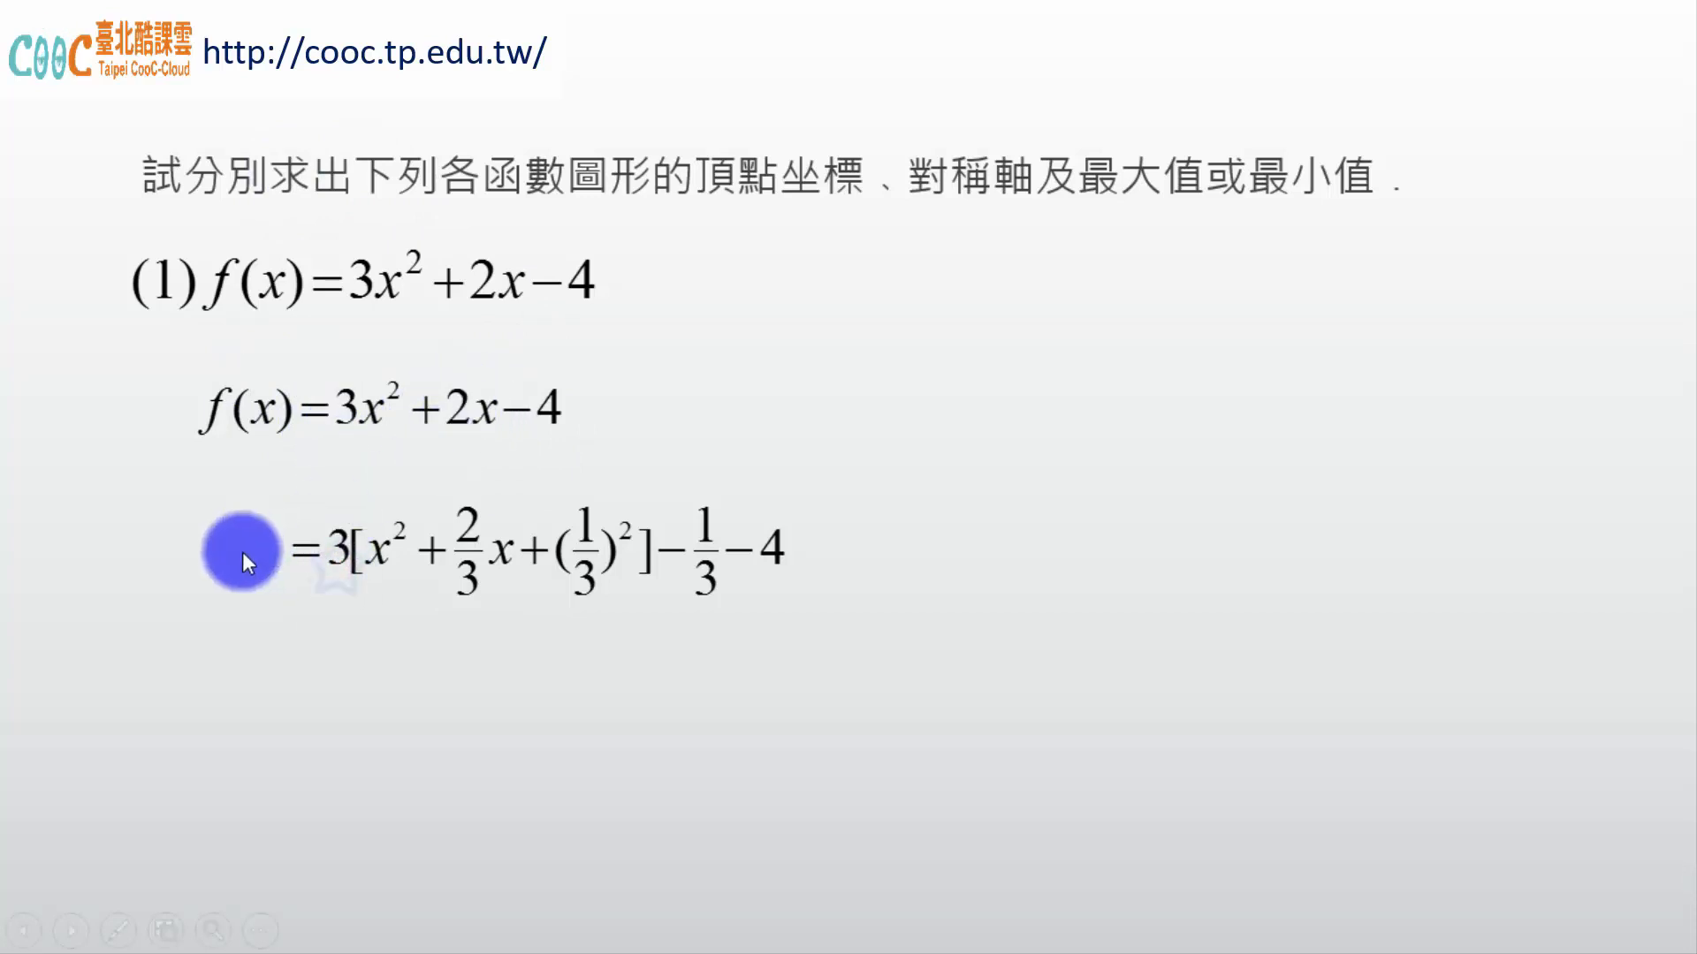
{"action": "mouse_move", "coordinate": [439, 639]}
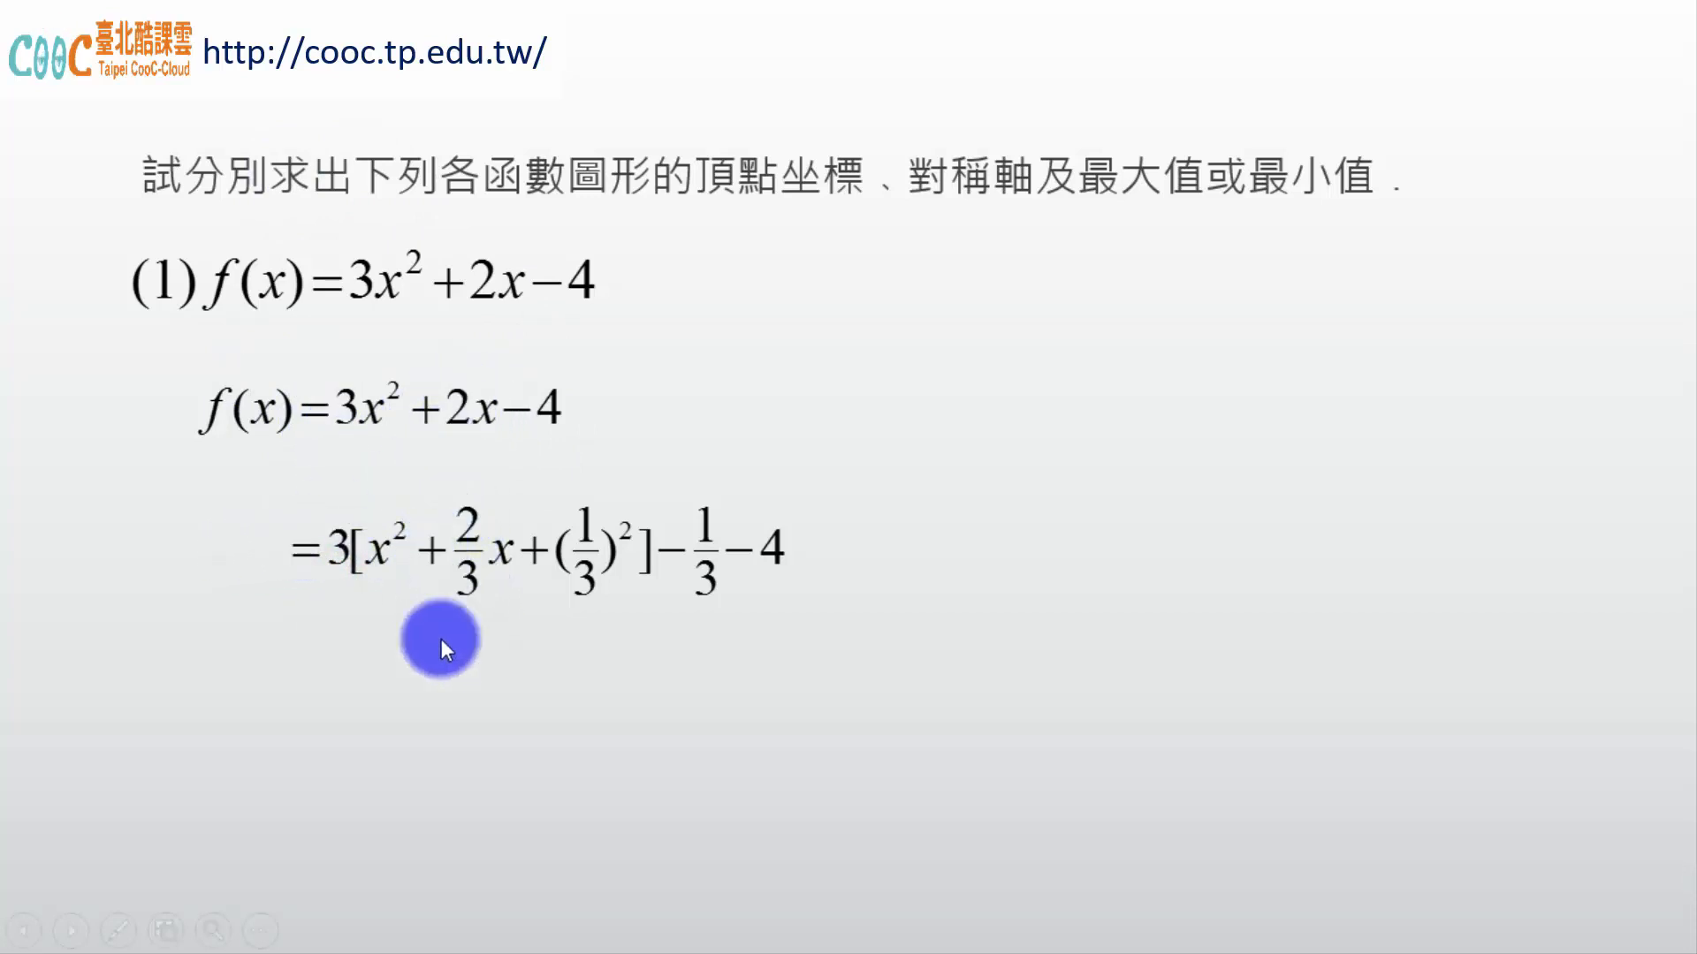
{"action": "mouse_move", "coordinate": [495, 703]}
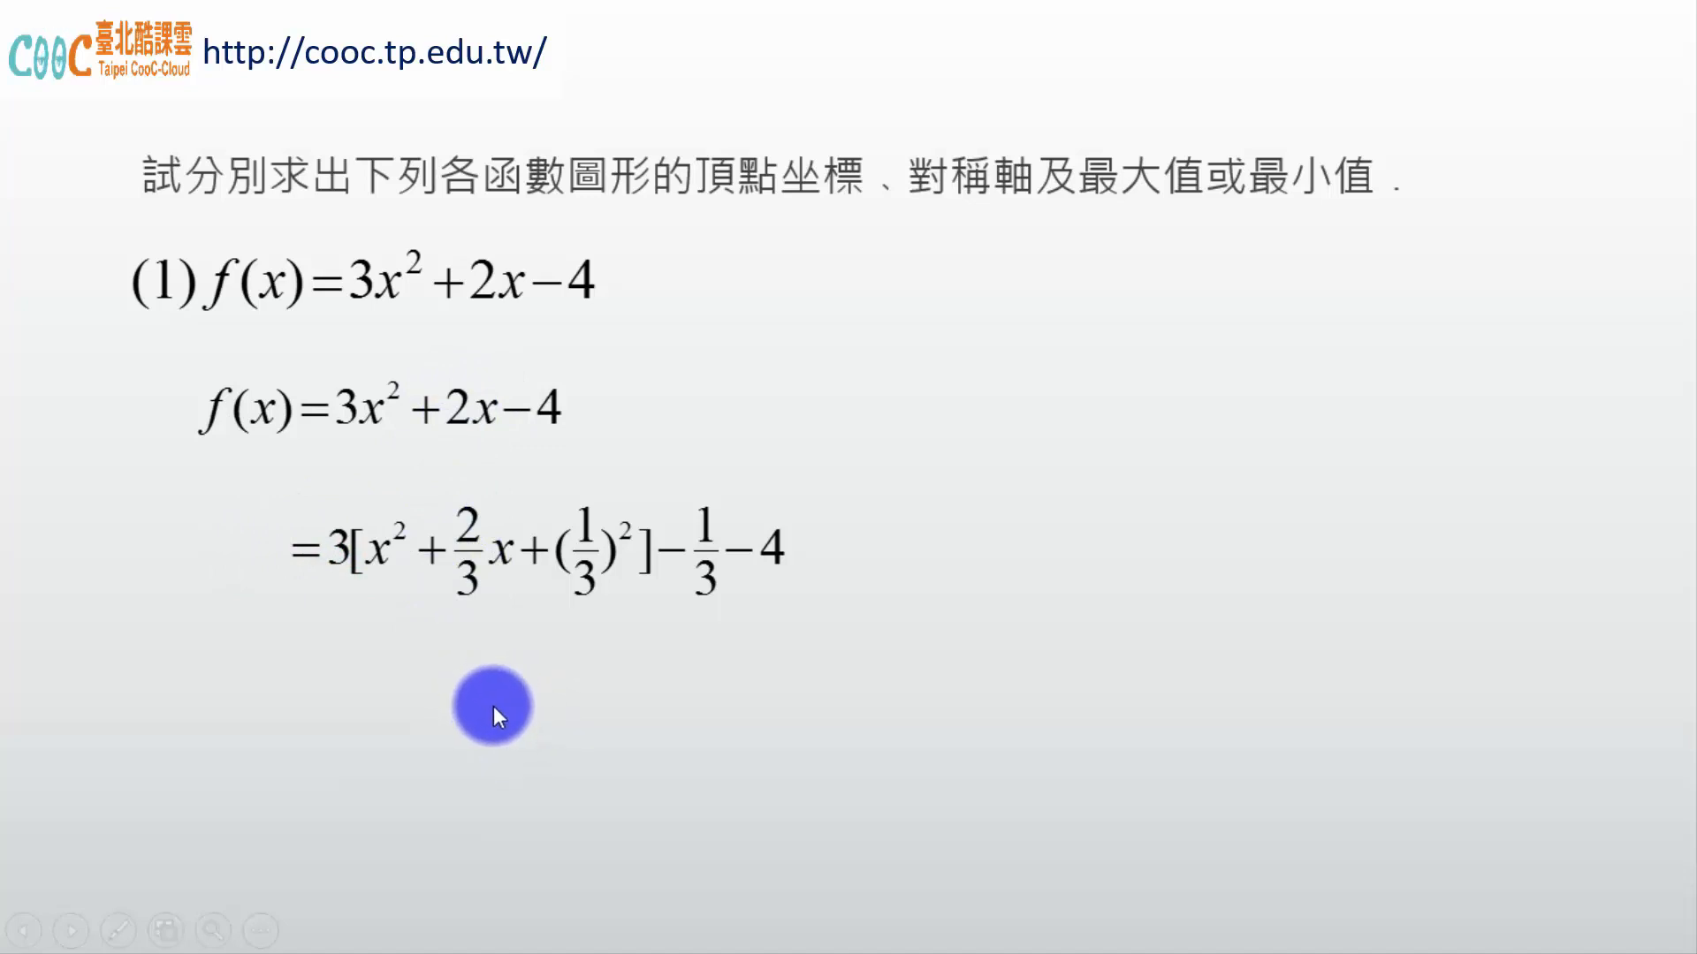
{"action": "mouse_move", "coordinate": [480, 753]}
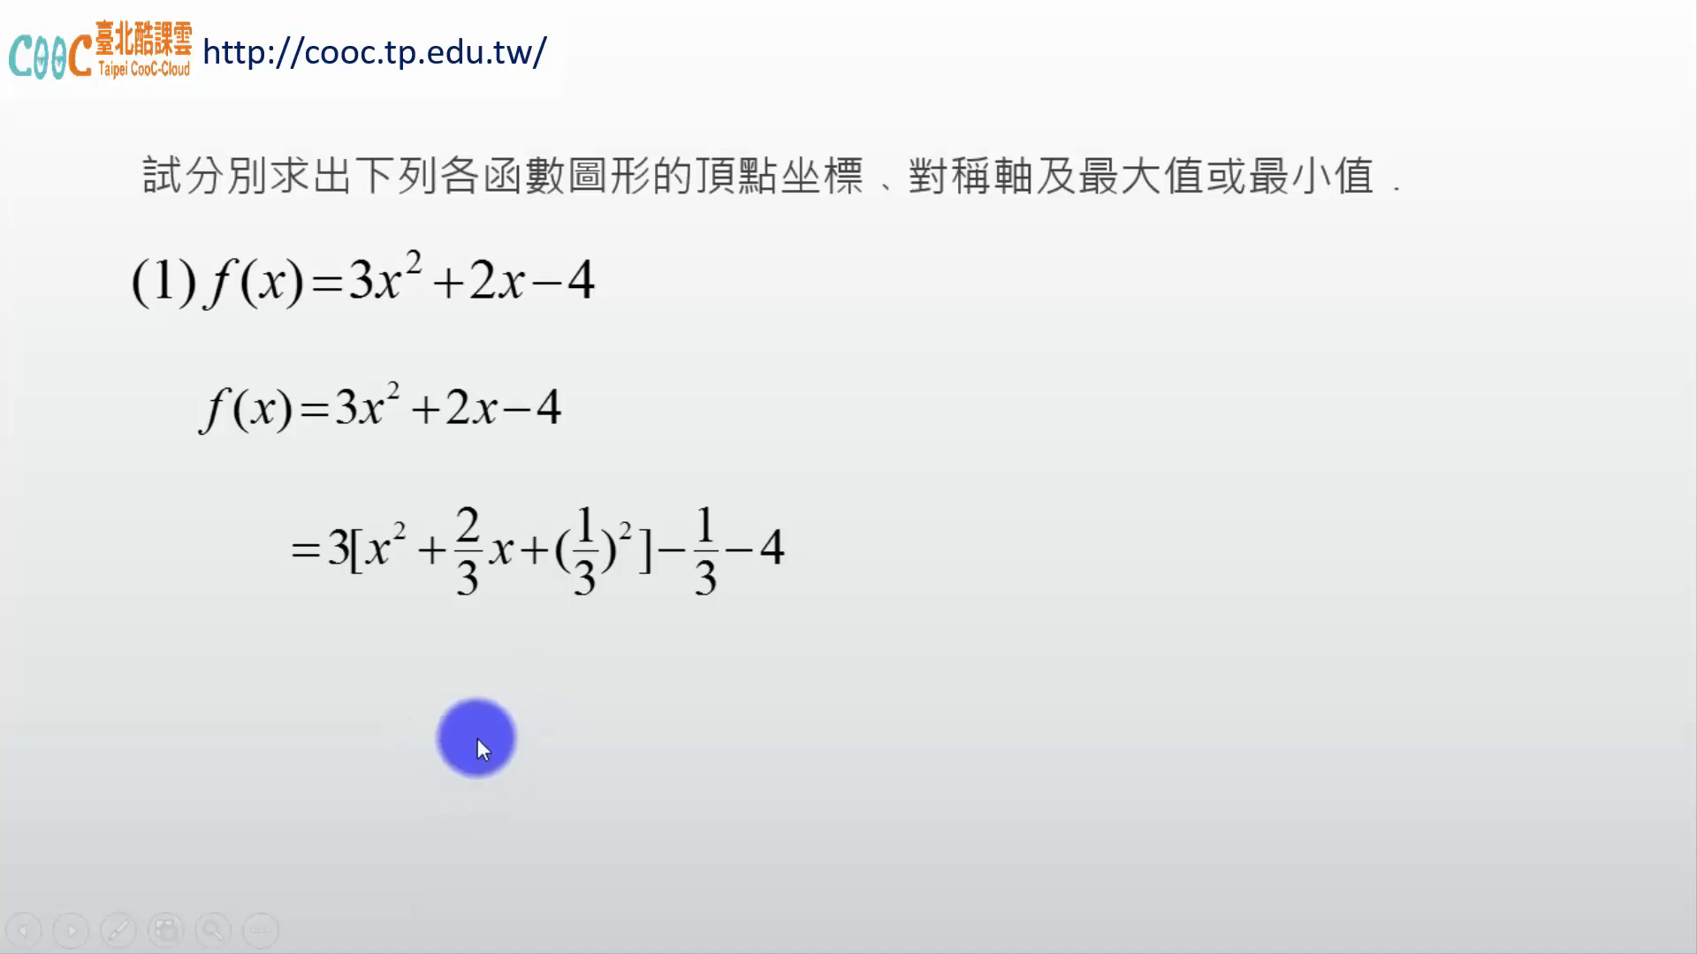
{"action": "mouse_move", "coordinate": [1085, 721]}
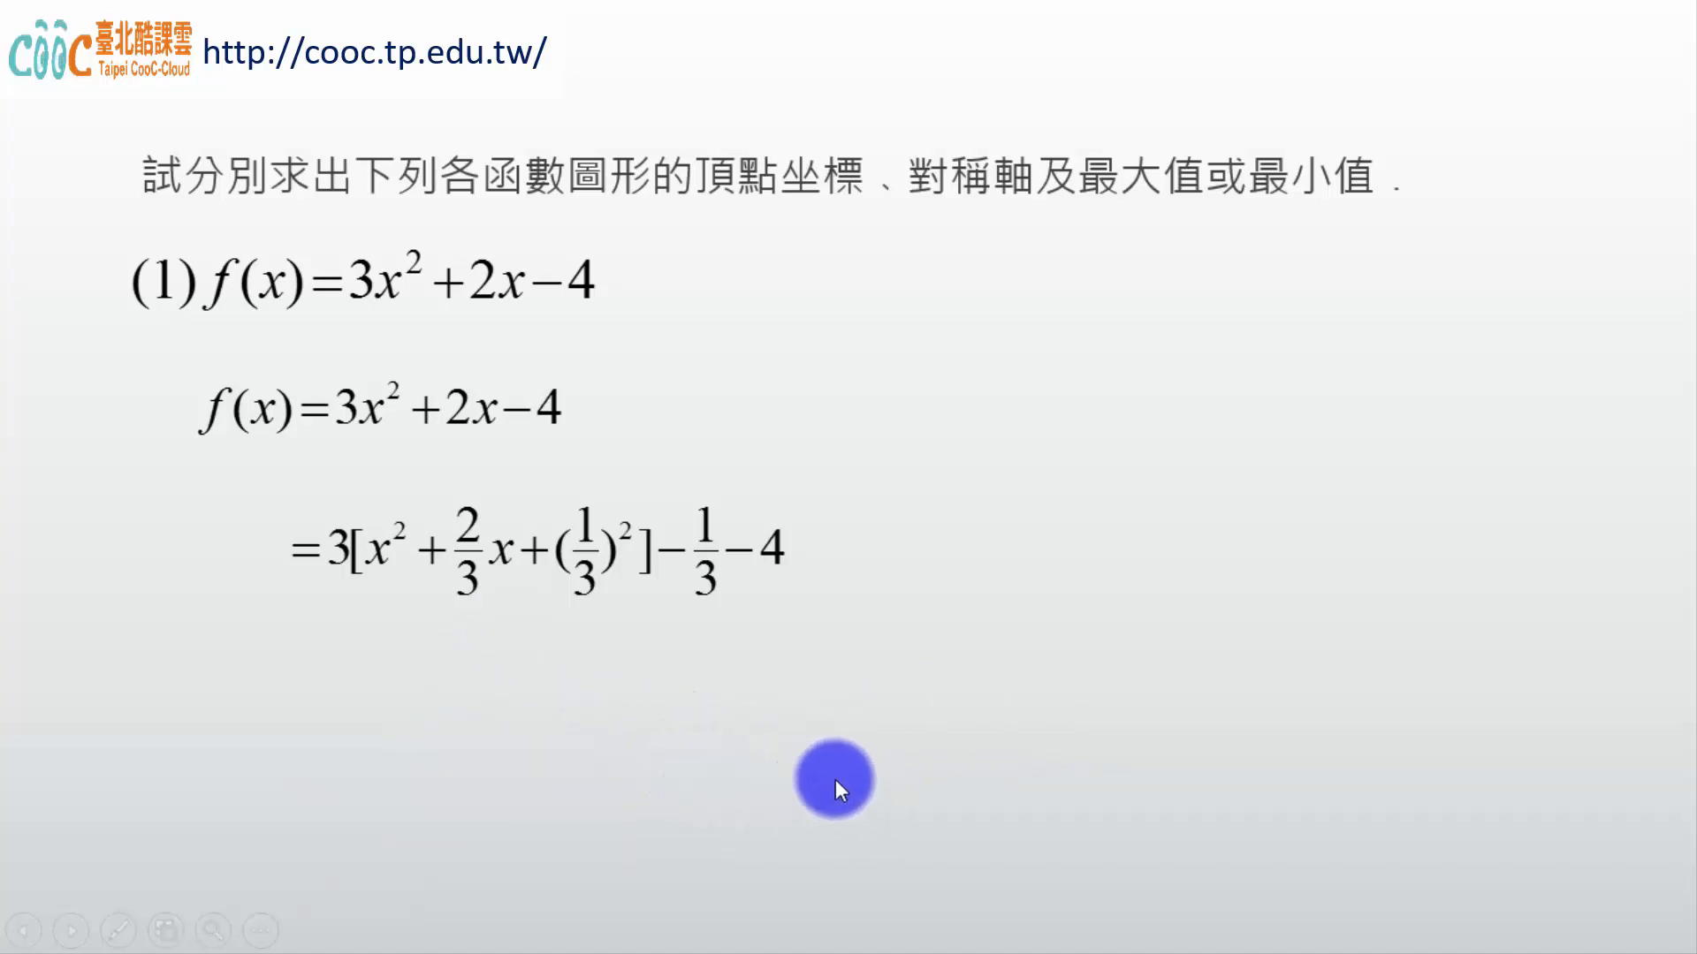
{"action": "mouse_move", "coordinate": [472, 539]}
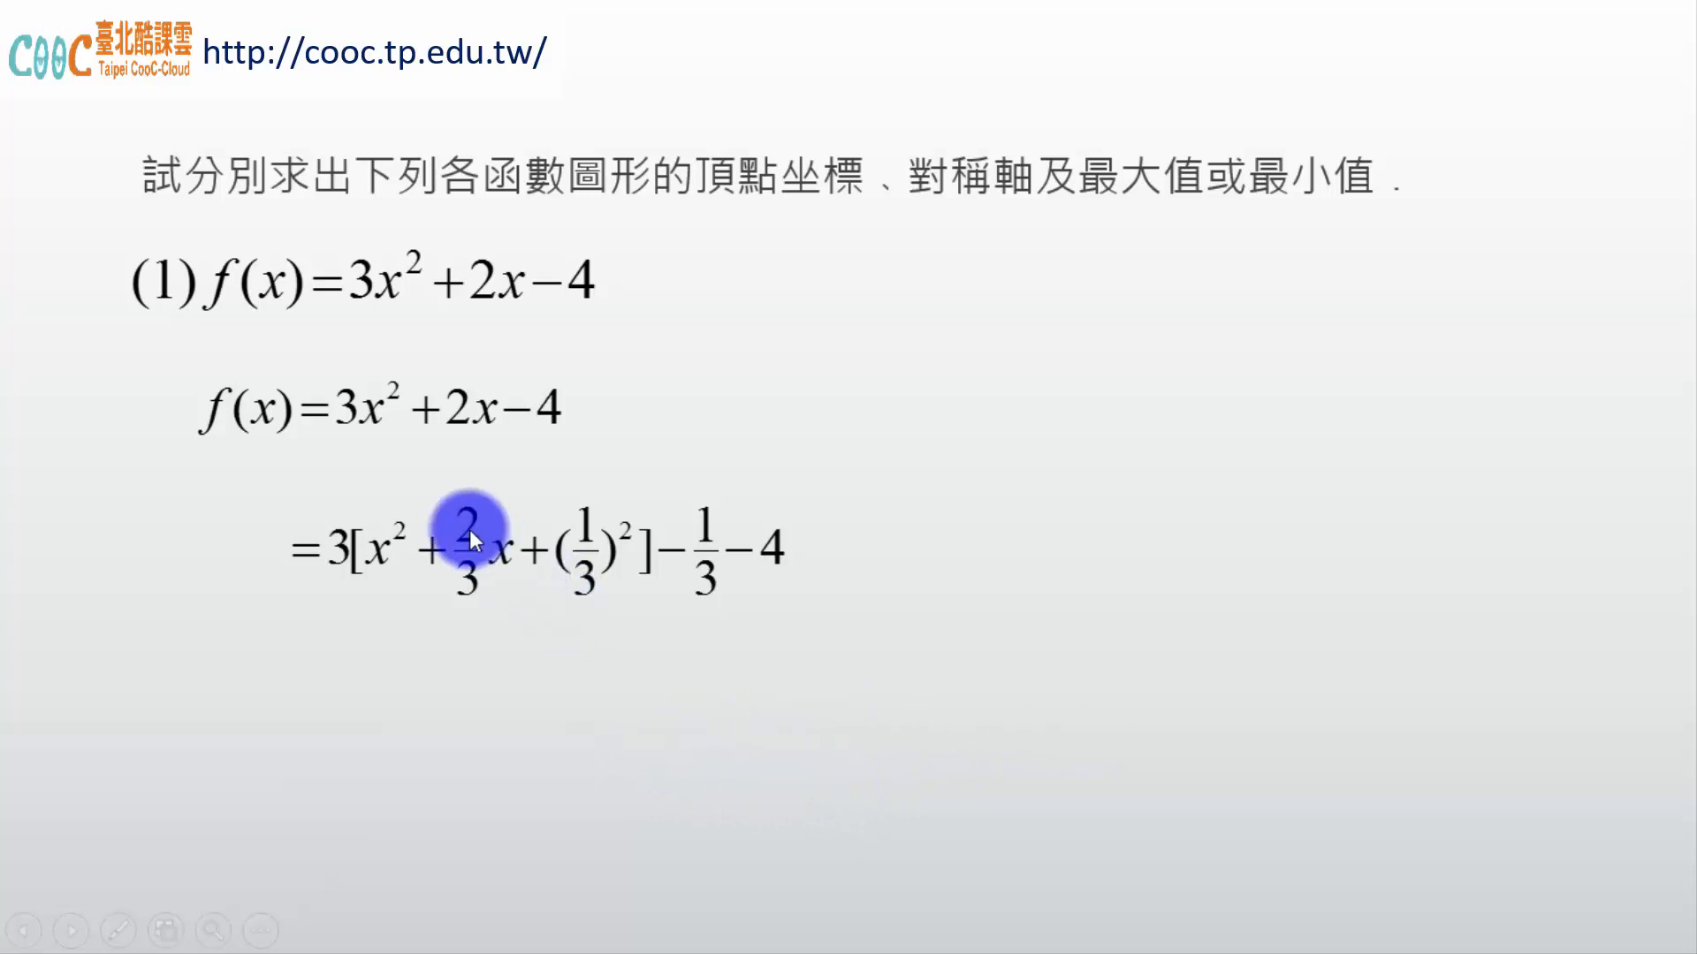
{"action": "mouse_move", "coordinate": [480, 585]}
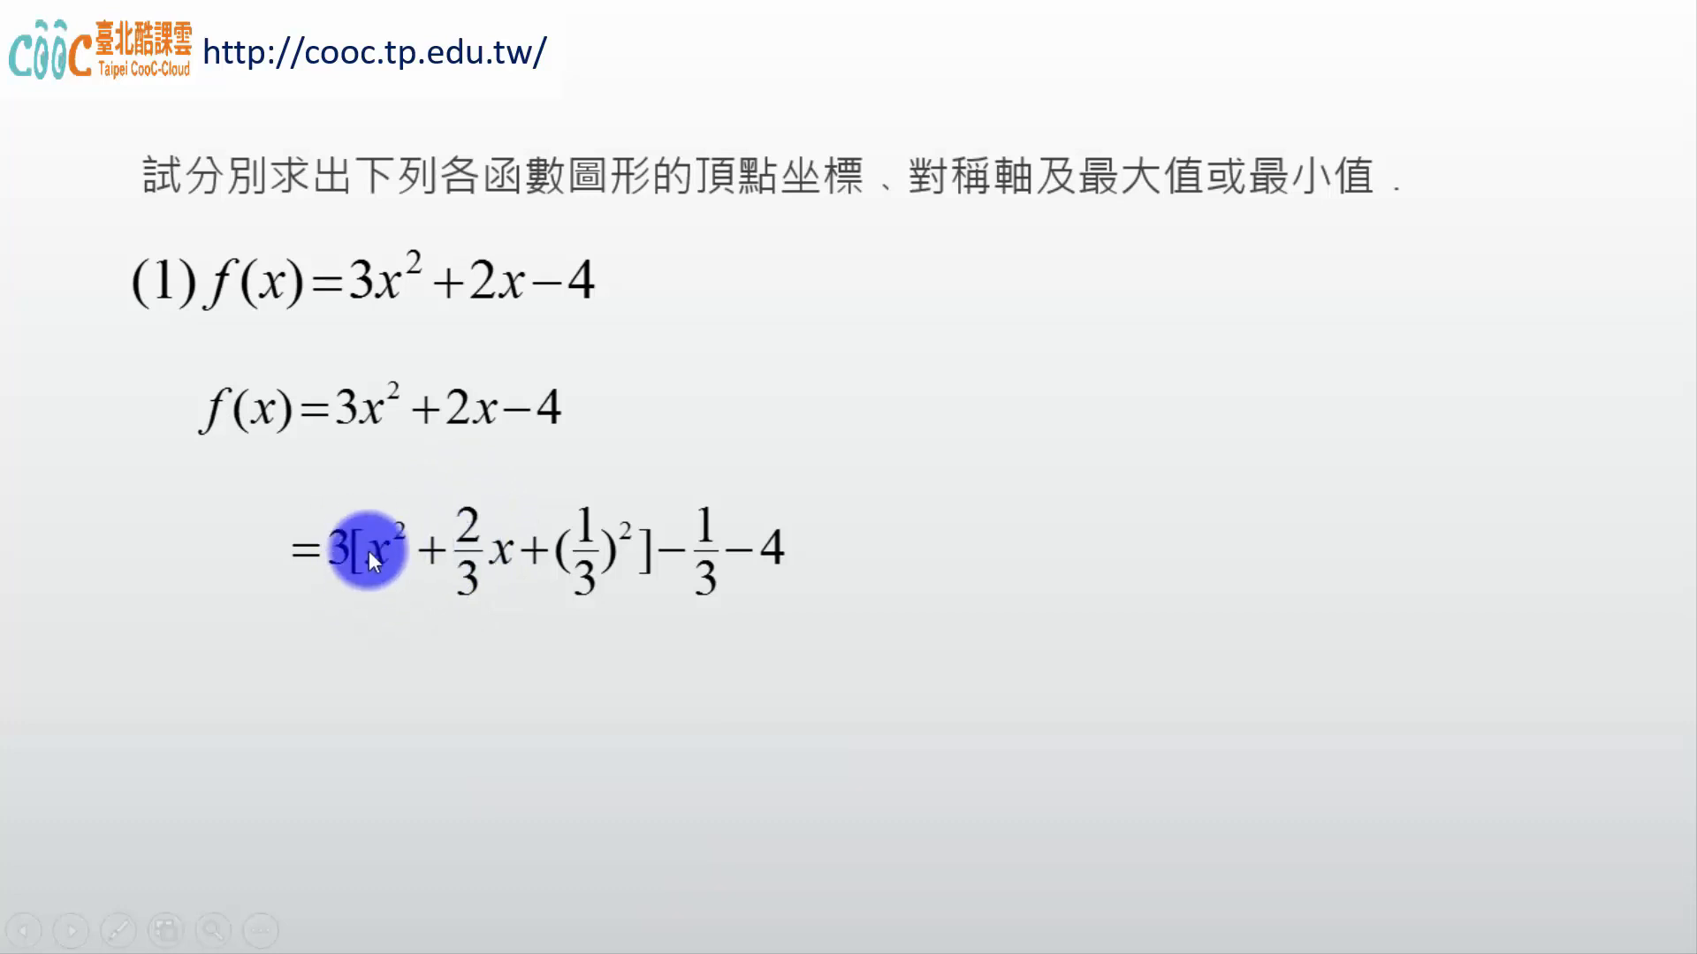
{"action": "mouse_move", "coordinate": [487, 584]}
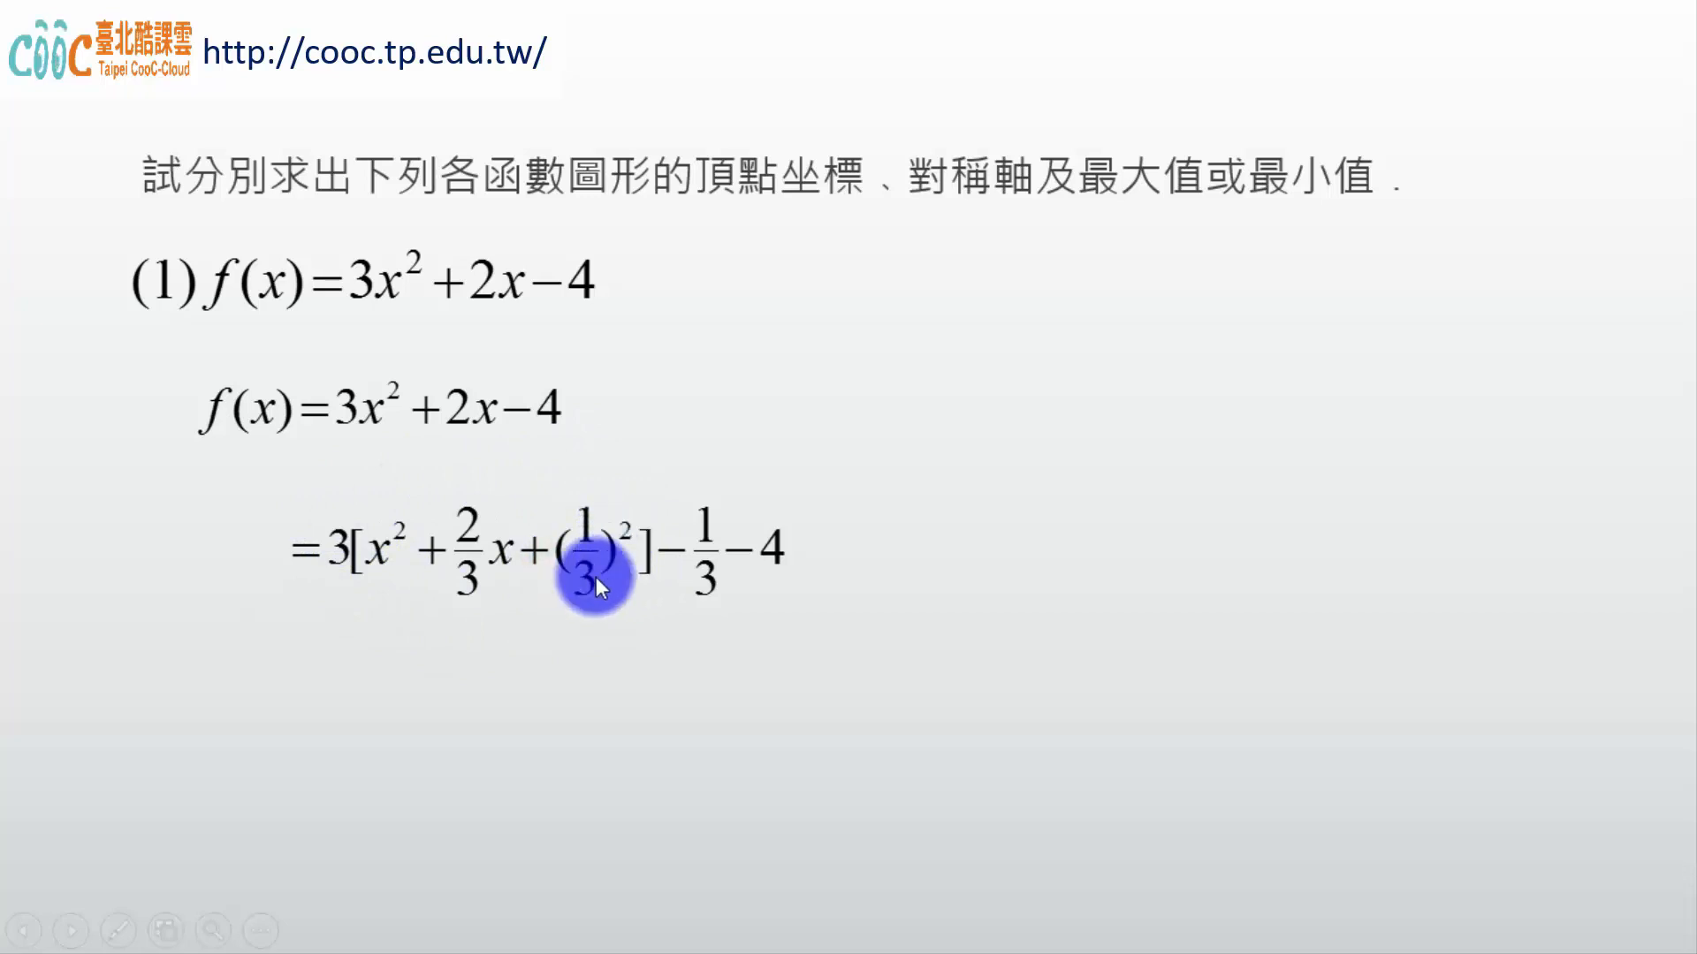
{"action": "mouse_move", "coordinate": [339, 566]}
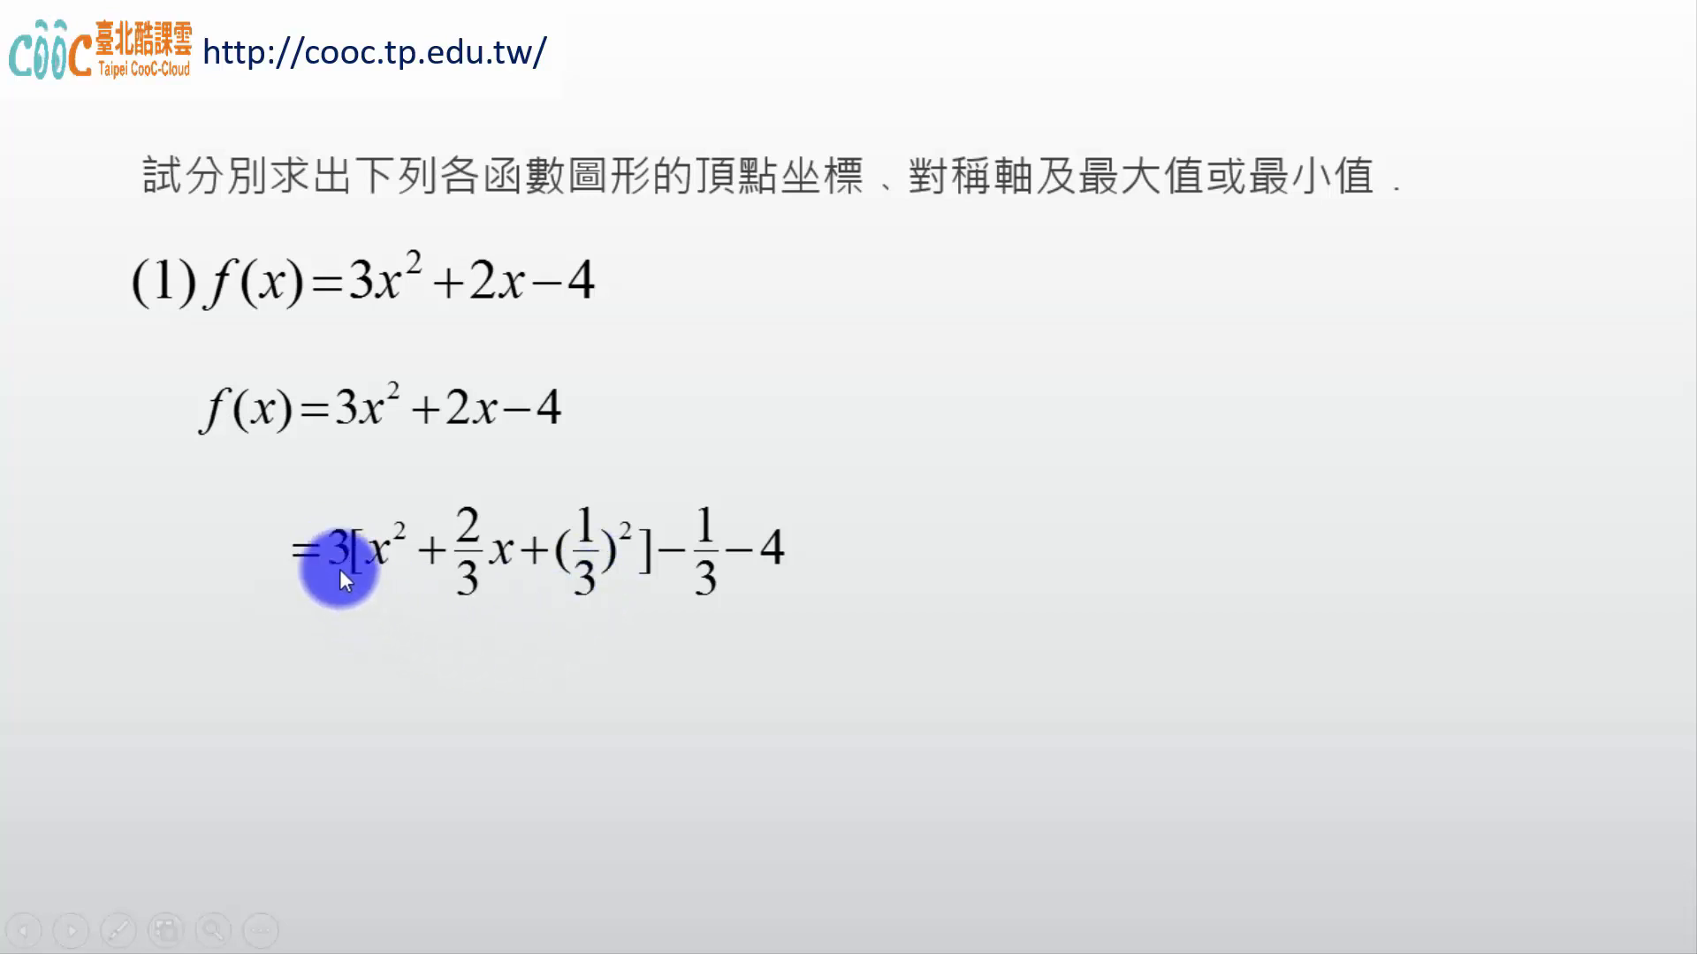
{"action": "mouse_move", "coordinate": [726, 569]}
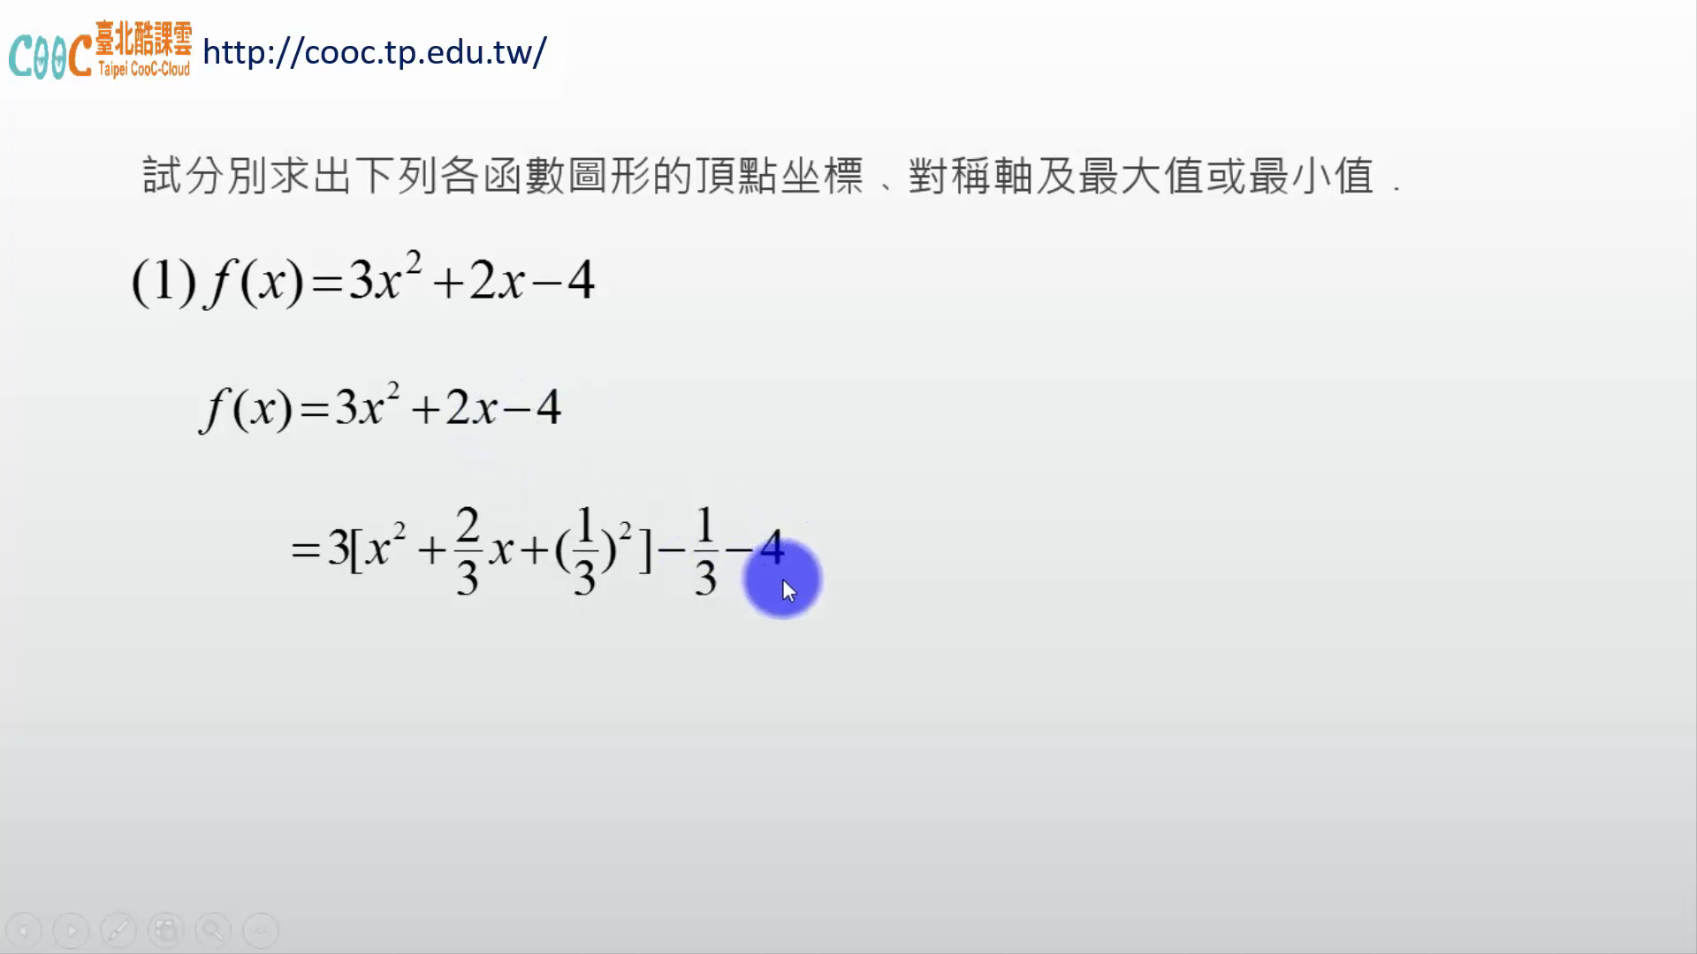
{"action": "mouse_move", "coordinate": [304, 585]}
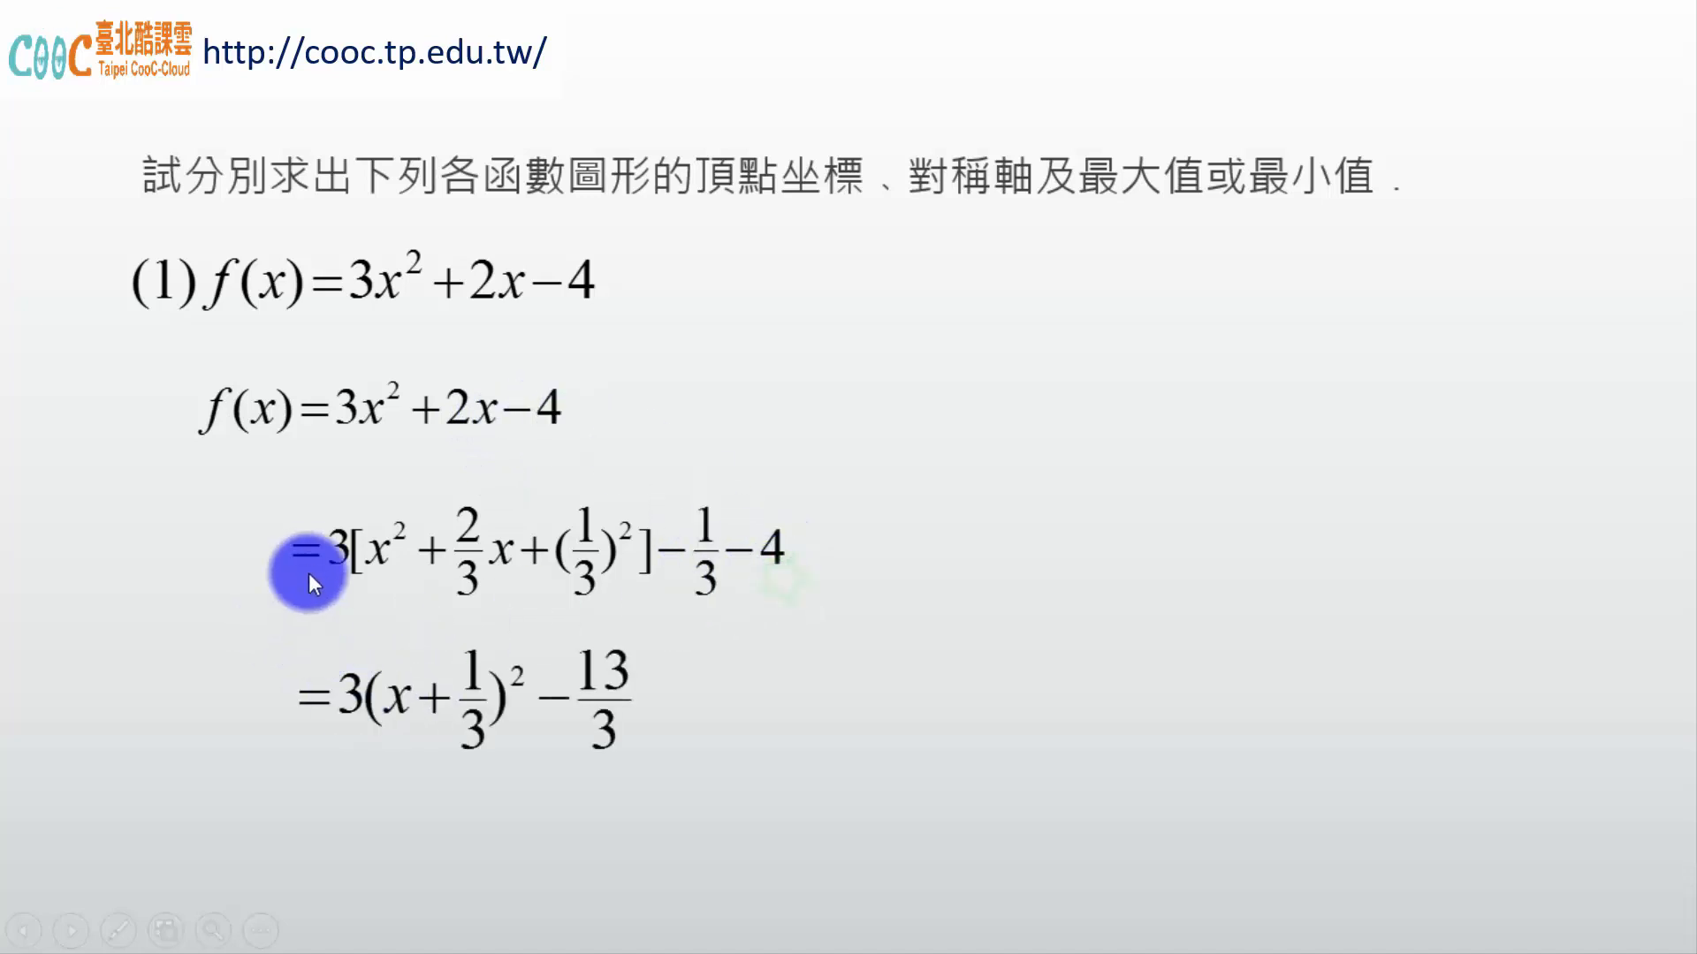
{"action": "mouse_move", "coordinate": [629, 558]}
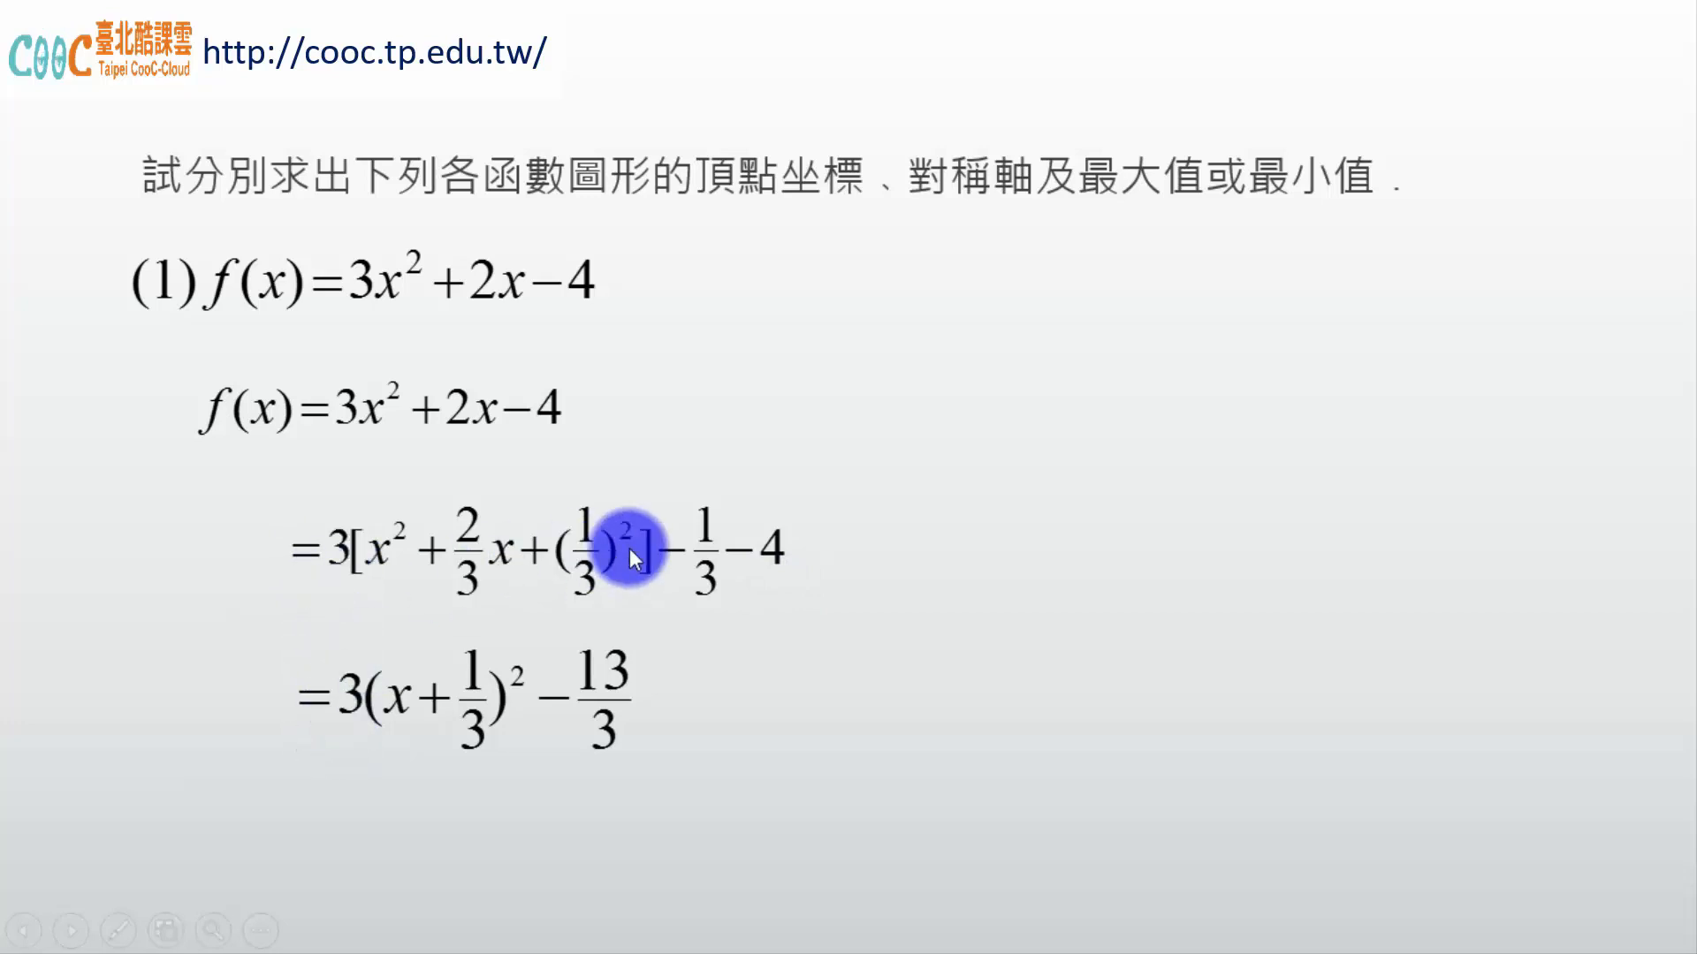
{"action": "mouse_move", "coordinate": [417, 777]}
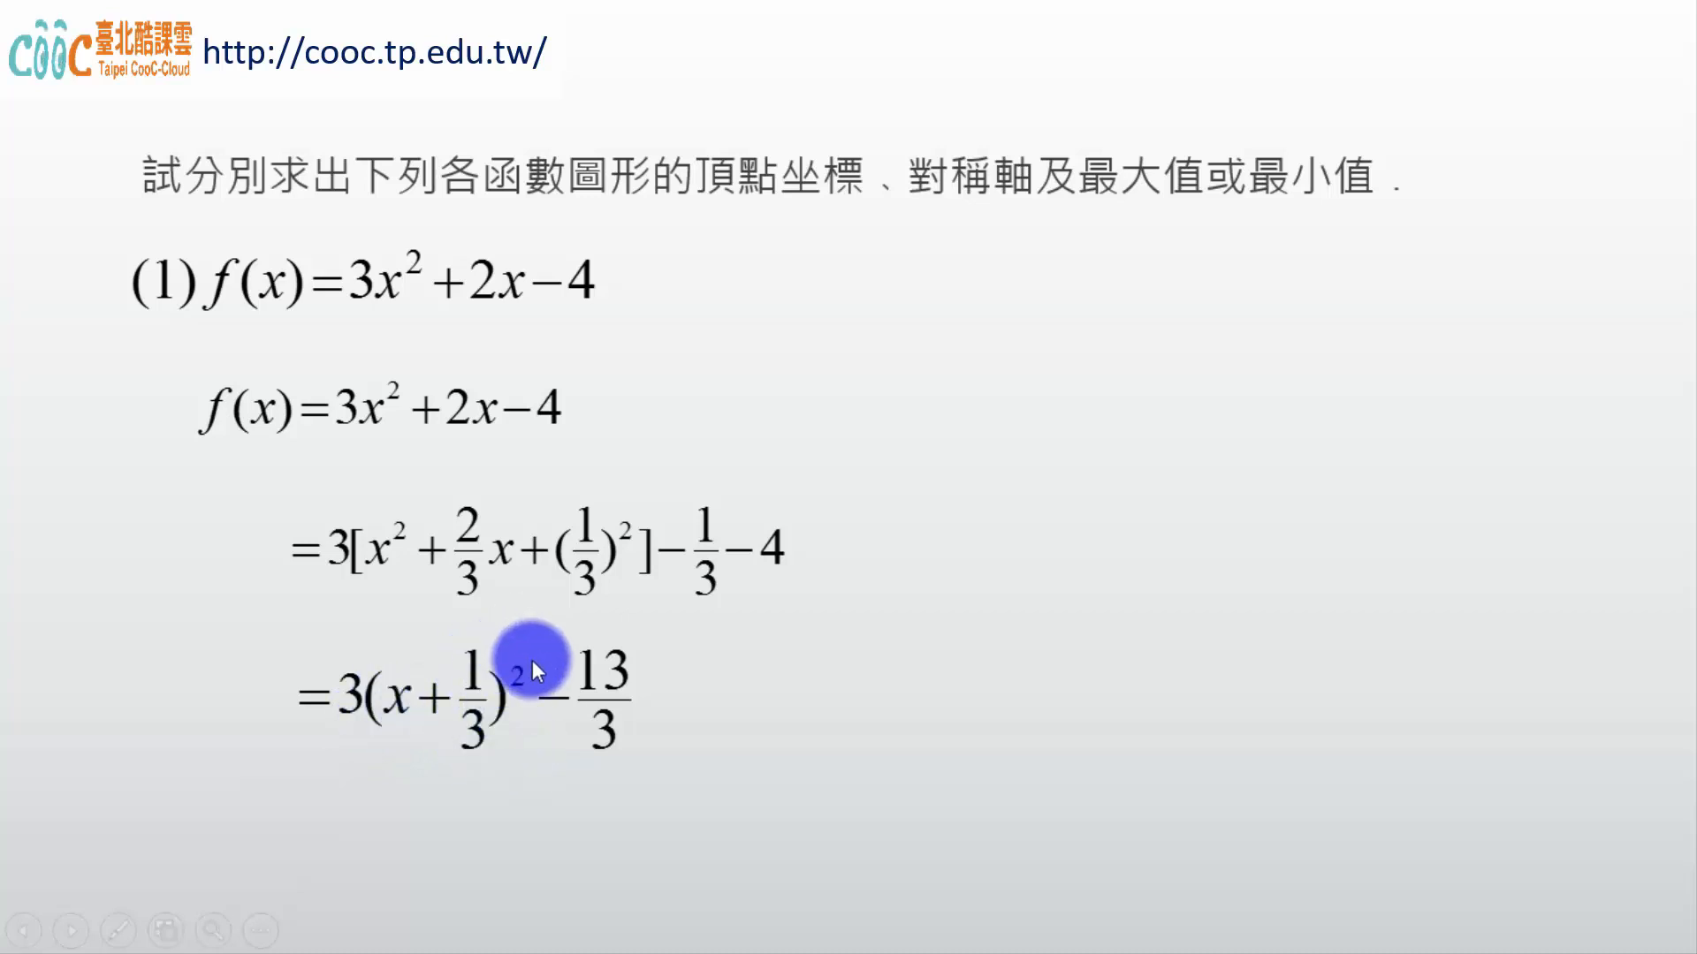
{"action": "mouse_move", "coordinate": [622, 745]}
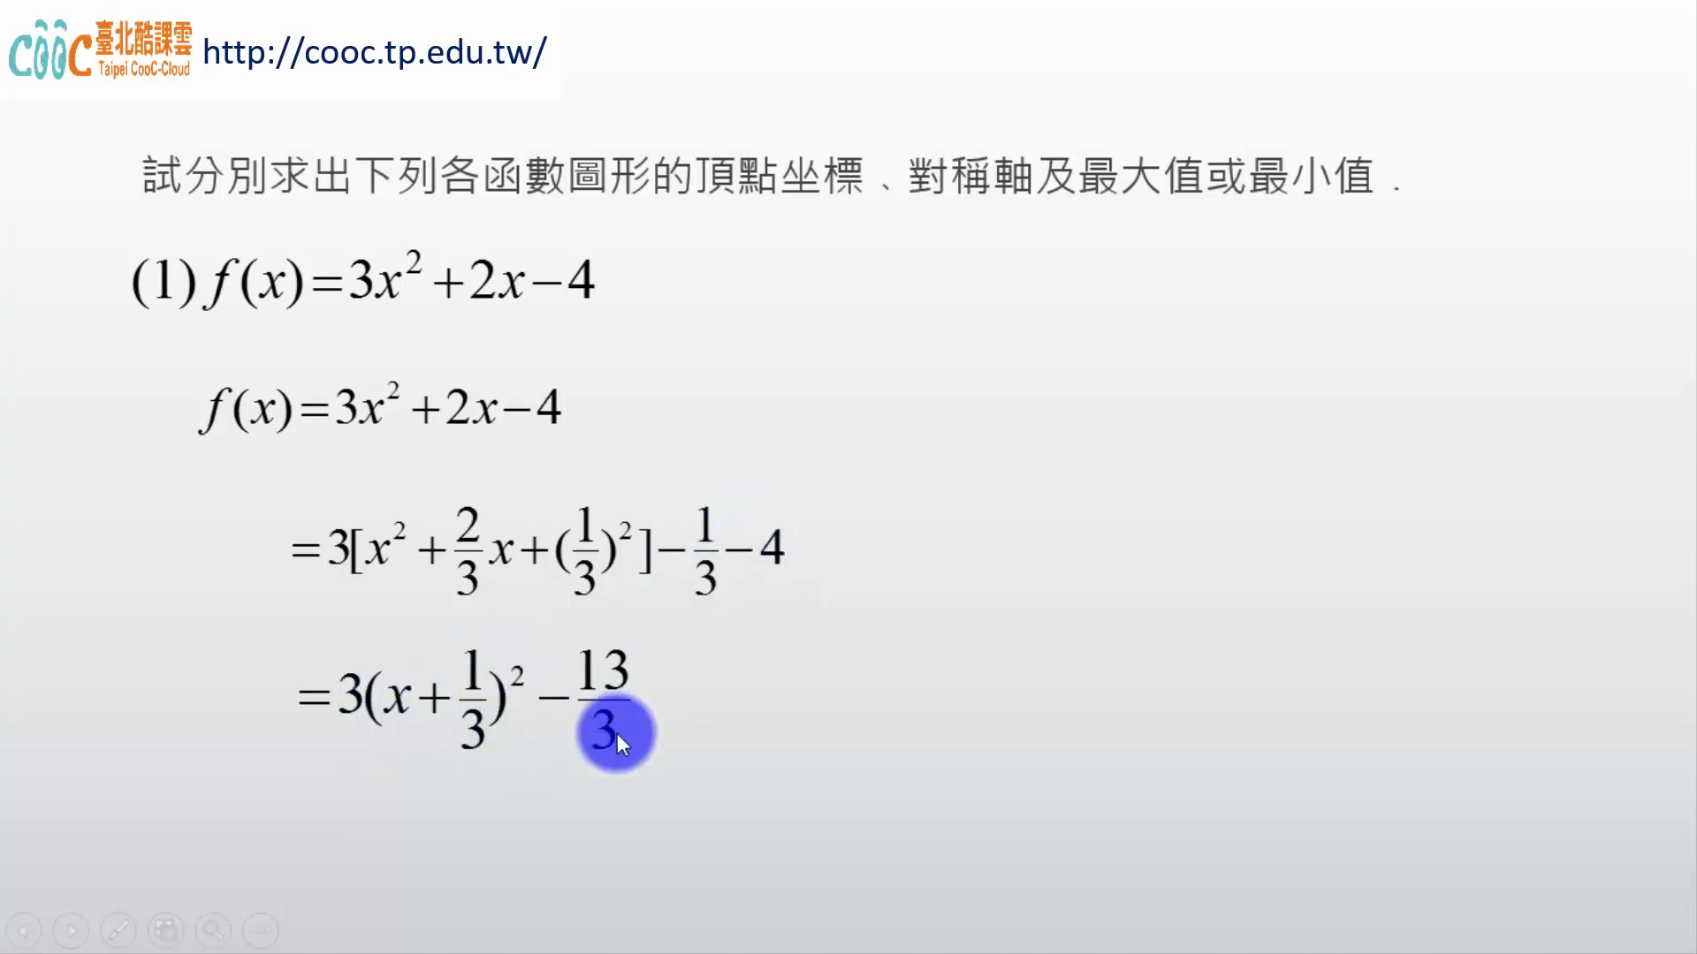
{"action": "mouse_move", "coordinate": [665, 672]}
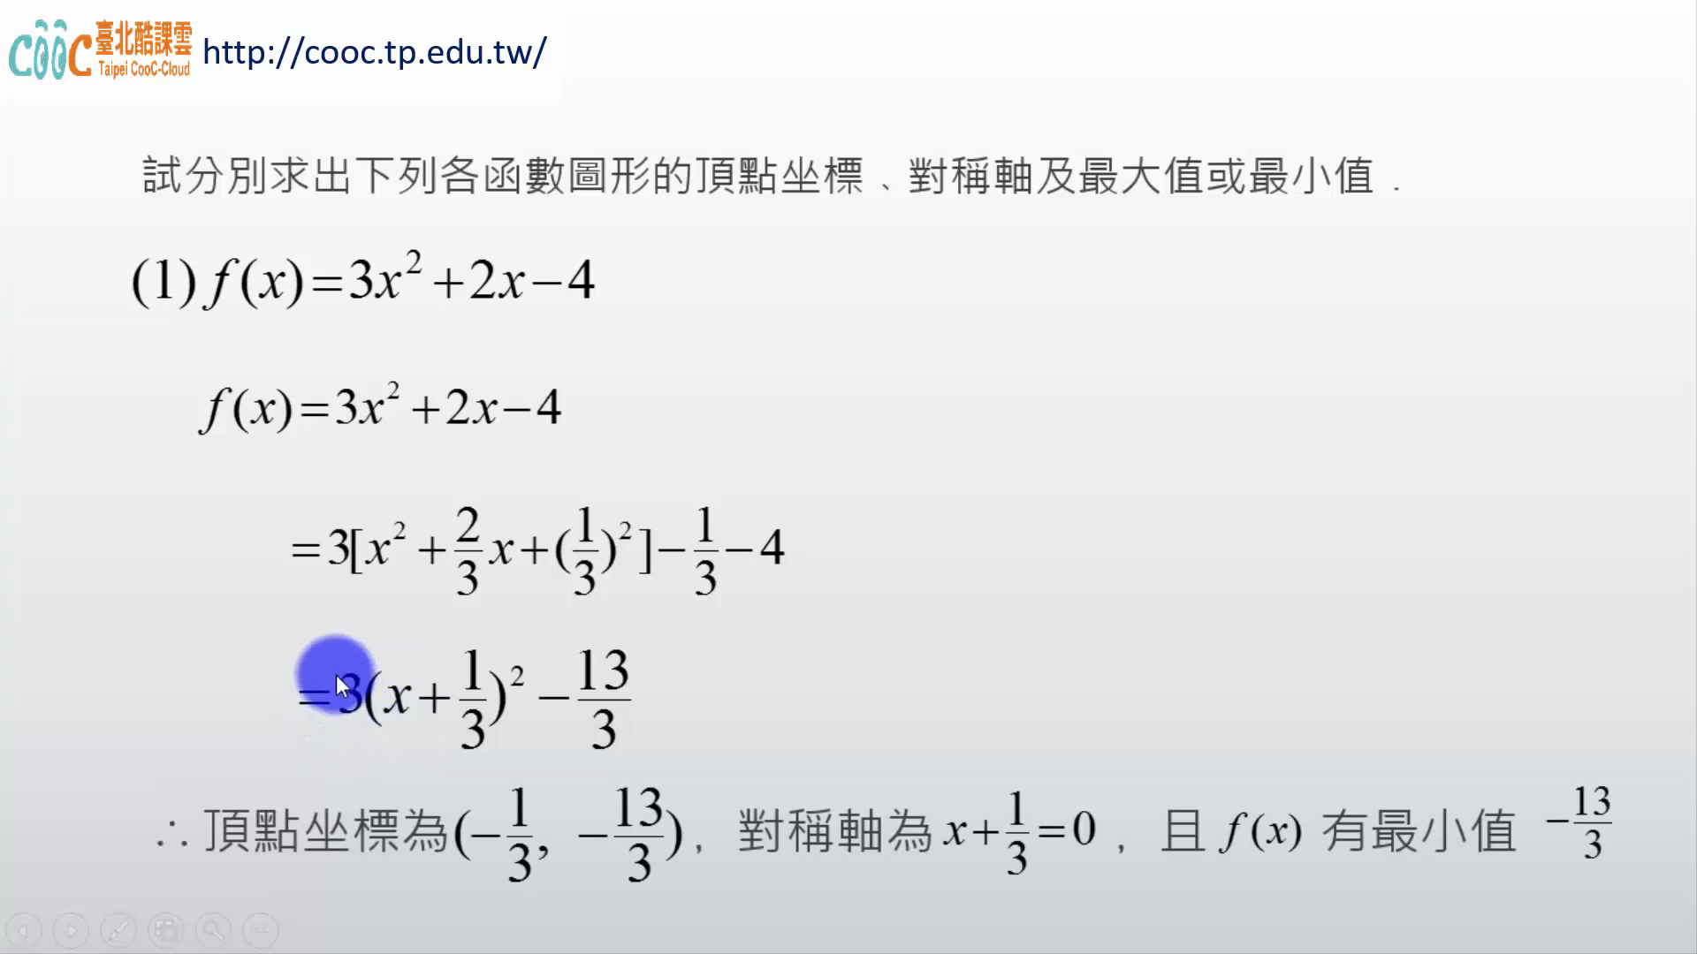
{"action": "mouse_move", "coordinate": [837, 438]}
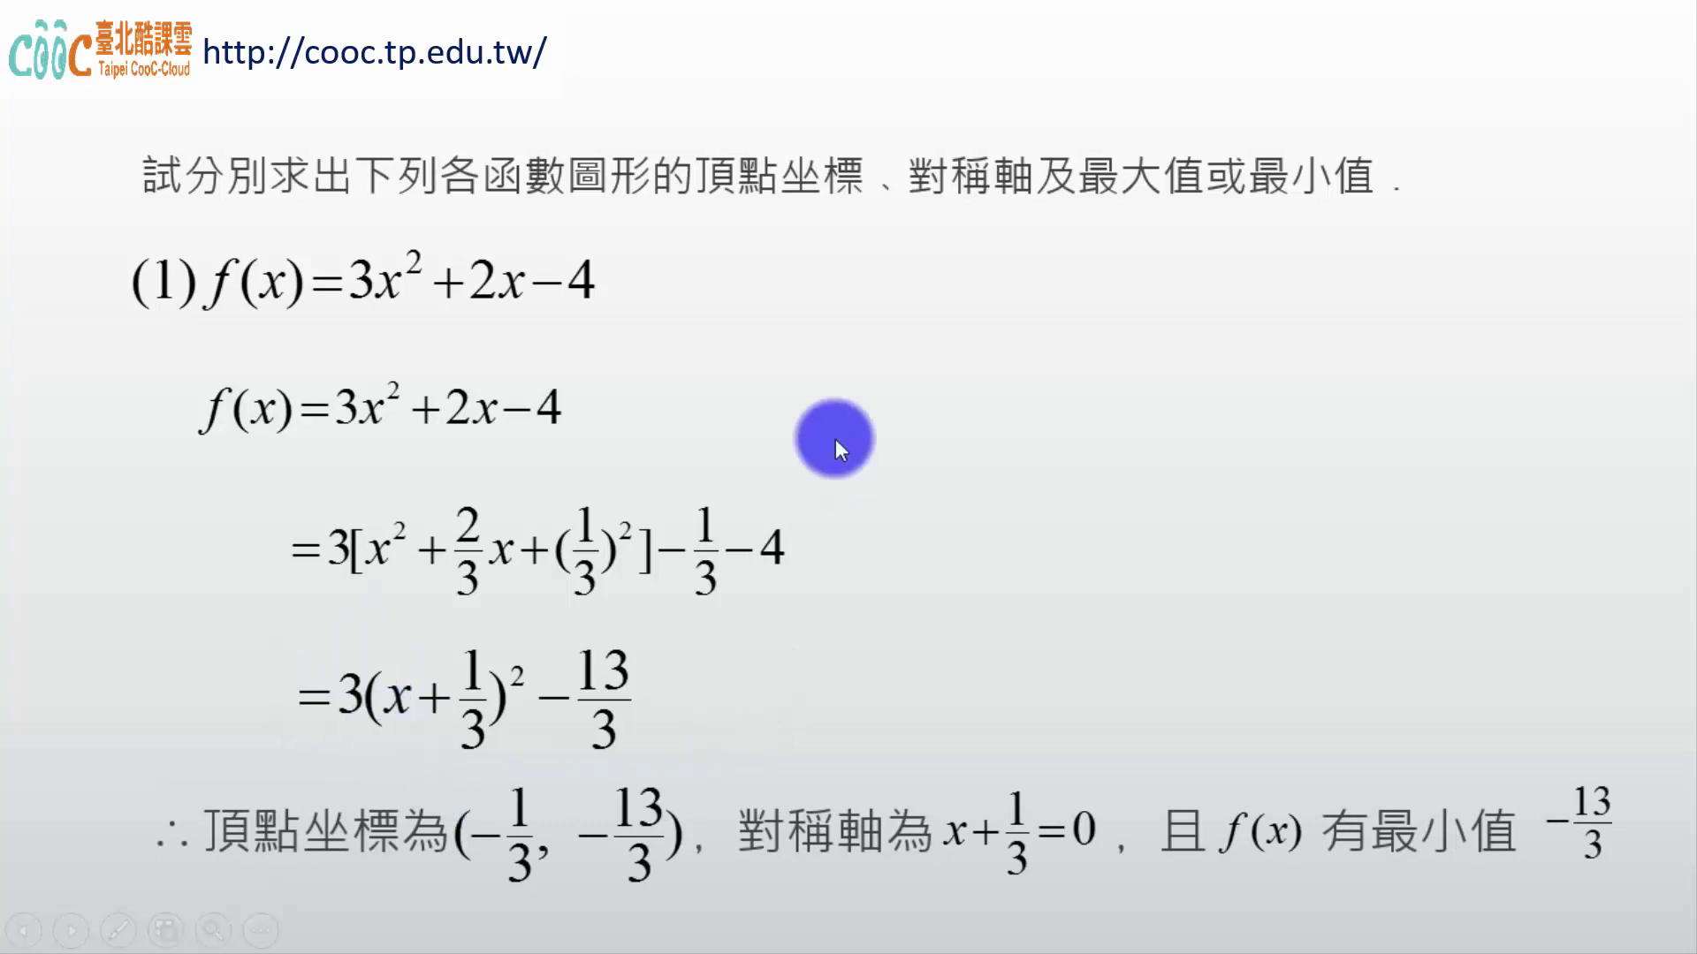
{"action": "mouse_move", "coordinate": [562, 735]}
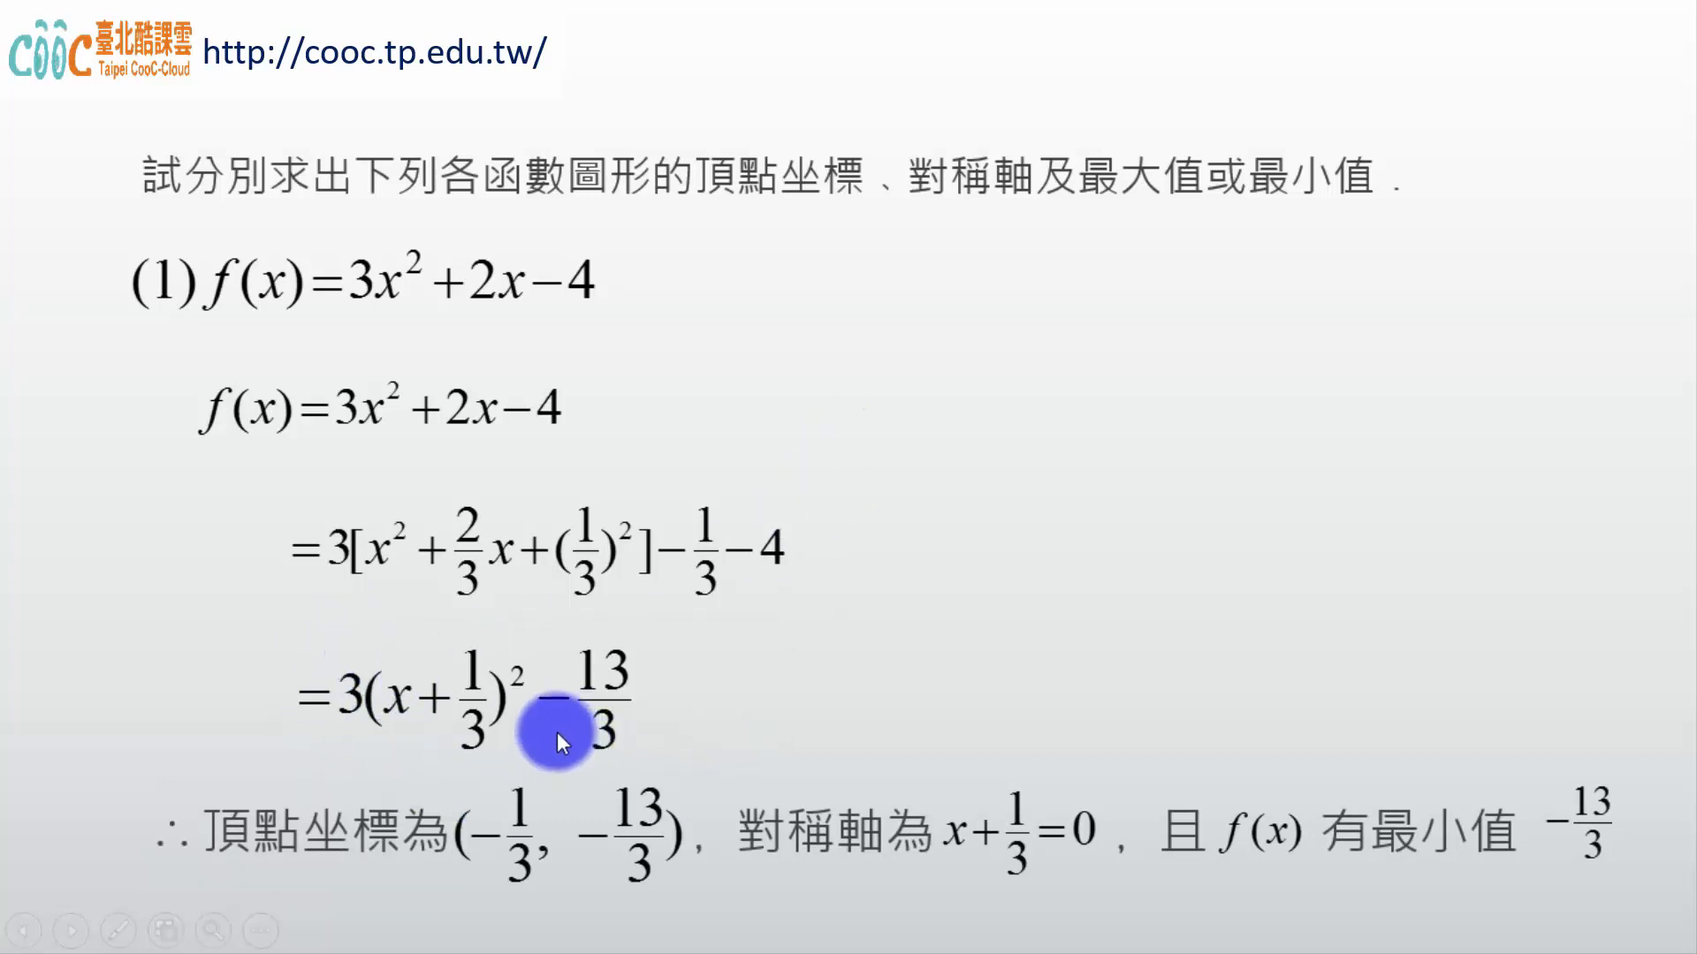
{"action": "mouse_move", "coordinate": [476, 889]}
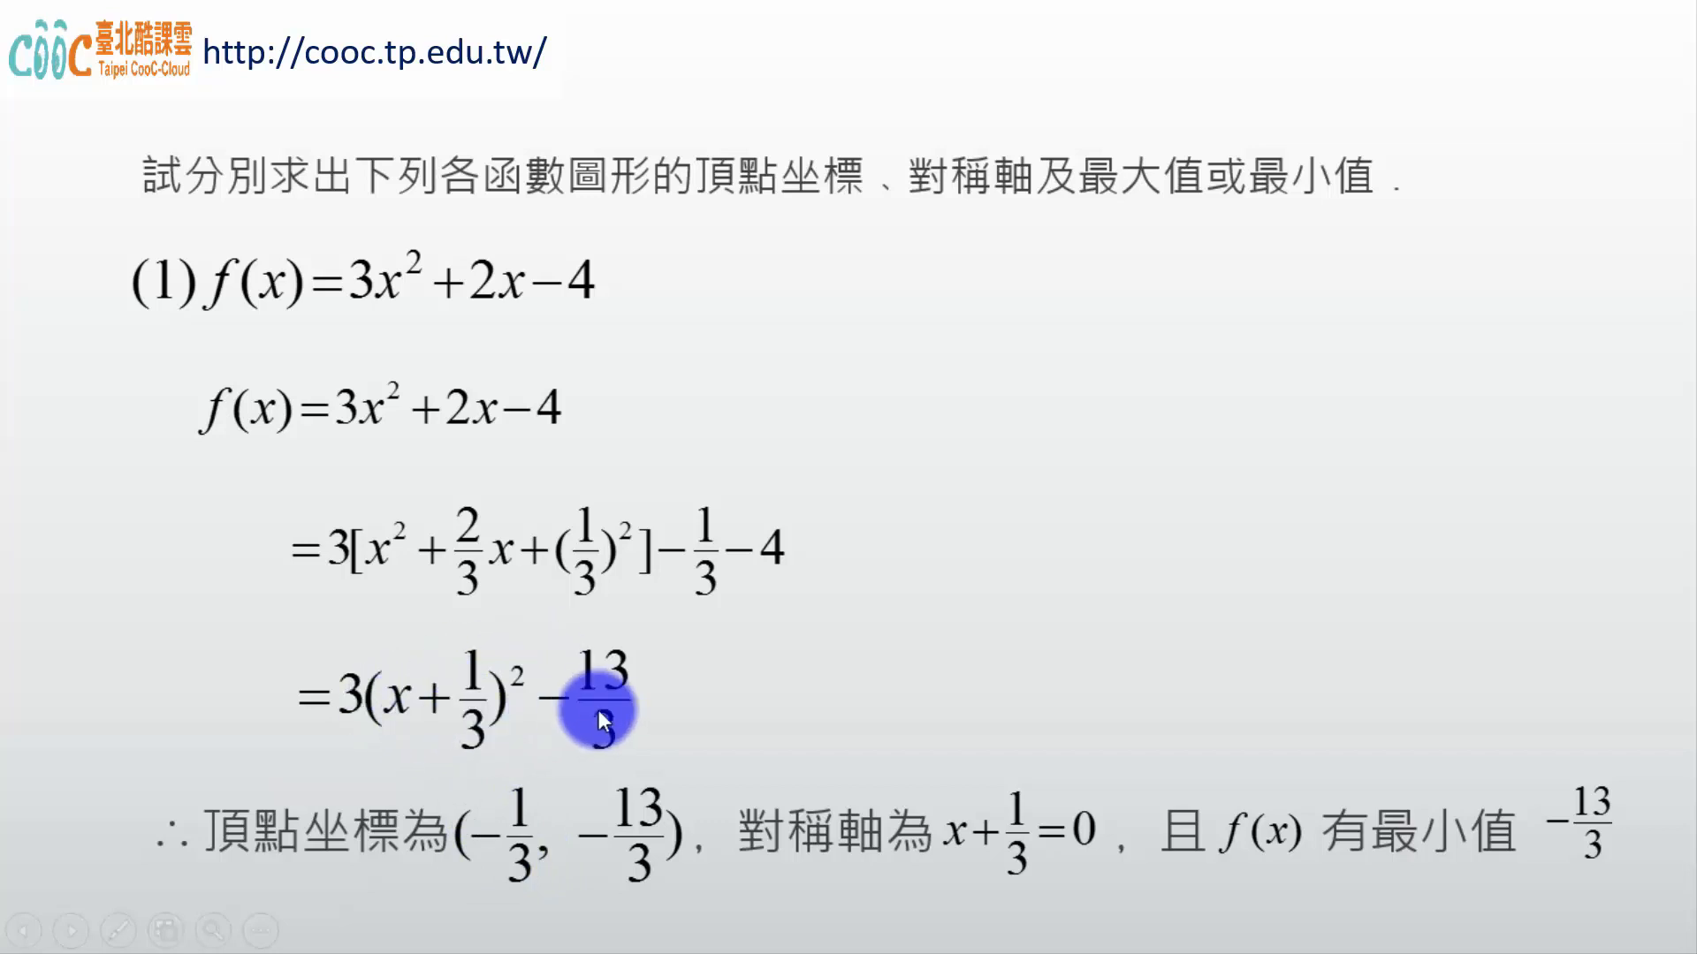
{"action": "mouse_move", "coordinate": [664, 655]}
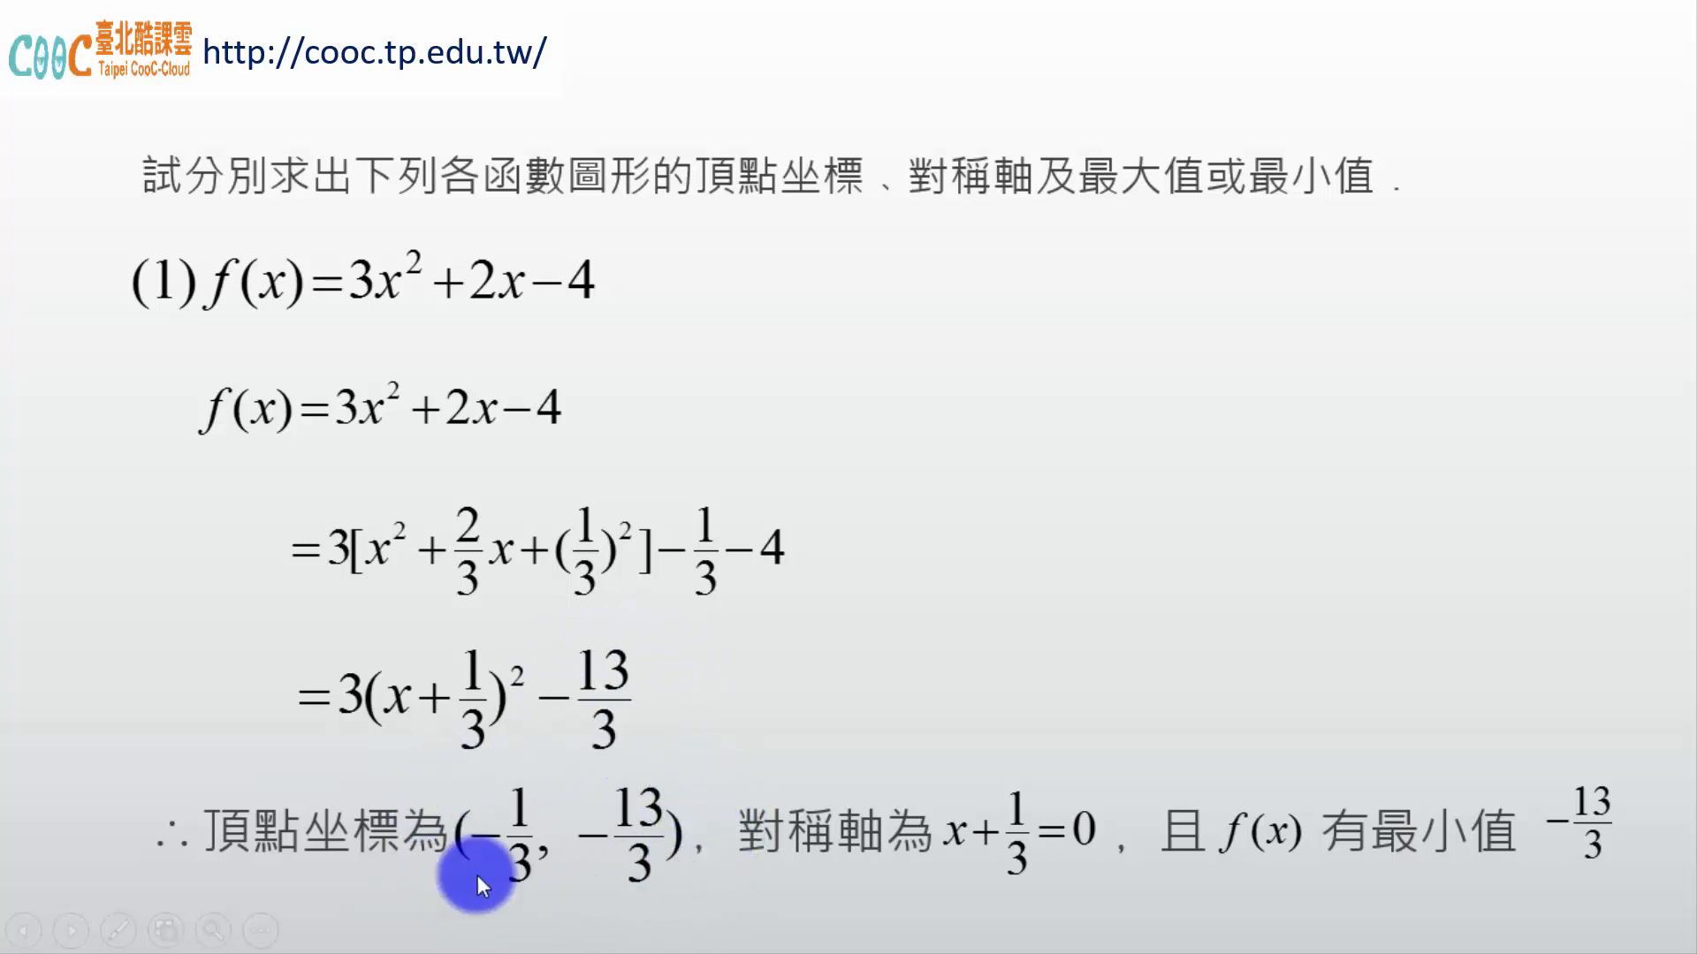
{"action": "mouse_move", "coordinate": [586, 912]}
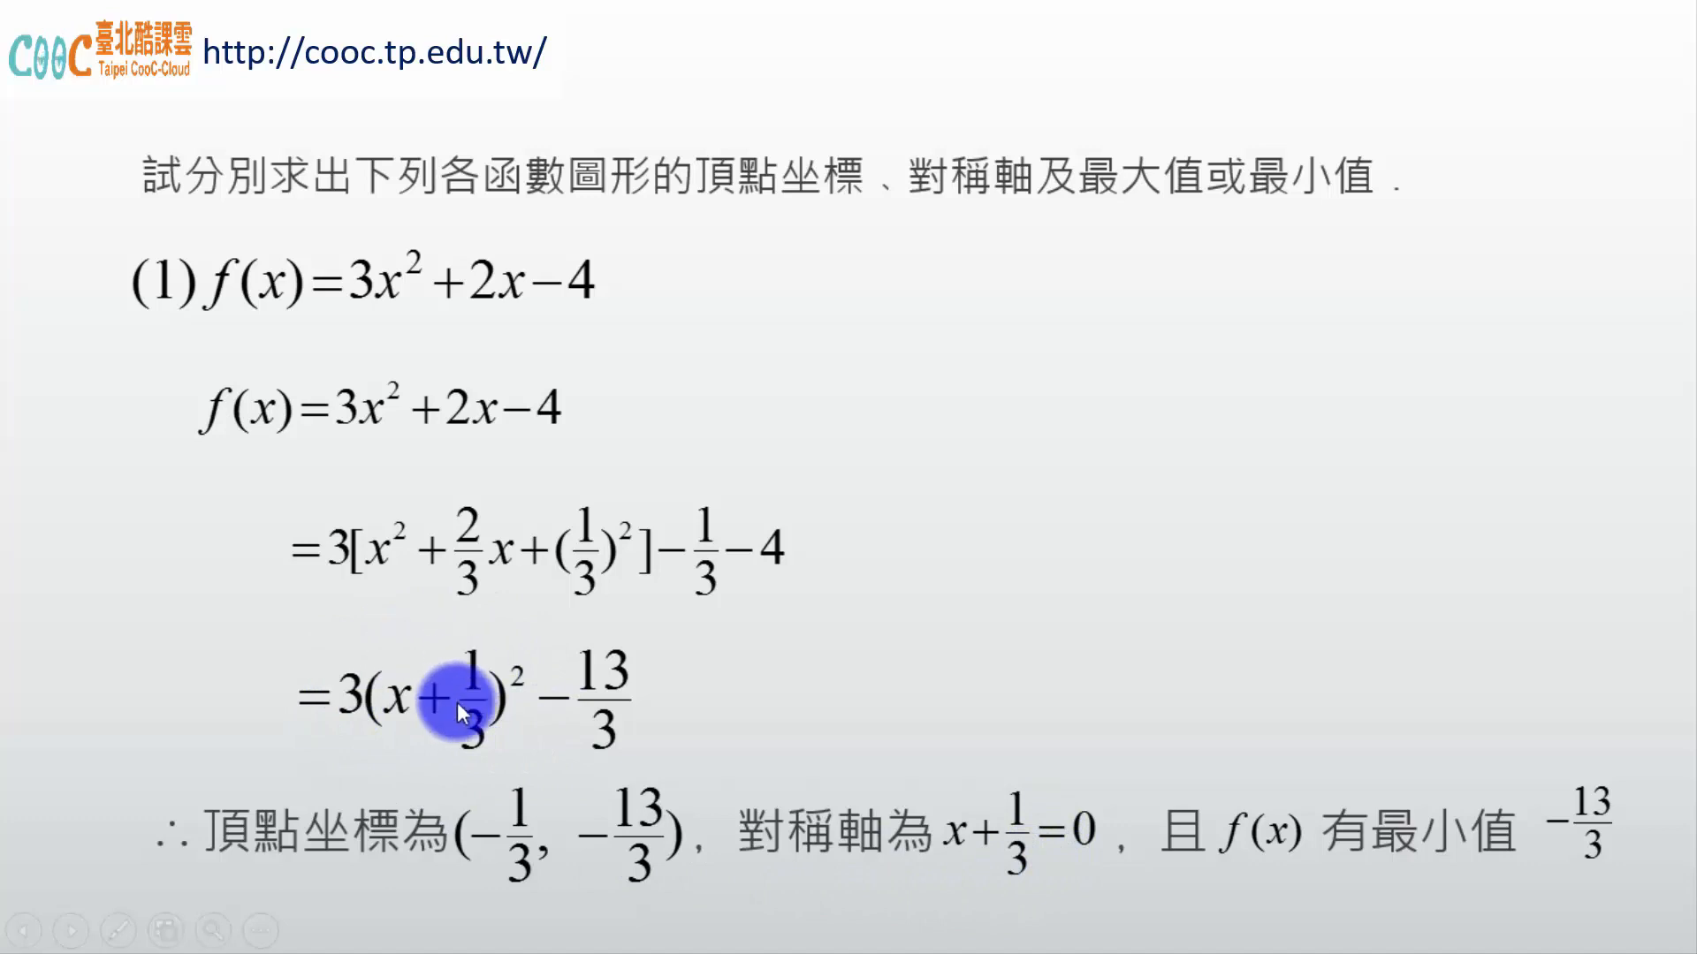
{"action": "mouse_move", "coordinate": [1007, 912]}
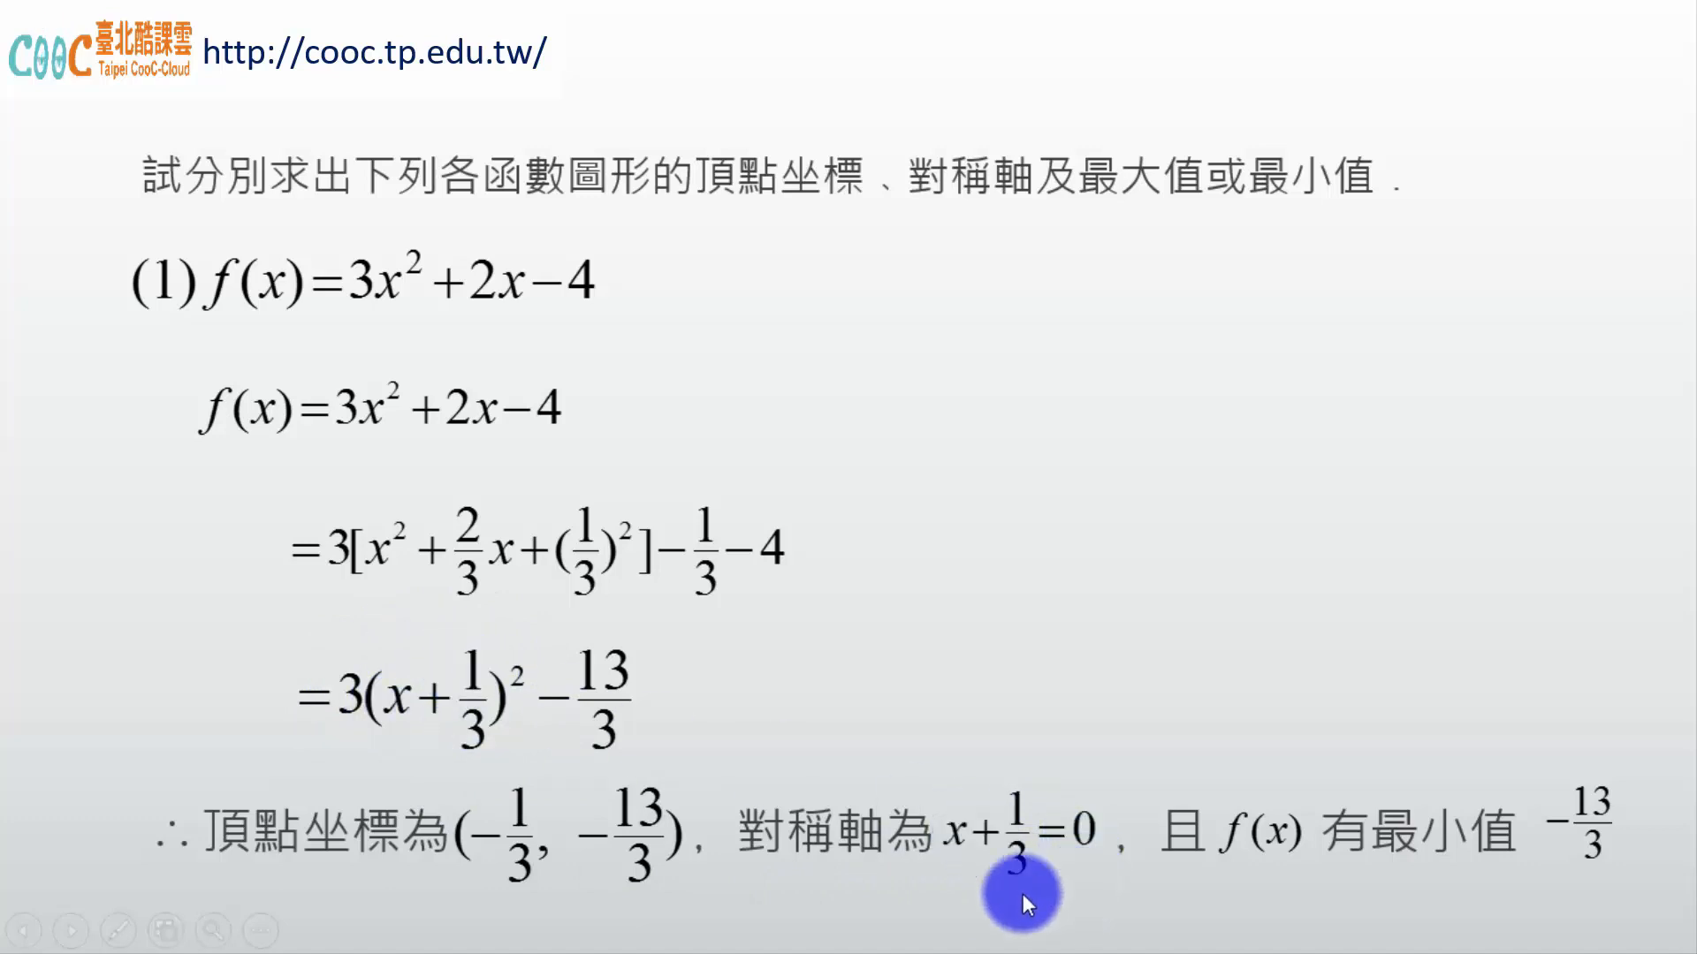
{"action": "mouse_move", "coordinate": [1166, 838]}
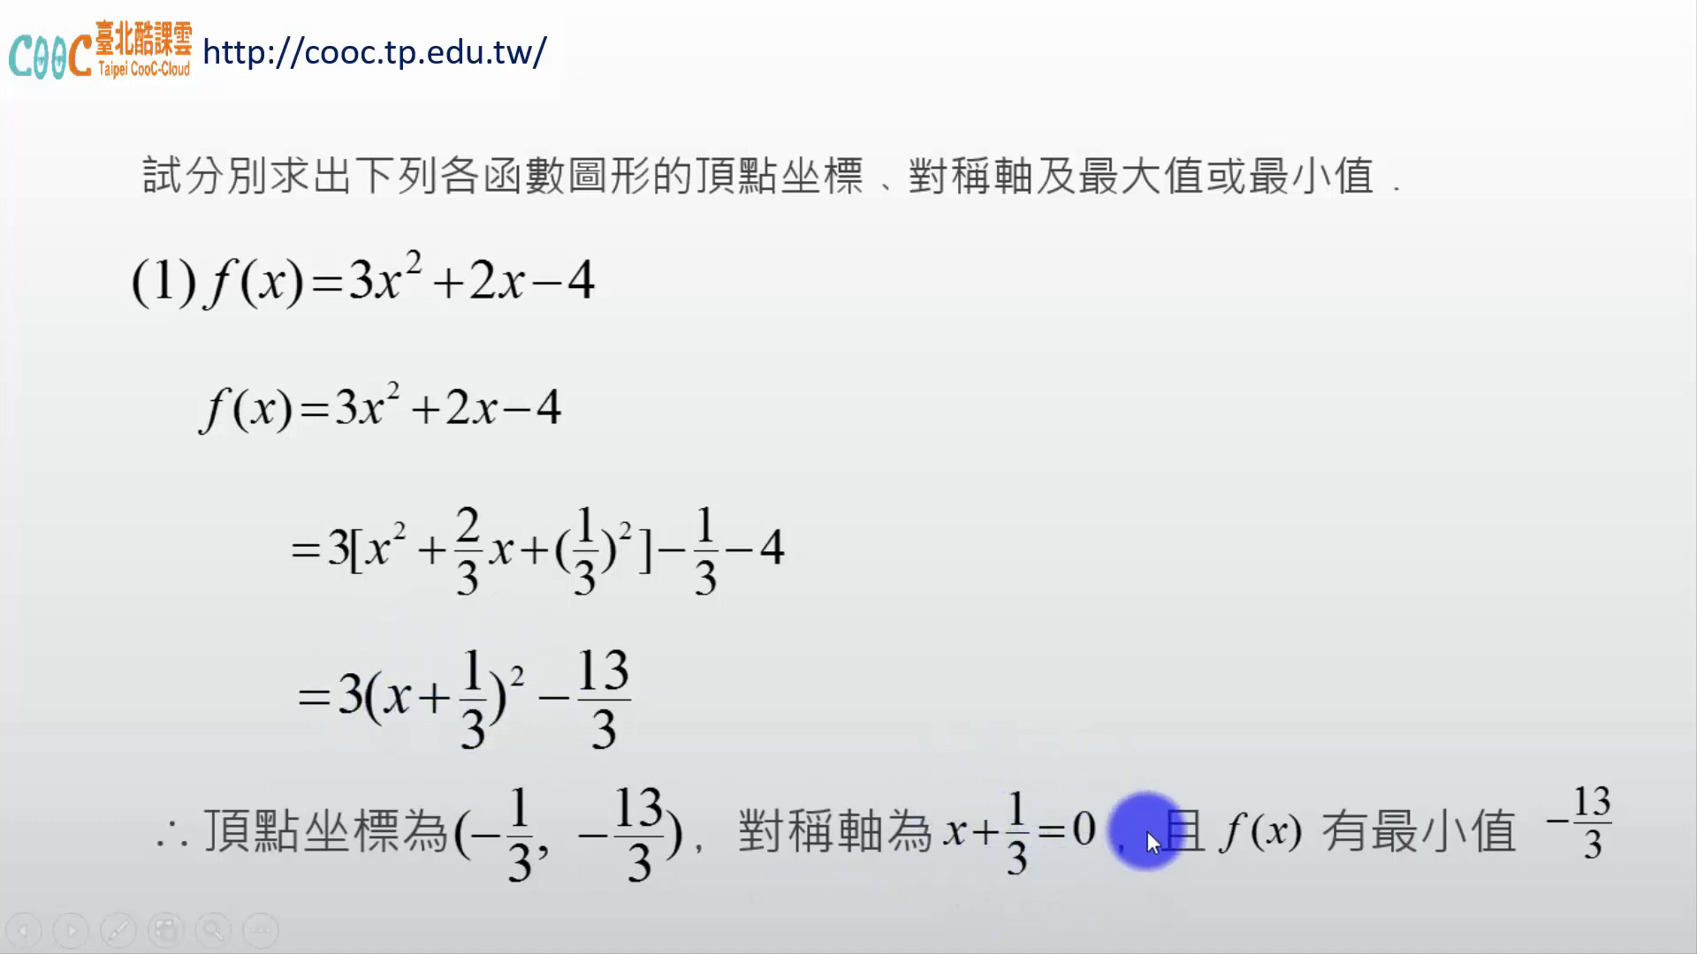
{"action": "mouse_move", "coordinate": [523, 668]}
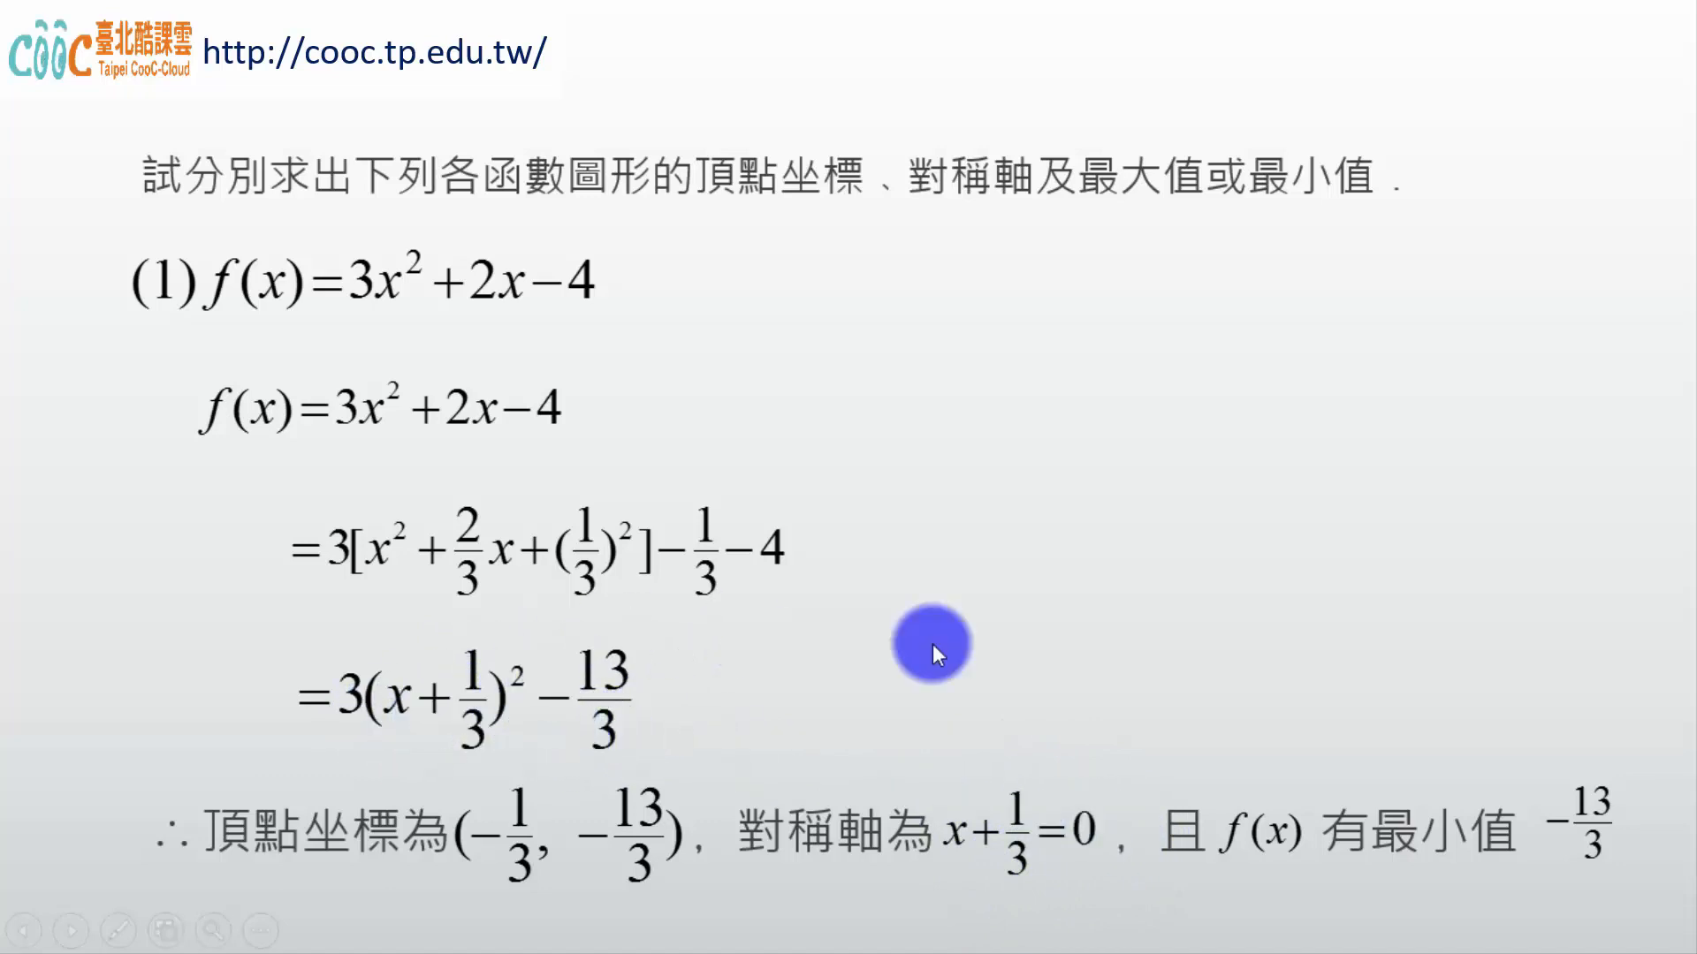
{"action": "mouse_move", "coordinate": [1536, 867]}
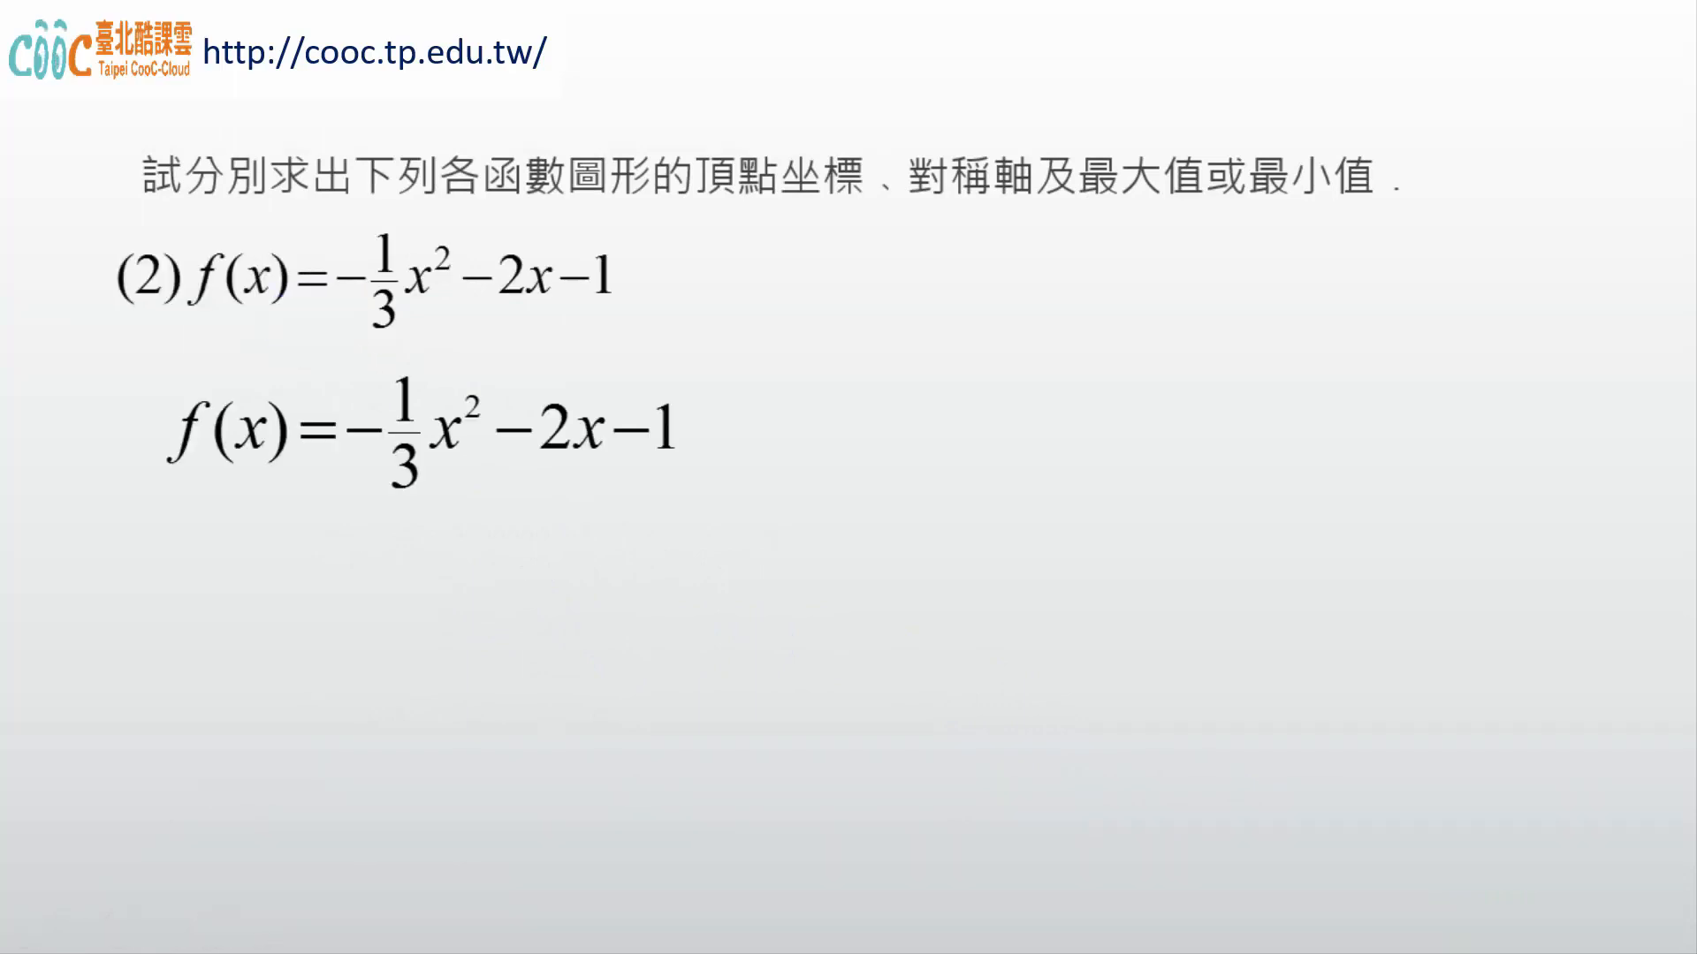
- Advance the slide toward the completing-the-square steps for example (2)
{"action": "left_click", "coordinate": [378, 283]}
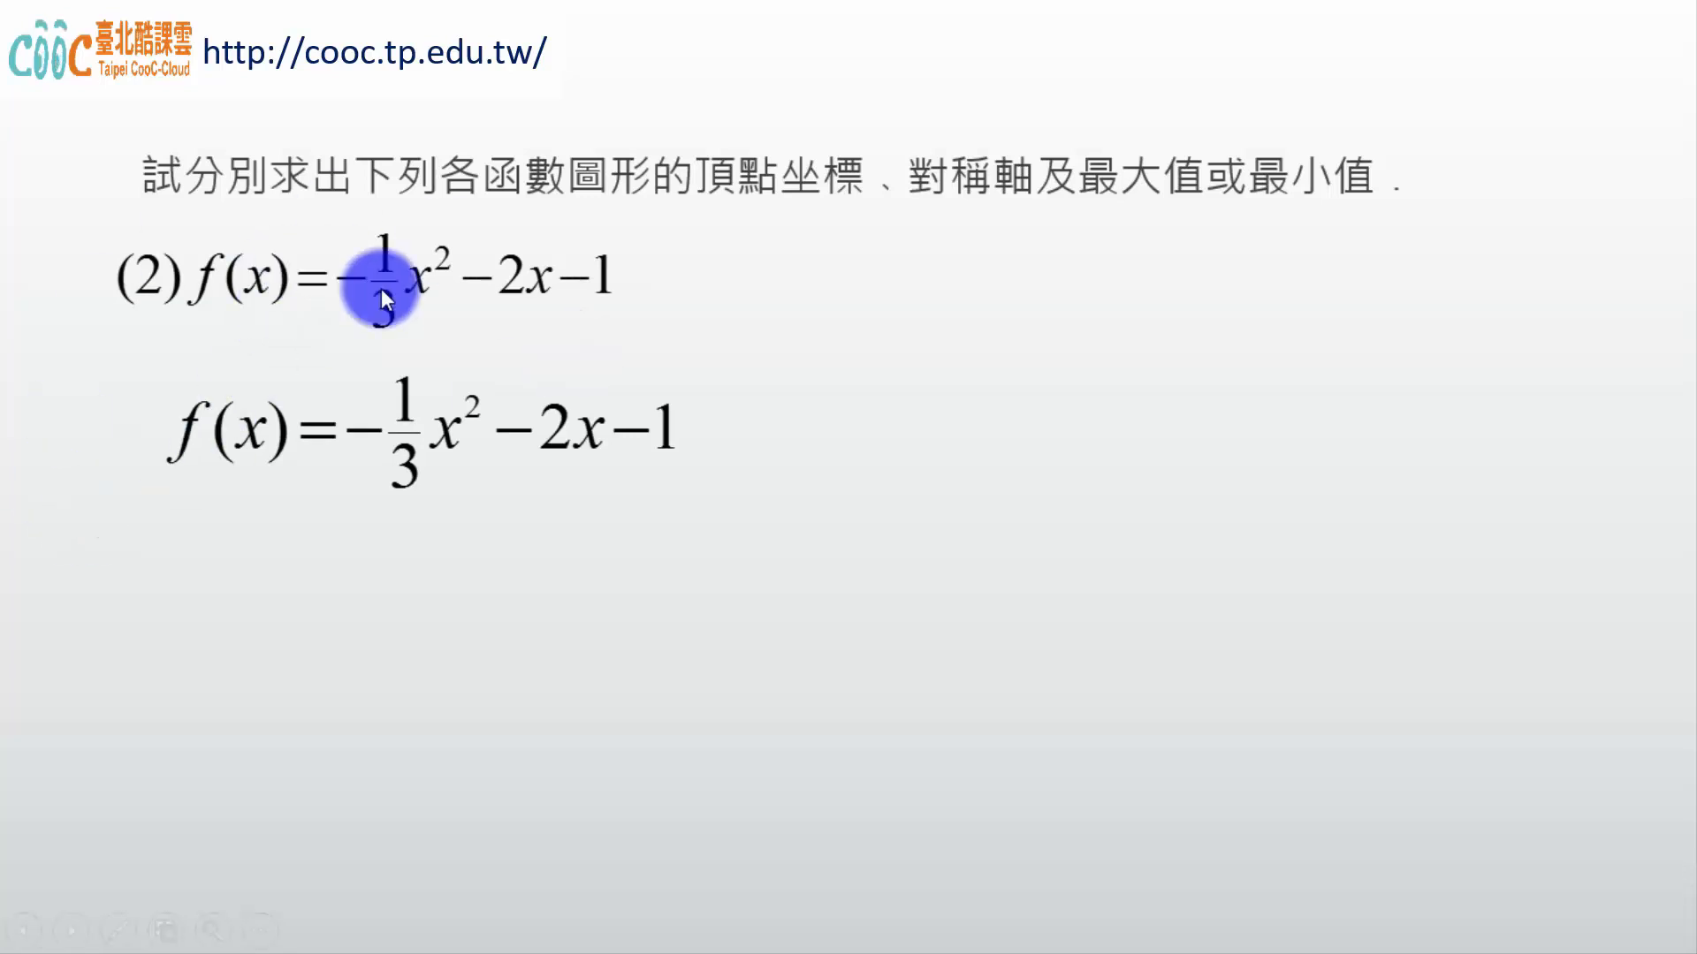
{"action": "mouse_move", "coordinate": [447, 325]}
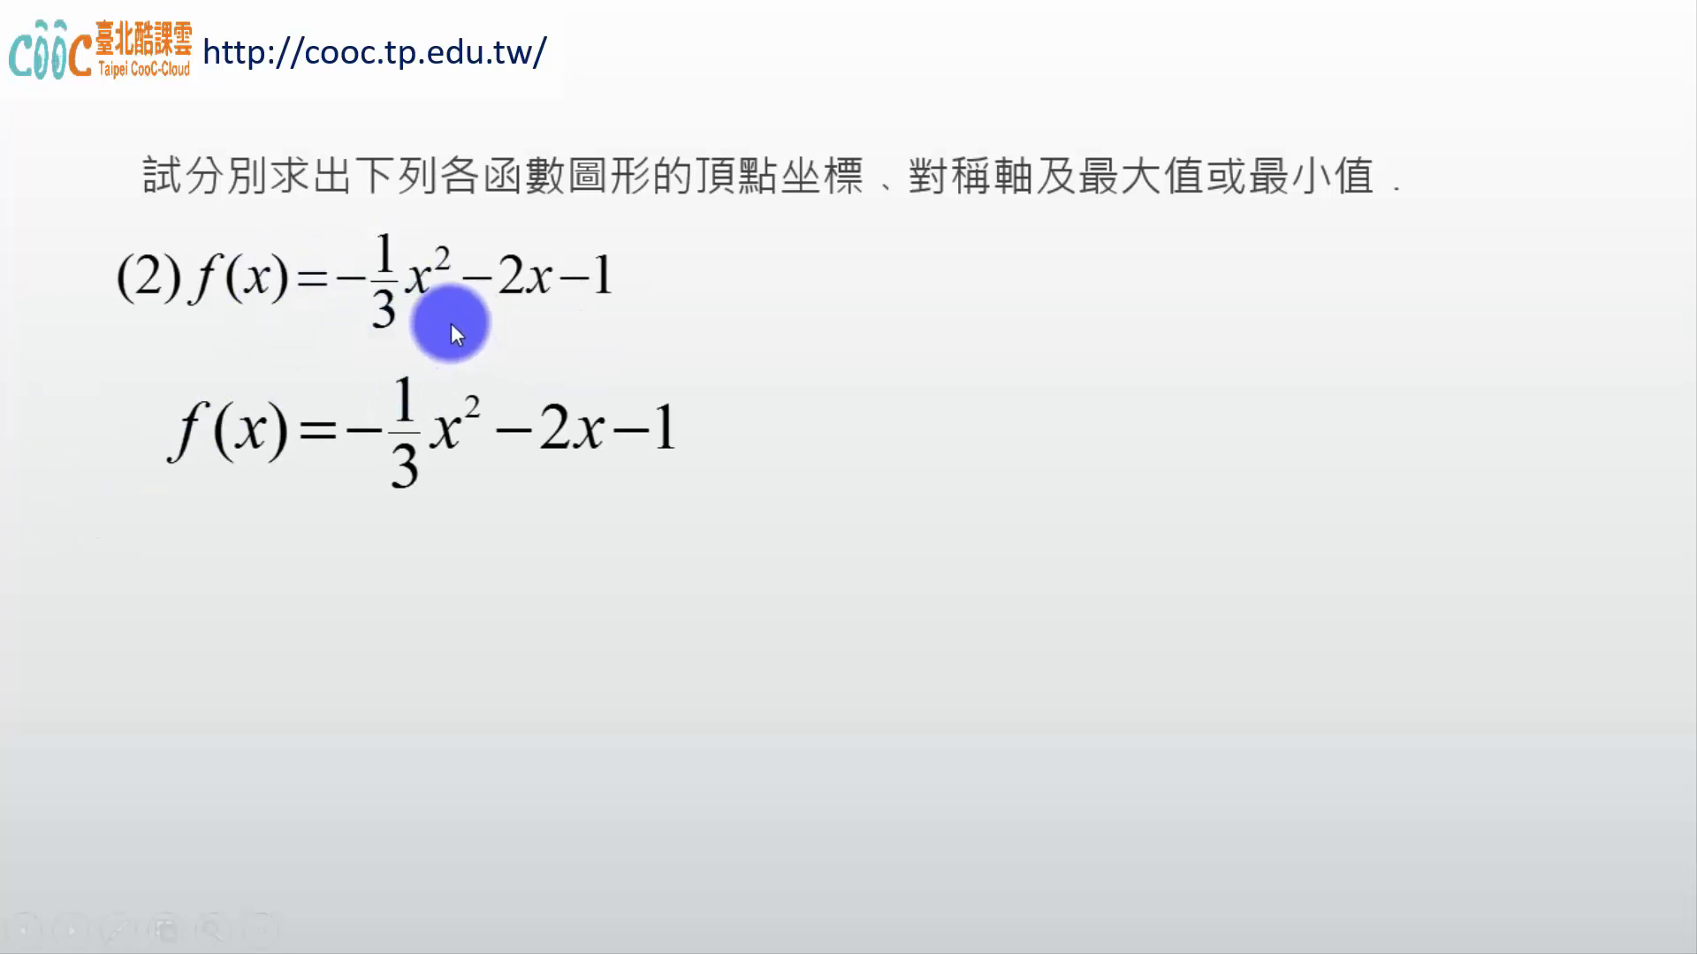
{"action": "mouse_move", "coordinate": [374, 468]}
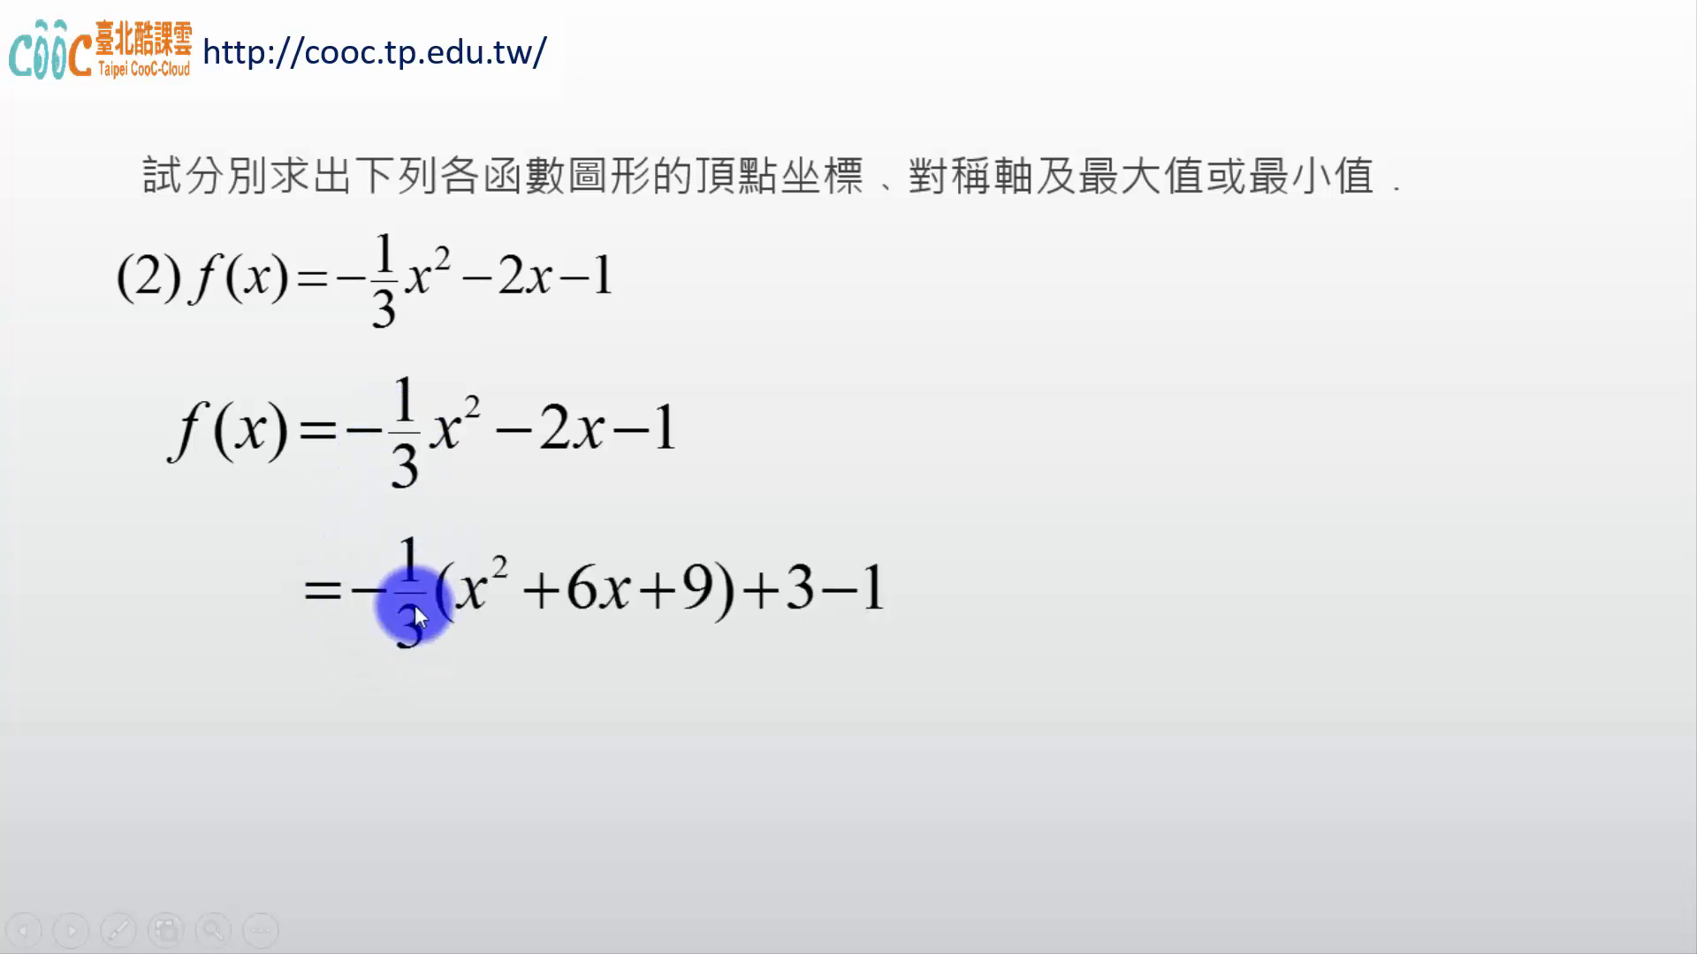
{"action": "mouse_move", "coordinate": [371, 568]}
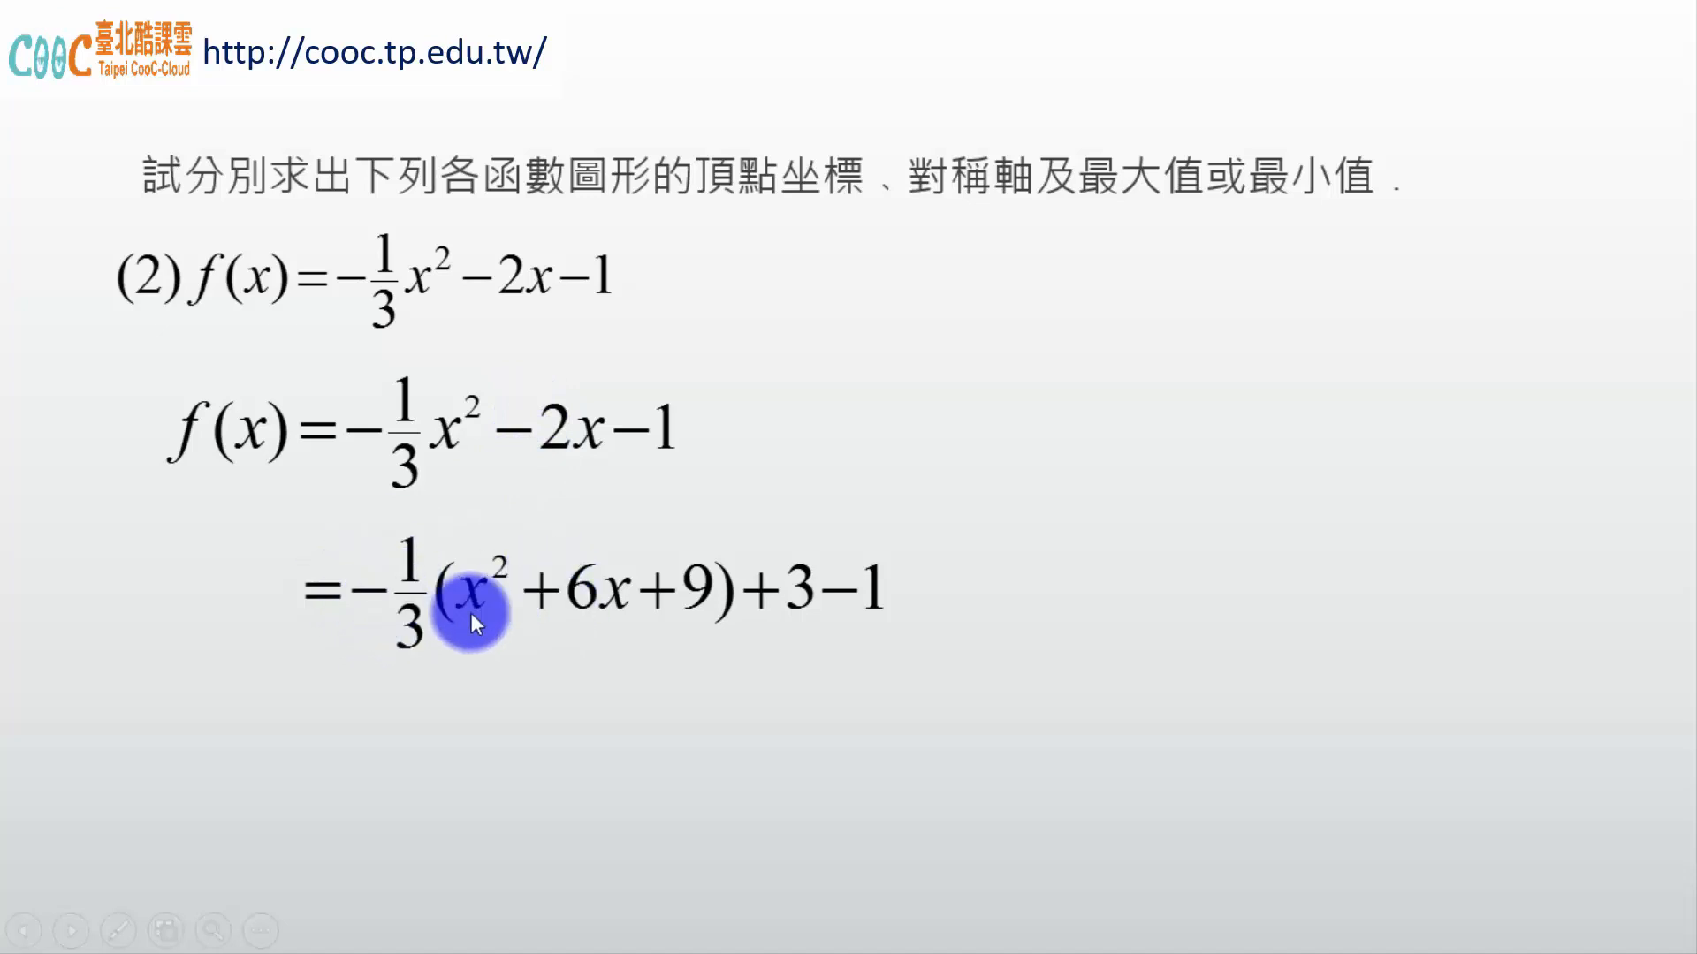
{"action": "mouse_move", "coordinate": [548, 442]}
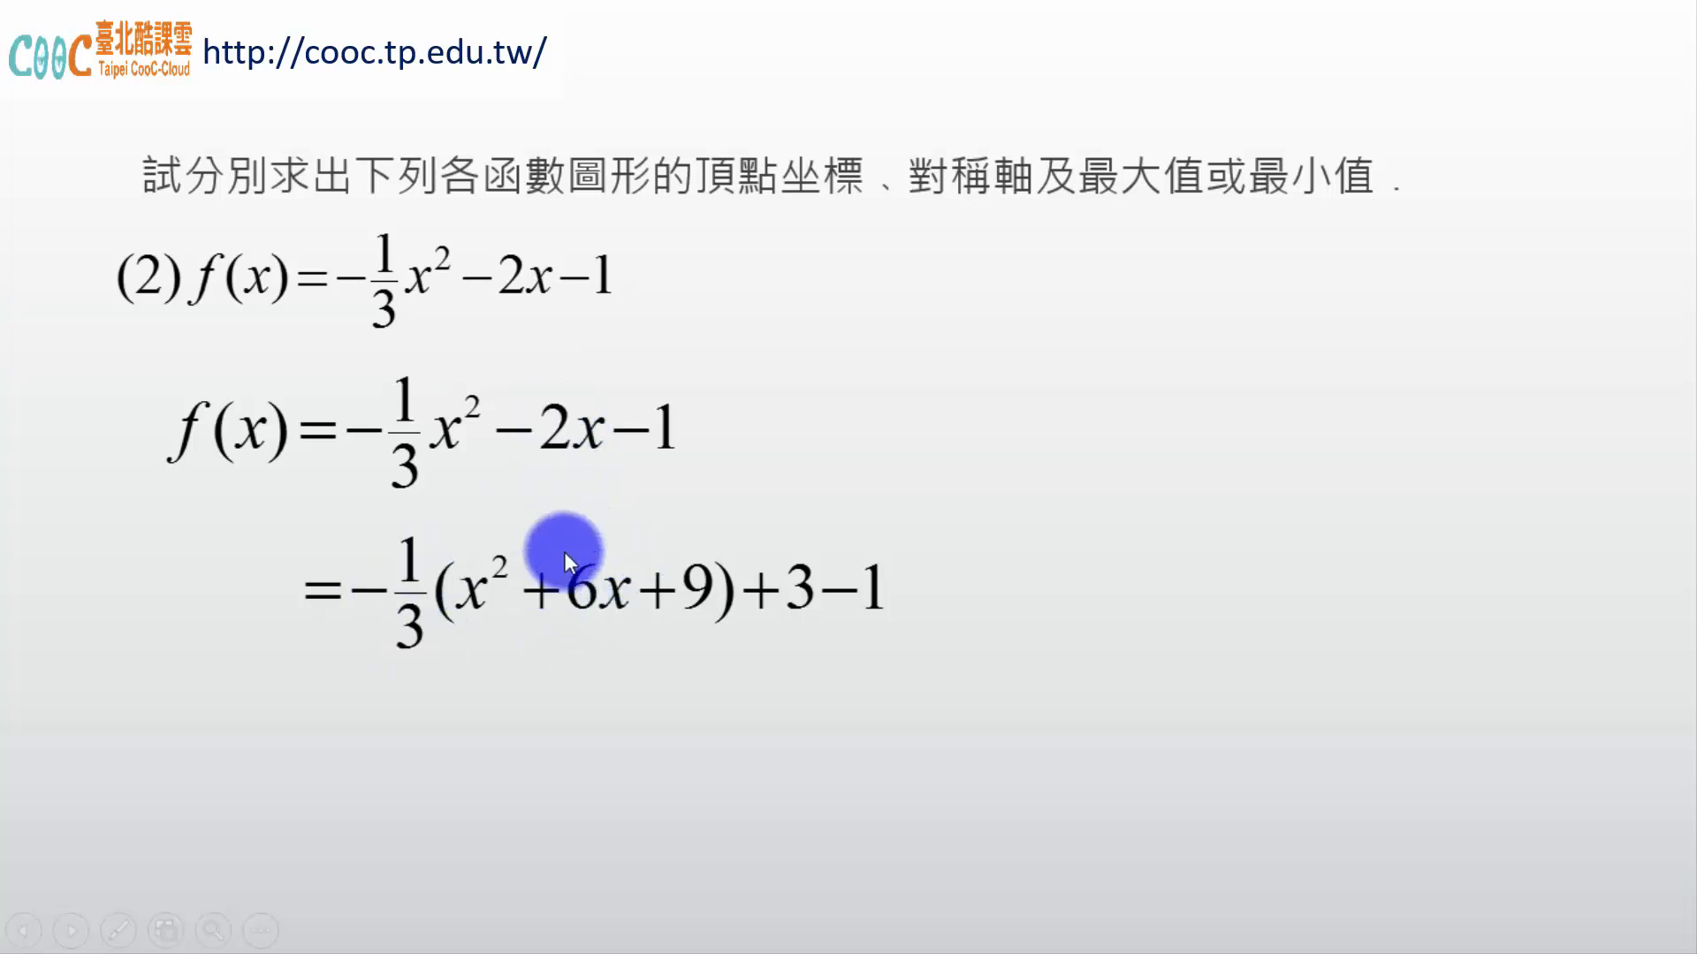
{"action": "mouse_move", "coordinate": [601, 602]}
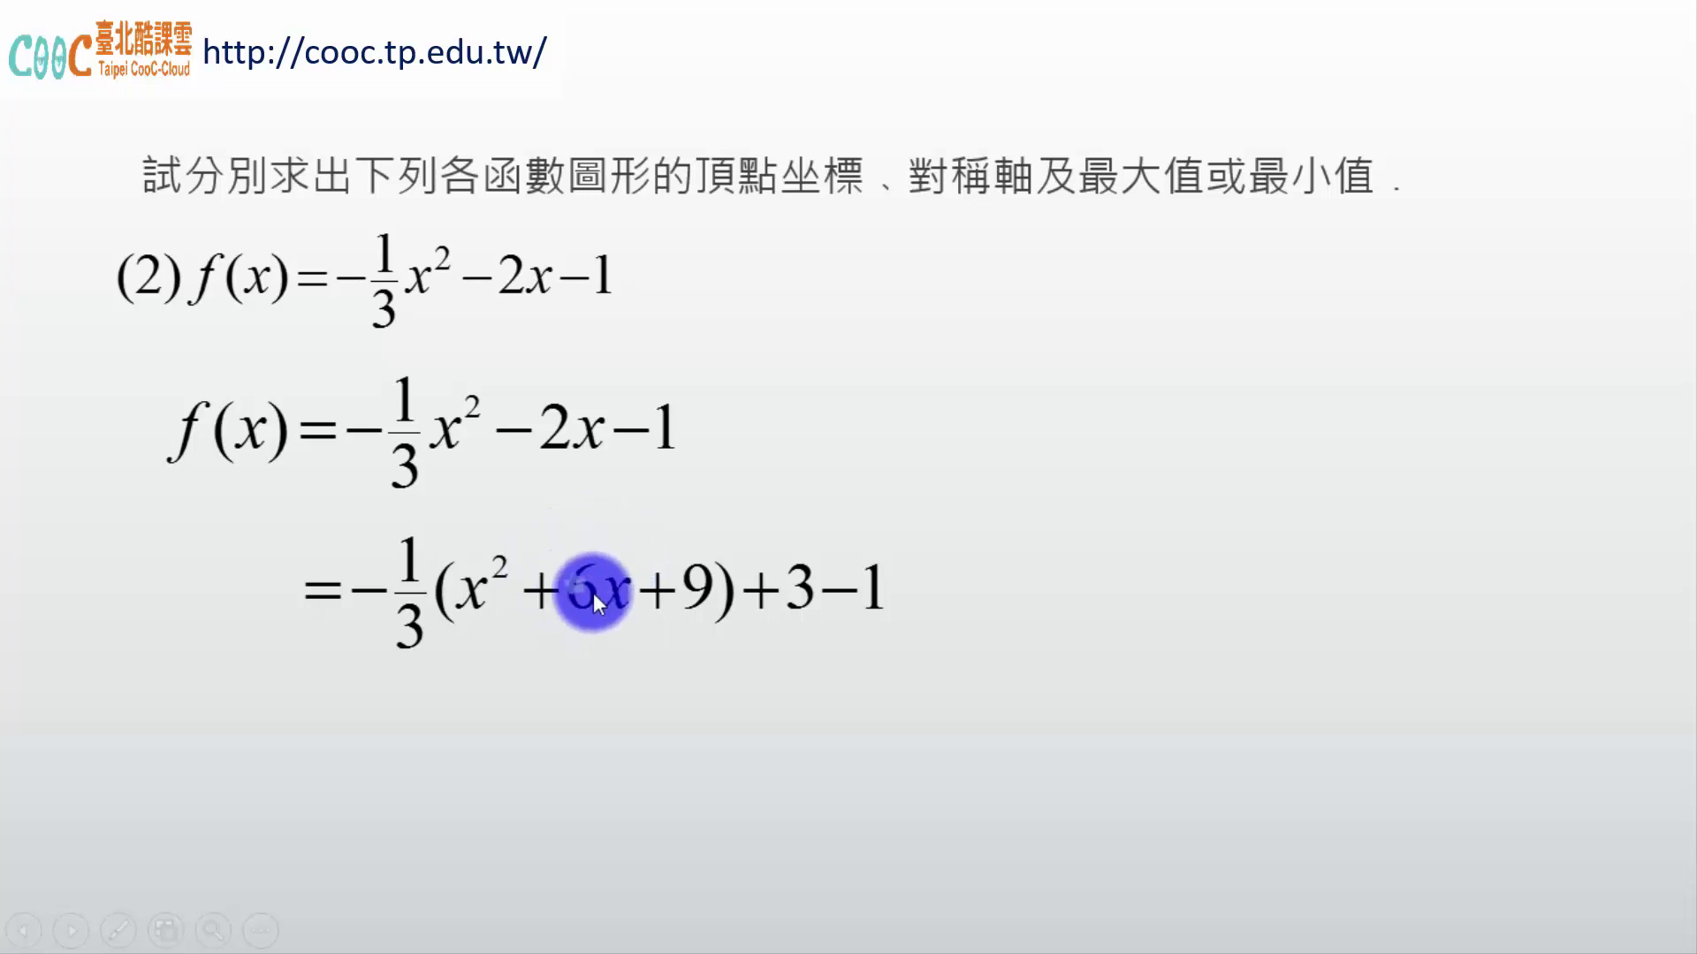
{"action": "mouse_move", "coordinate": [703, 615]}
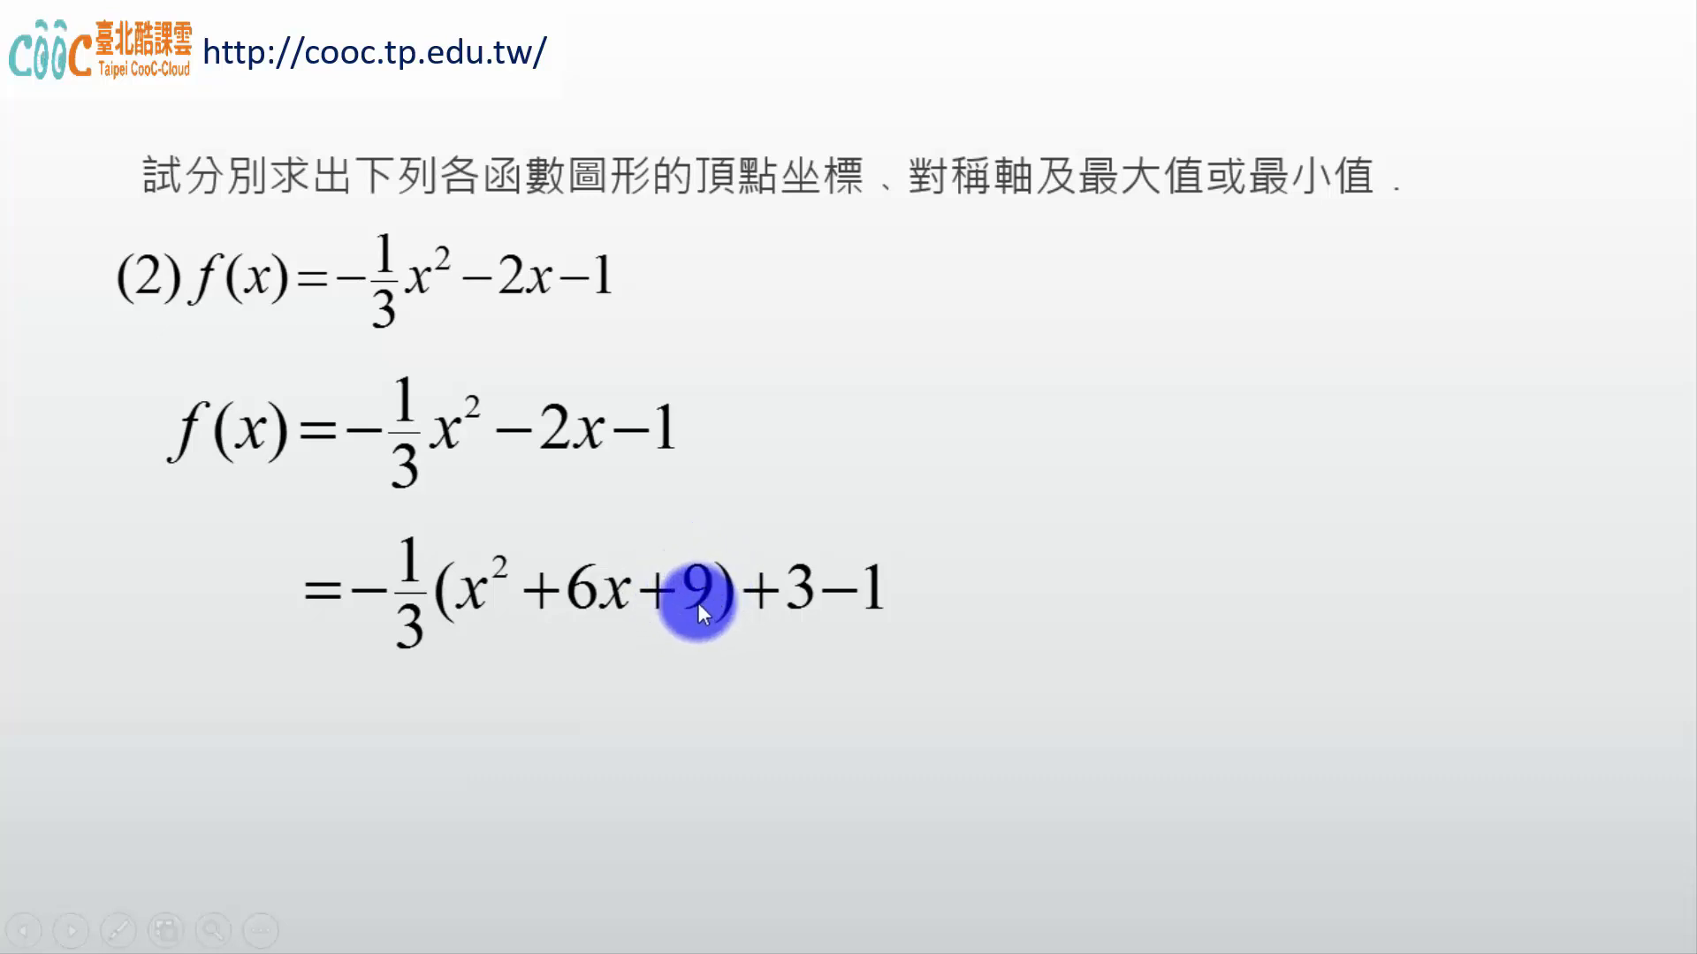
{"action": "mouse_move", "coordinate": [408, 629]}
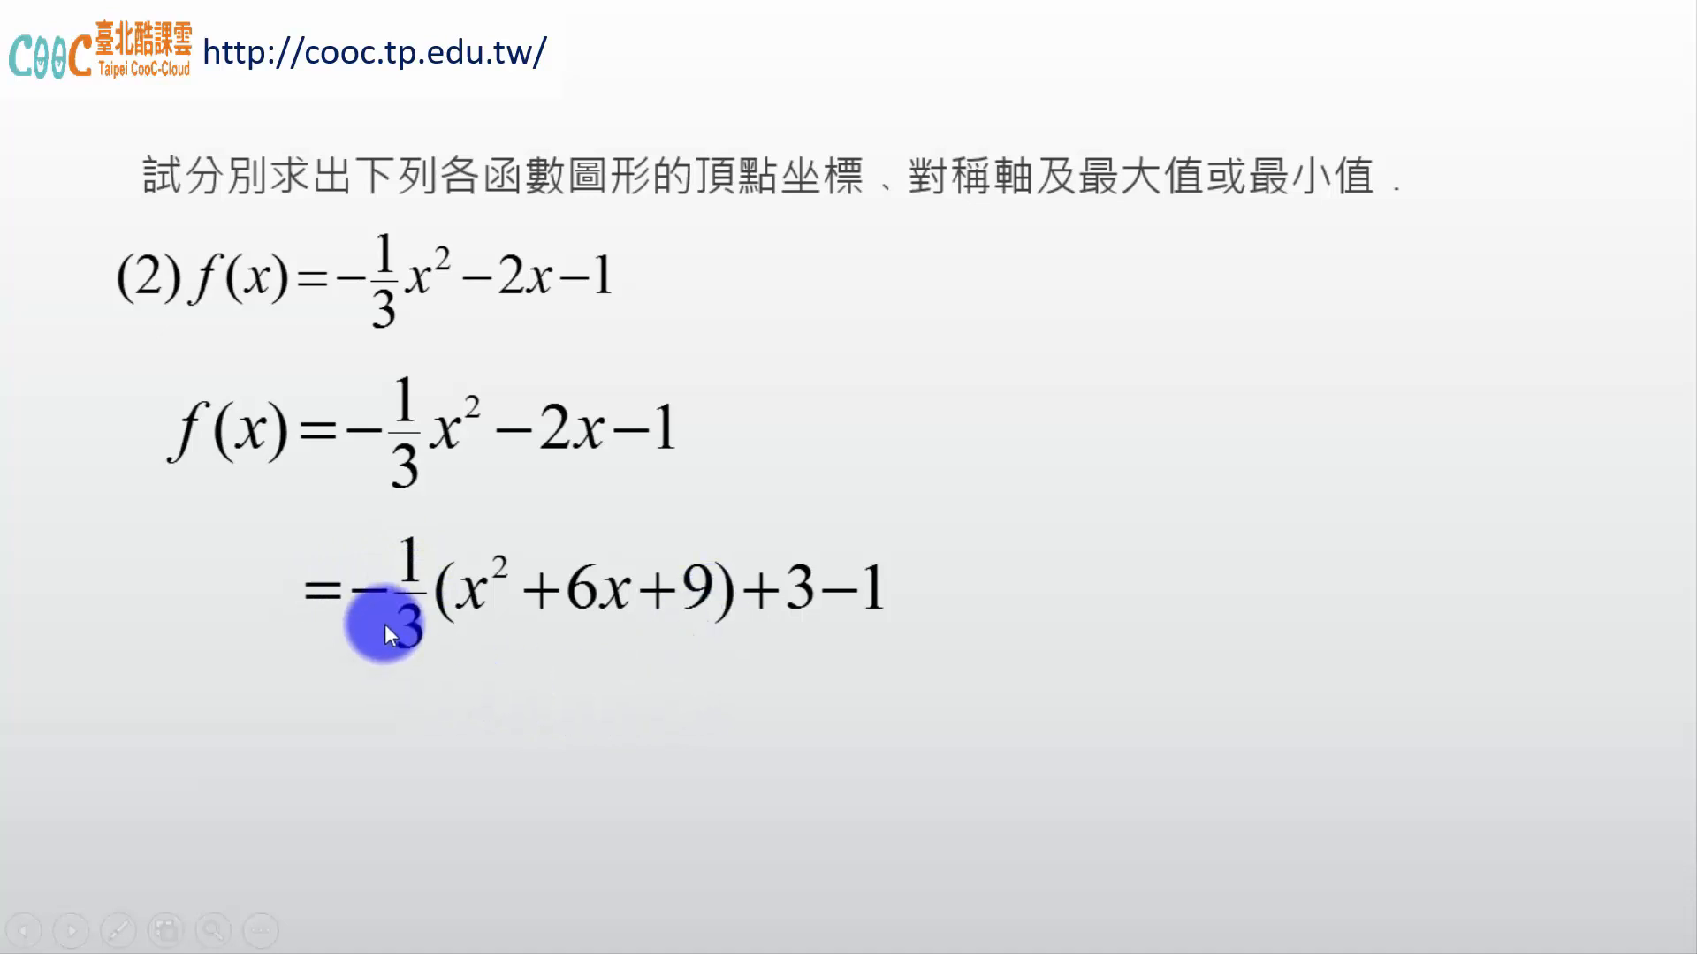
{"action": "mouse_move", "coordinate": [704, 424]}
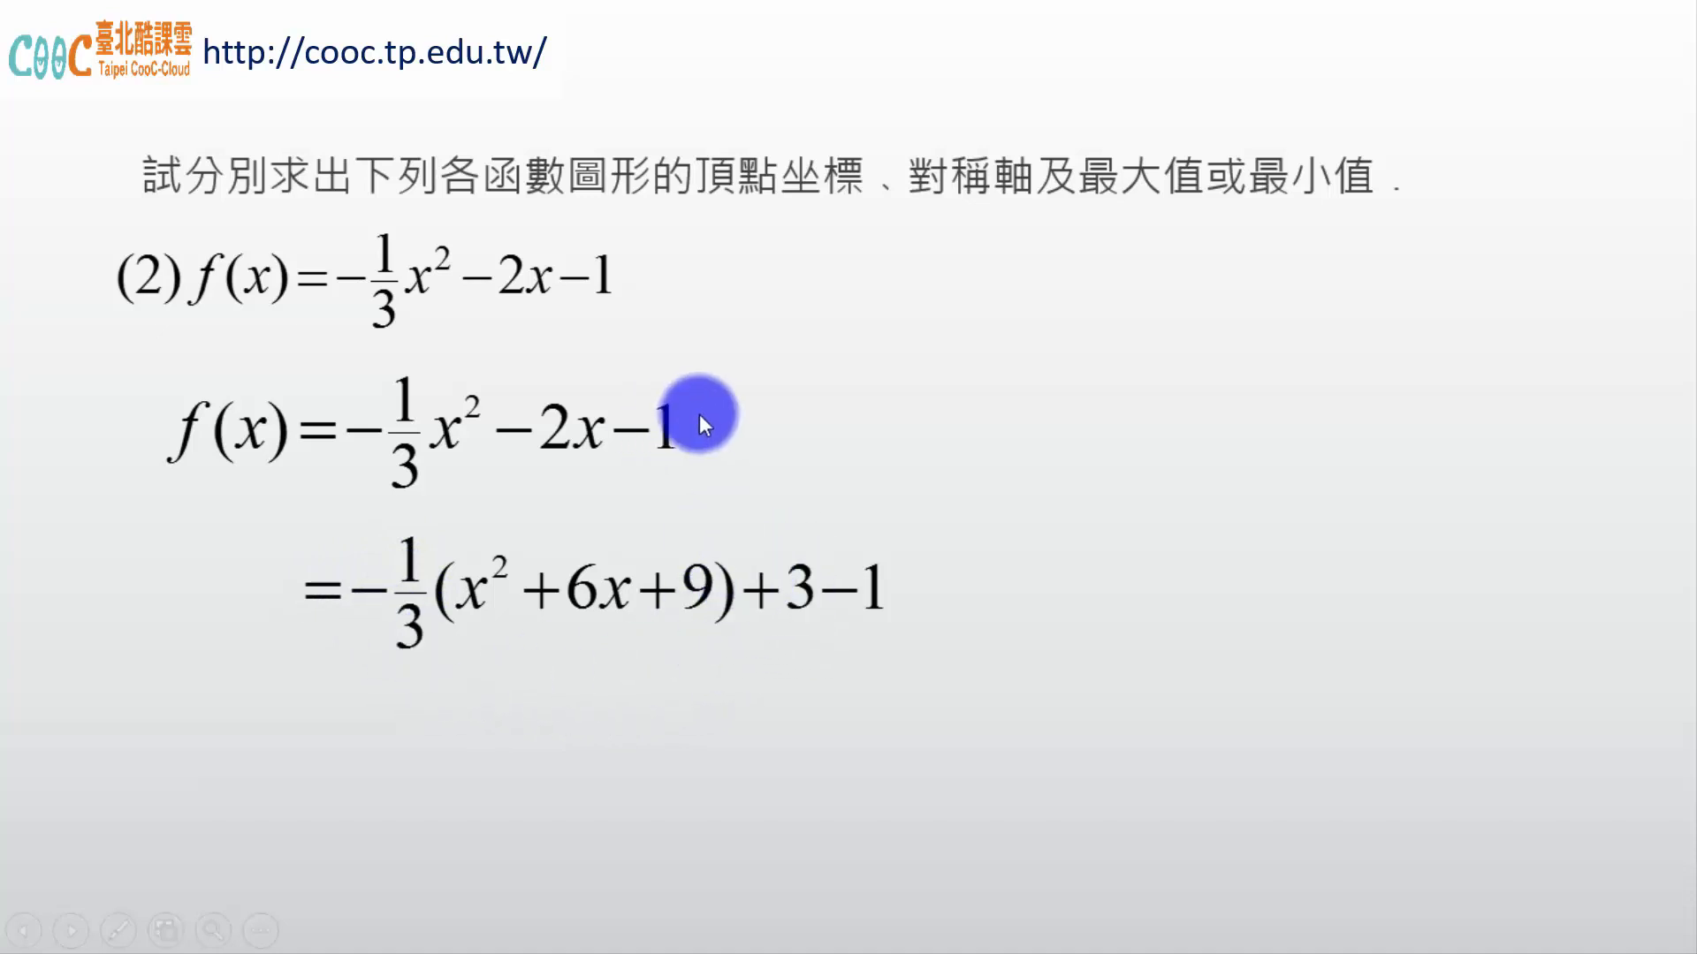
{"action": "mouse_move", "coordinate": [754, 649]}
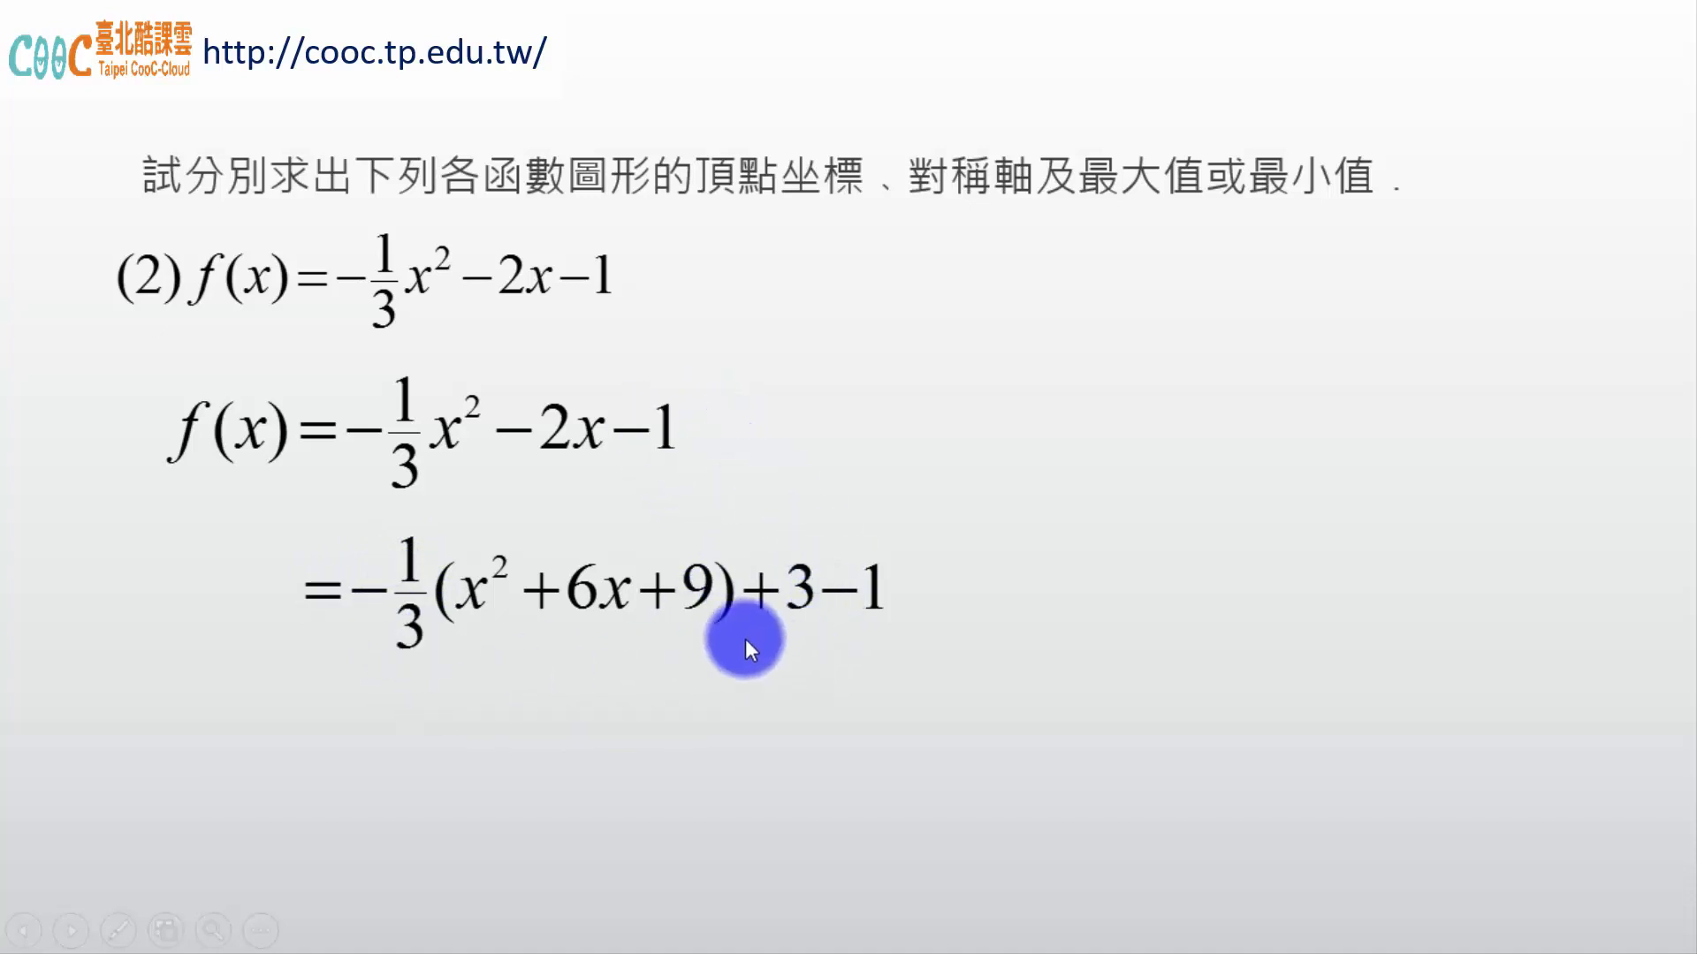
{"action": "mouse_move", "coordinate": [911, 569]}
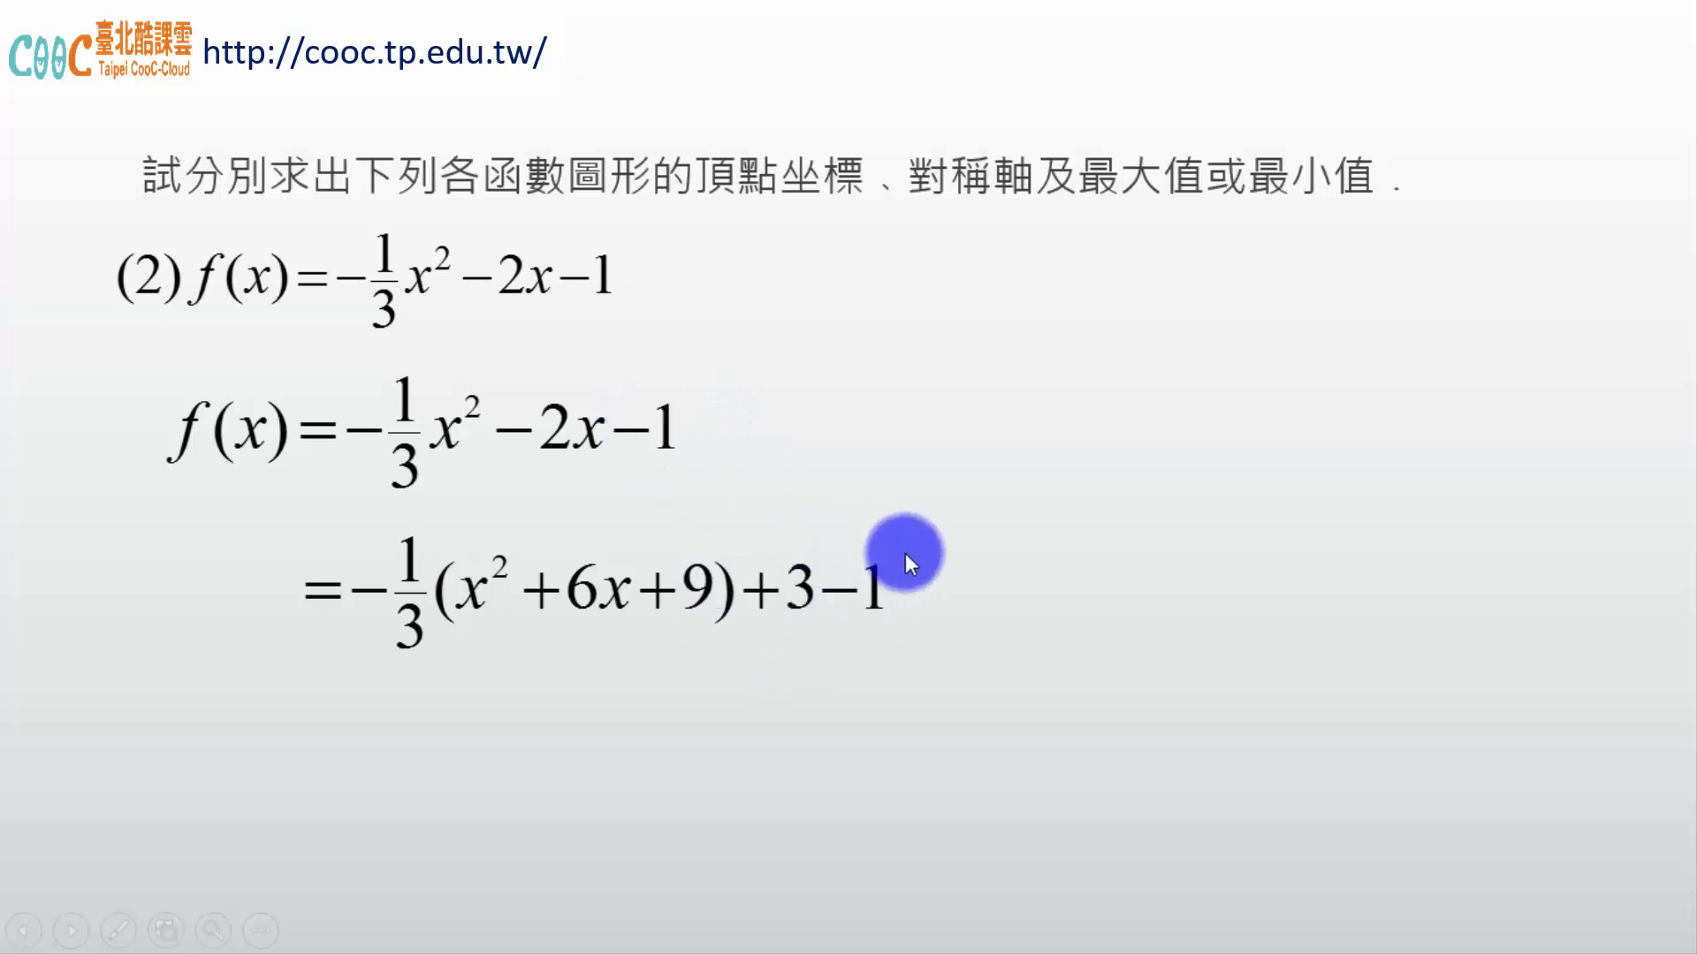
{"action": "mouse_move", "coordinate": [410, 591]}
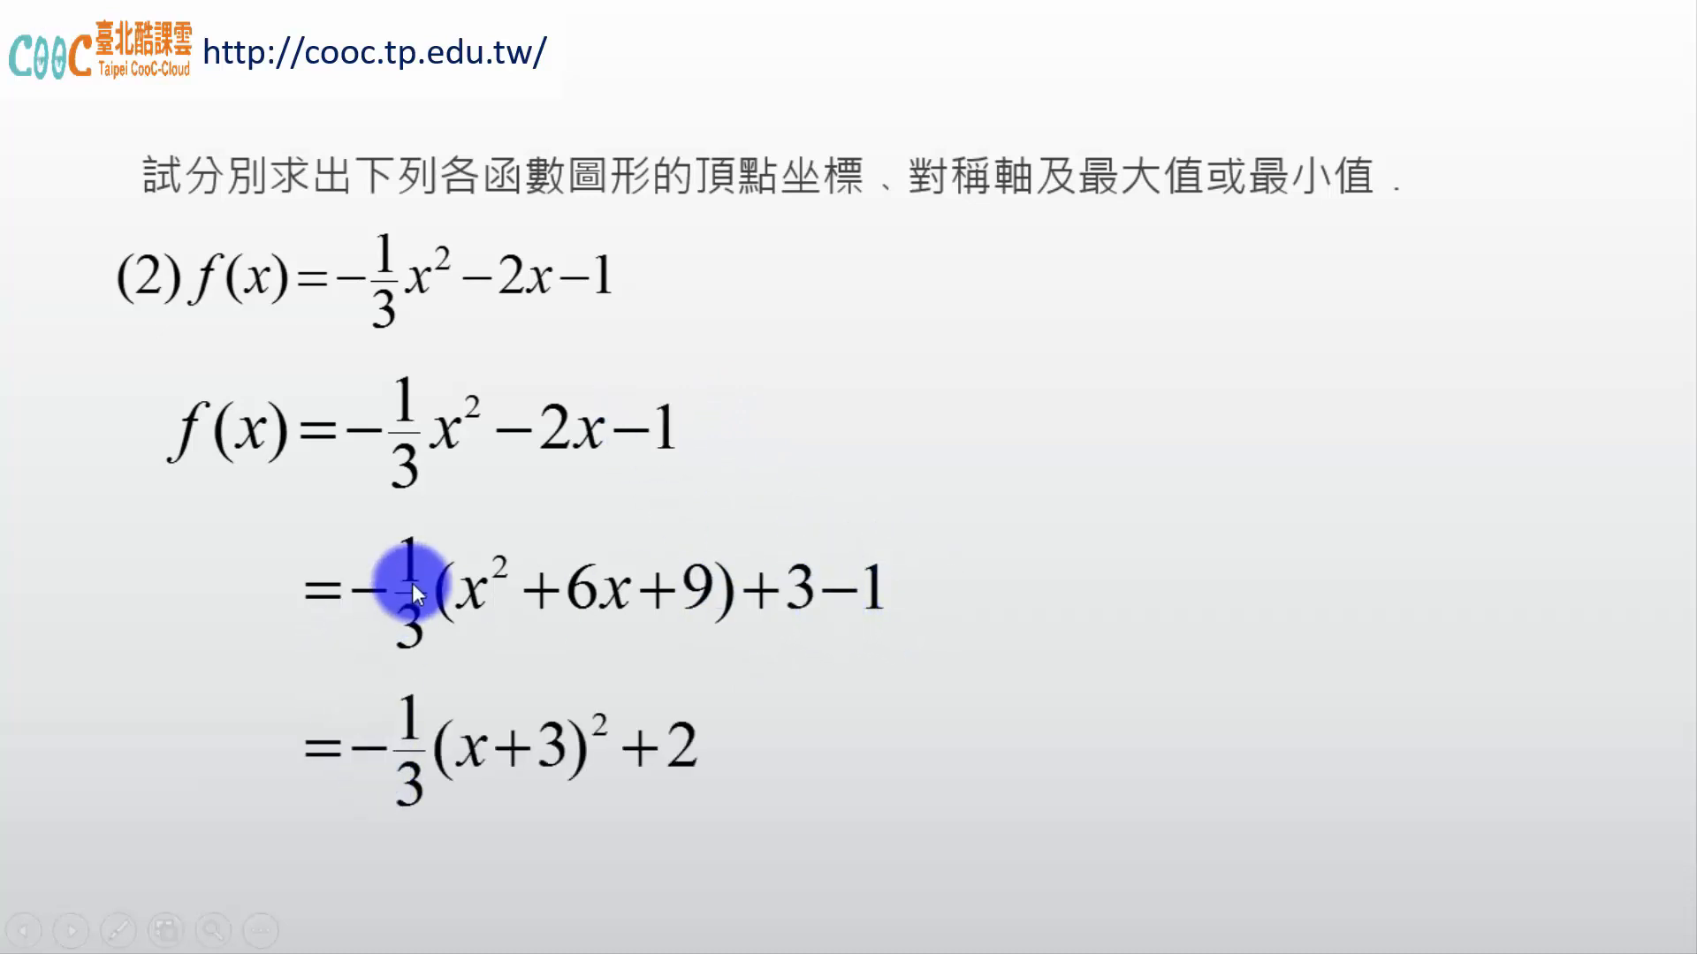
{"action": "mouse_move", "coordinate": [681, 544]}
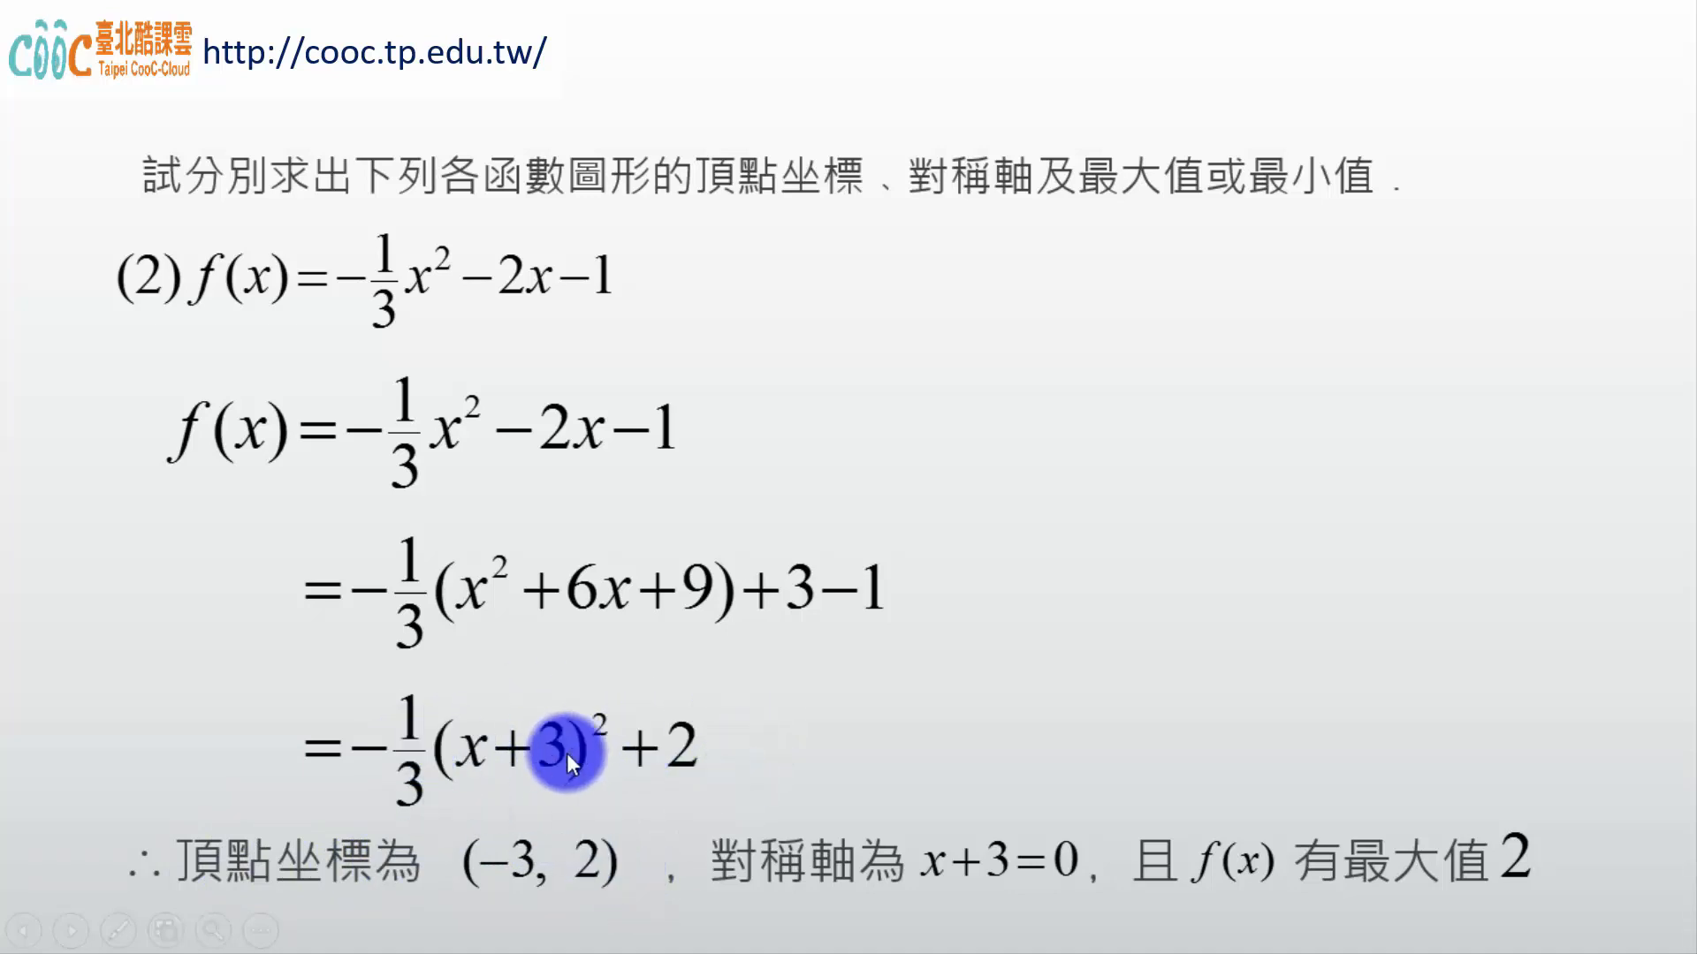
{"action": "mouse_move", "coordinate": [797, 843]}
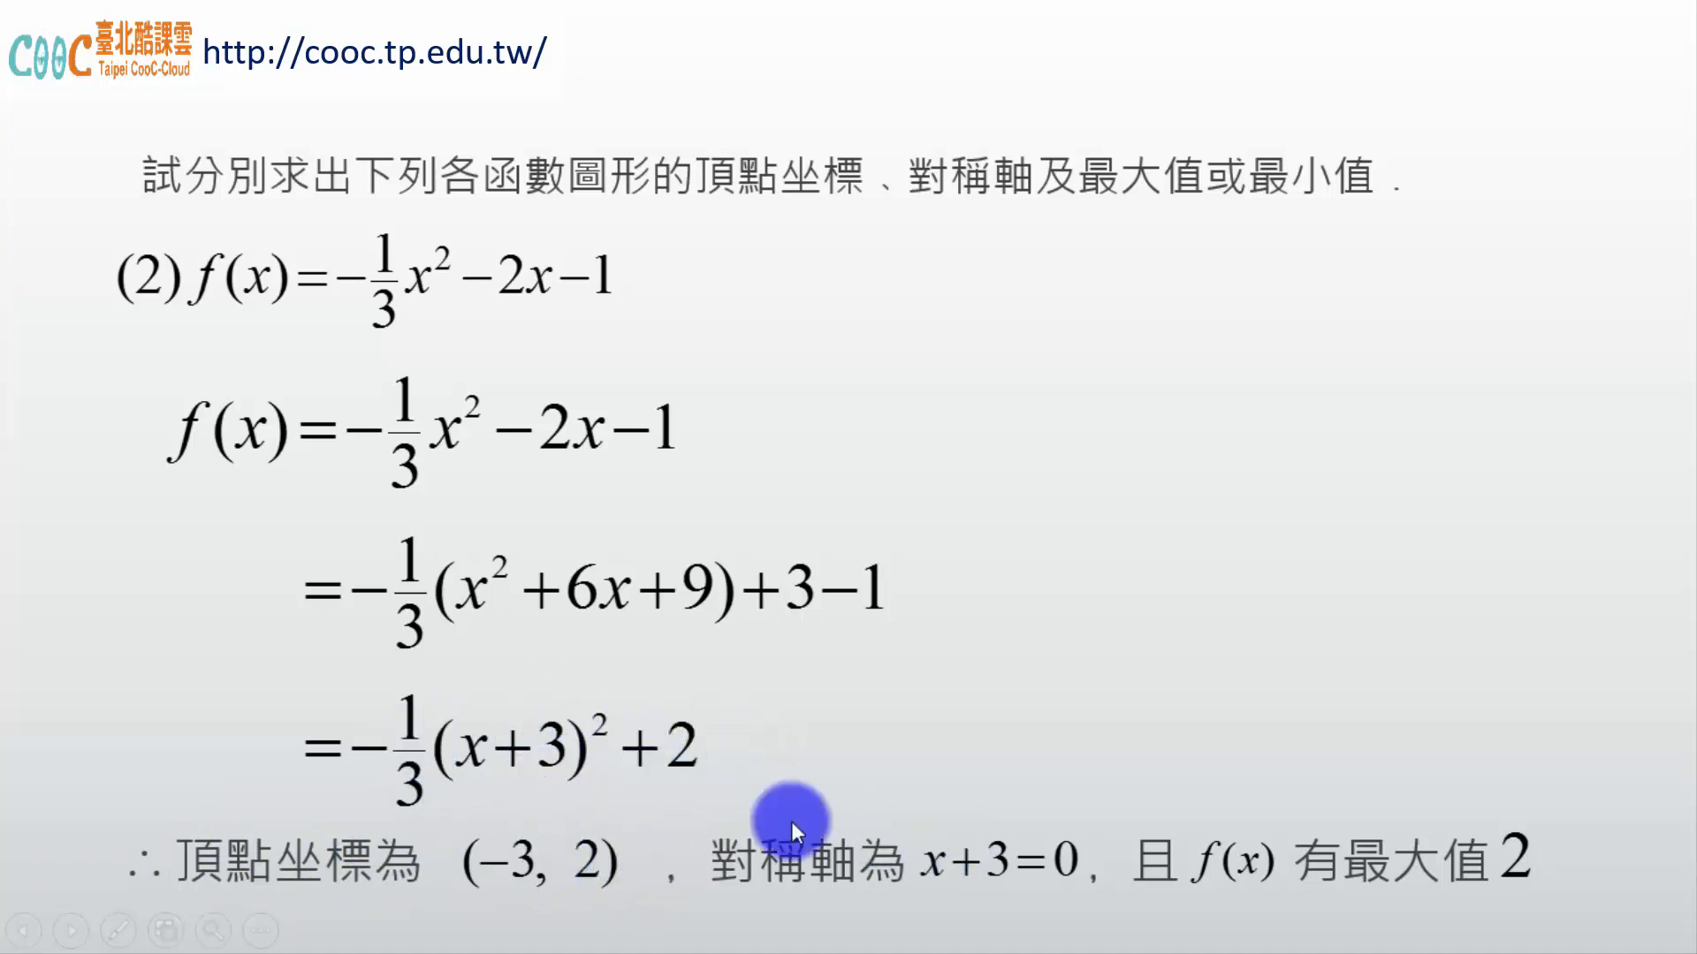
{"action": "mouse_move", "coordinate": [580, 795]}
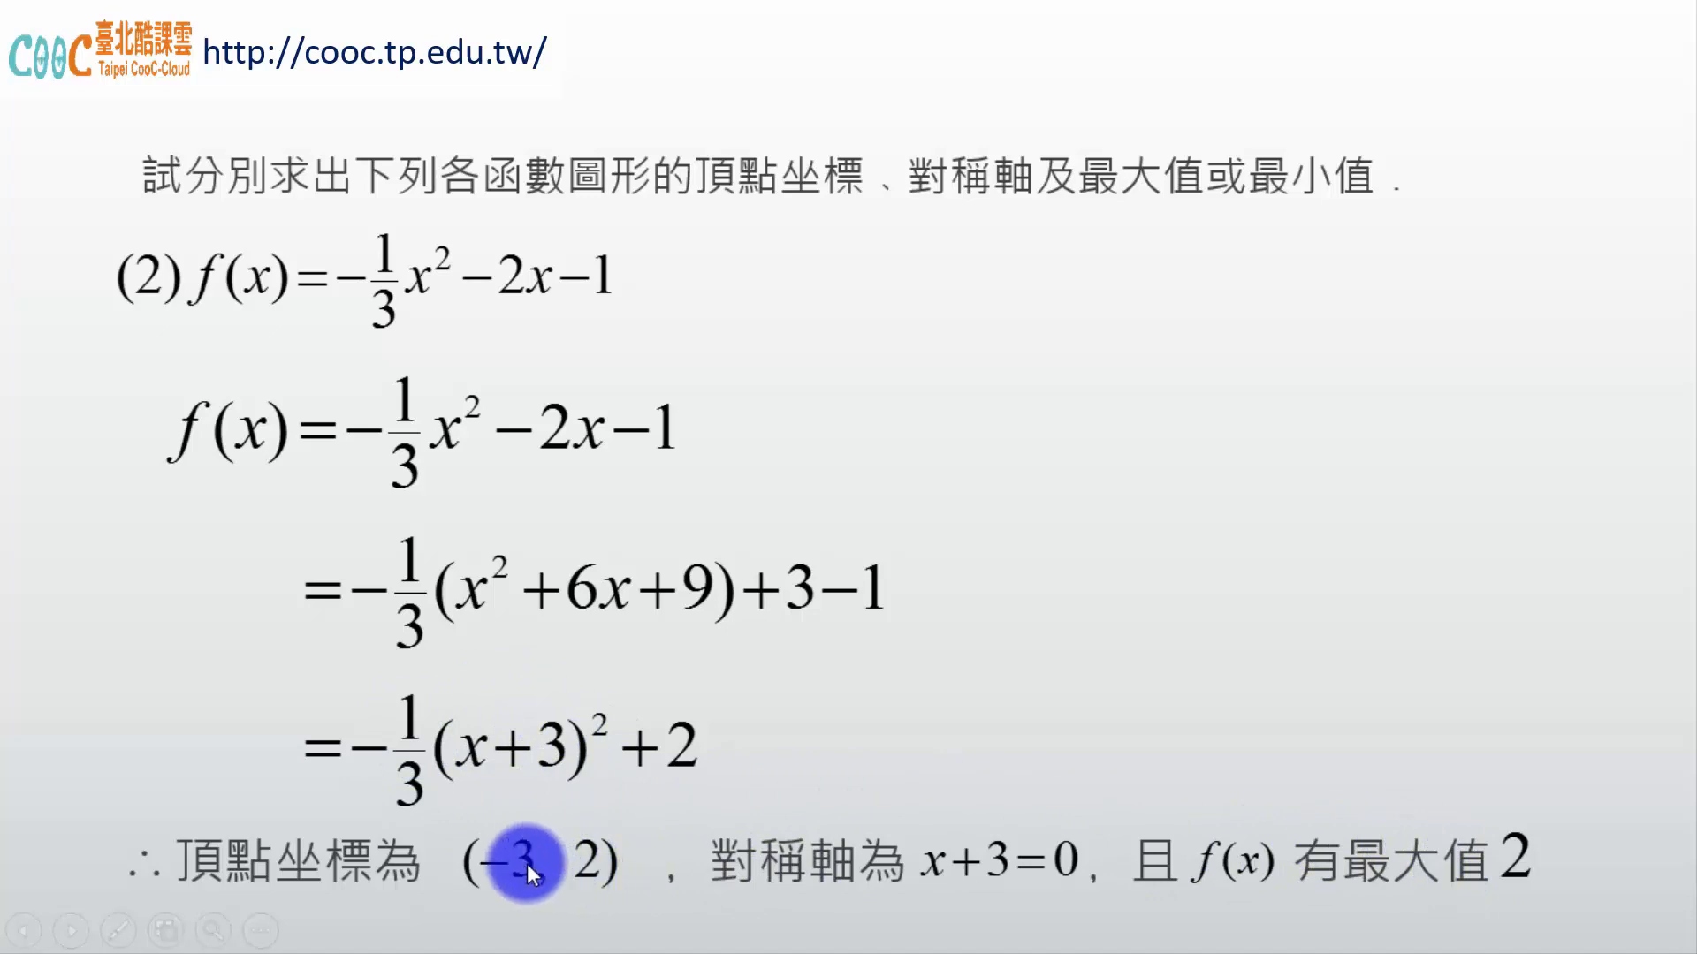
{"action": "mouse_move", "coordinate": [969, 827]}
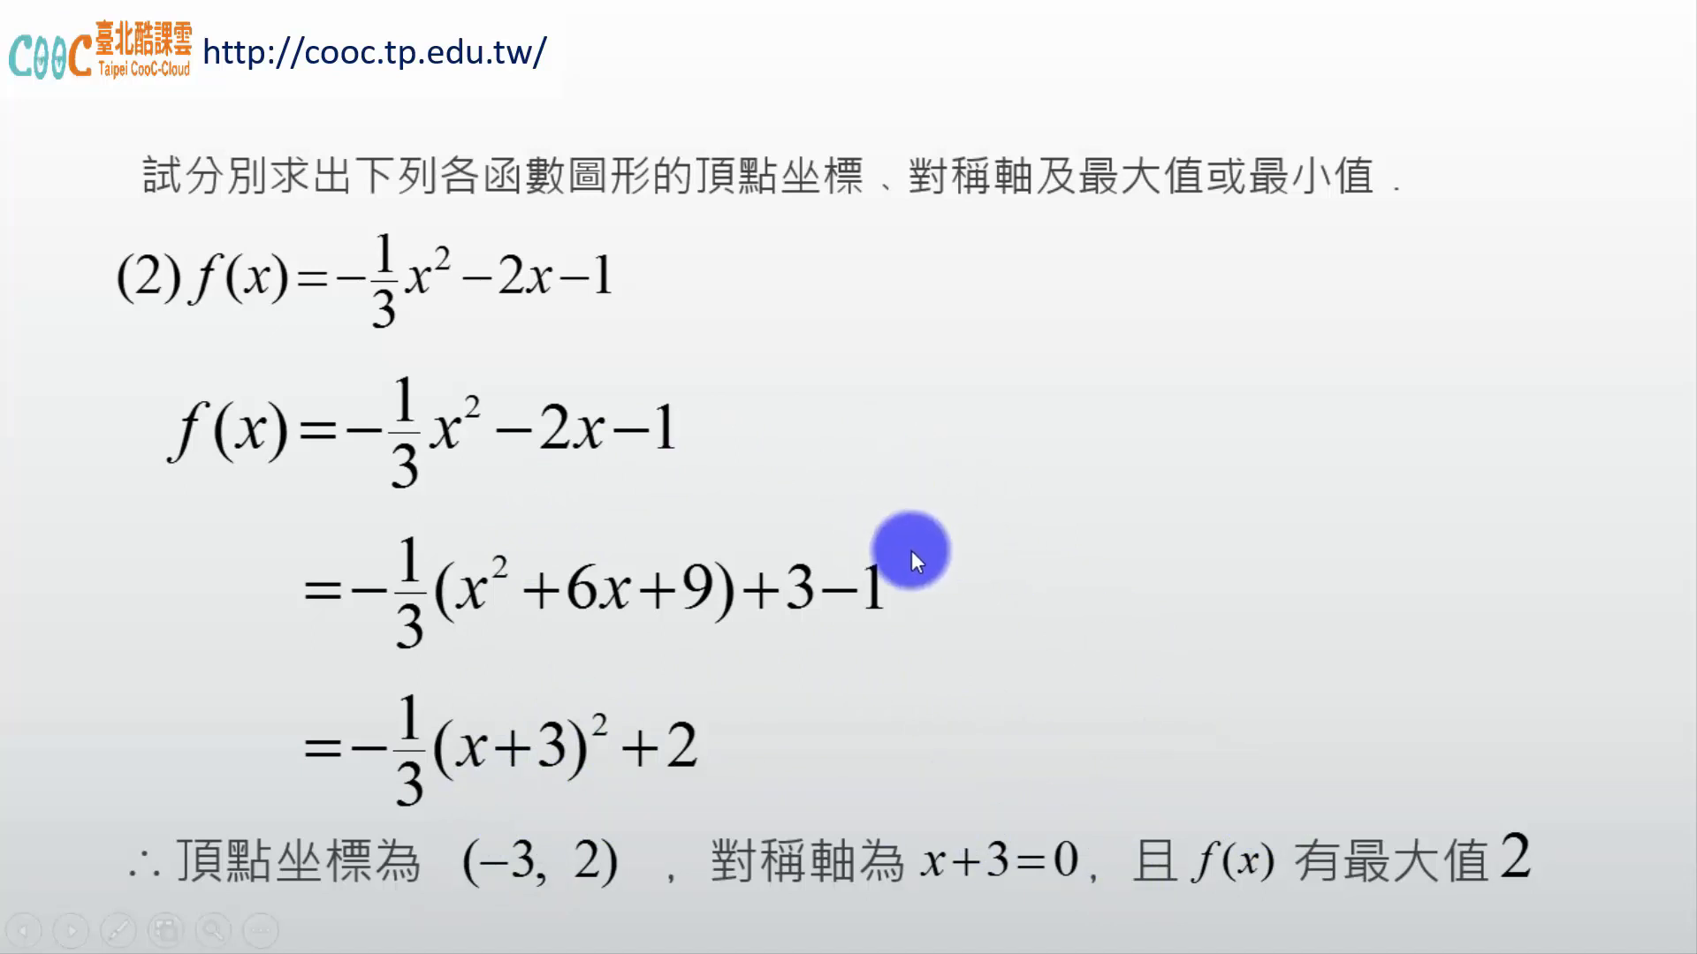
{"action": "mouse_move", "coordinate": [1528, 887]}
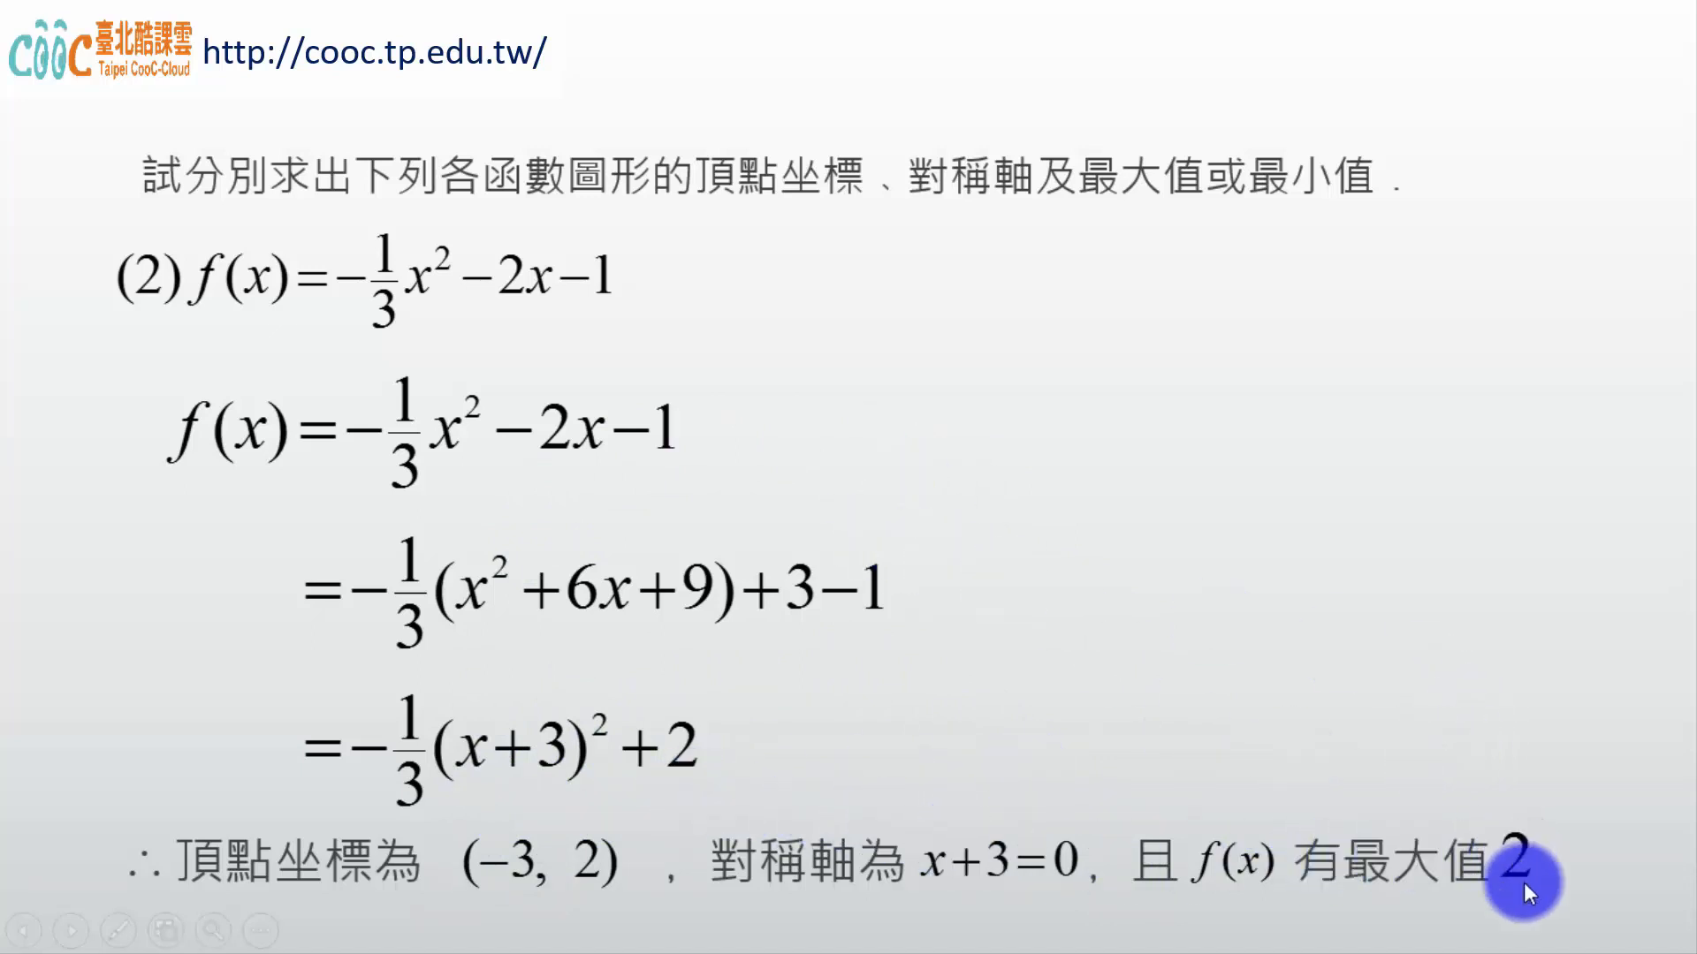
{"action": "mouse_move", "coordinate": [1269, 797]}
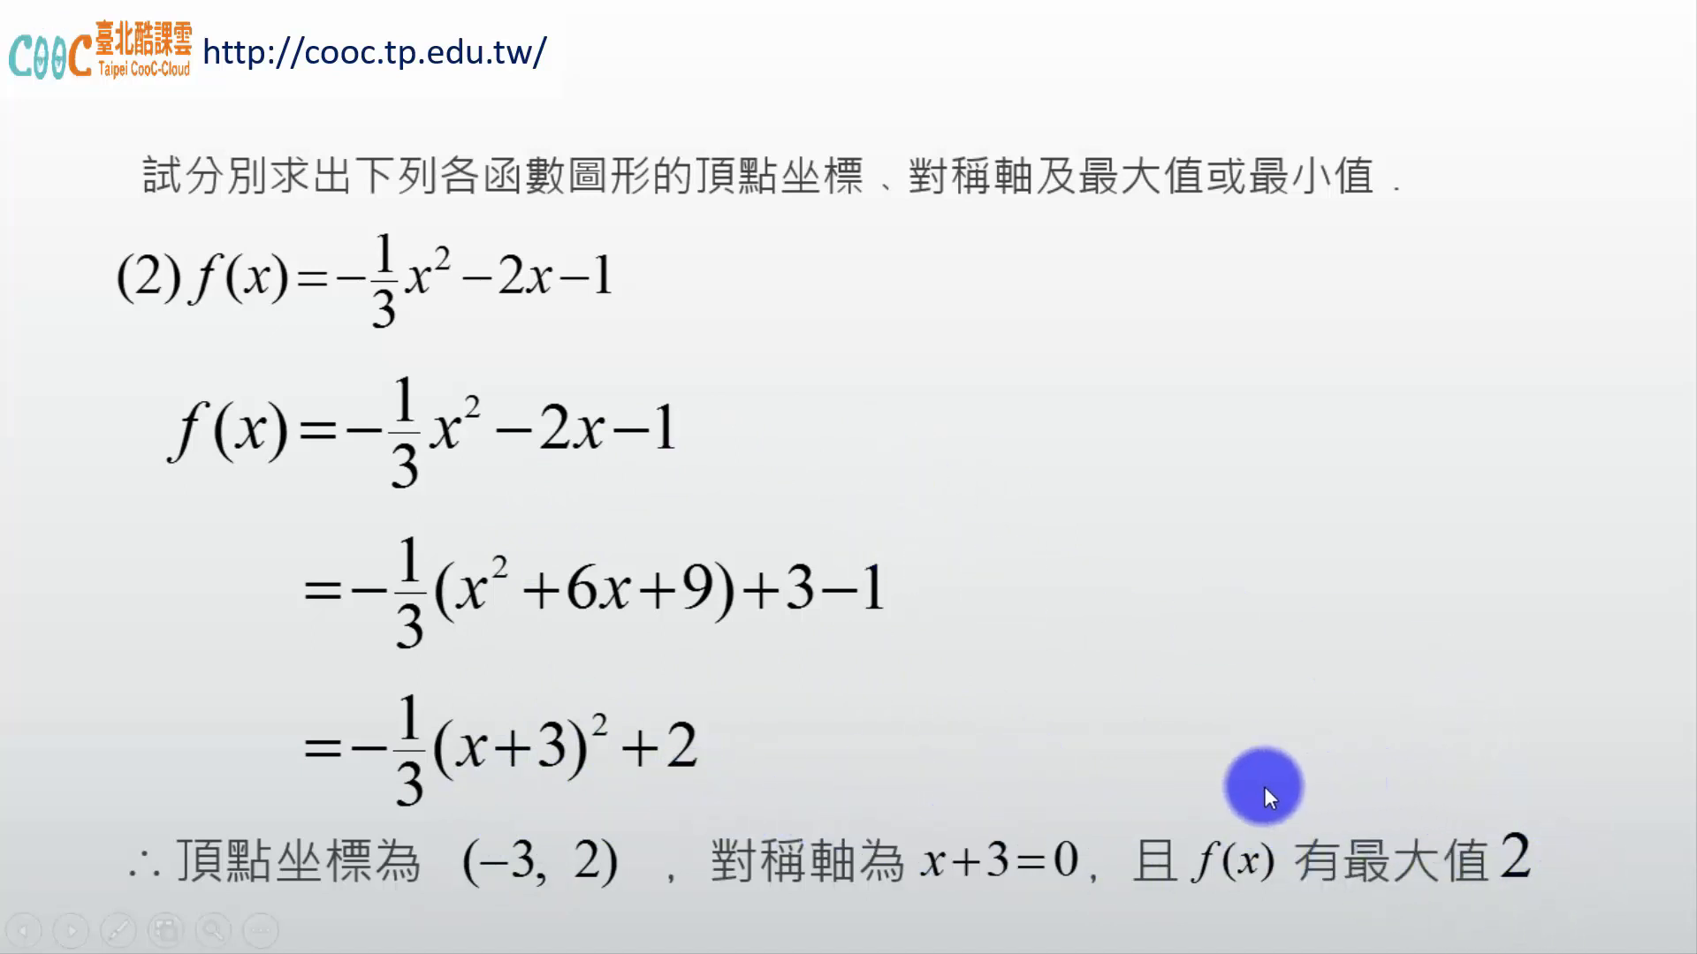